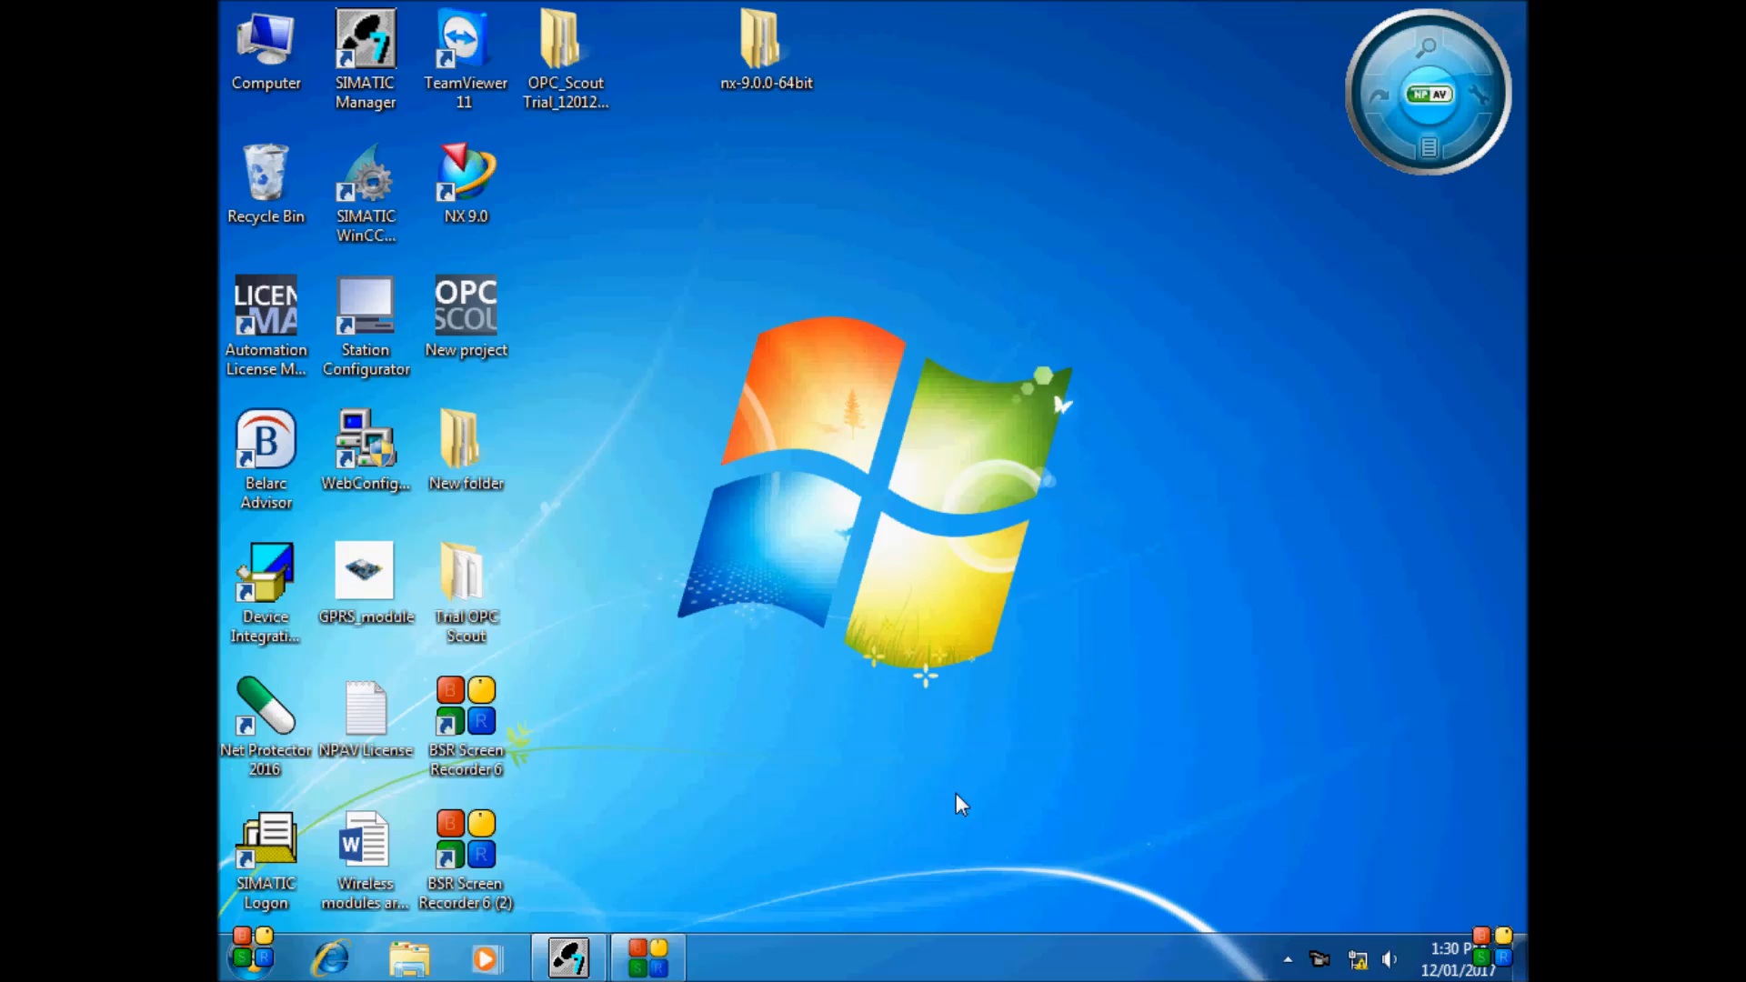
{"action": "mouse_move", "coordinate": [690, 427]}
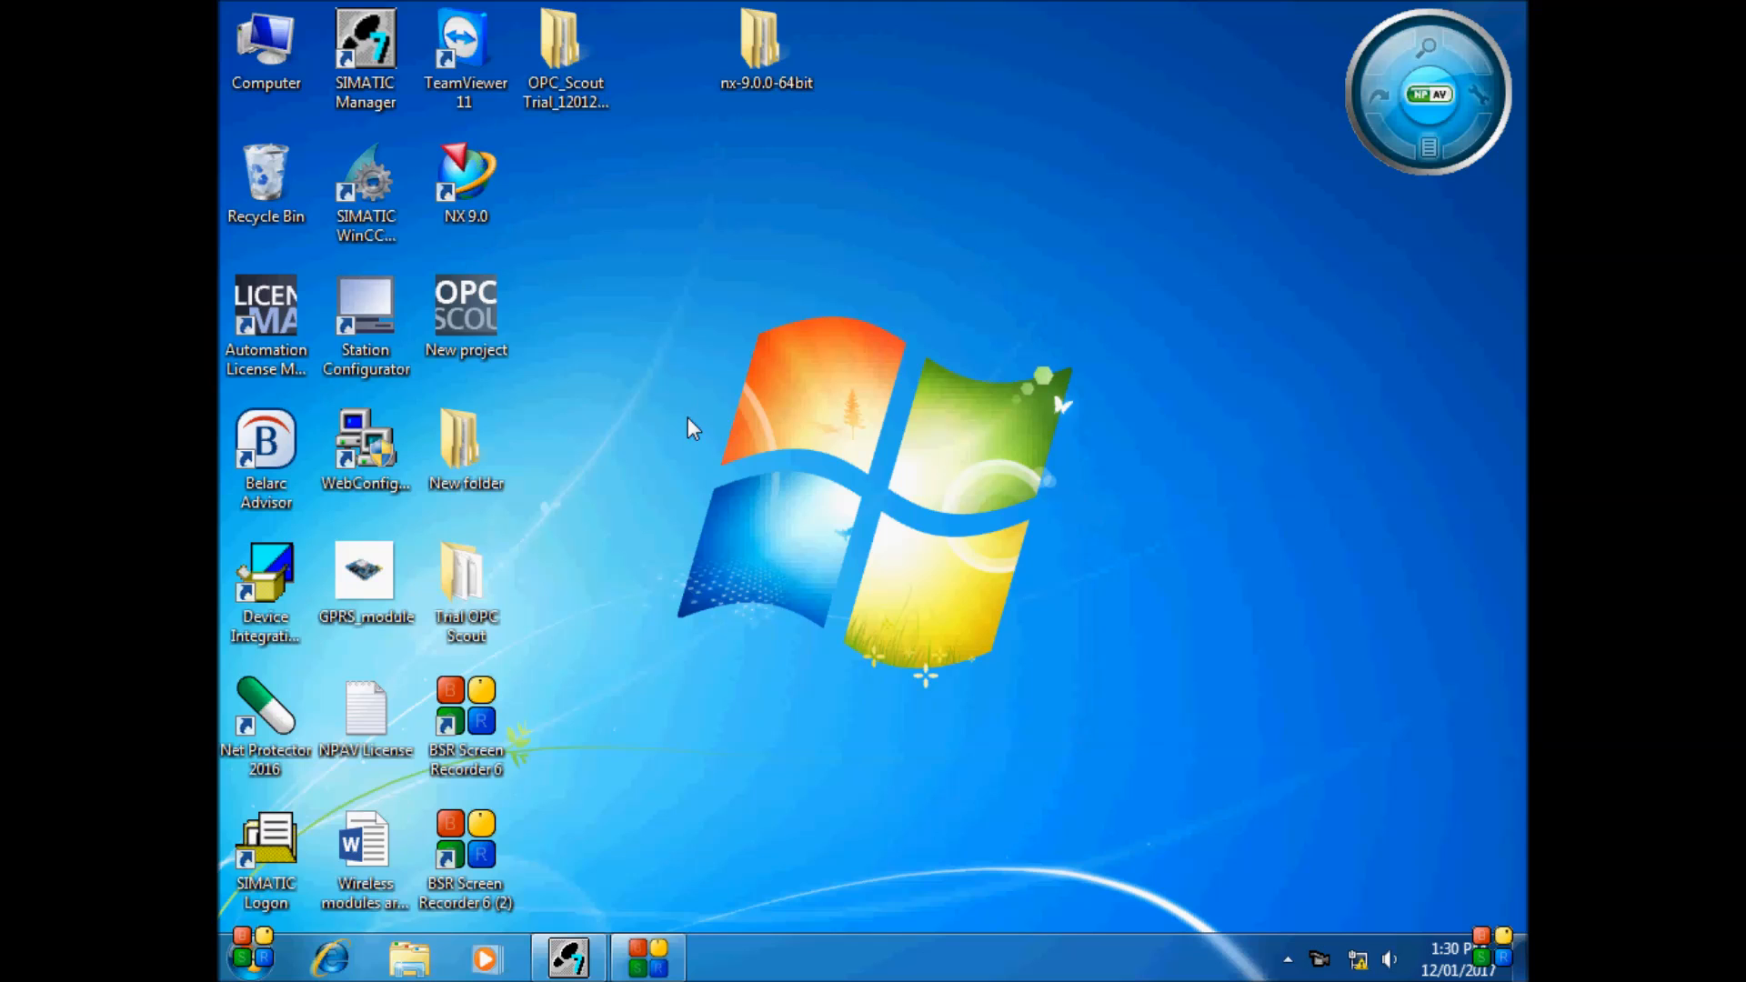
Launch SIMATIC Manager from its desktop shortcut
{"action": "double_click", "coordinate": [365, 39]}
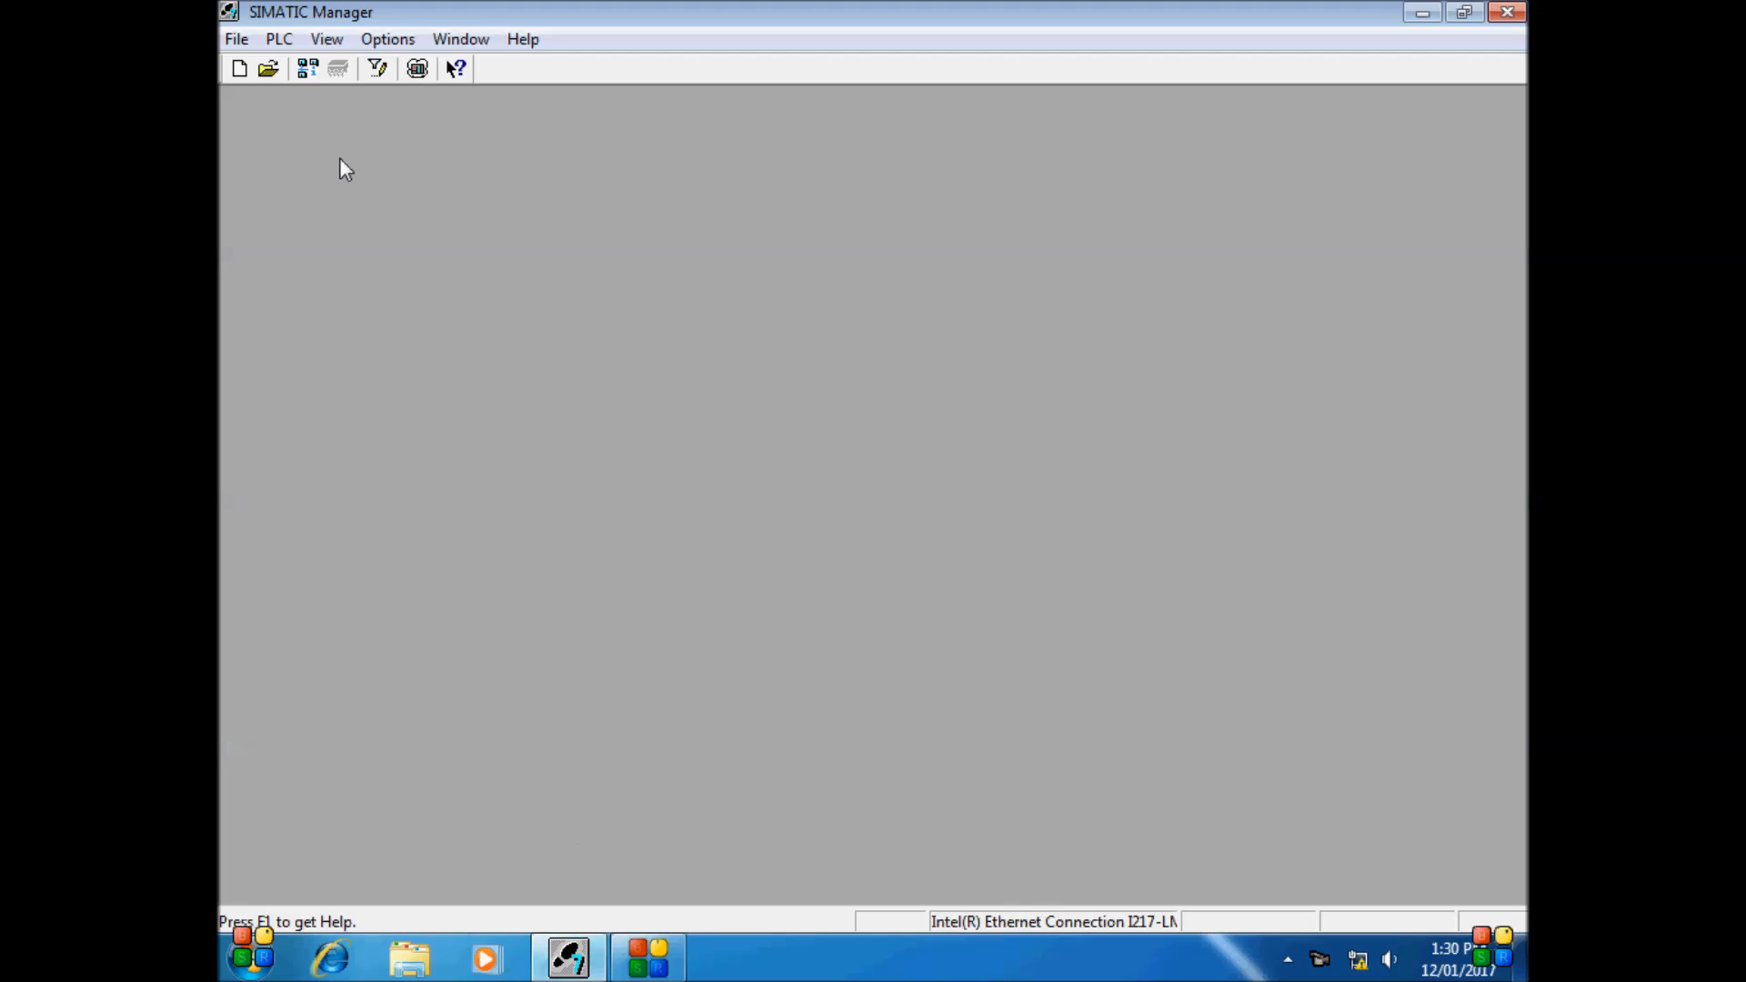
Create project OPC_server_Trial stored in the desktop OPC_Scout Trial_12012017 folder
{"action": "left_click", "coordinate": [235, 39]}
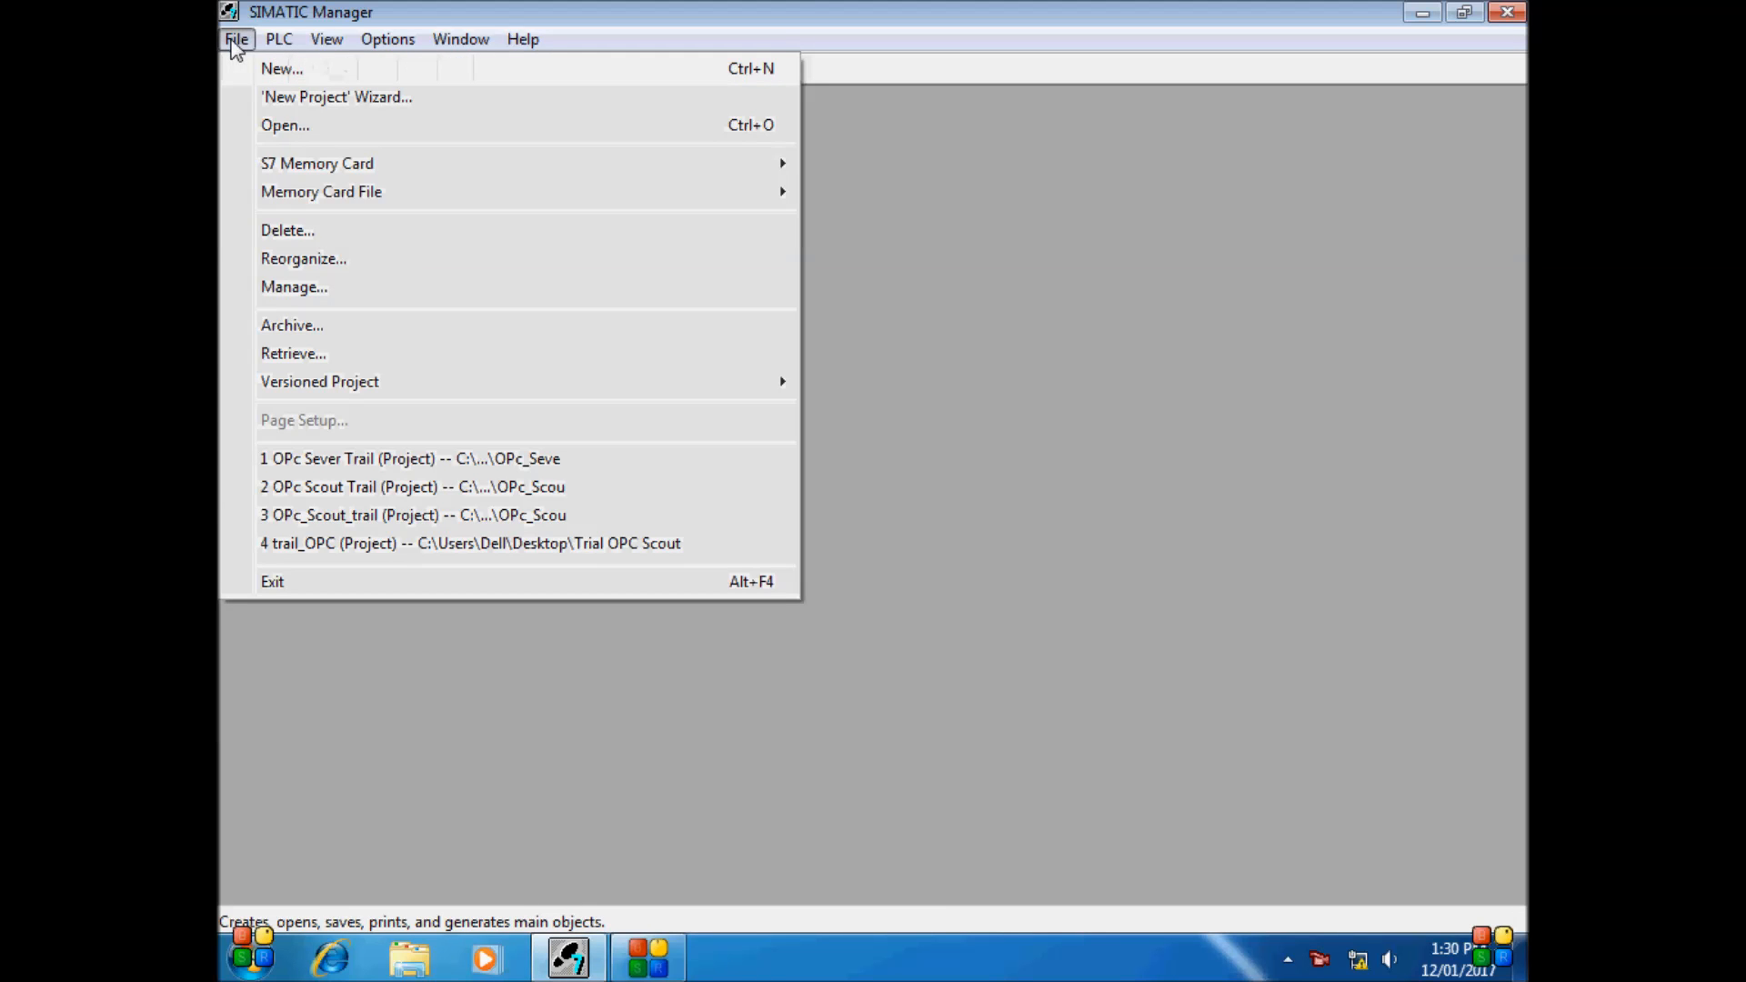
{"action": "left_click", "coordinate": [281, 68]}
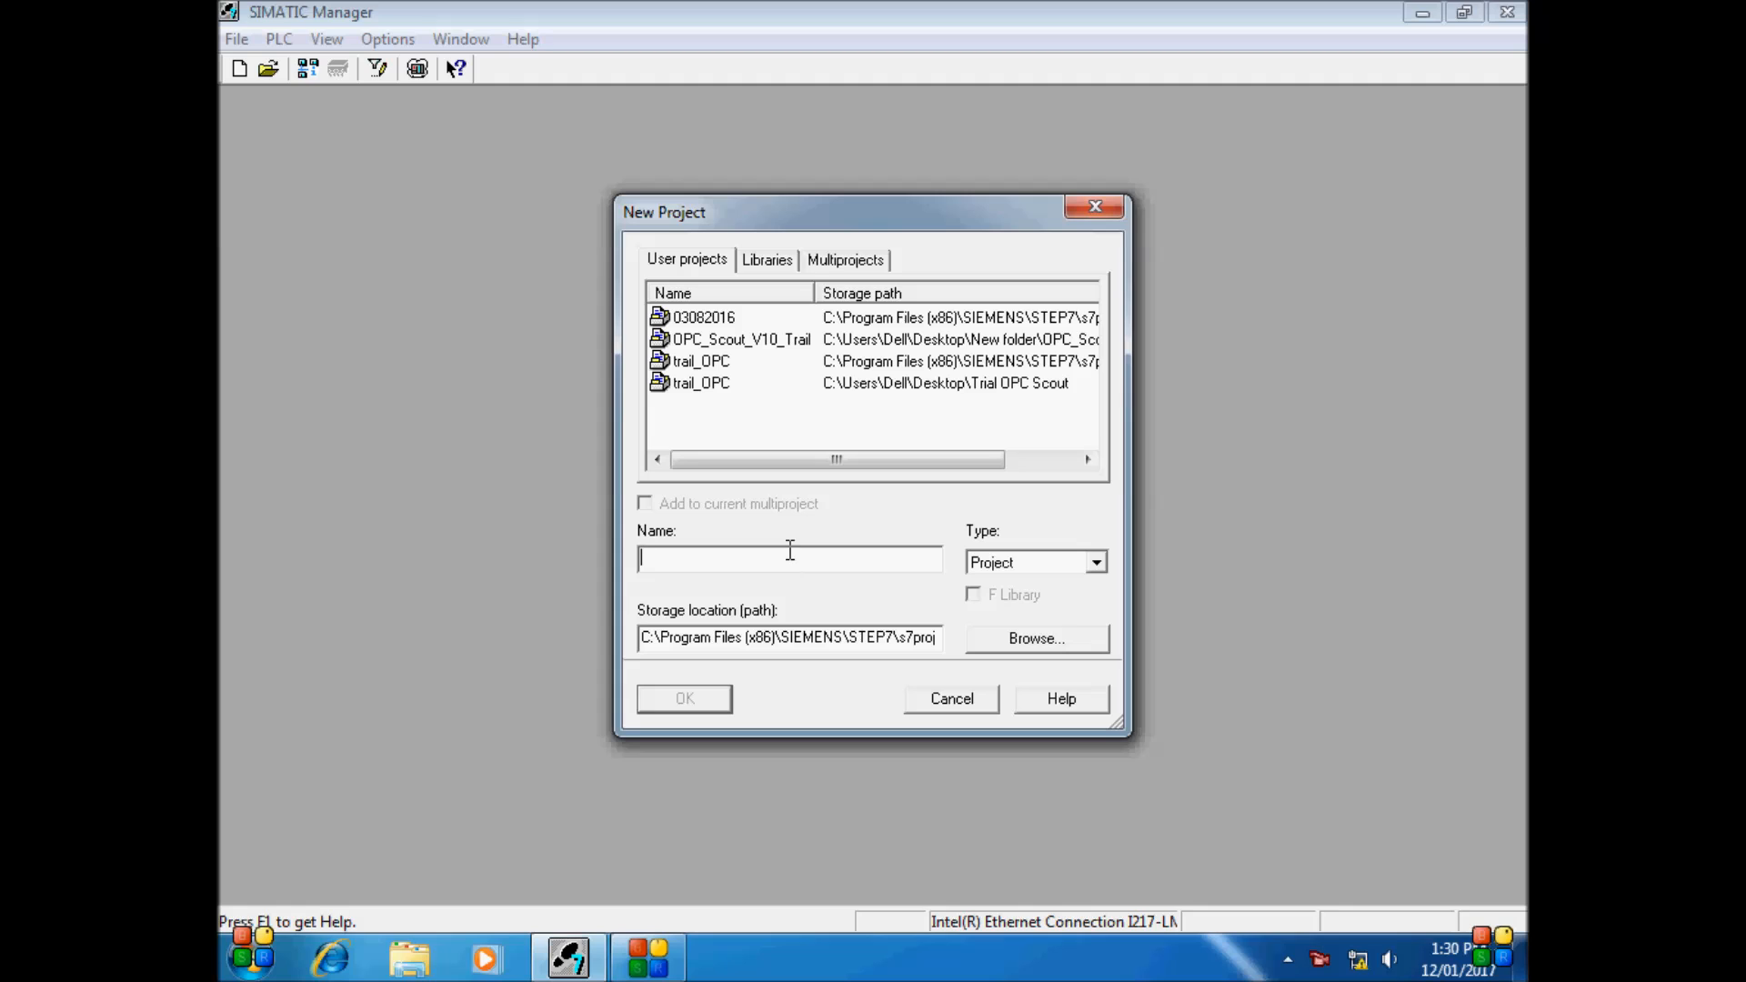
{"action": "type", "text": "OPC_"}
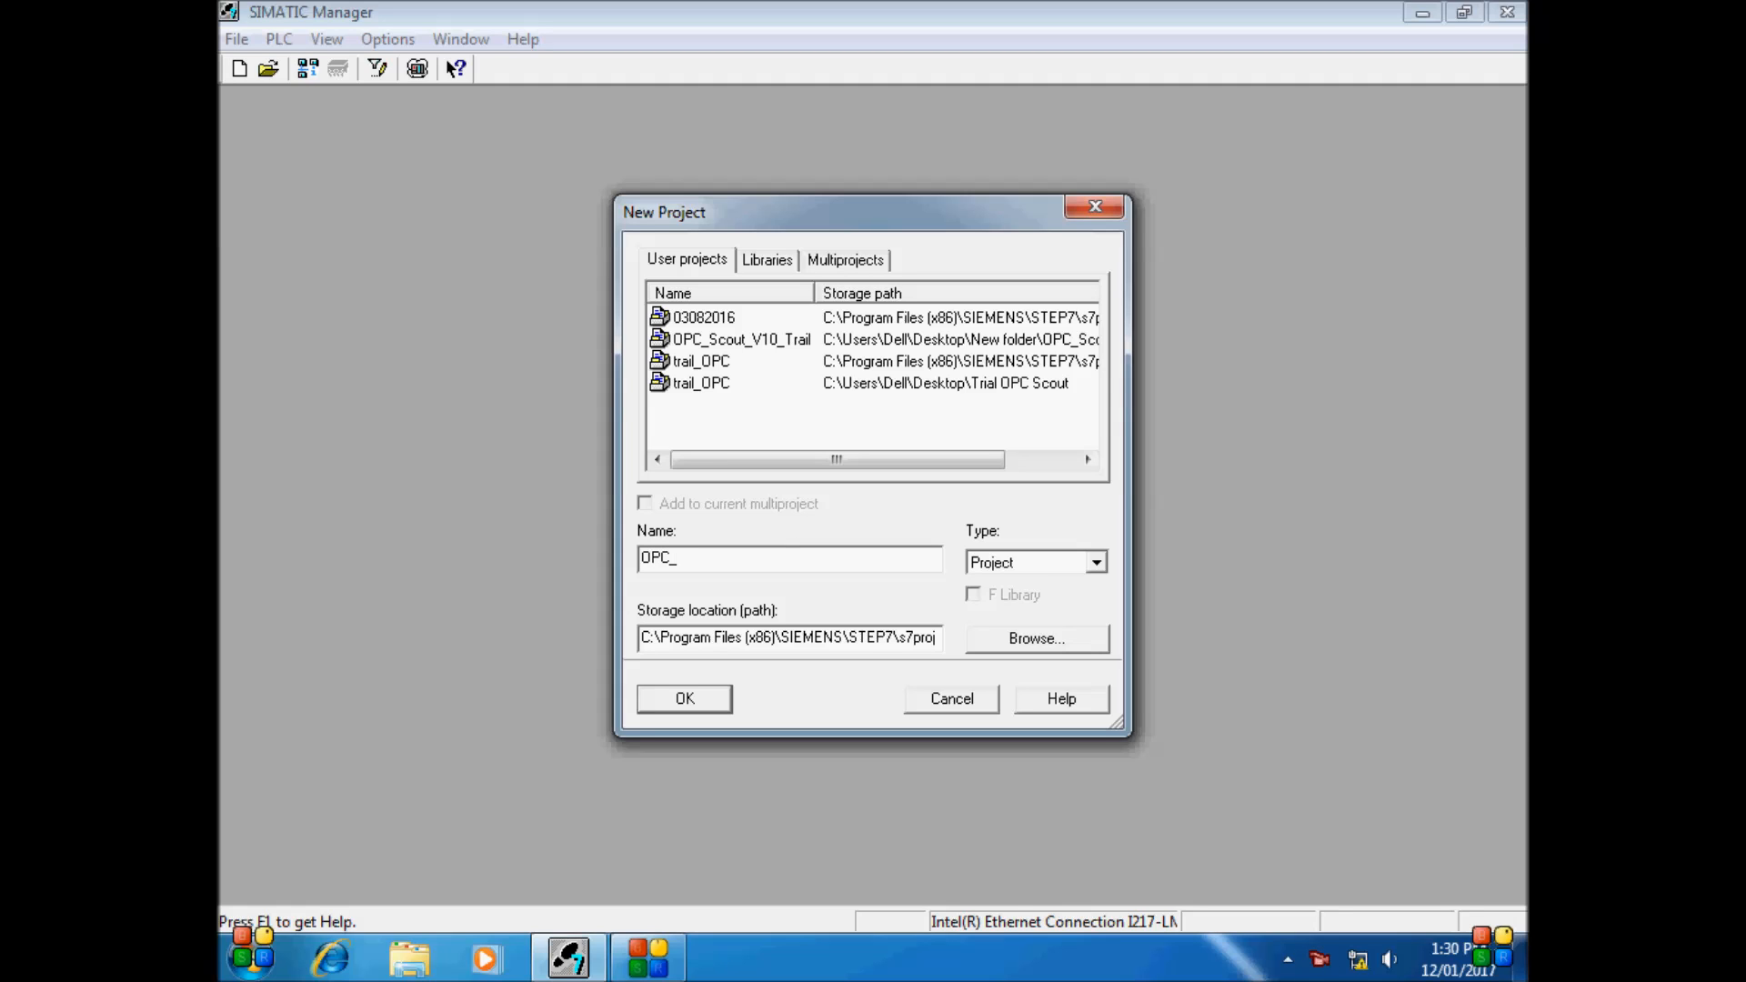
{"action": "type", "text": "server_Trial"}
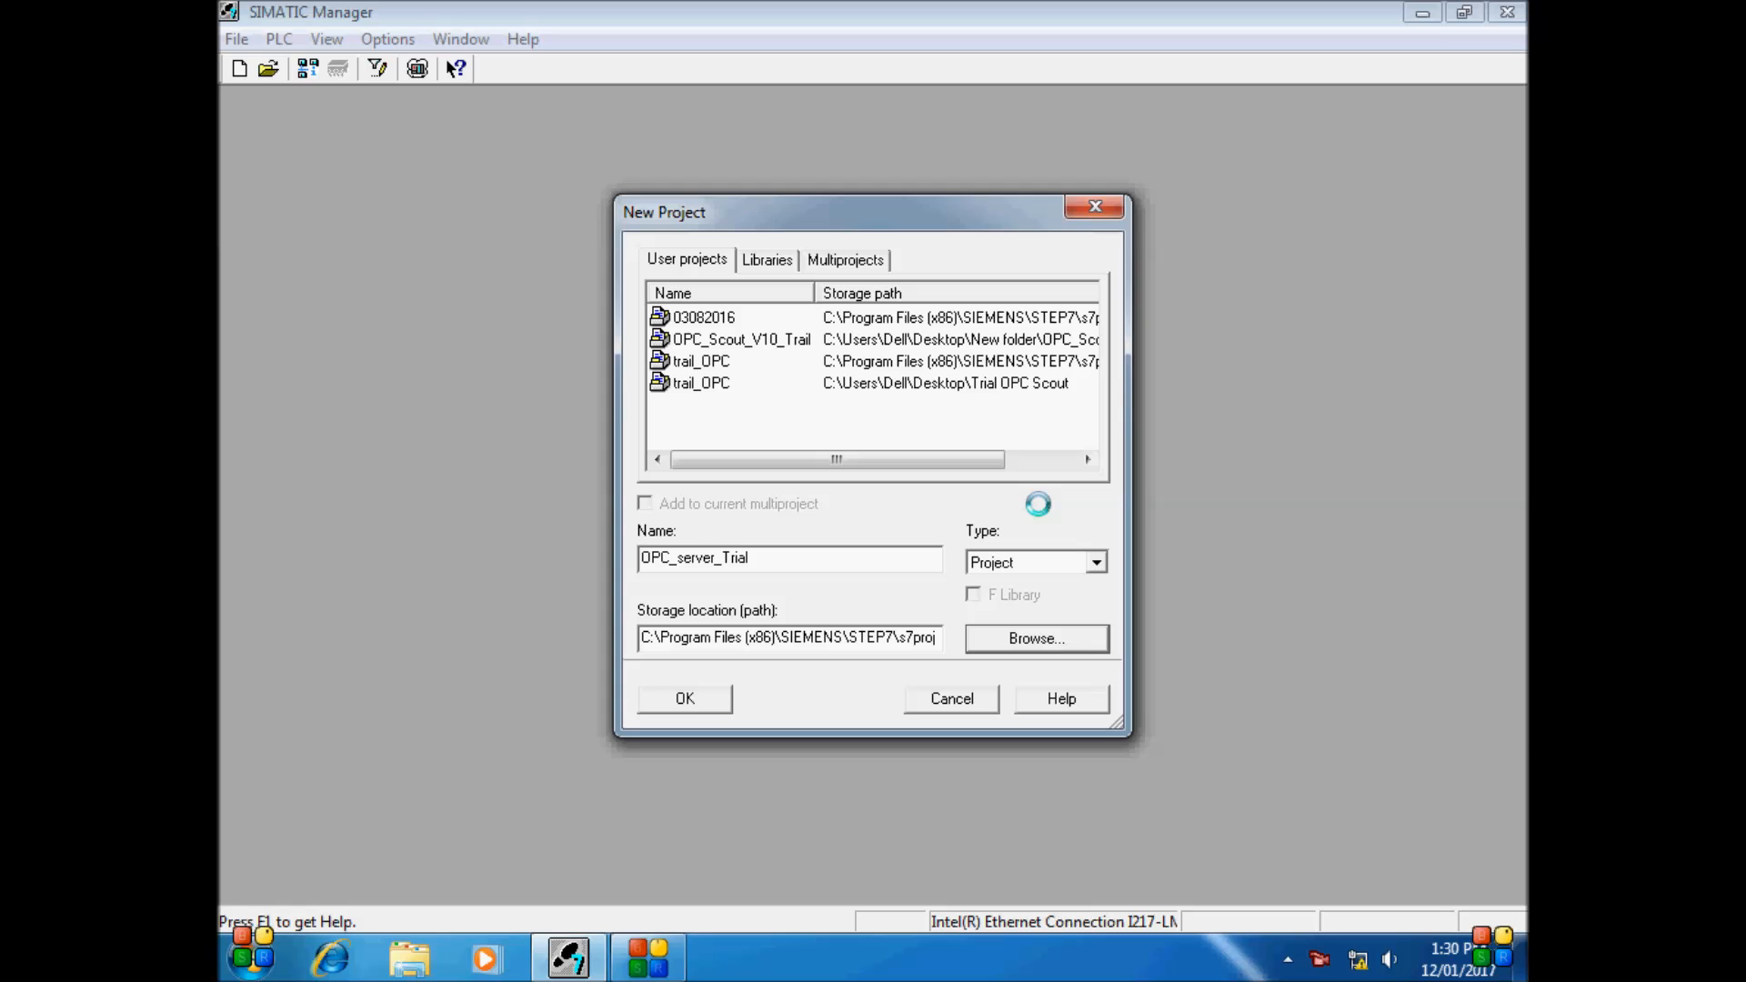
{"action": "left_click", "coordinate": [1033, 638]}
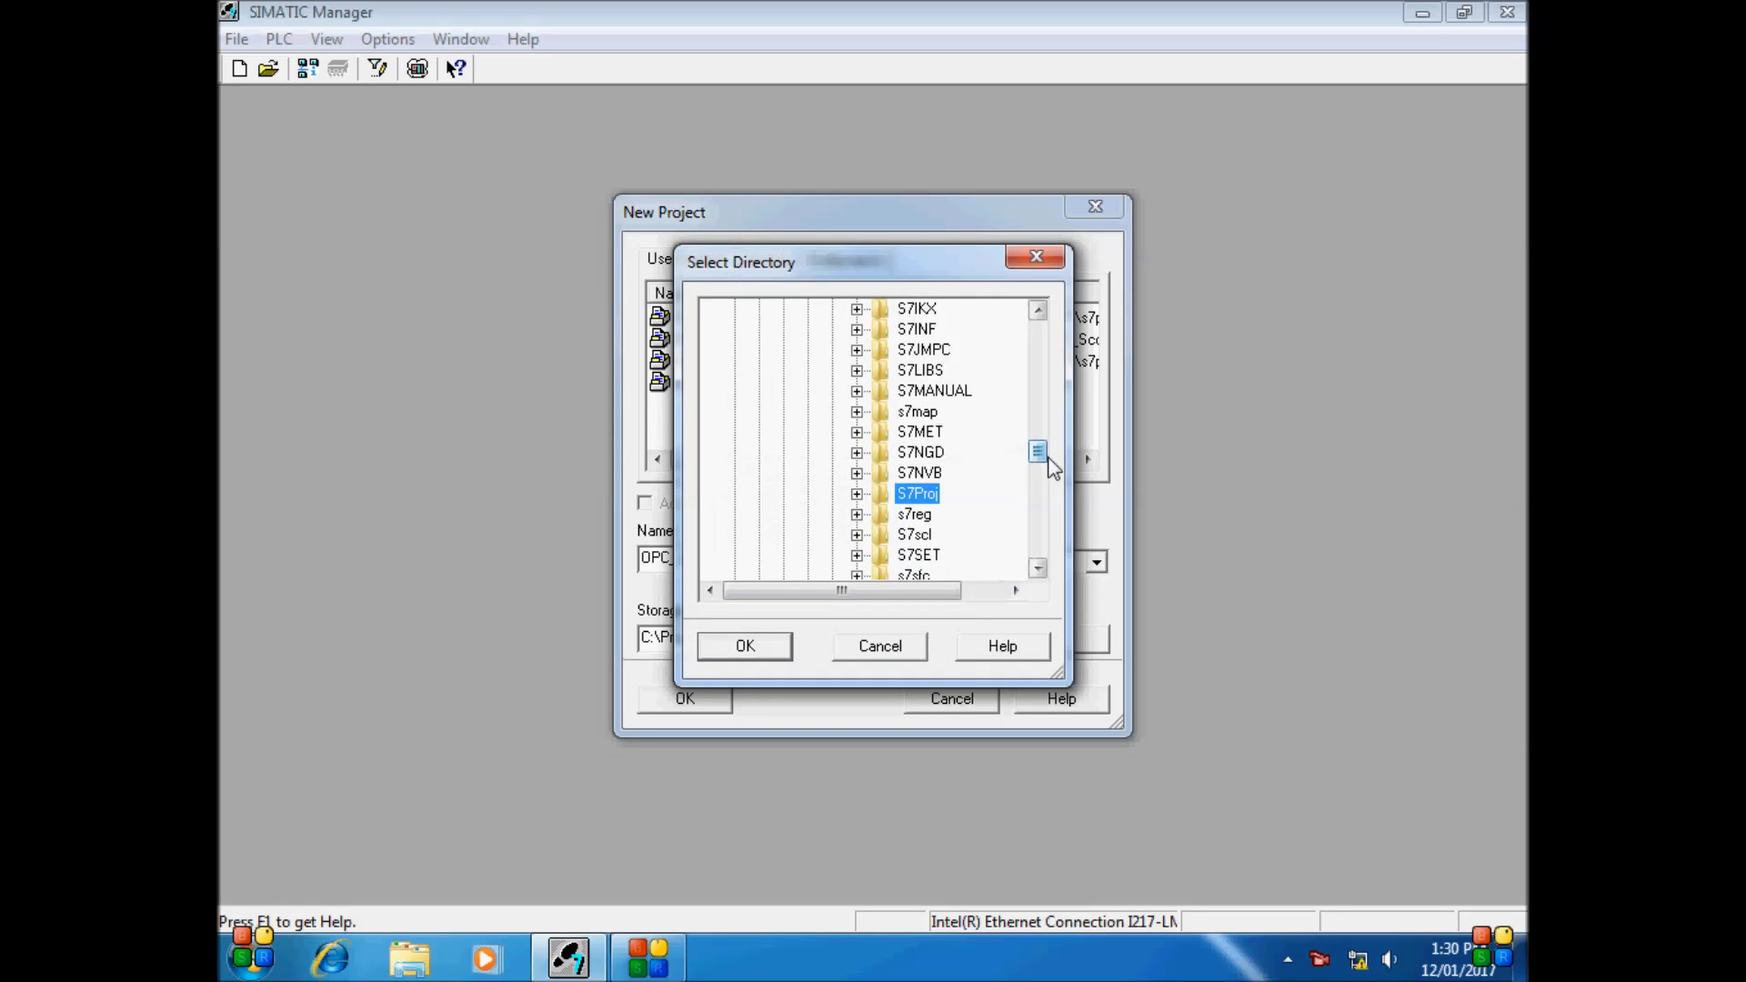
{"action": "left_click", "coordinate": [857, 492]}
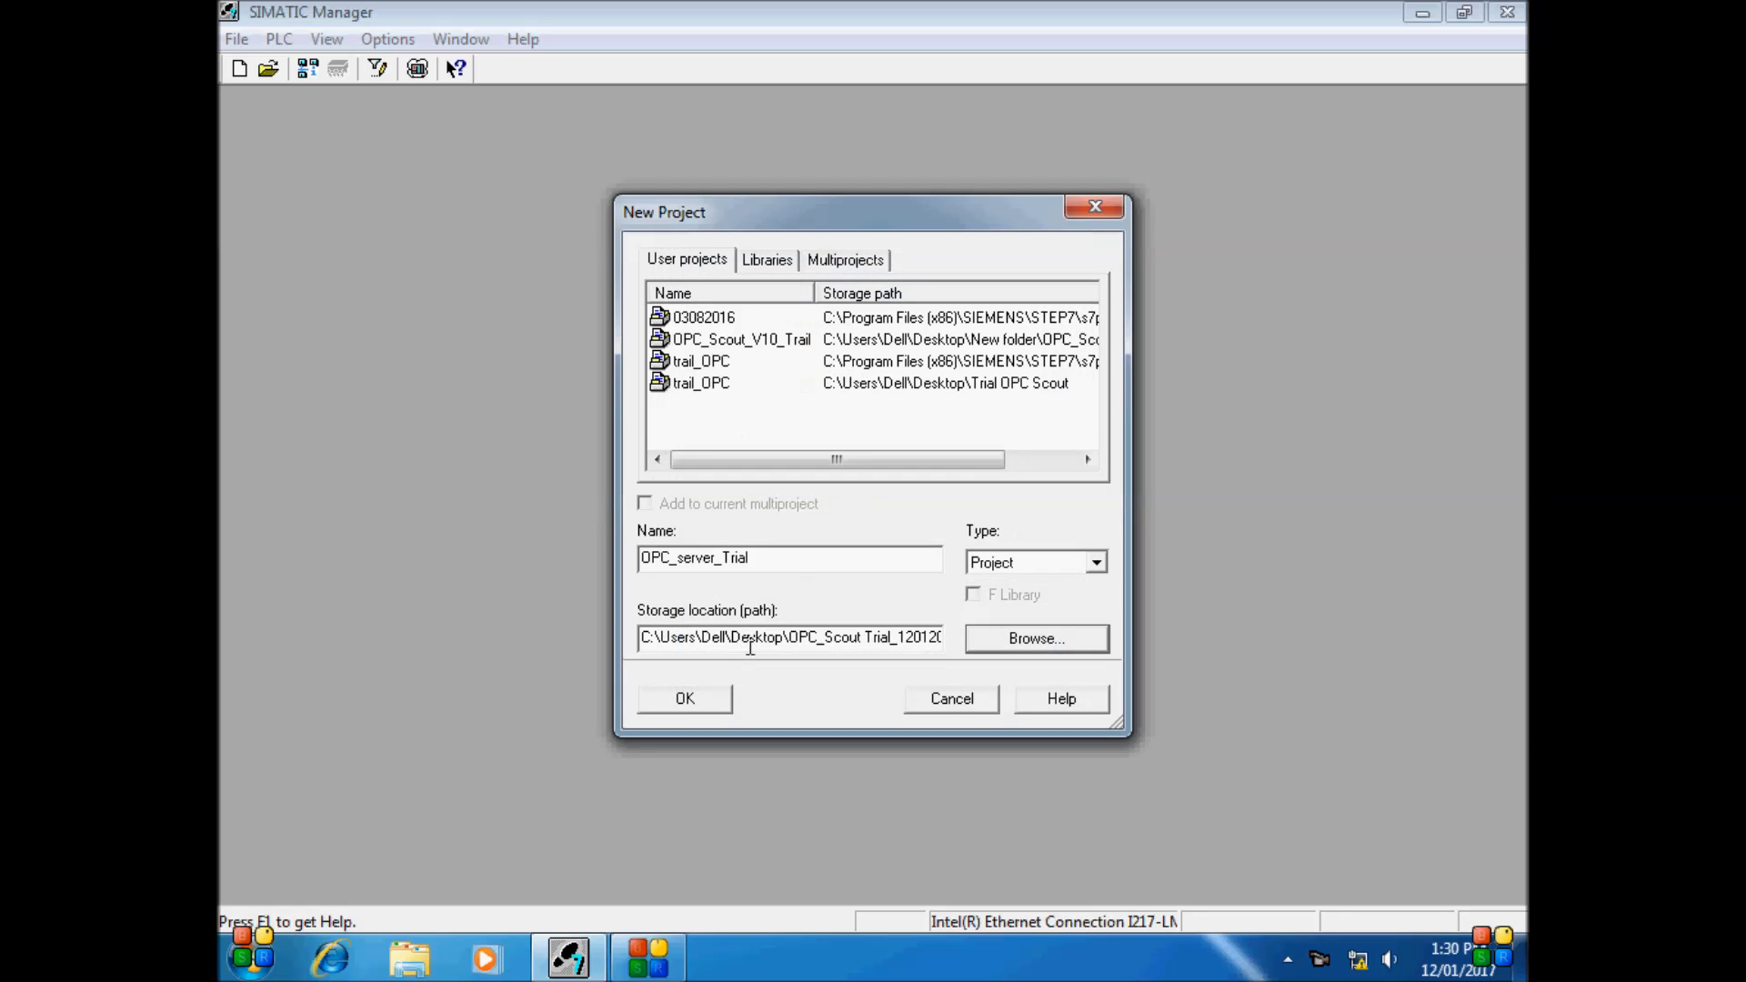
{"action": "left_click", "coordinate": [684, 699]}
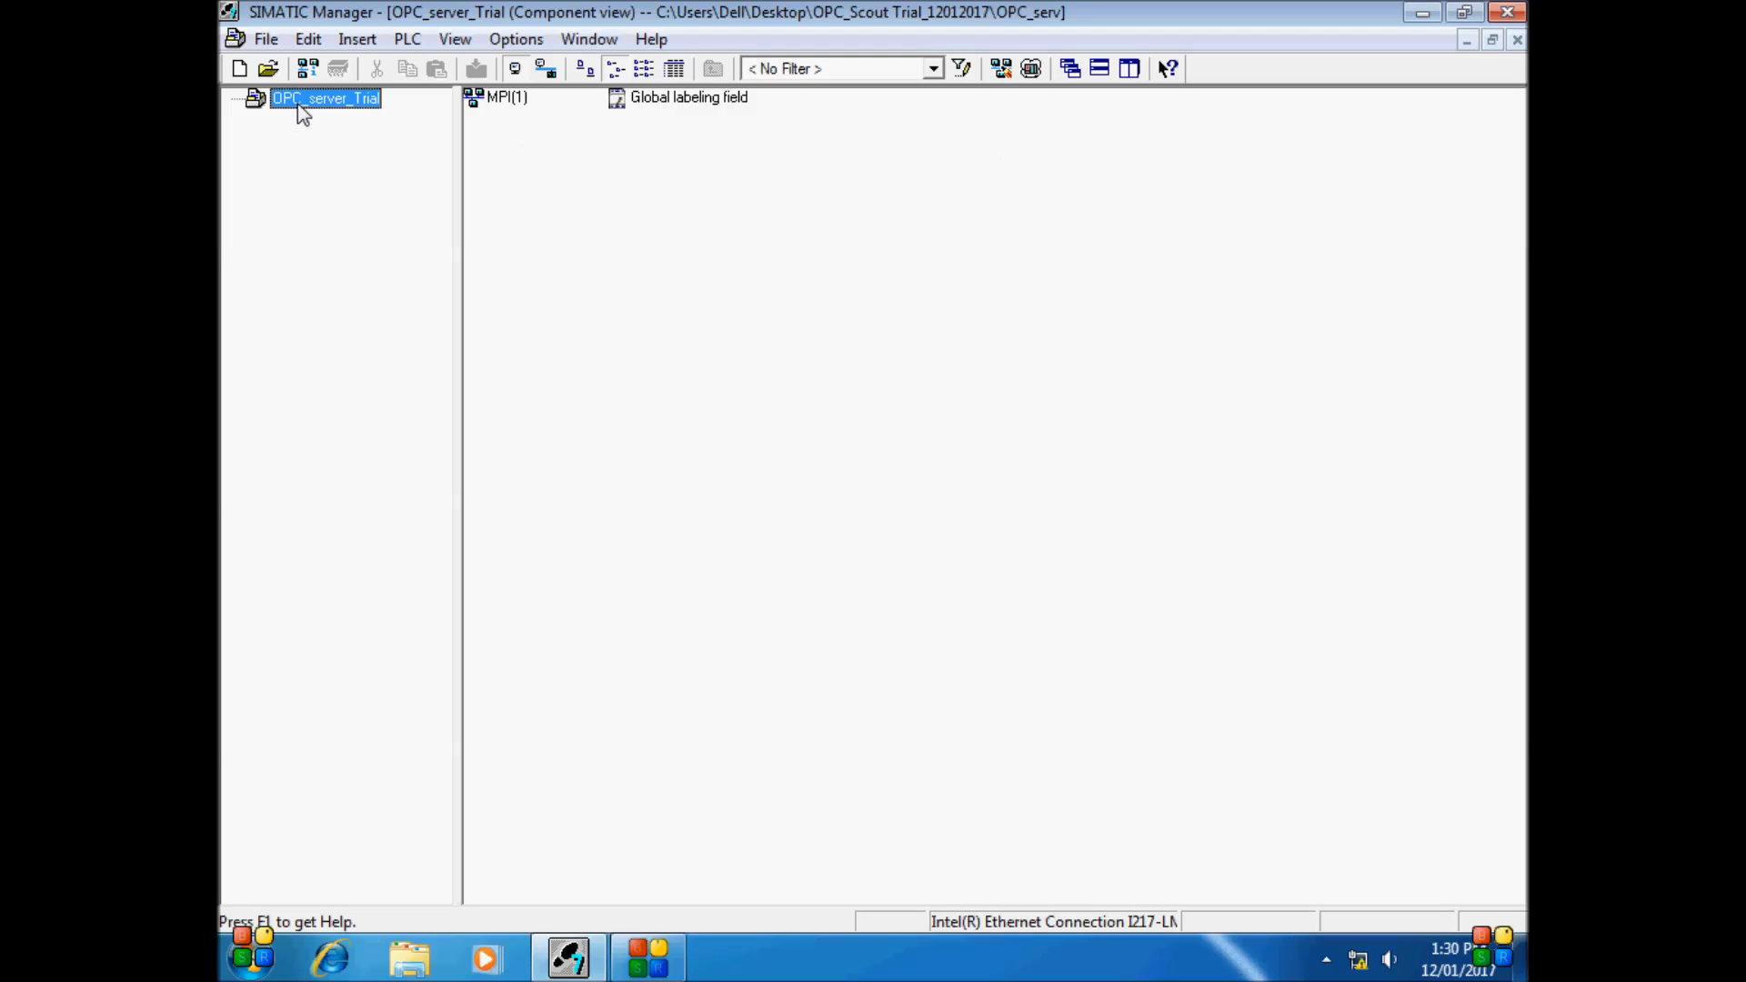
Insert a SIMATIC 300 station into OPC_server_Trial and open its Hardware configuration
{"action": "right_click", "coordinate": [324, 98]}
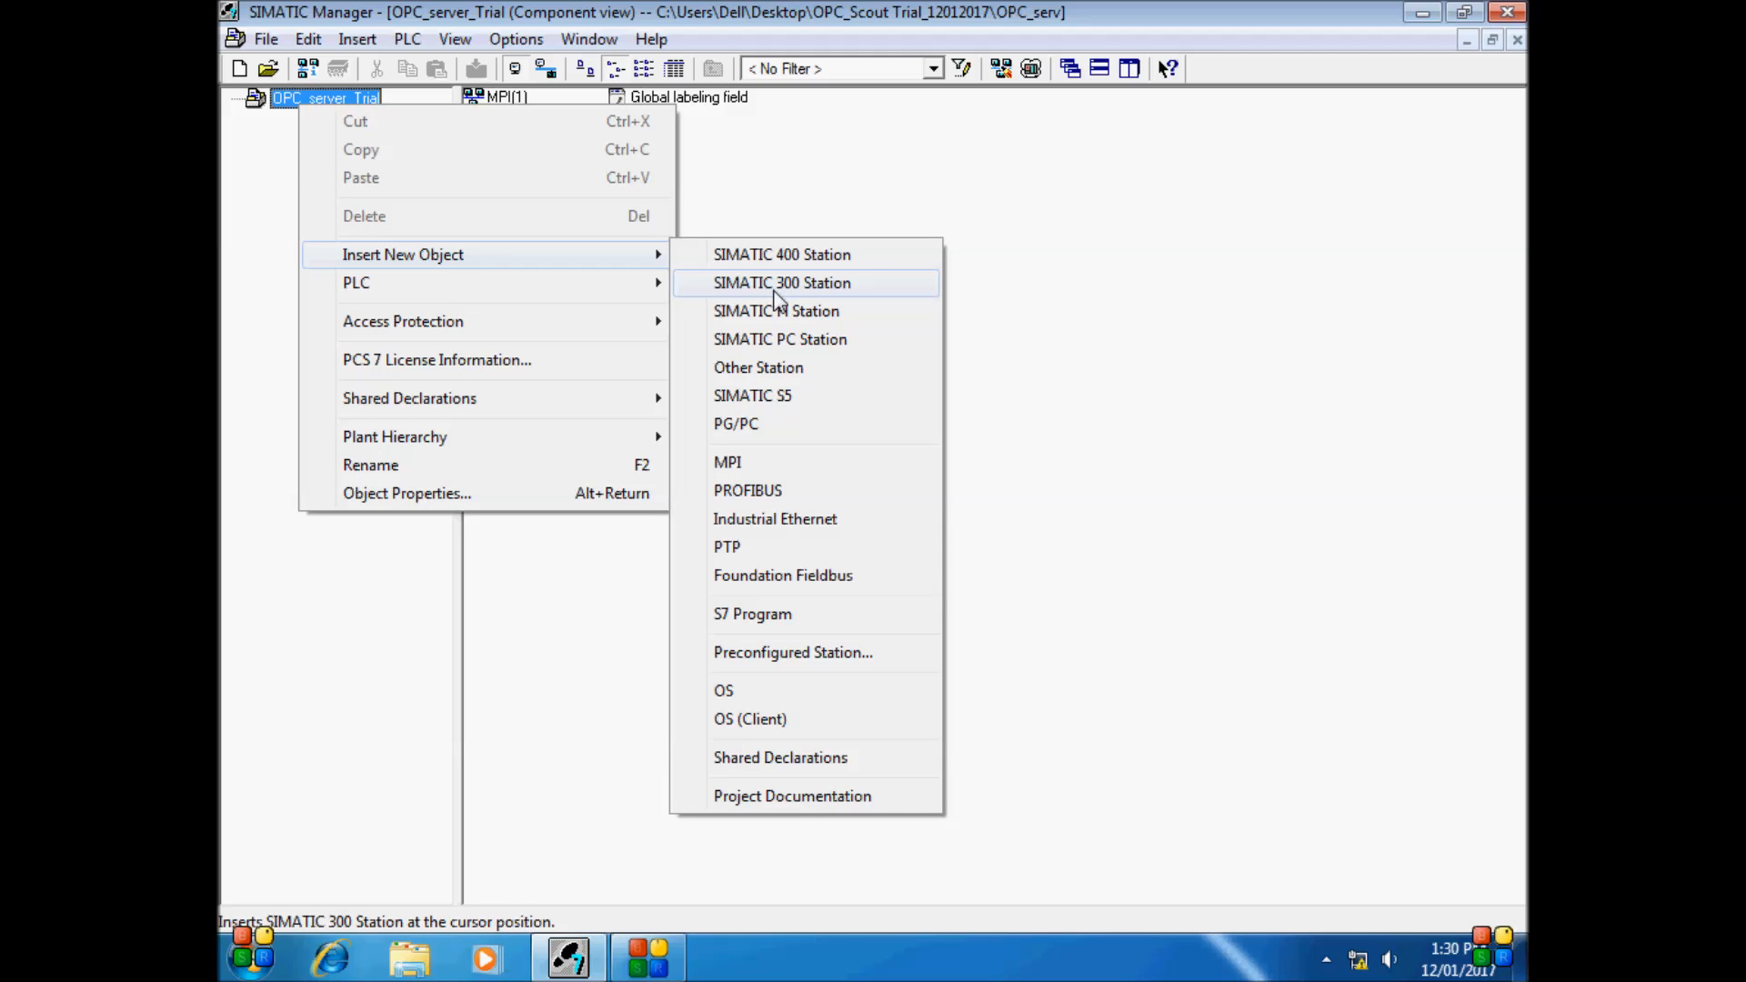
{"action": "left_click", "coordinate": [782, 282]}
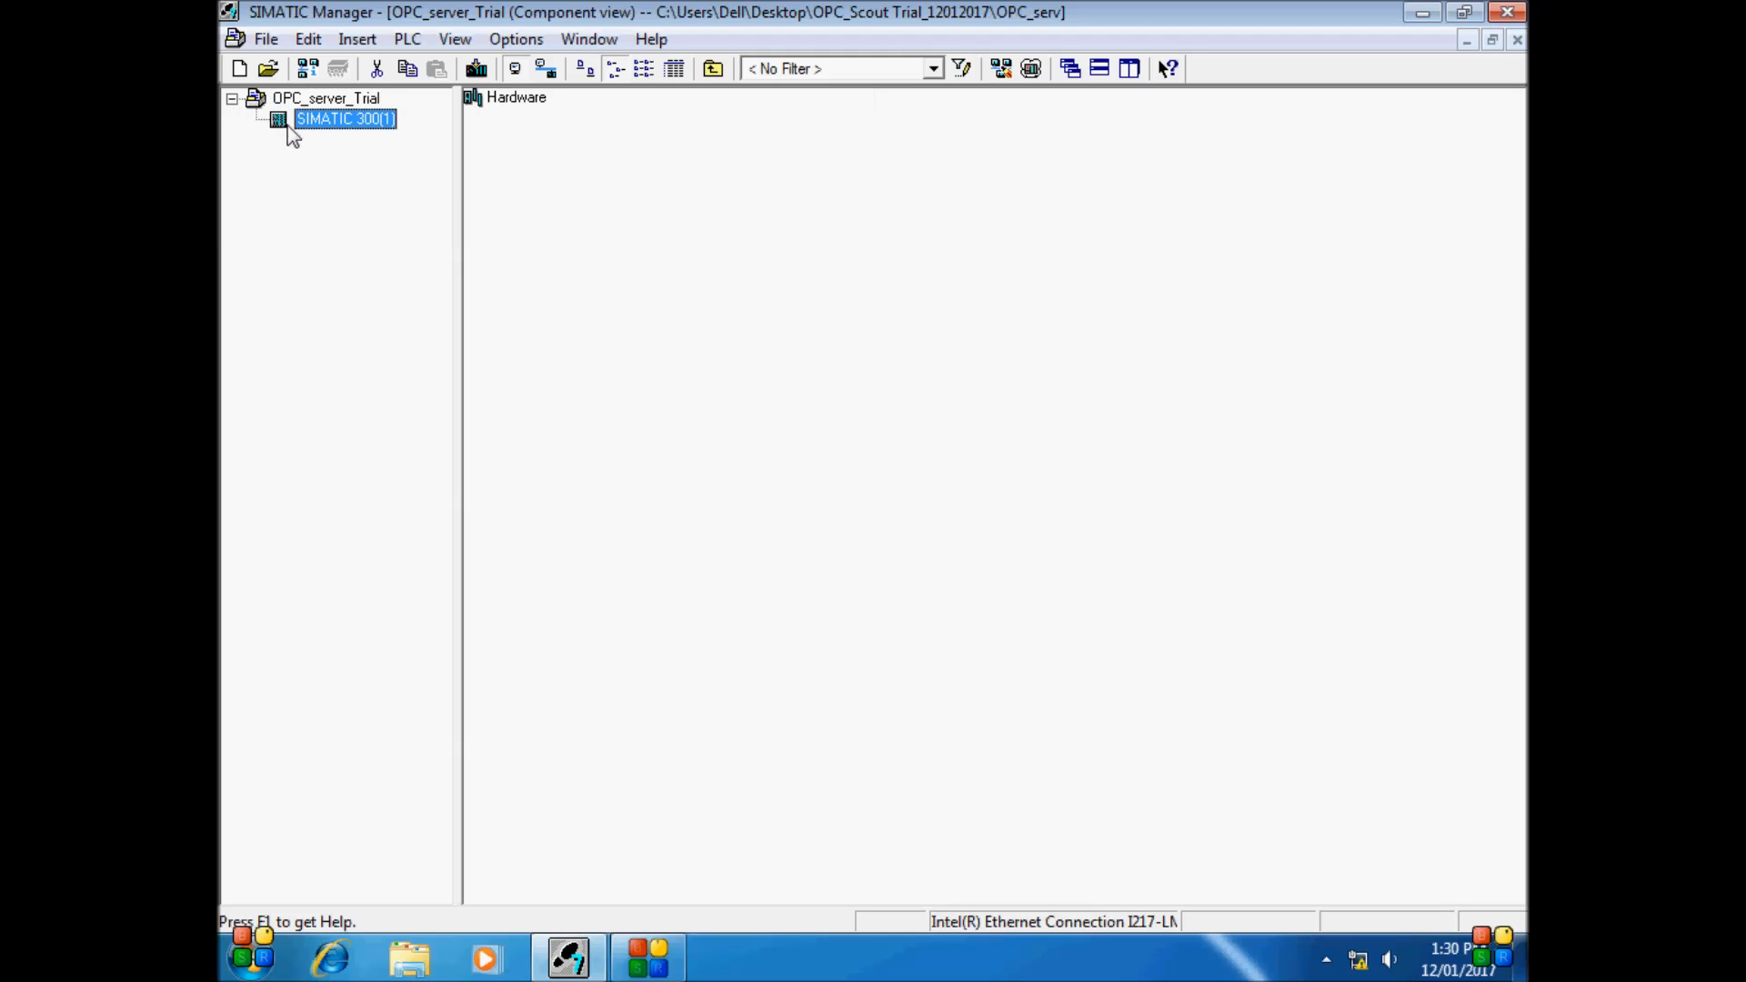
{"action": "mouse_move", "coordinate": [357, 122]}
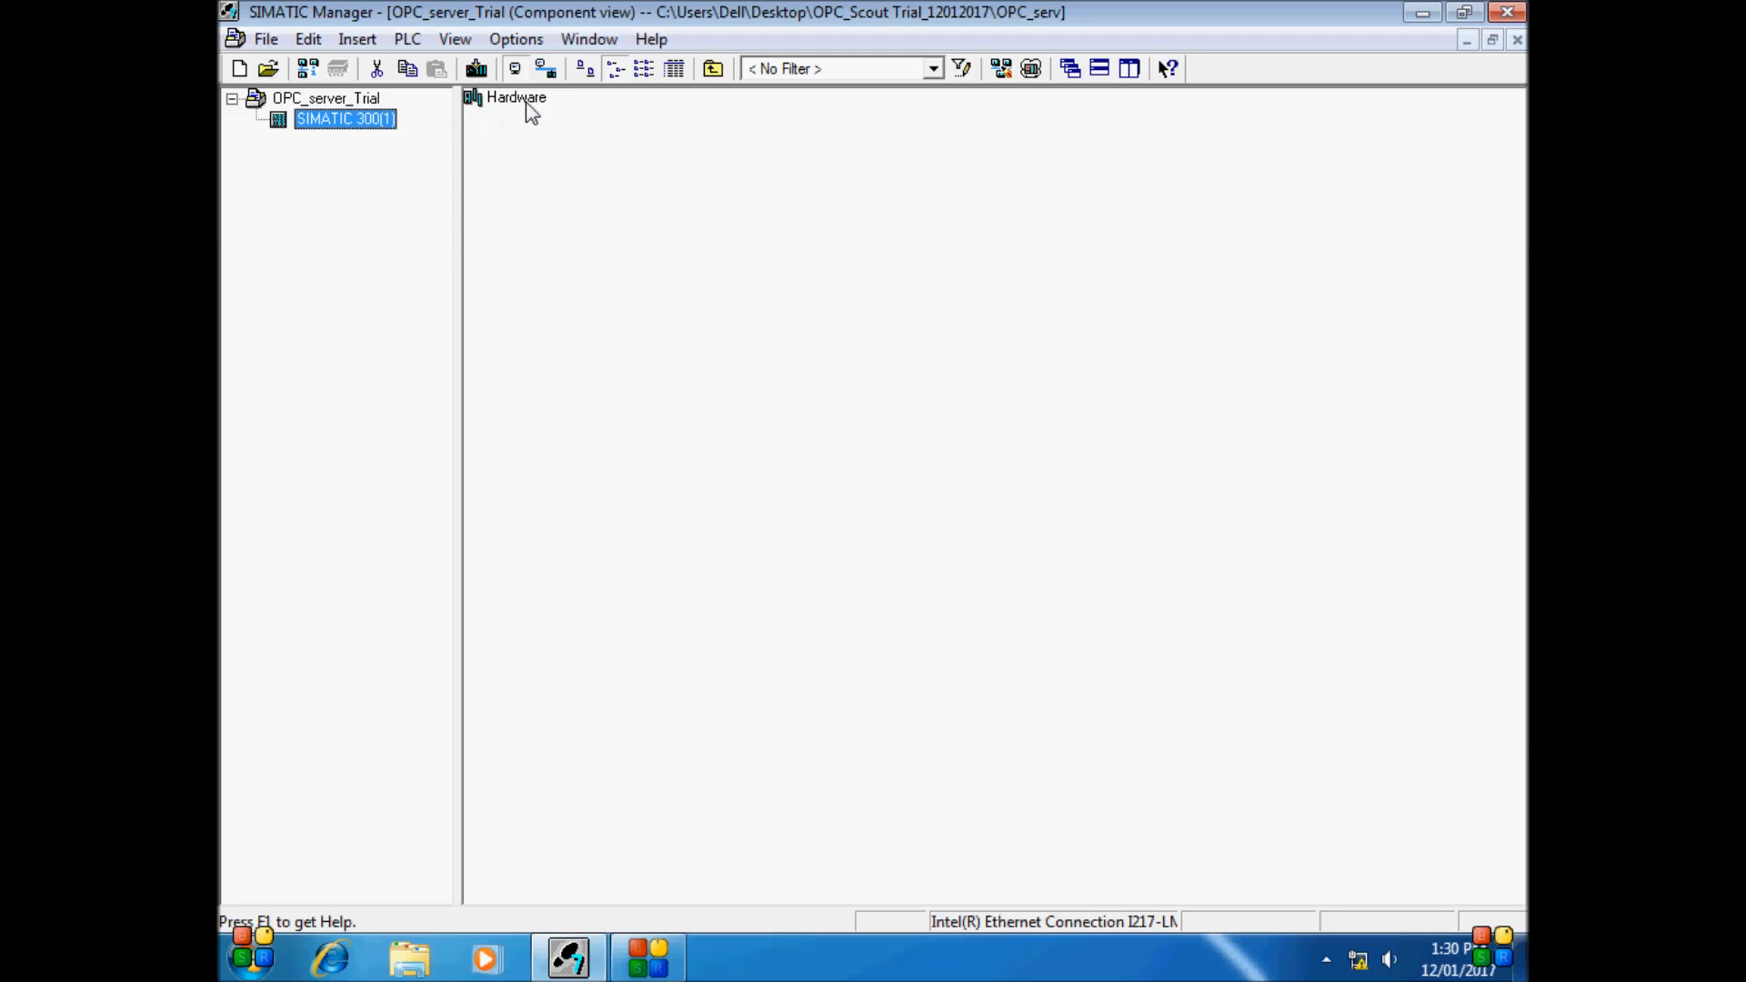
{"action": "double_click", "coordinate": [516, 98]}
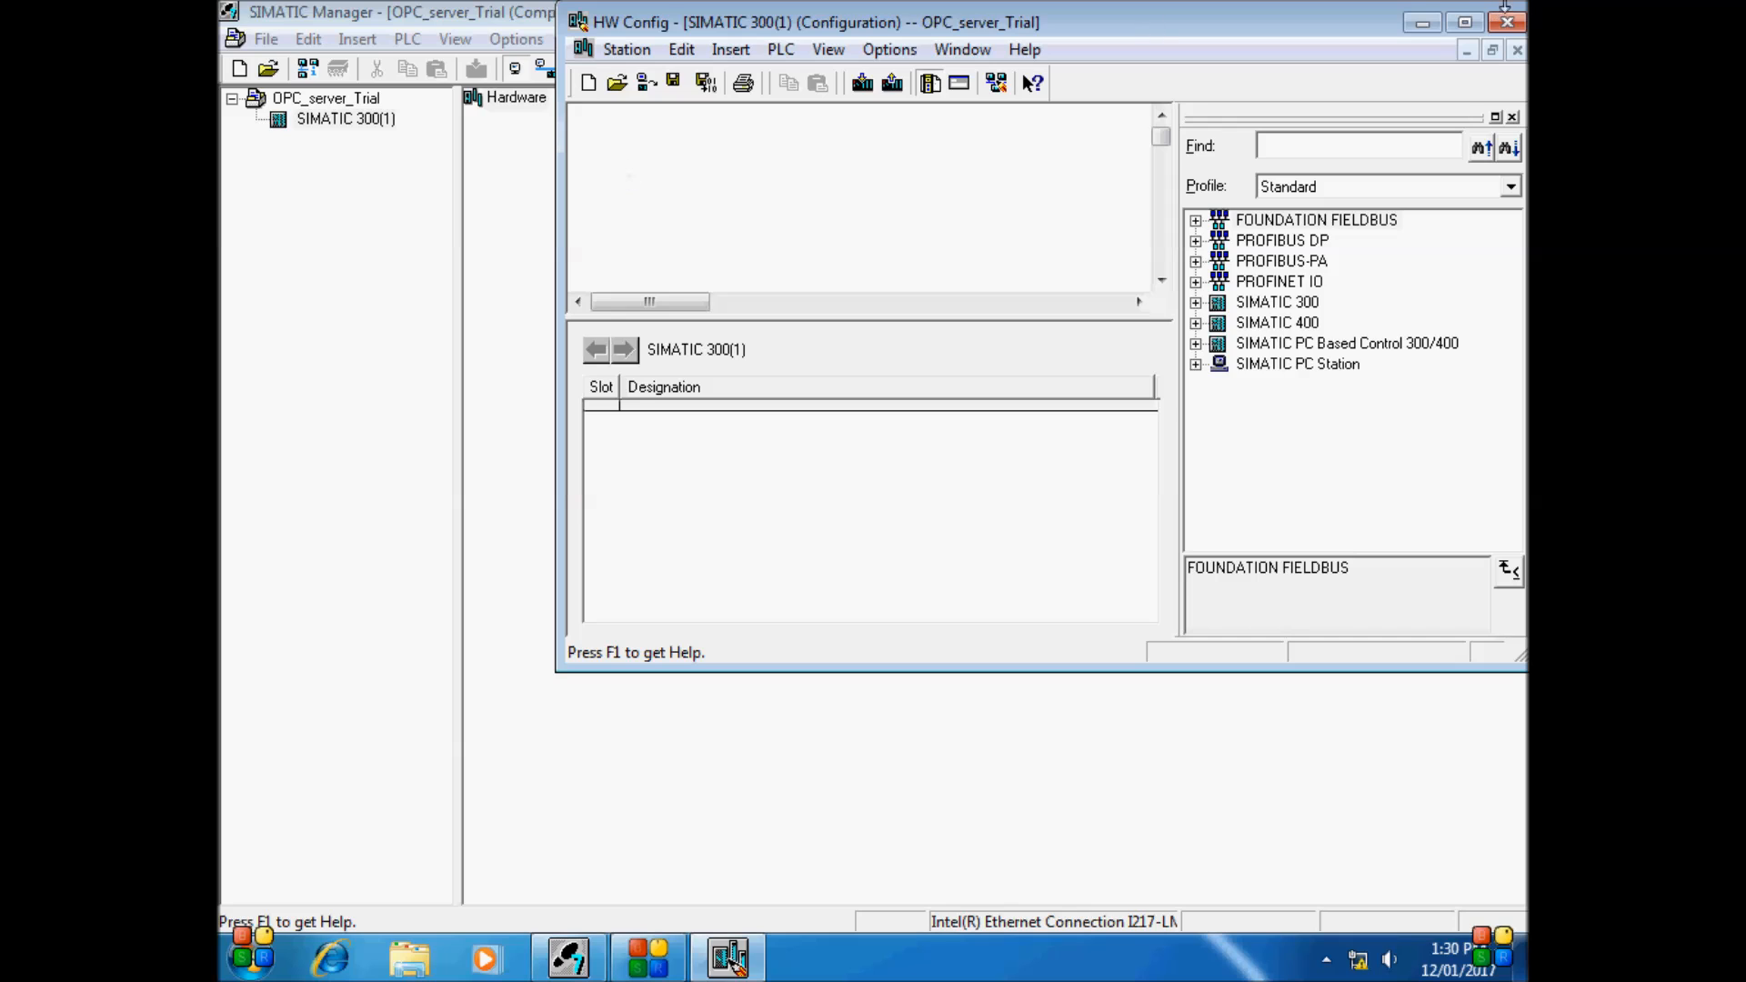
Maximize HW Config and add a rail from the SIMATIC 300 RACK-300 catalog
{"action": "left_click", "coordinate": [1491, 22]}
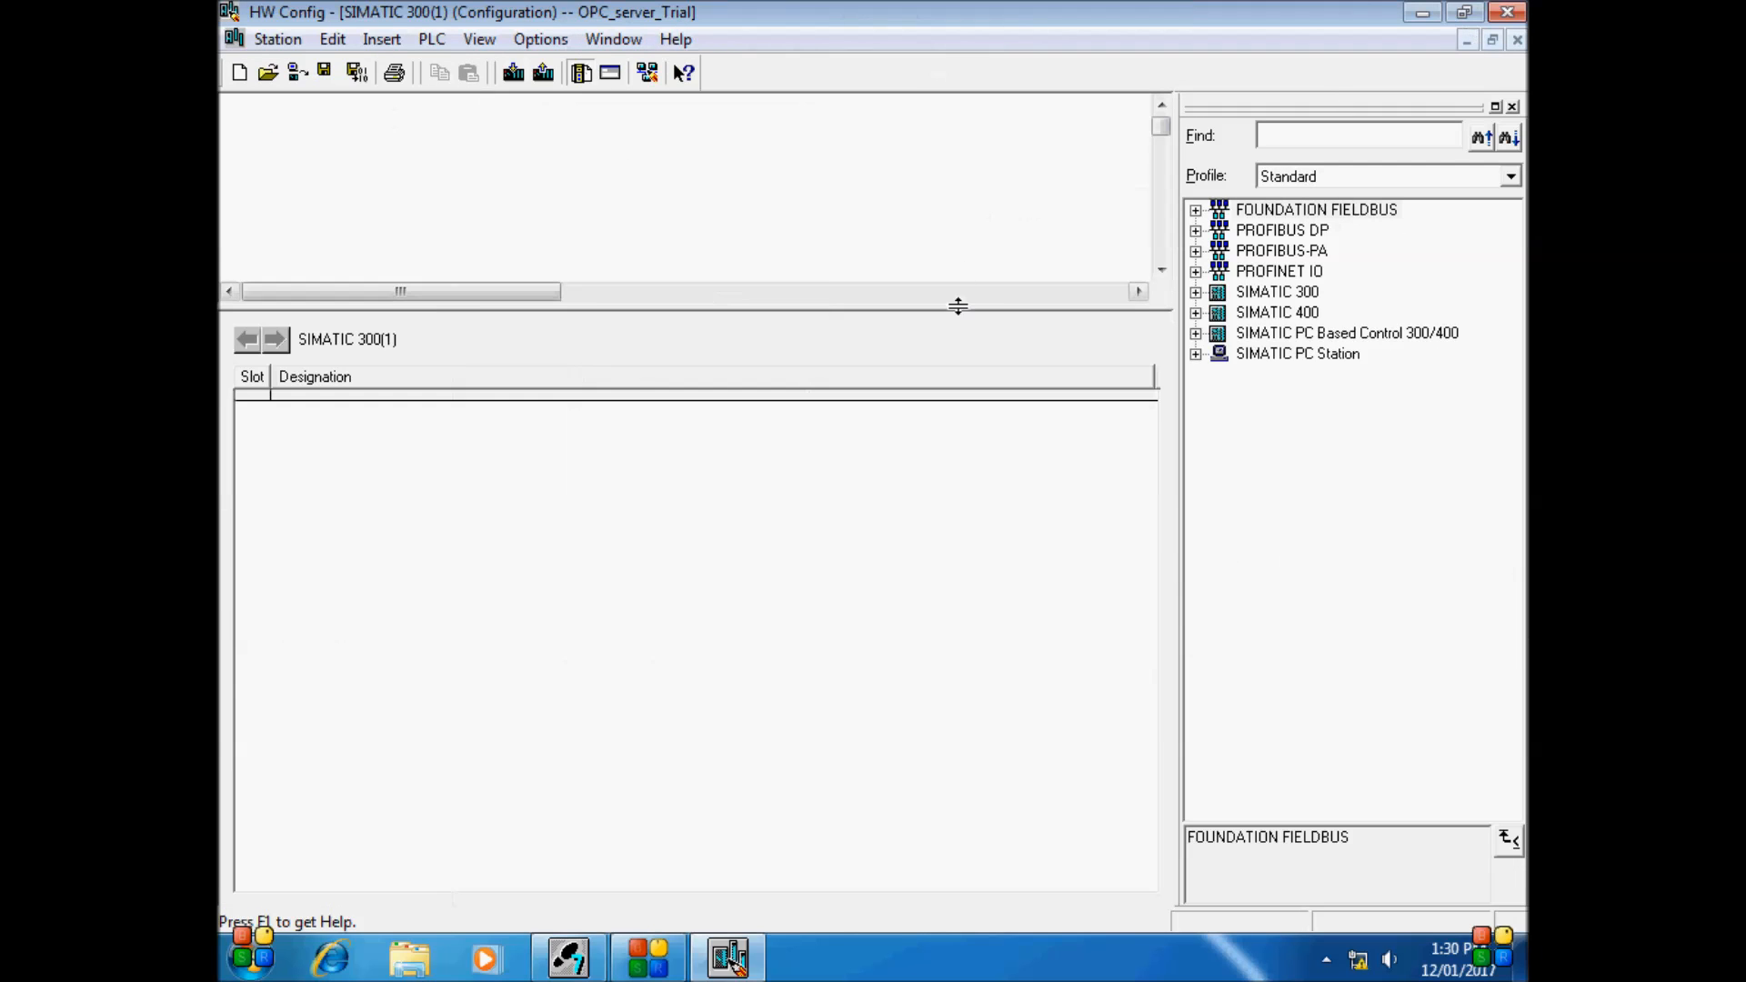
{"action": "left_click", "coordinate": [1277, 292]}
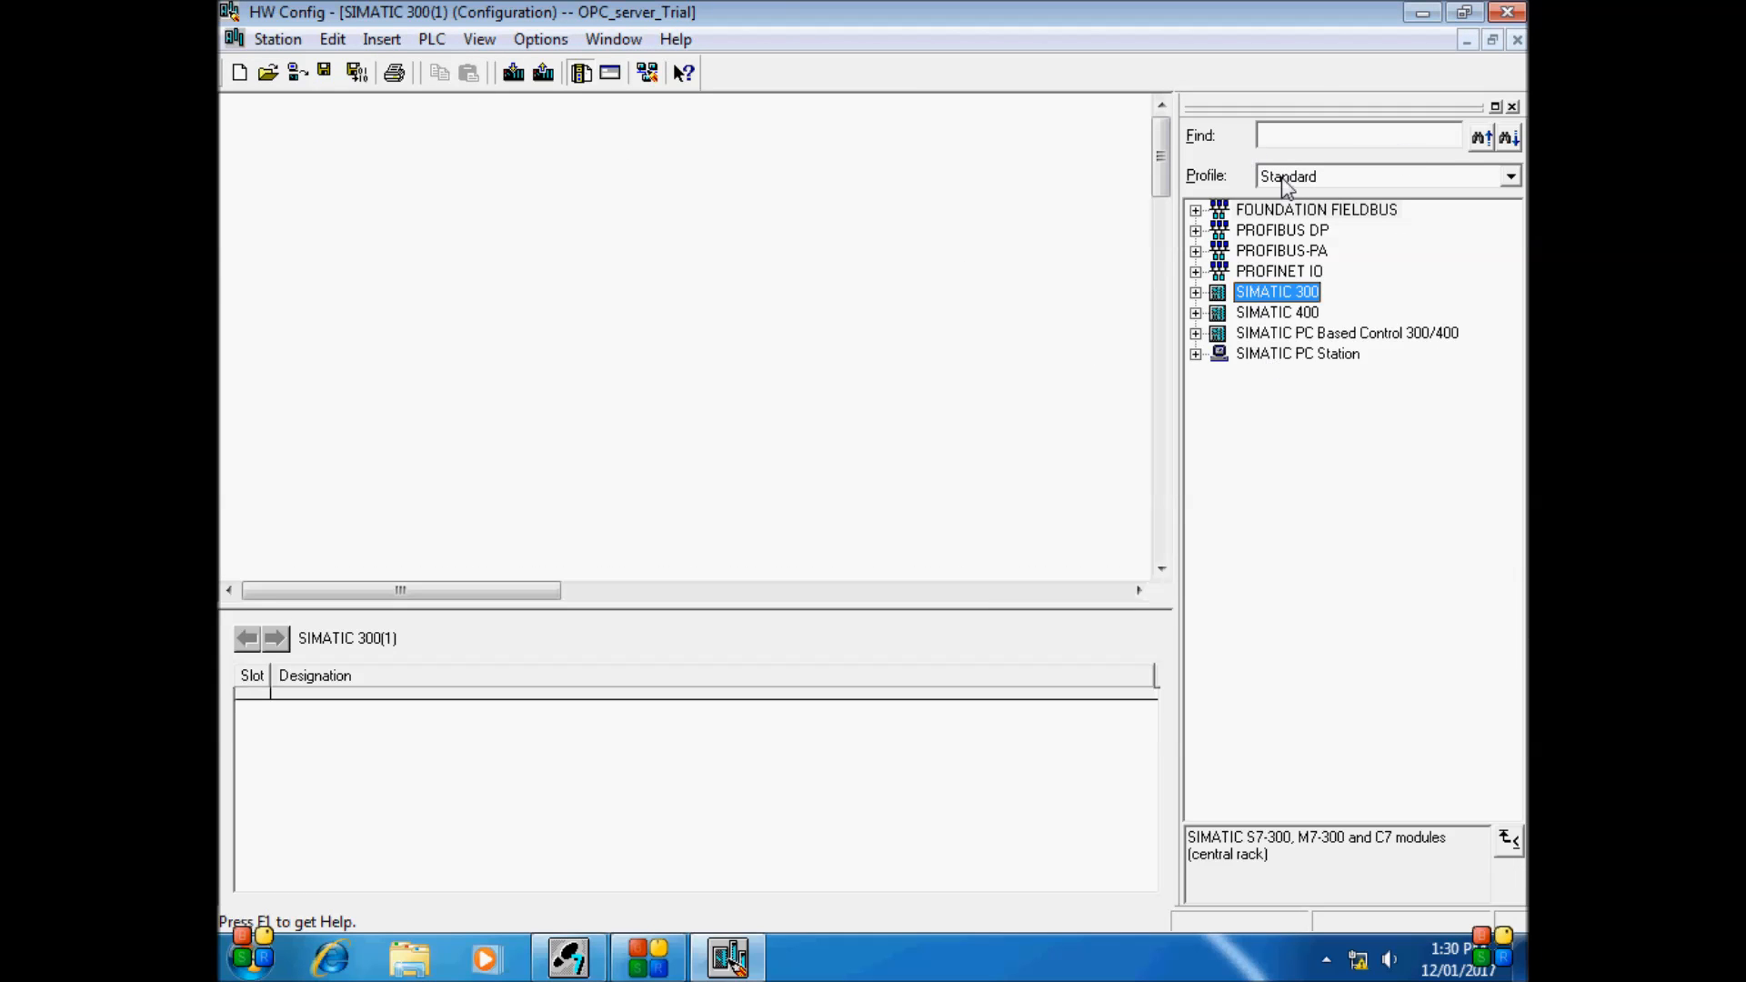
{"action": "left_click", "coordinate": [1195, 291]}
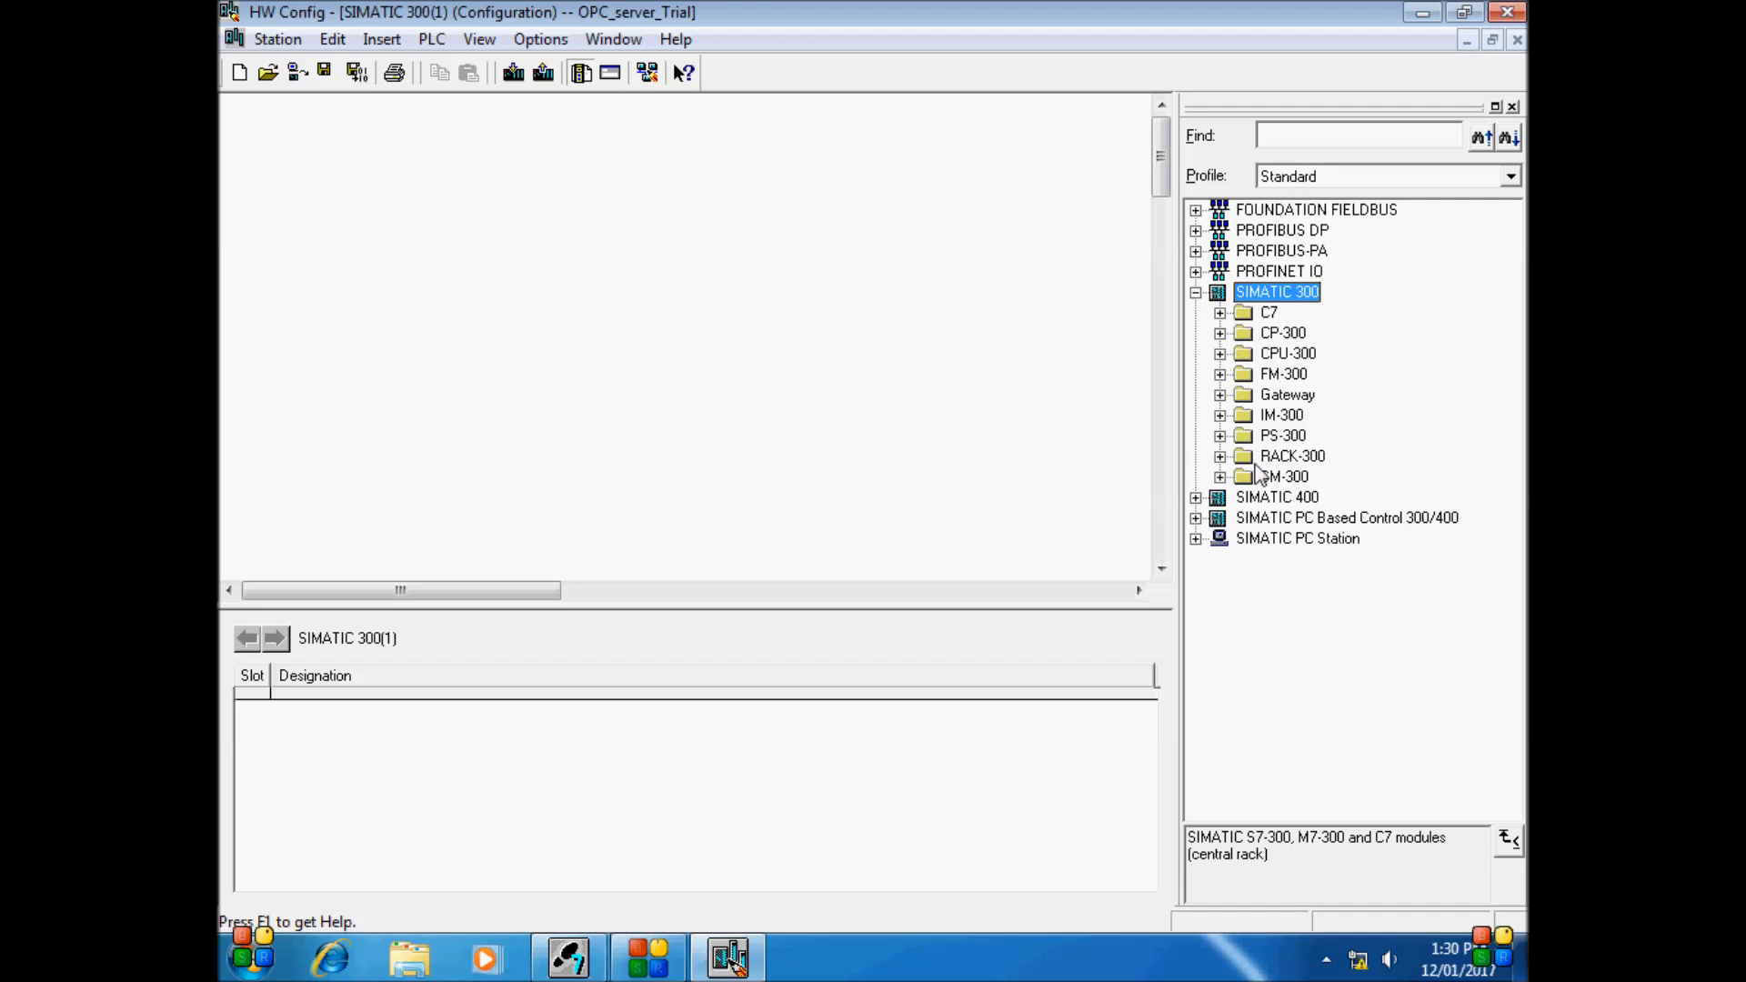
{"action": "left_click", "coordinate": [1221, 456]}
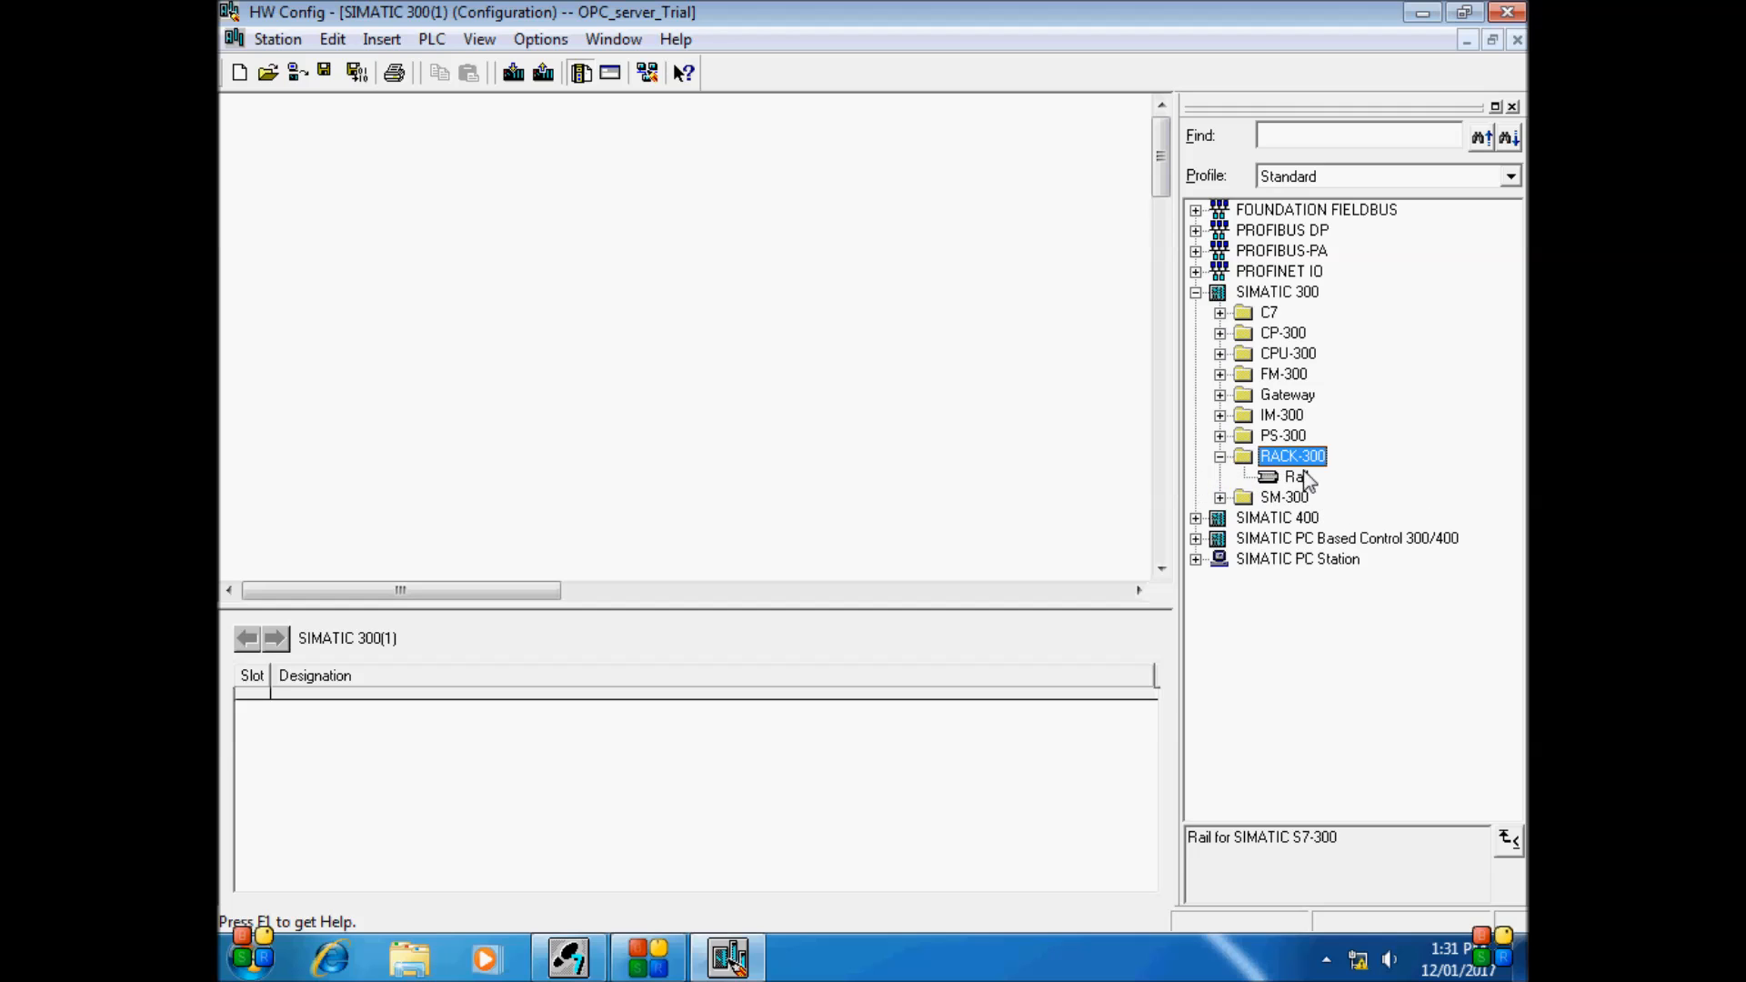
{"action": "double_click", "coordinate": [1297, 477]}
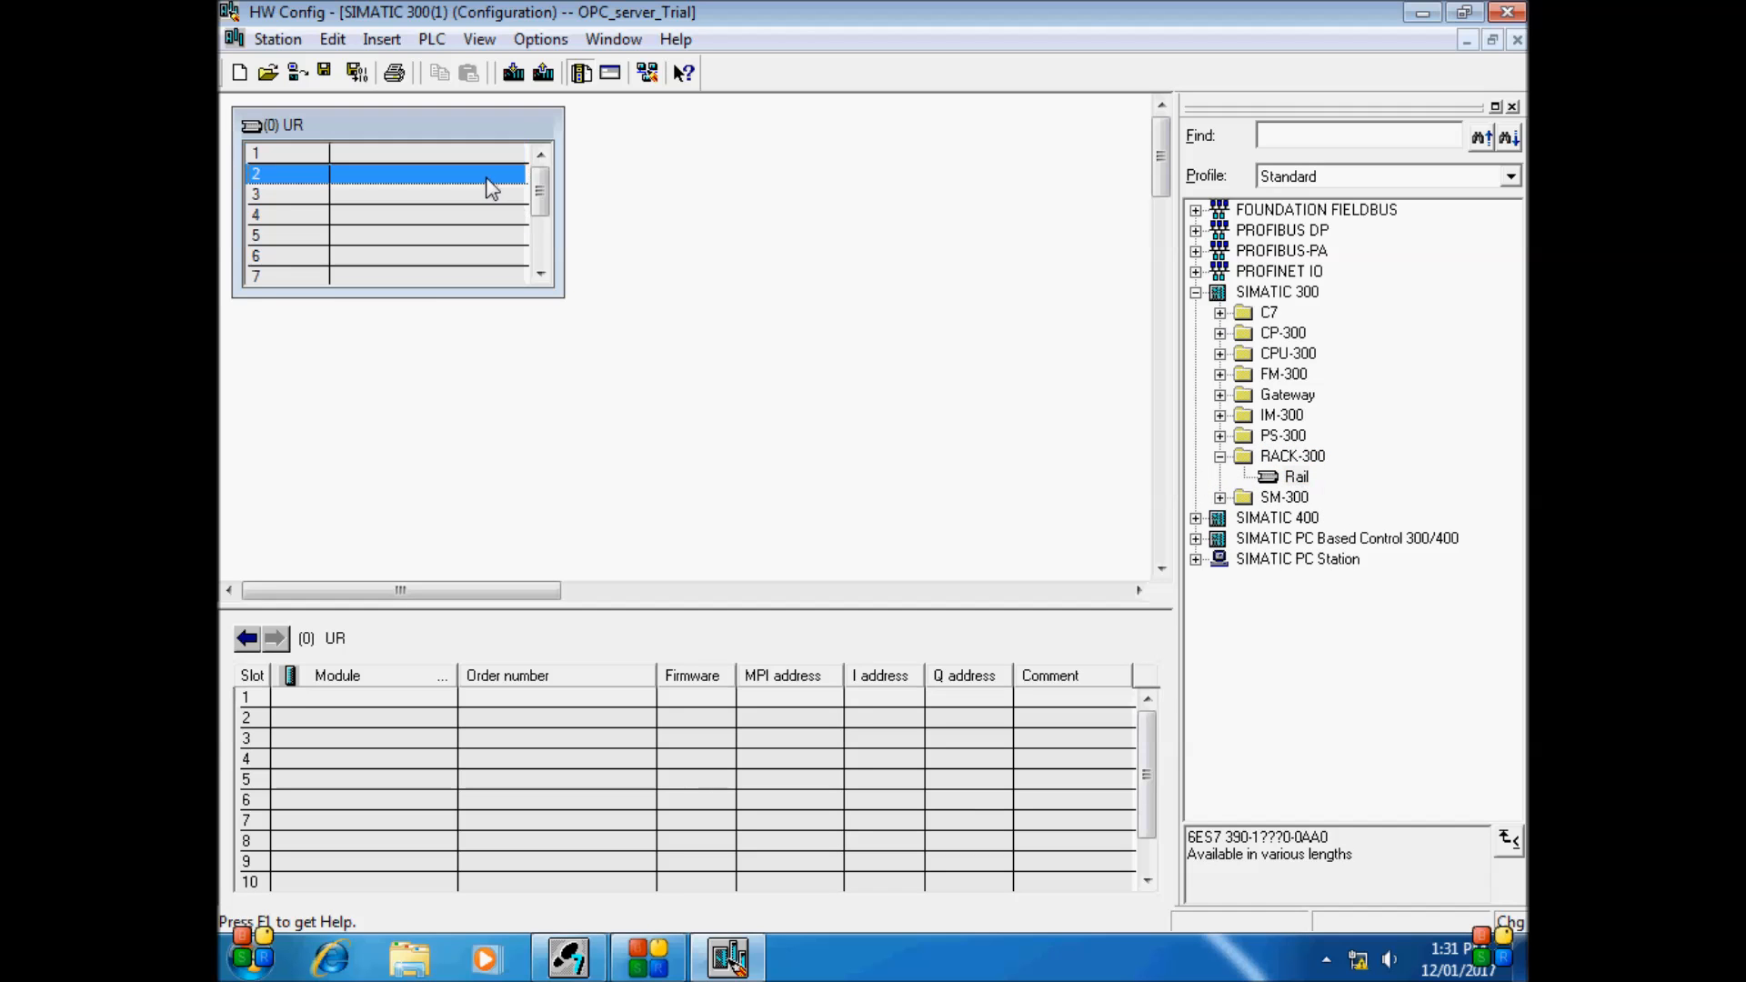
Browse the S7-300 CPU catalog to the CPU 314C-2 PN/DP V3.3 versions
{"action": "left_click", "coordinate": [1288, 353]}
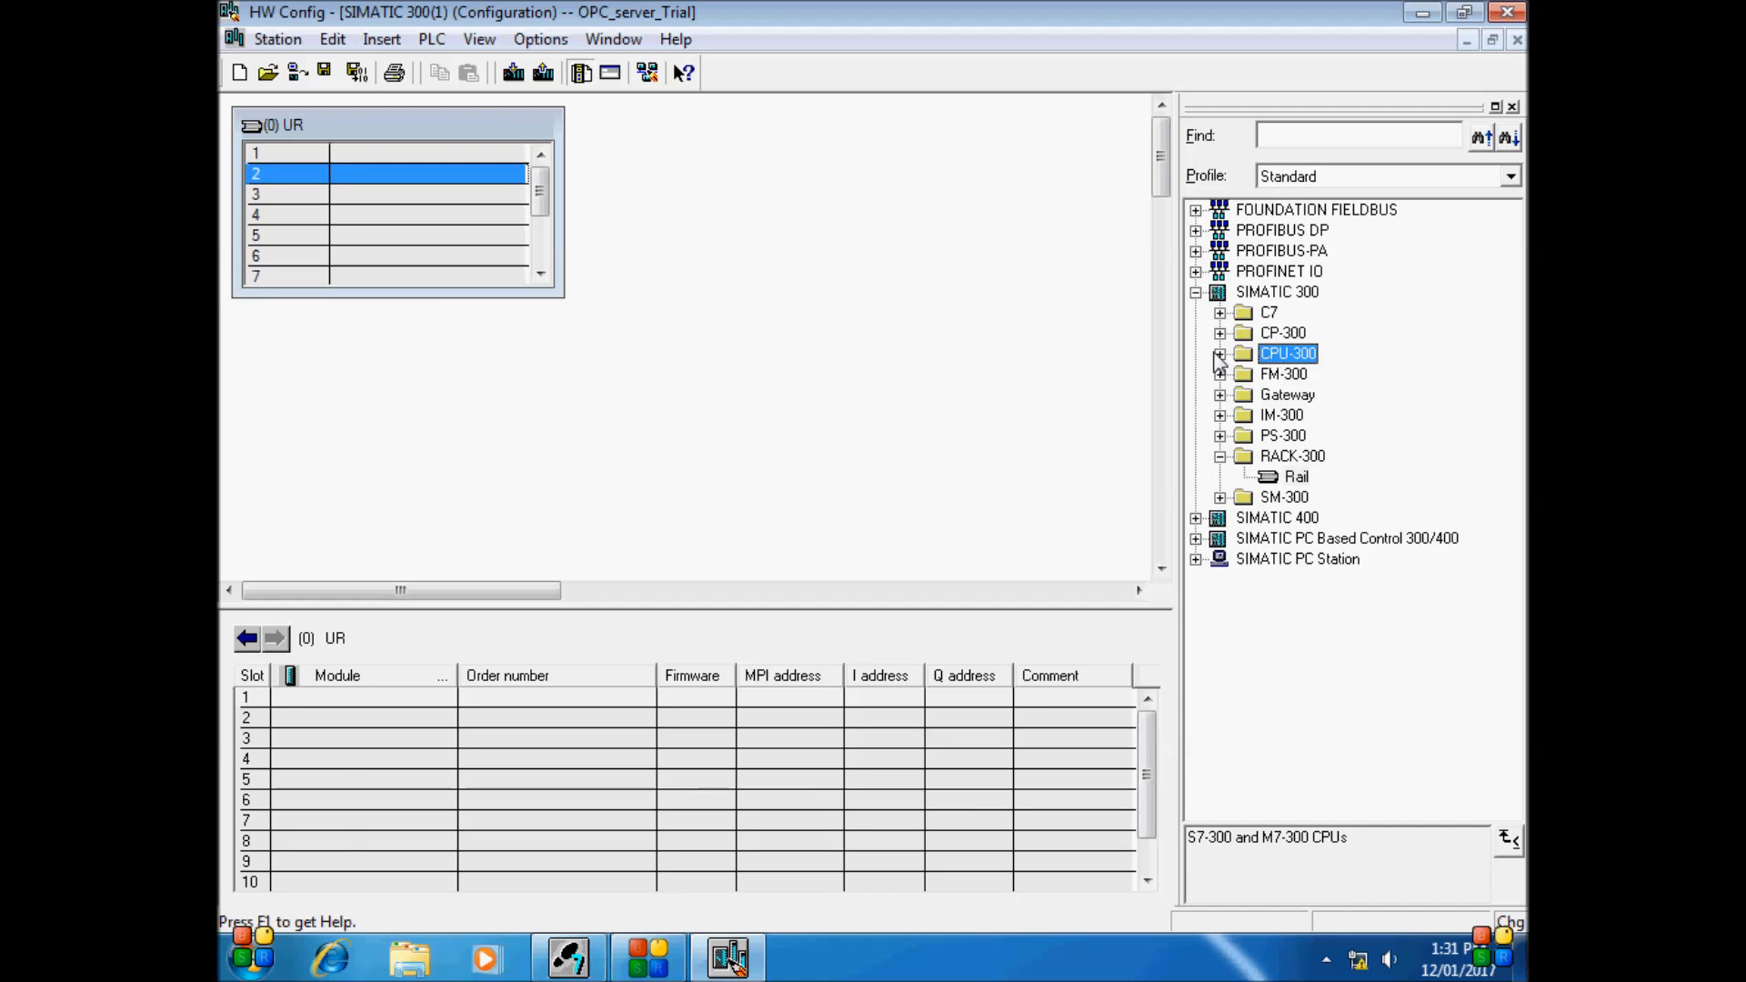
{"action": "left_click", "coordinate": [1220, 353]}
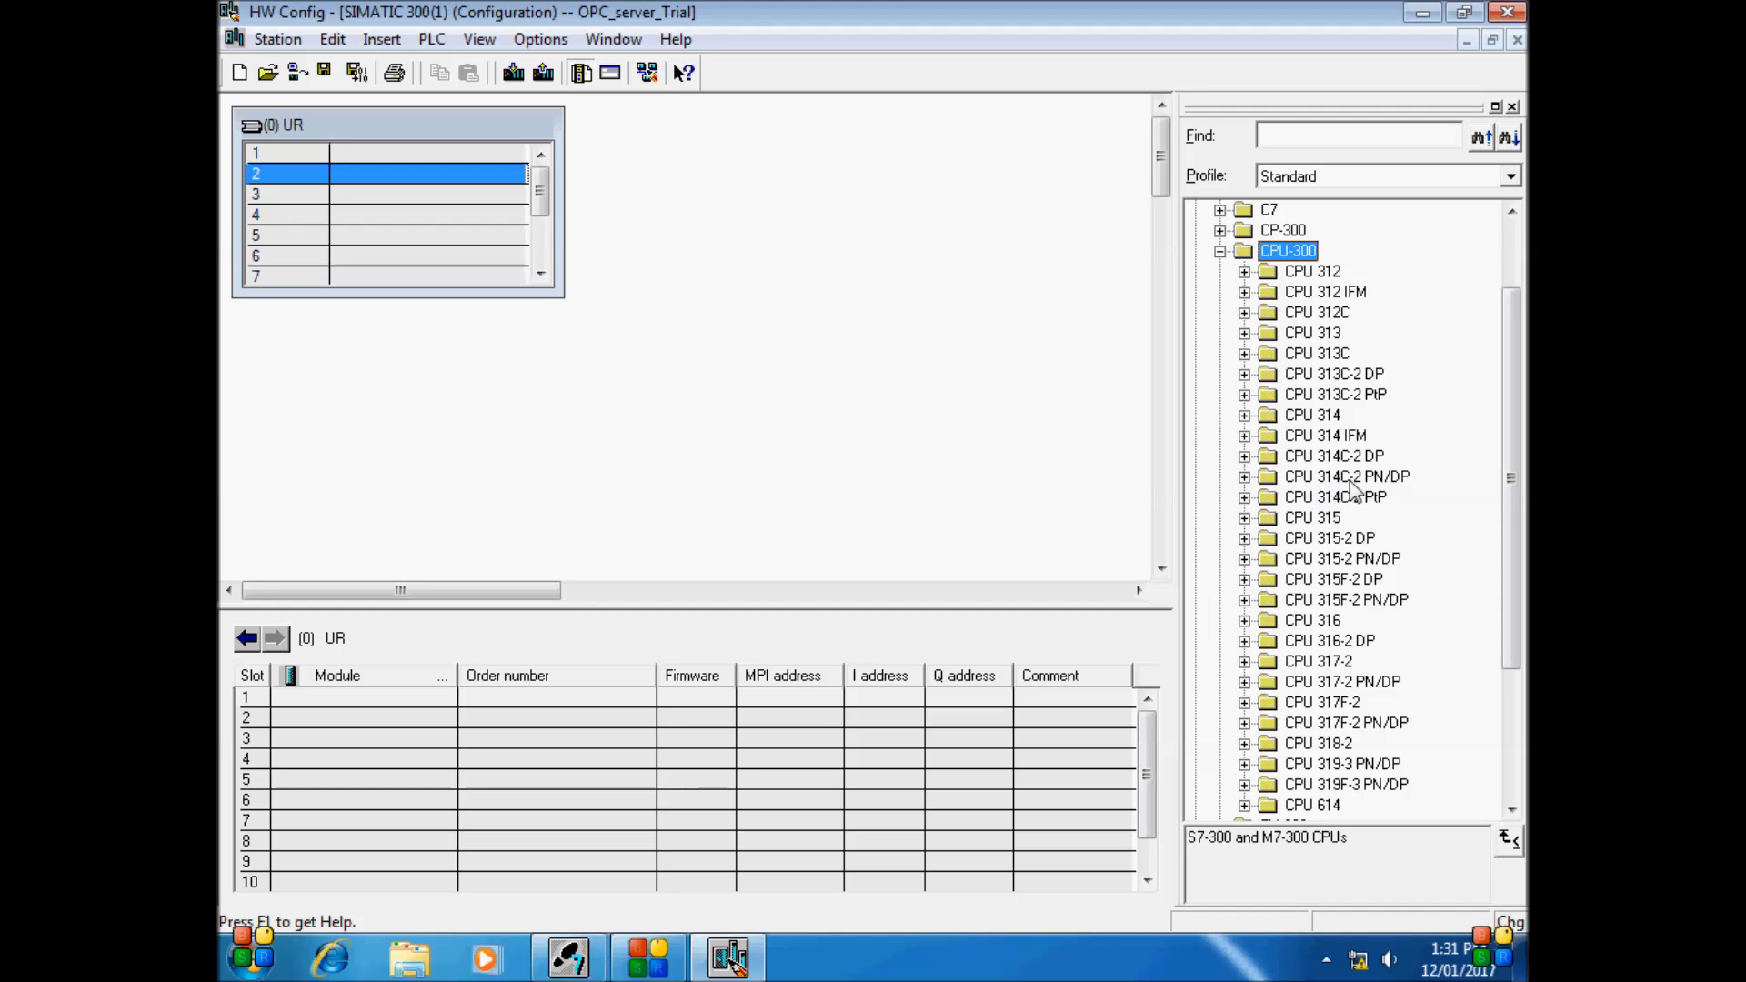
{"action": "left_click", "coordinate": [1244, 477]}
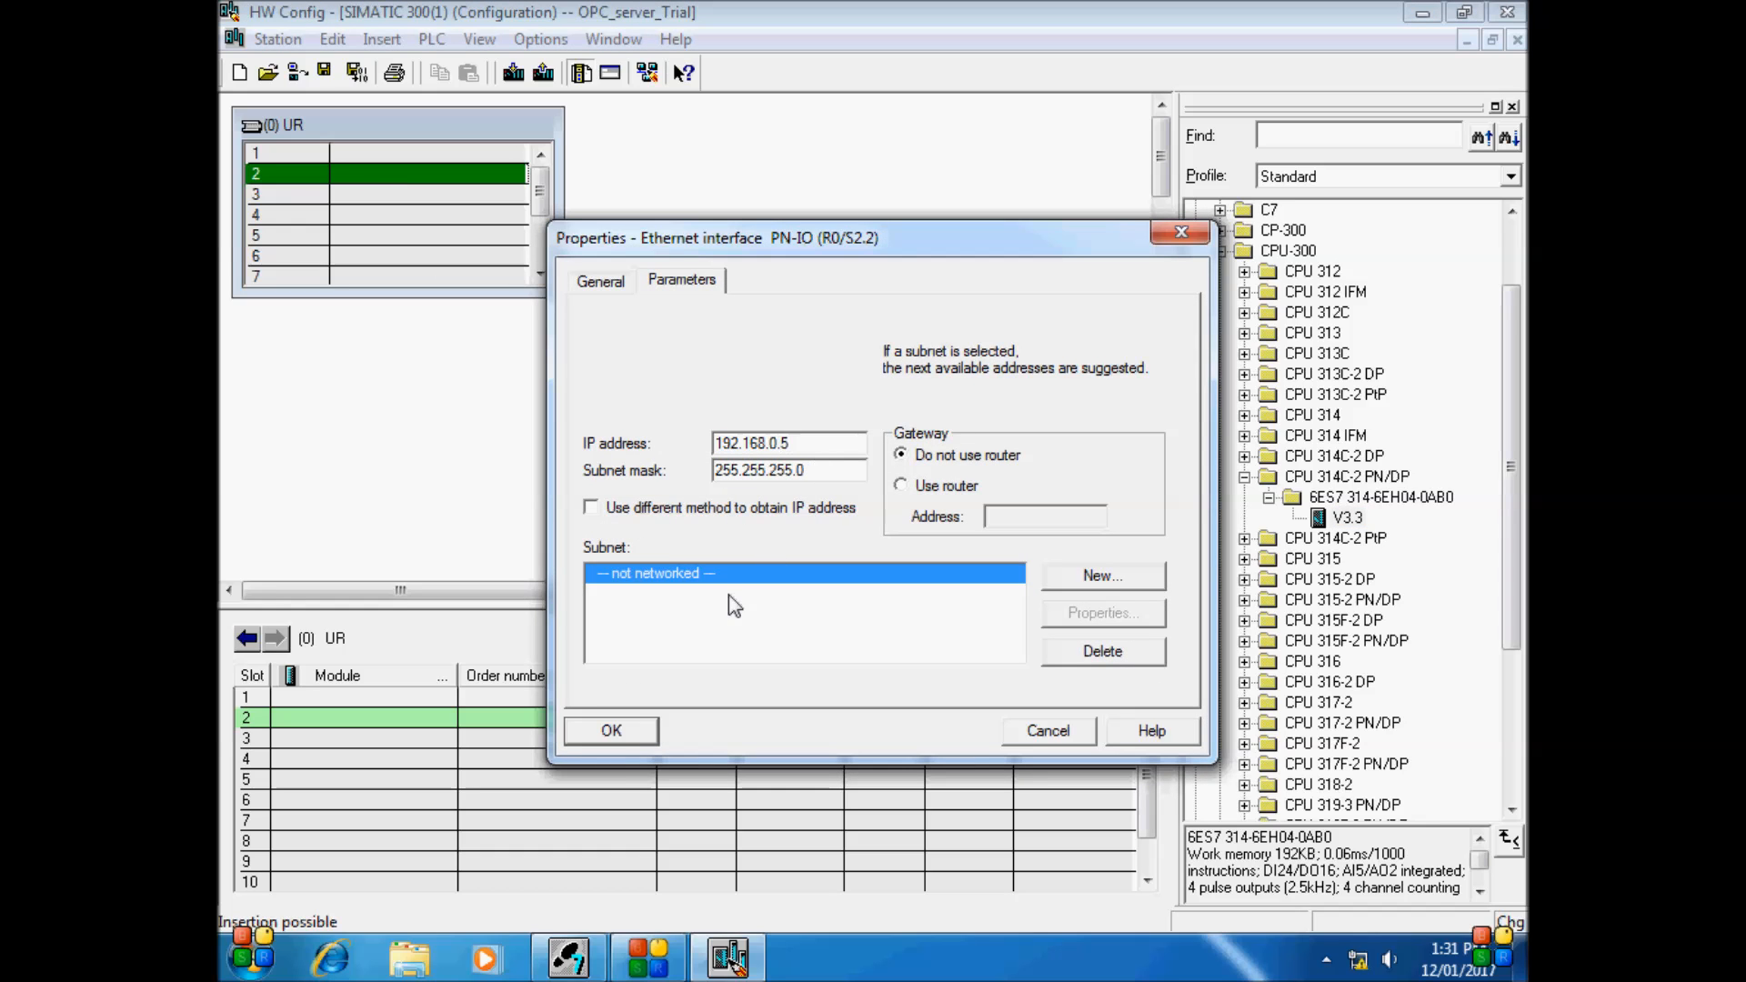
Create a new Industrial Ethernet subnet named FiledBus for the CPU at 192.168.0.5
{"action": "left_click", "coordinate": [1101, 575]}
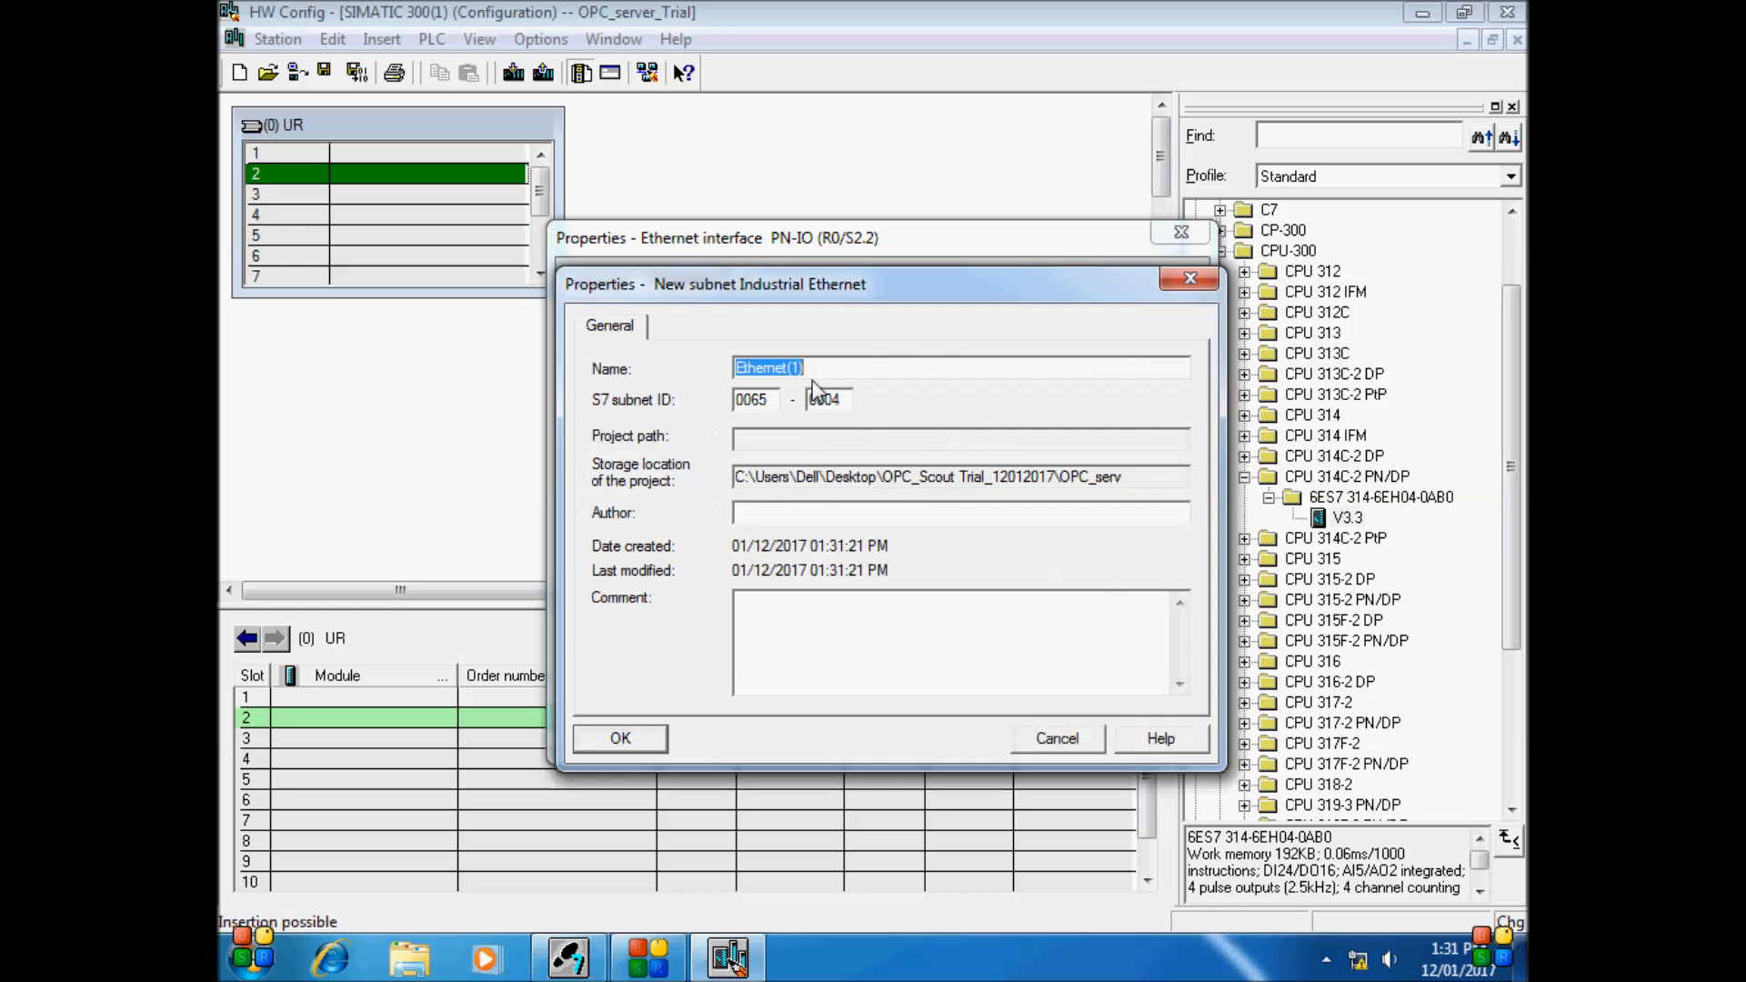
{"action": "type", "text": "Filed"}
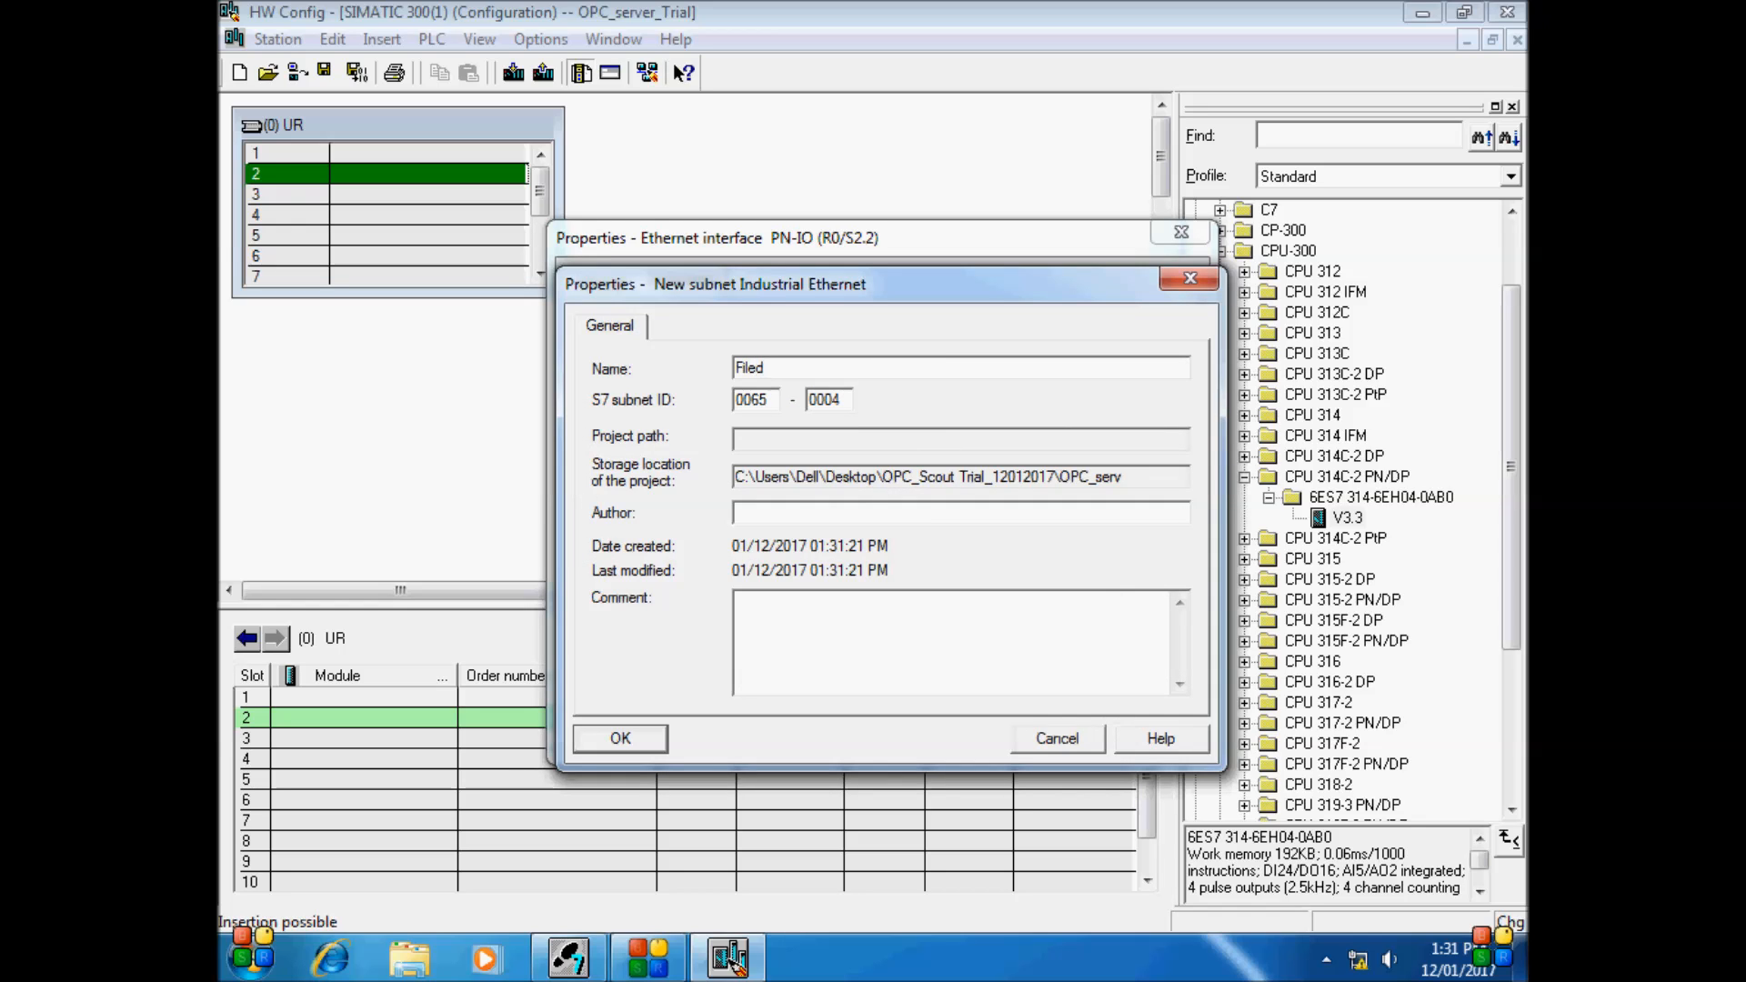
{"action": "type", "text": "Bus"}
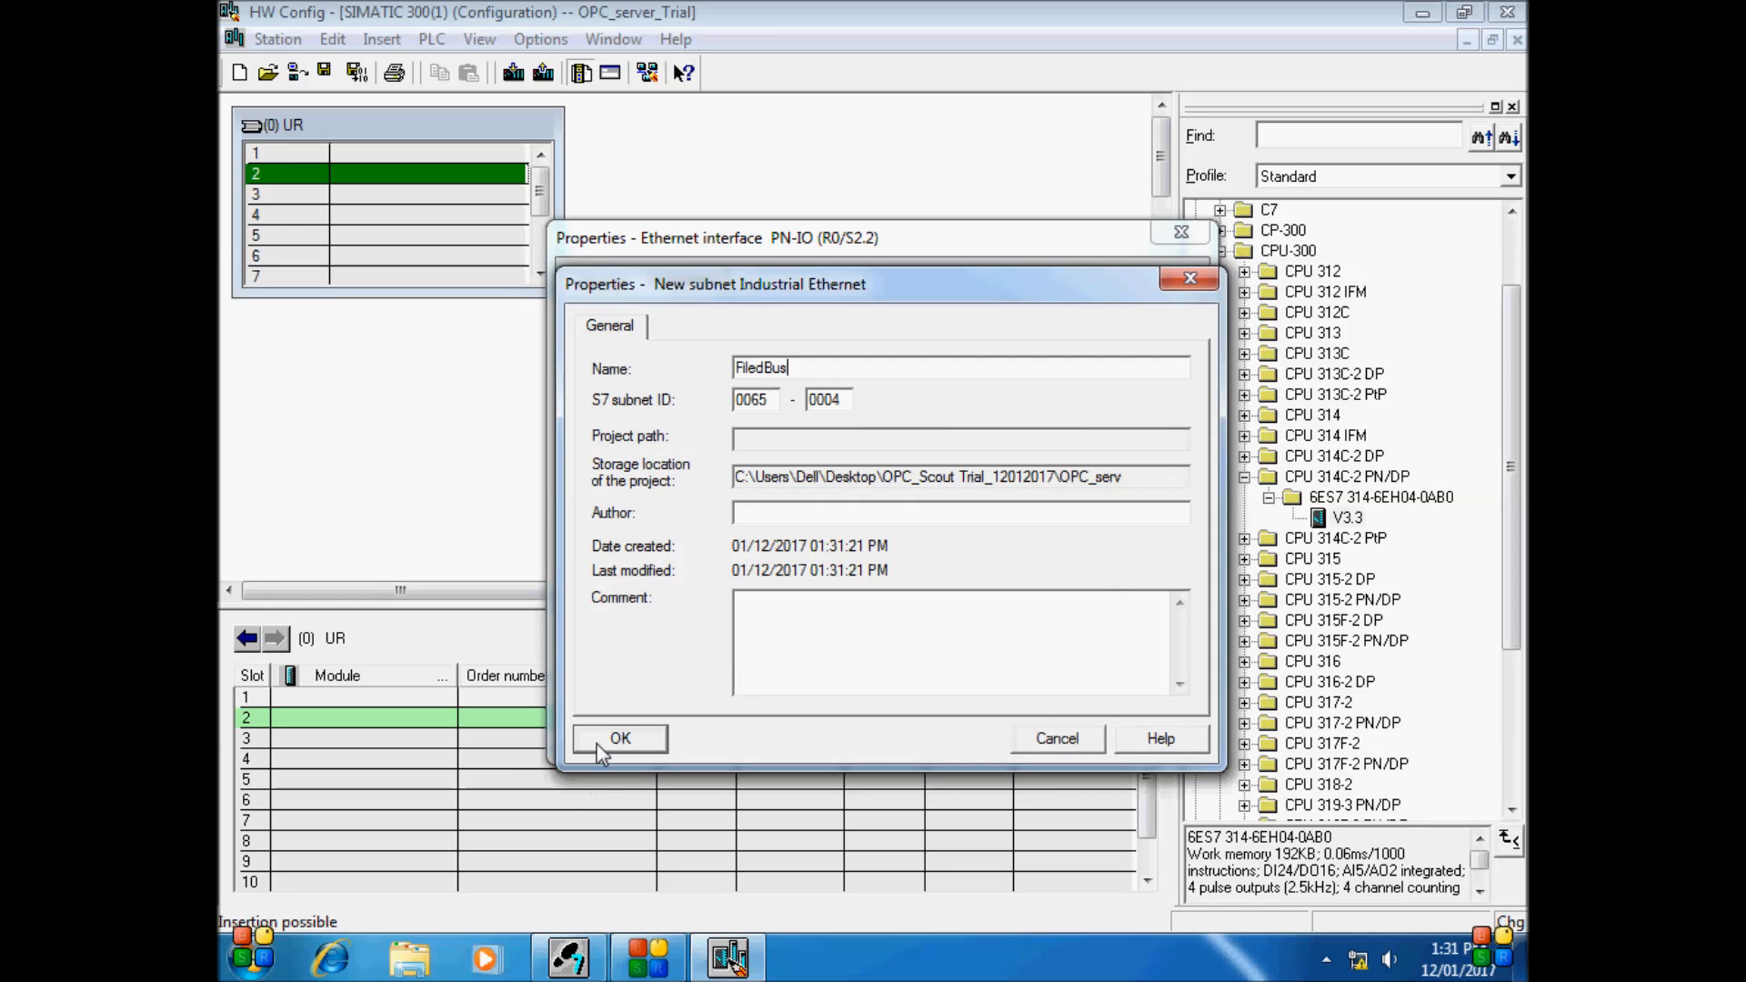
{"action": "left_click", "coordinate": [620, 738]}
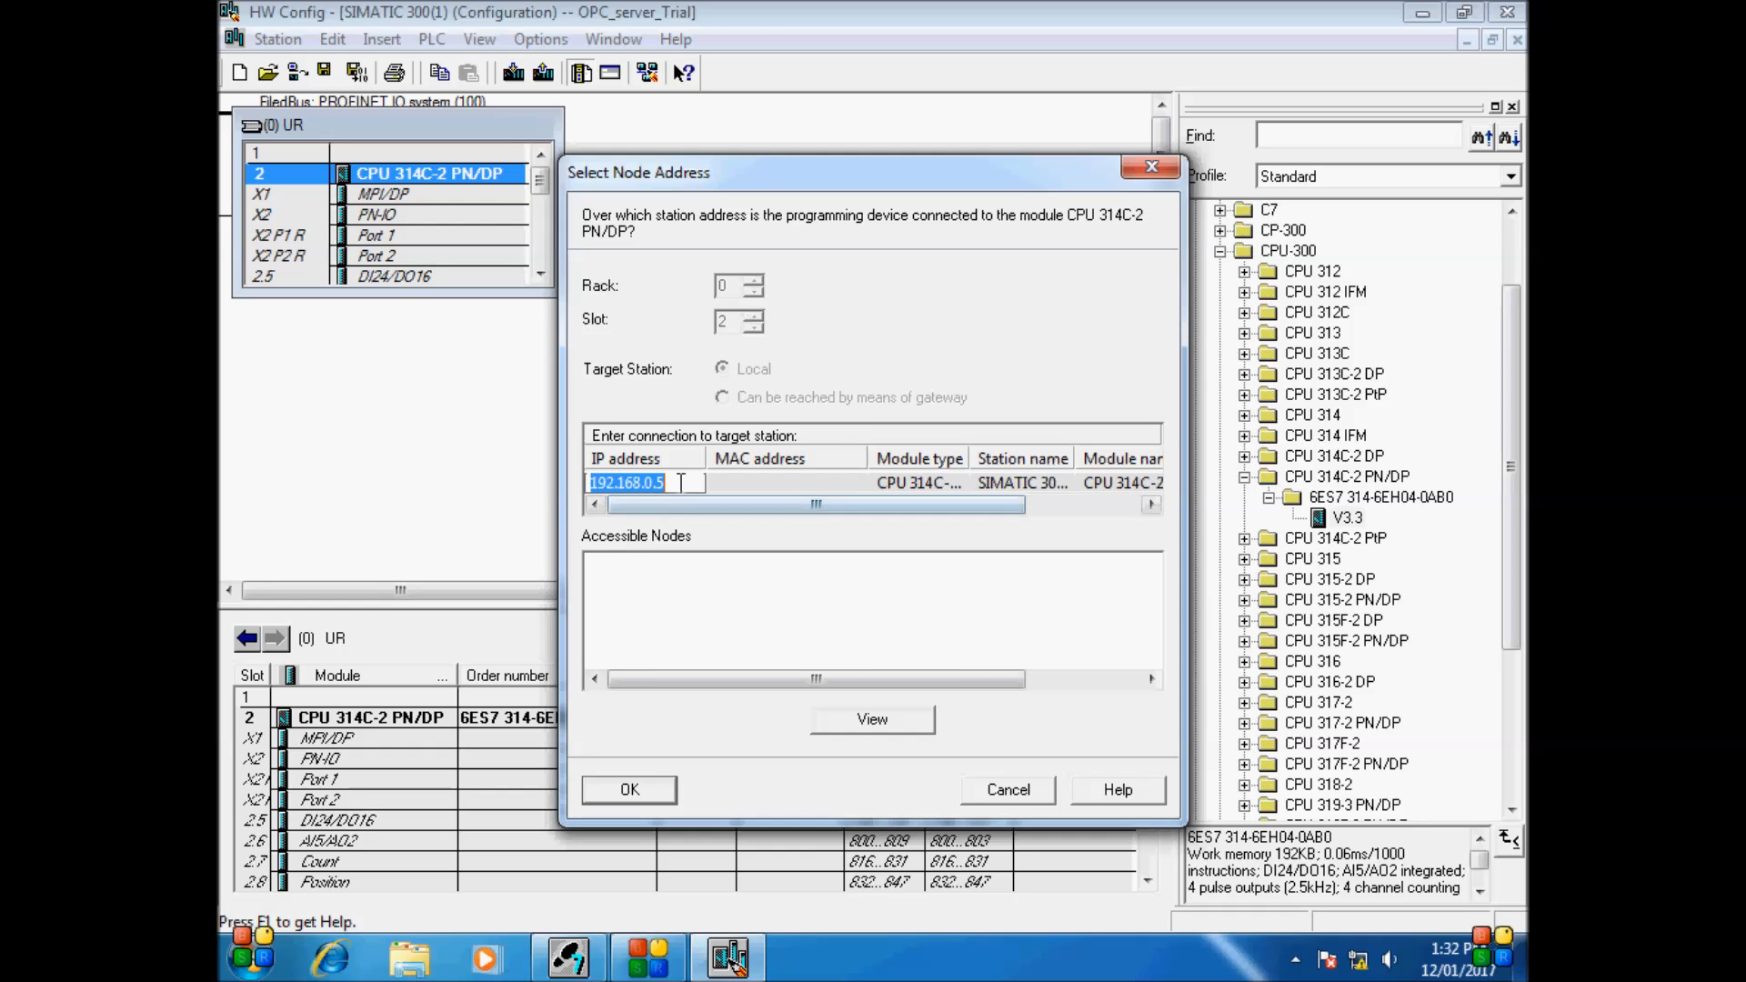
Download the configuration to the CPU found at 192.168.0.5, then close HW Config
{"action": "left_click", "coordinate": [872, 719]}
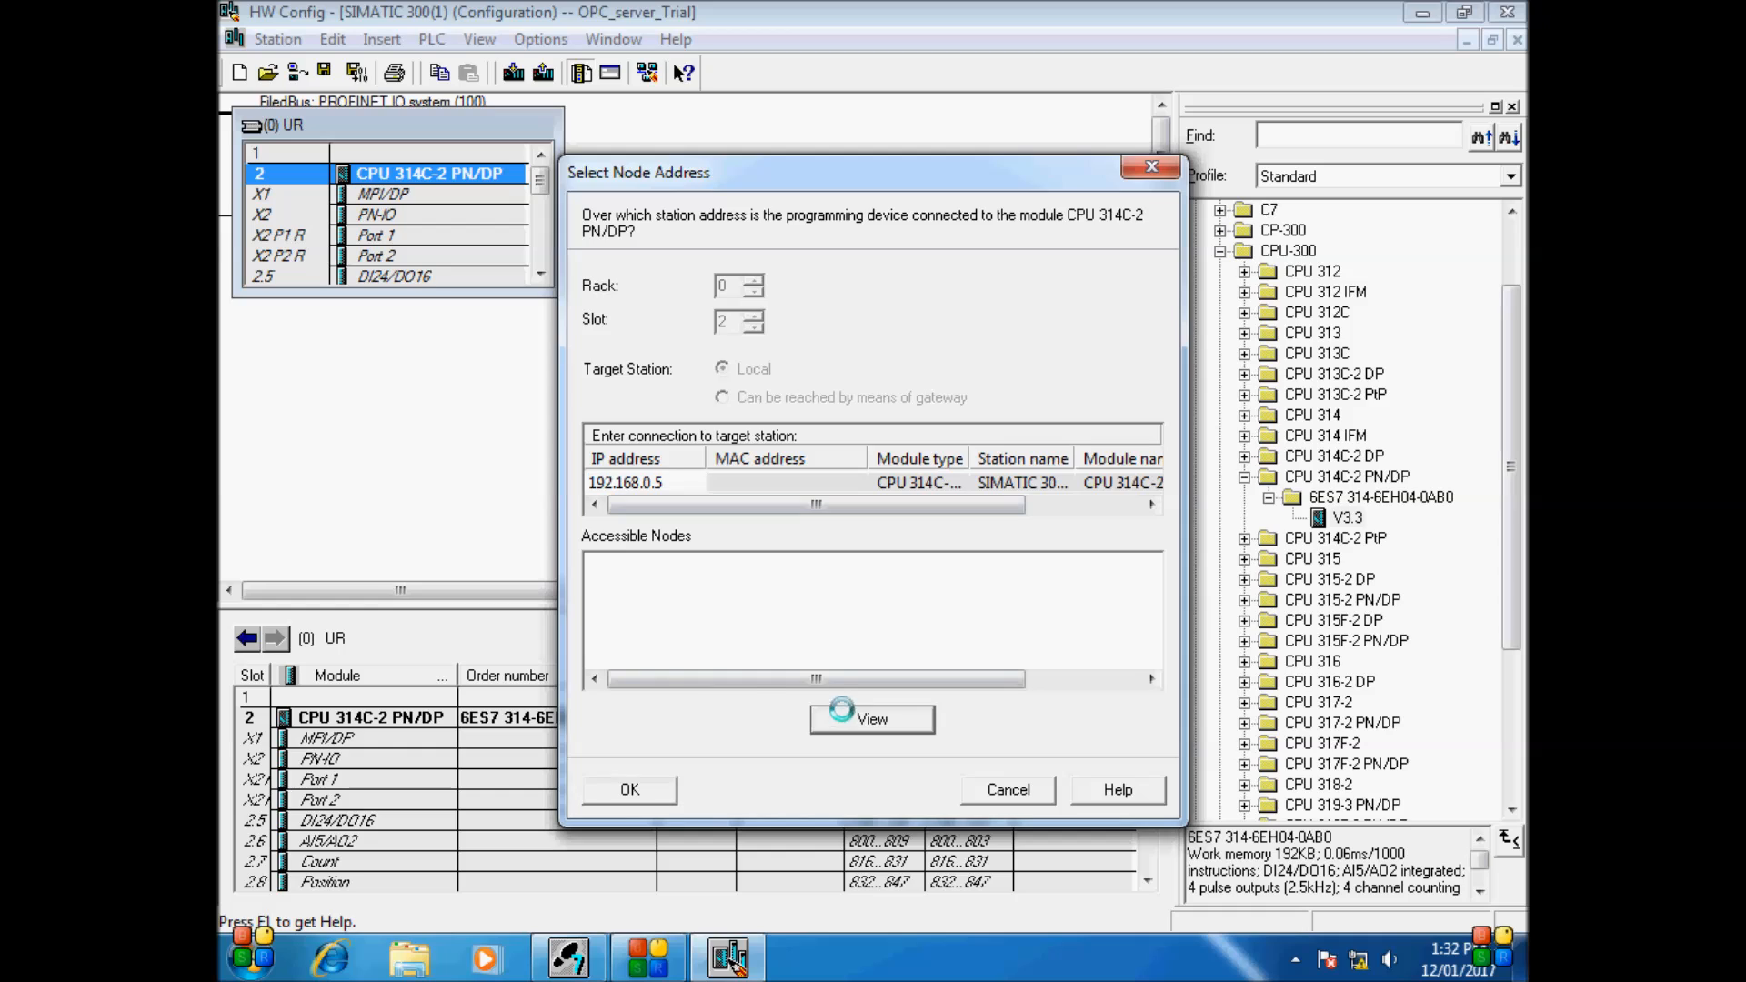
{"action": "left_click", "coordinate": [872, 719]}
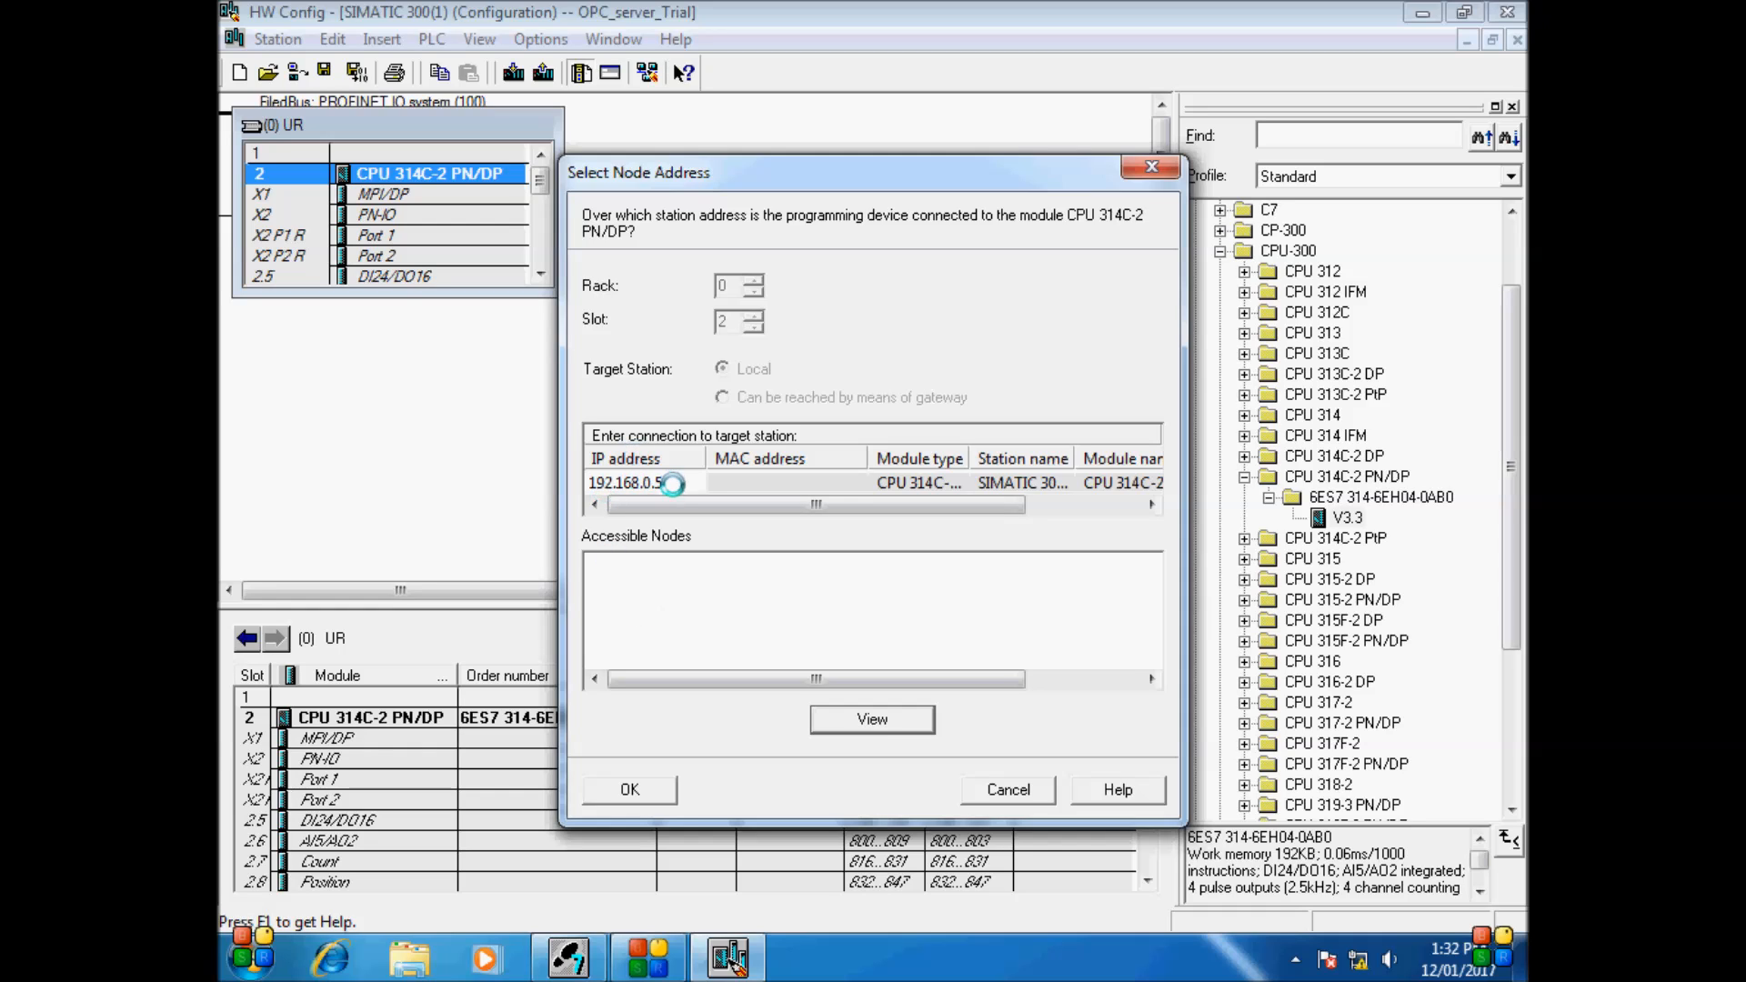
{"action": "left_click", "coordinate": [872, 718]}
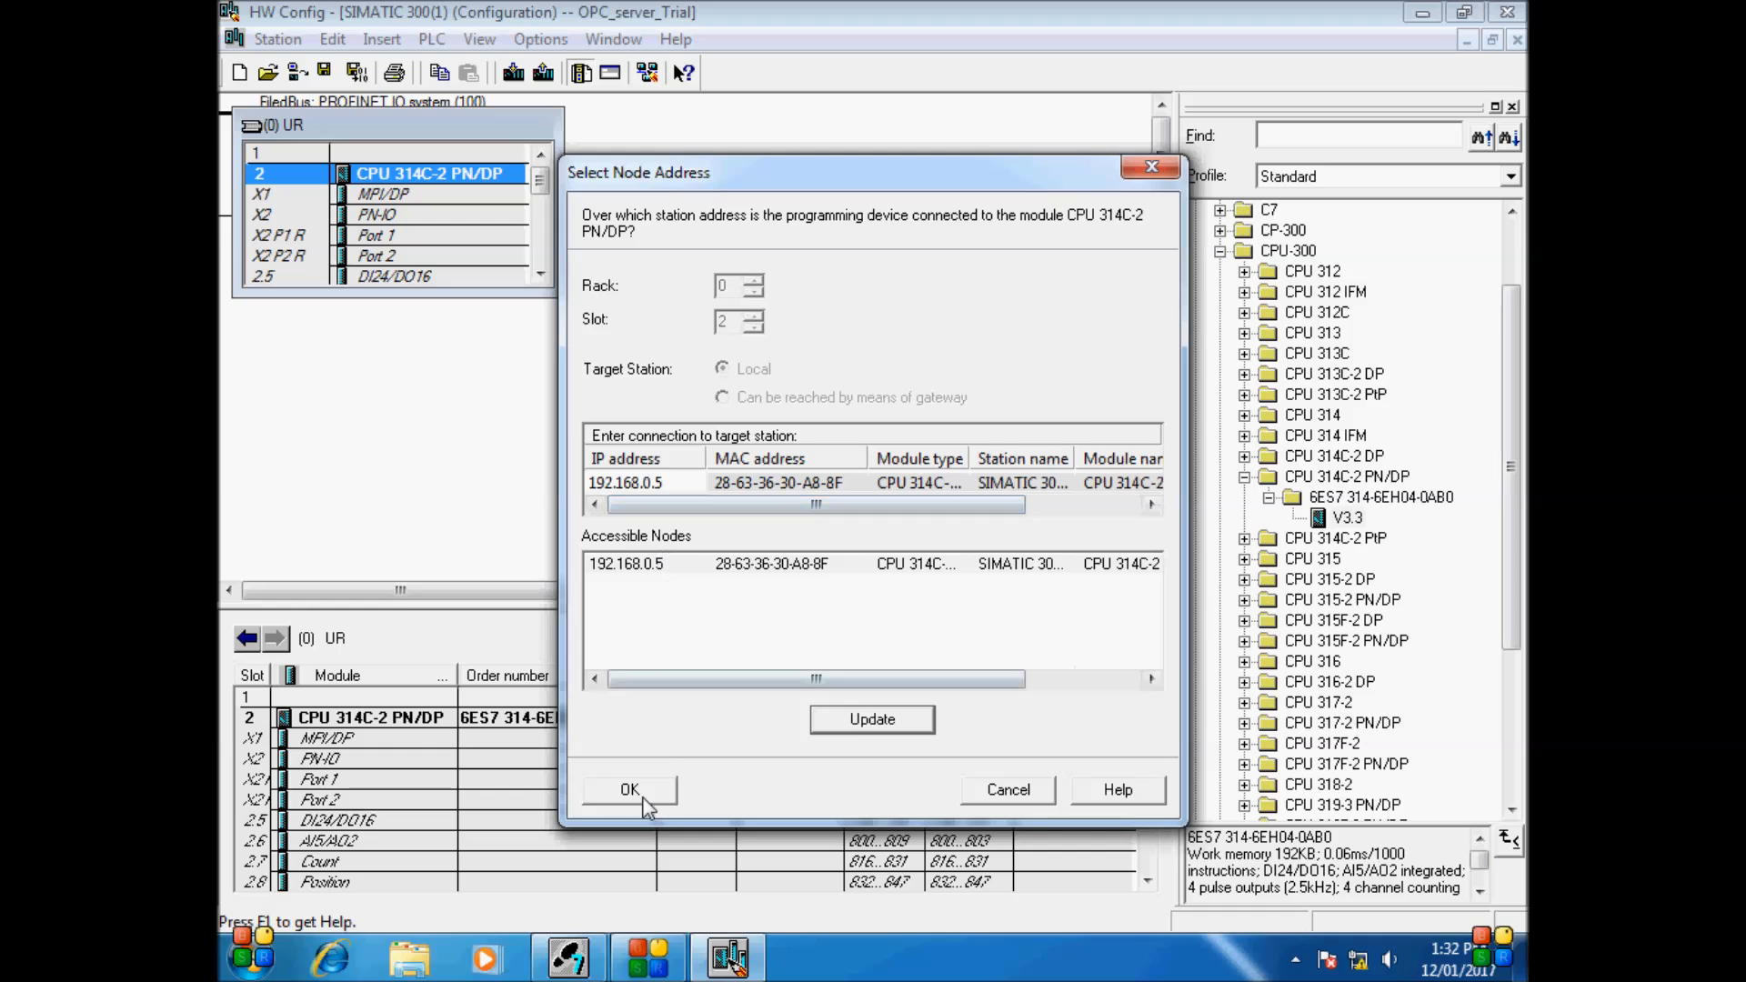
{"action": "left_click", "coordinate": [629, 790]}
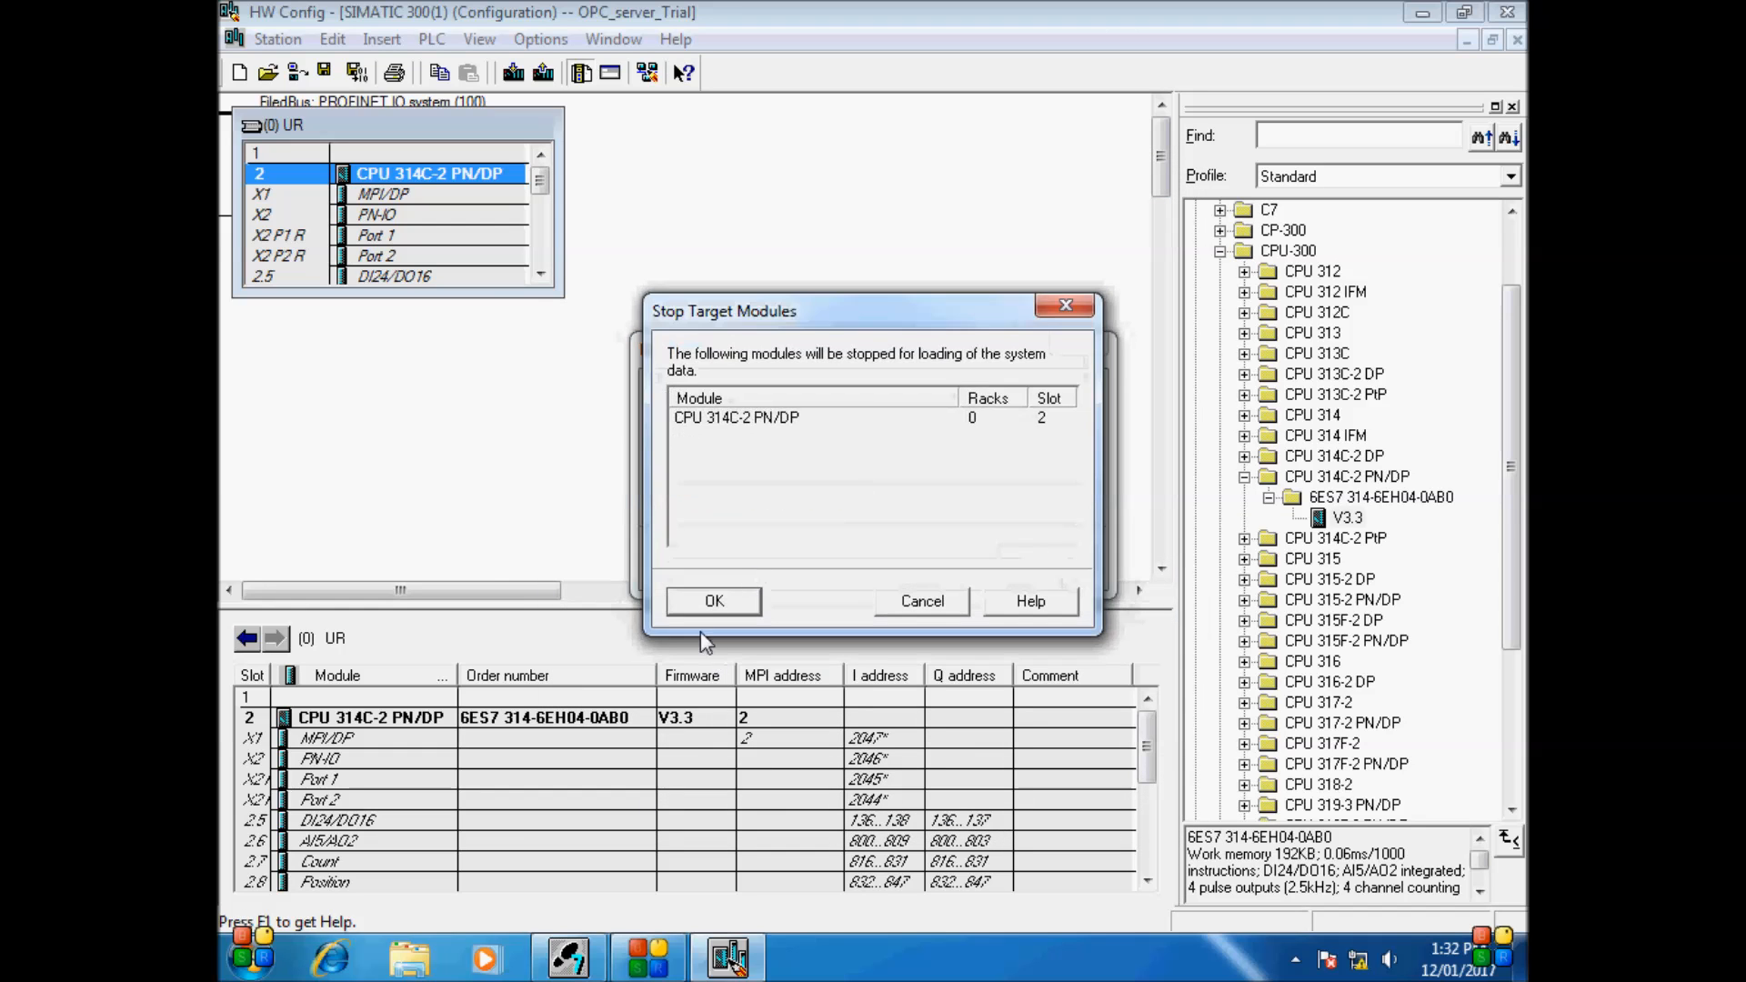
{"action": "left_click", "coordinate": [714, 600]}
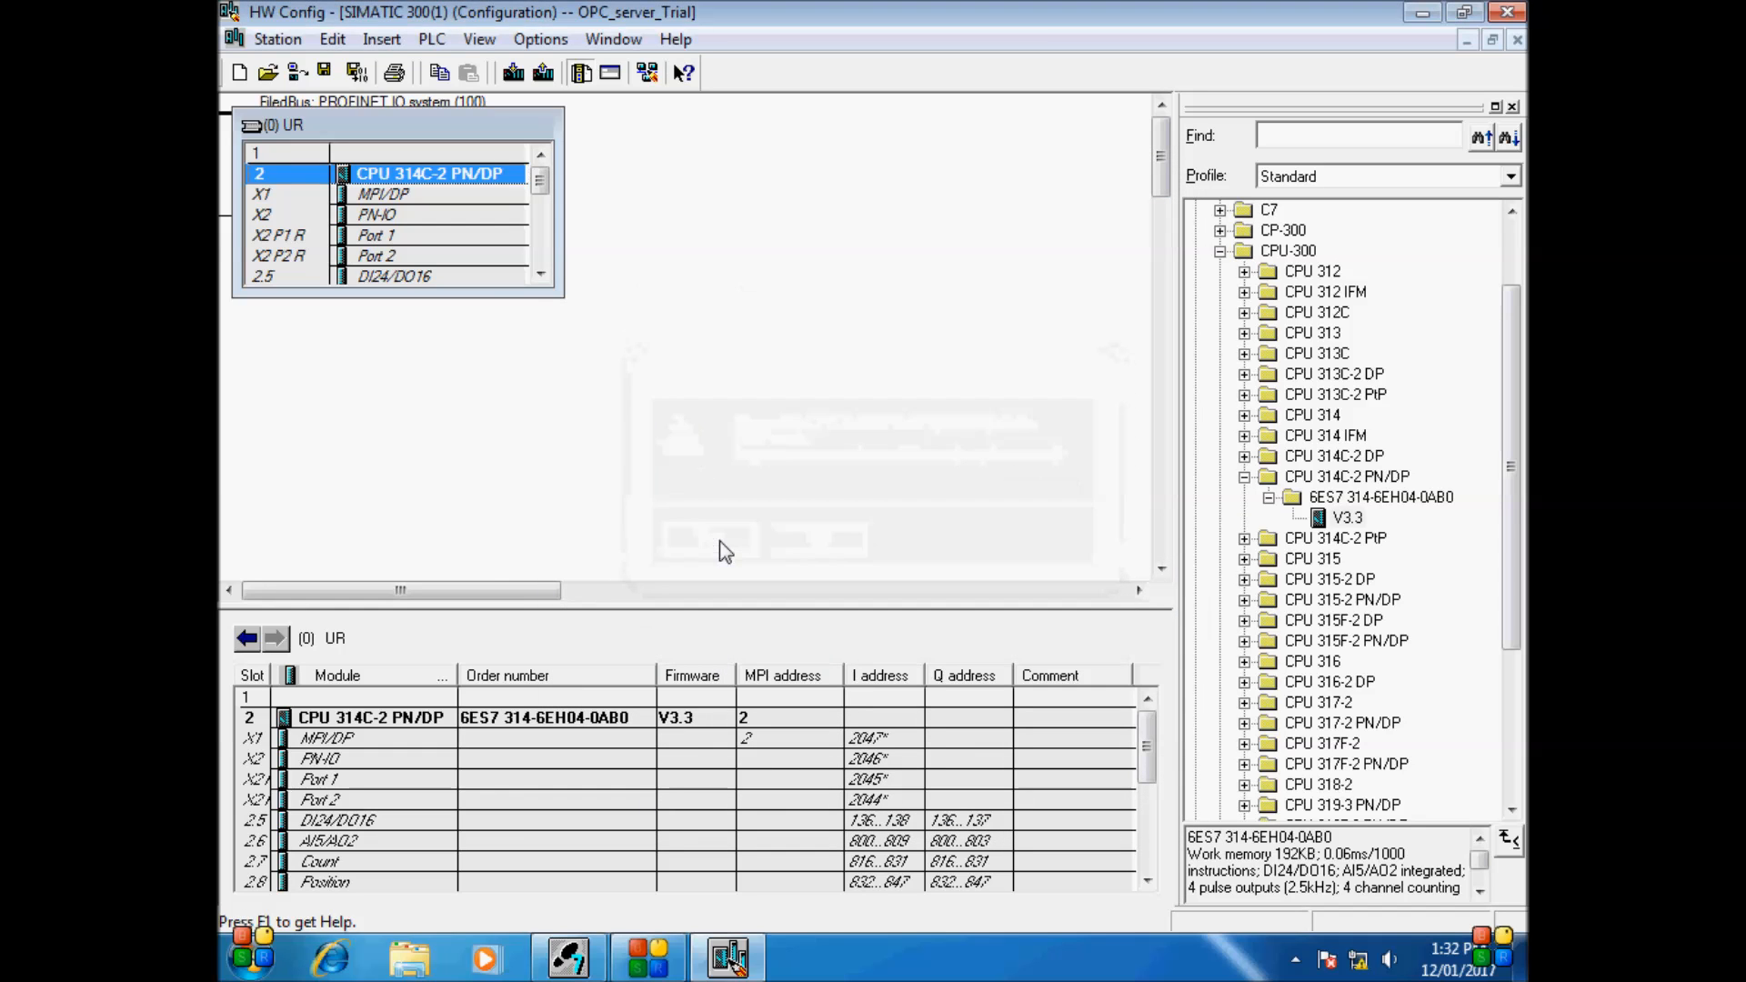
{"action": "left_click", "coordinate": [356, 71]}
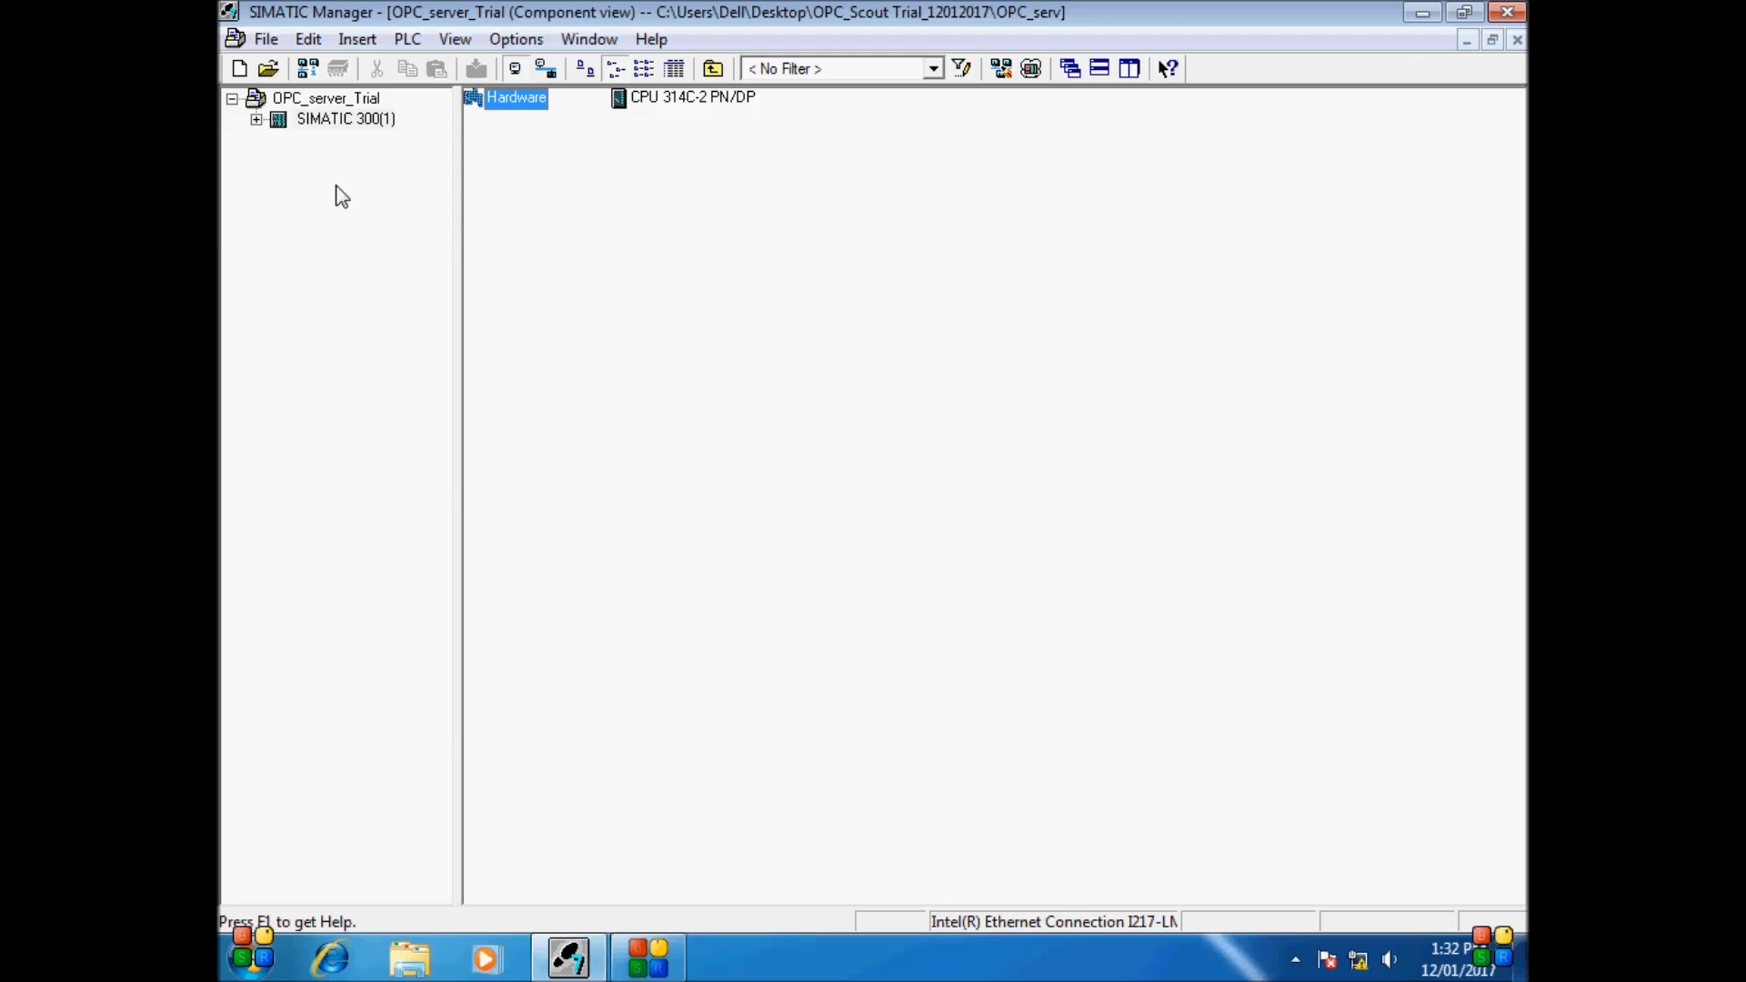
Insert a SIMATIC PC Station into the OPC_server_Trial project
{"action": "right_click", "coordinate": [325, 98]}
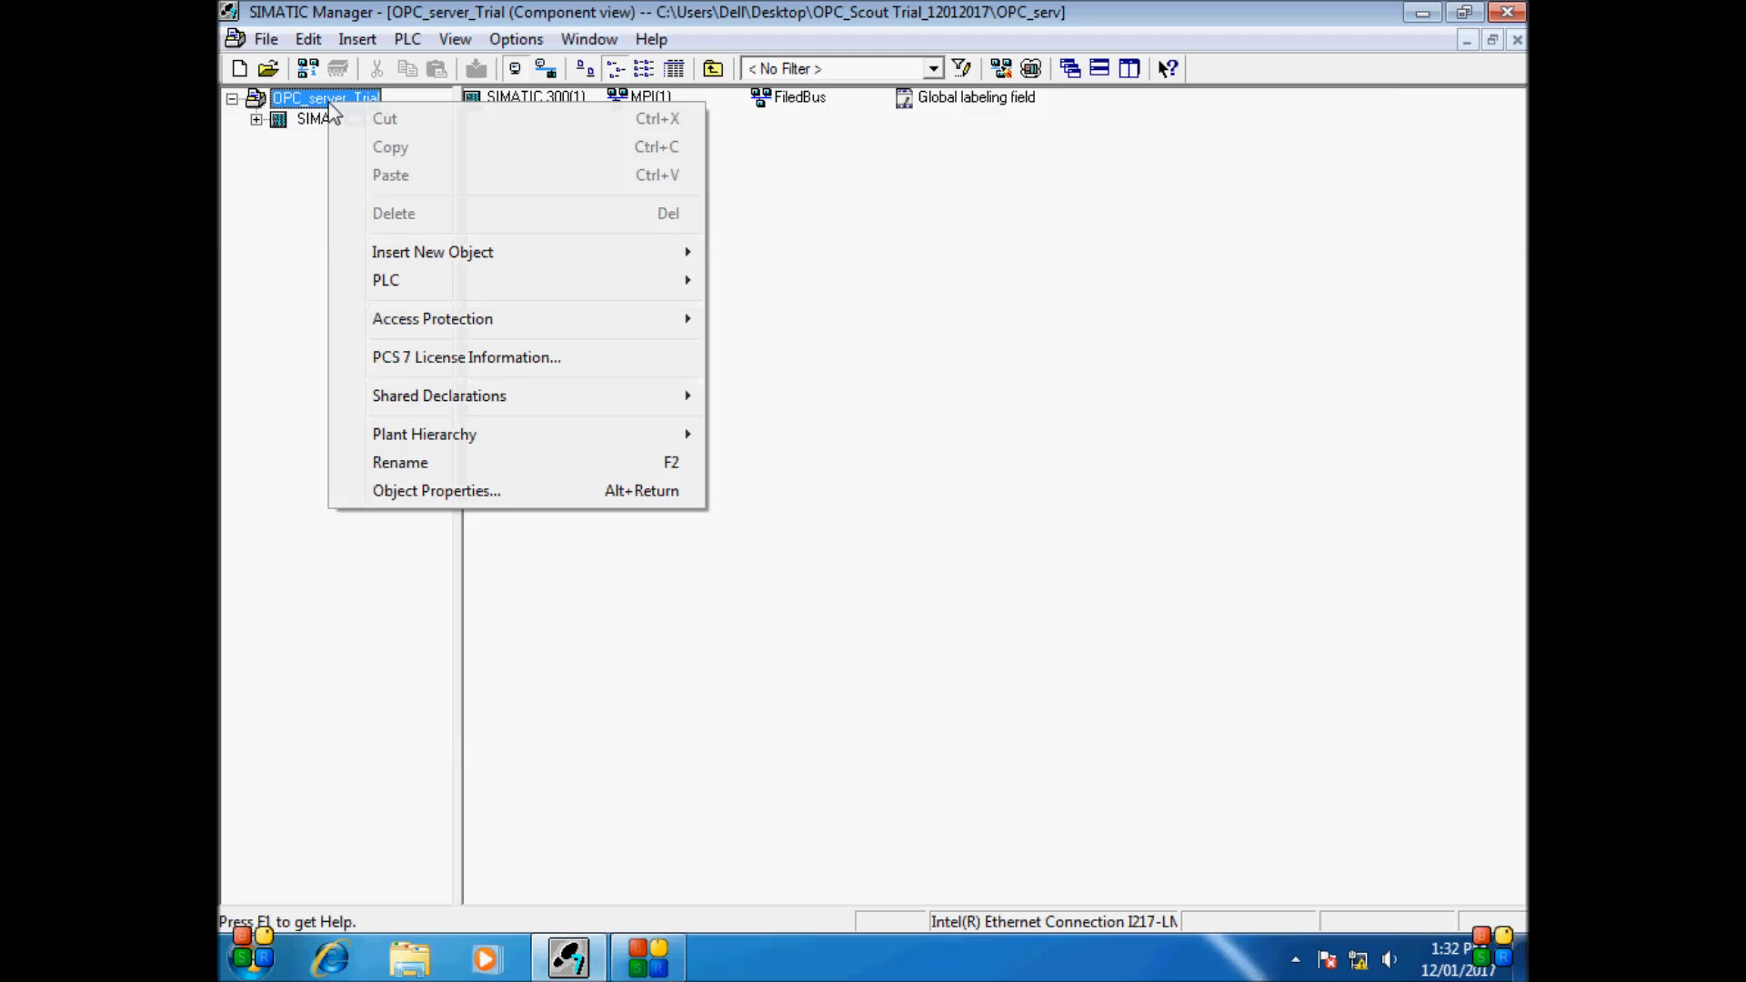
{"action": "mouse_move", "coordinate": [432, 252]}
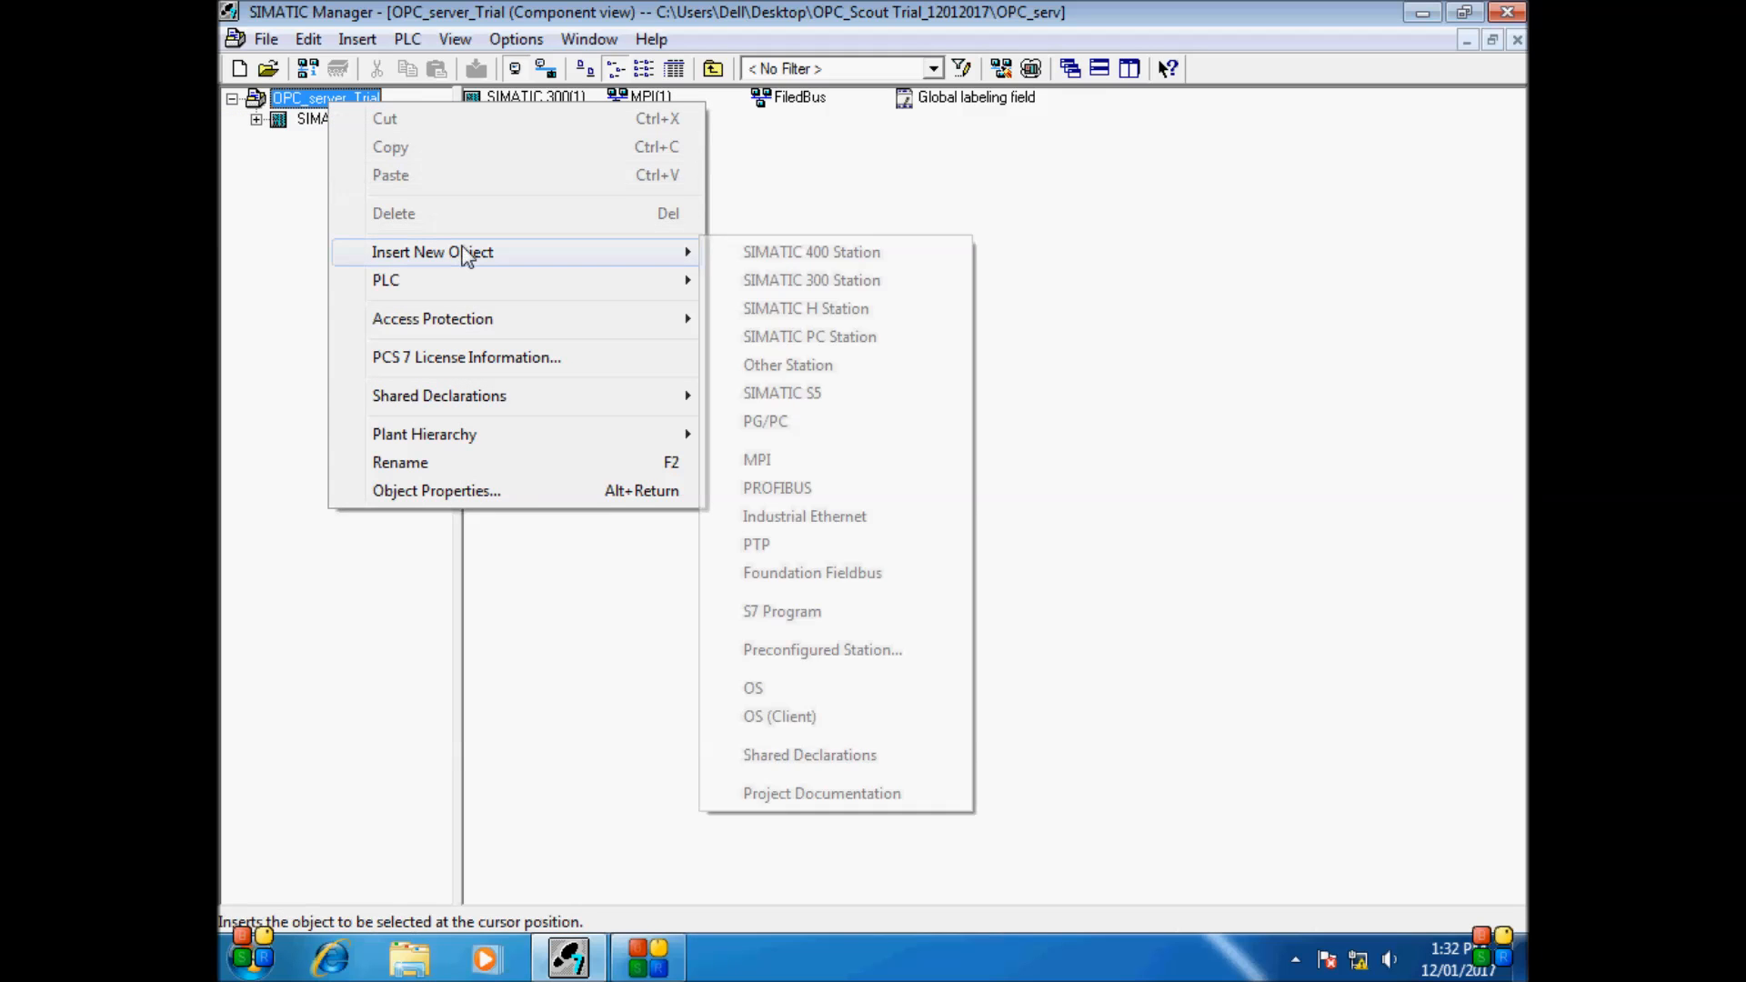
{"action": "left_click", "coordinate": [810, 279]}
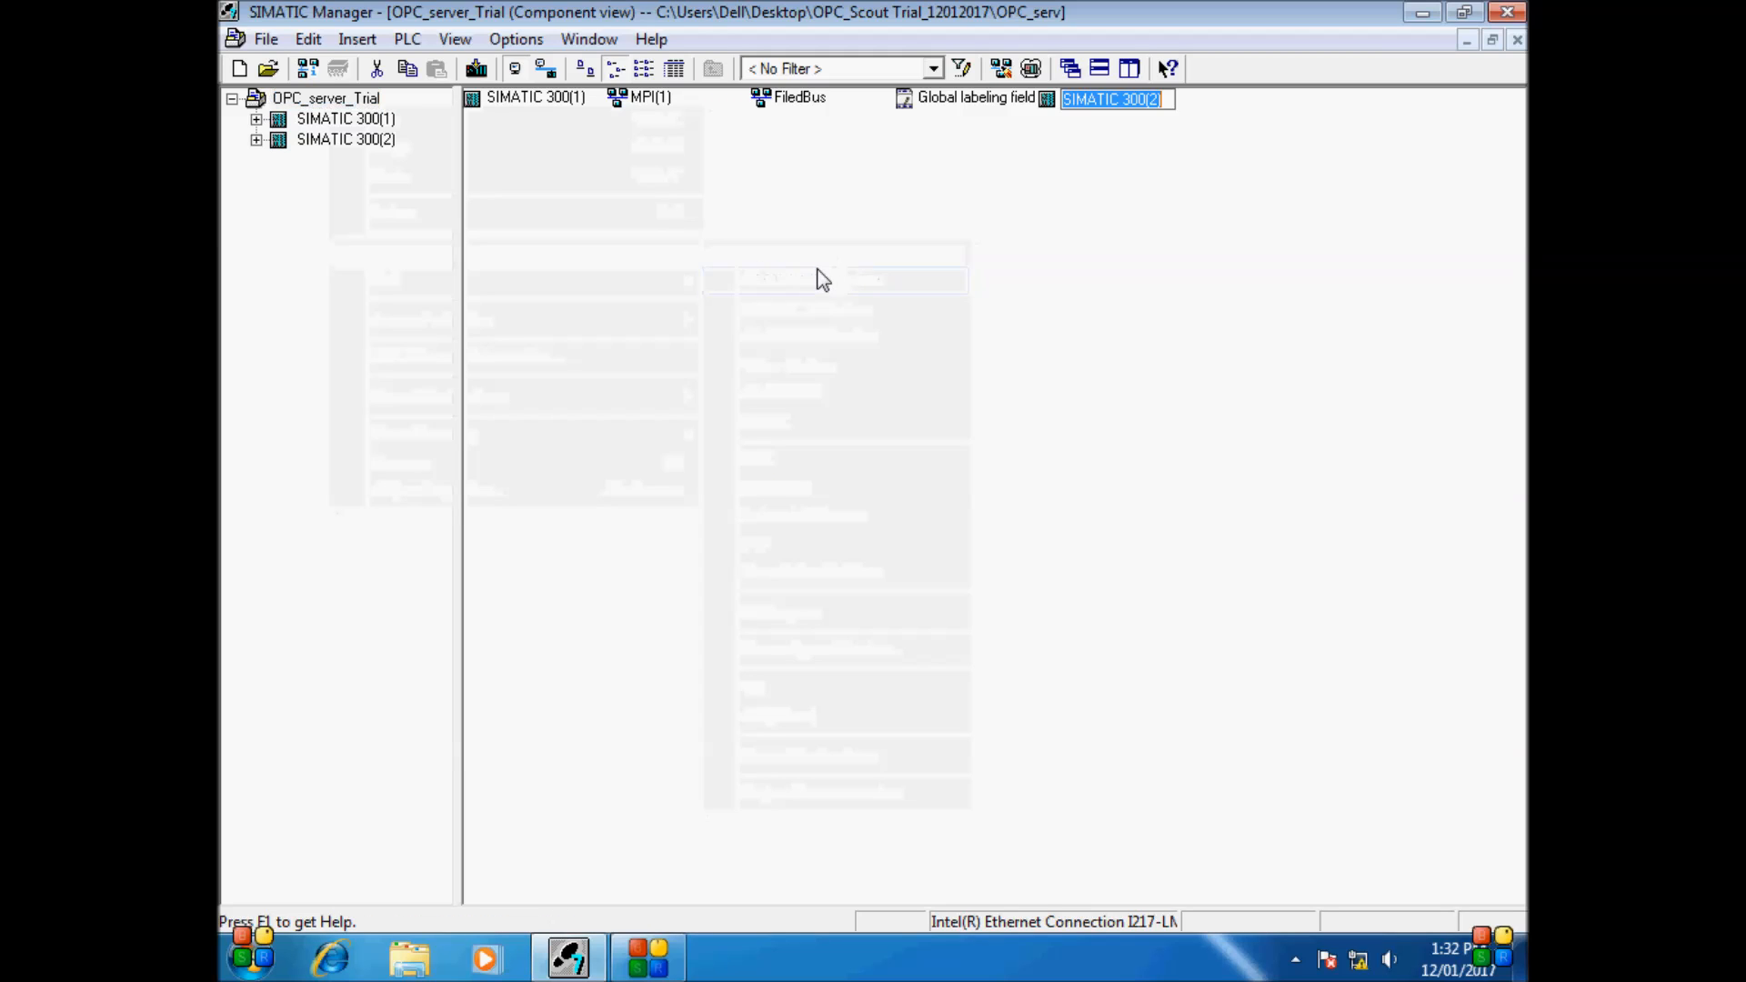
{"action": "left_click", "coordinate": [345, 138]}
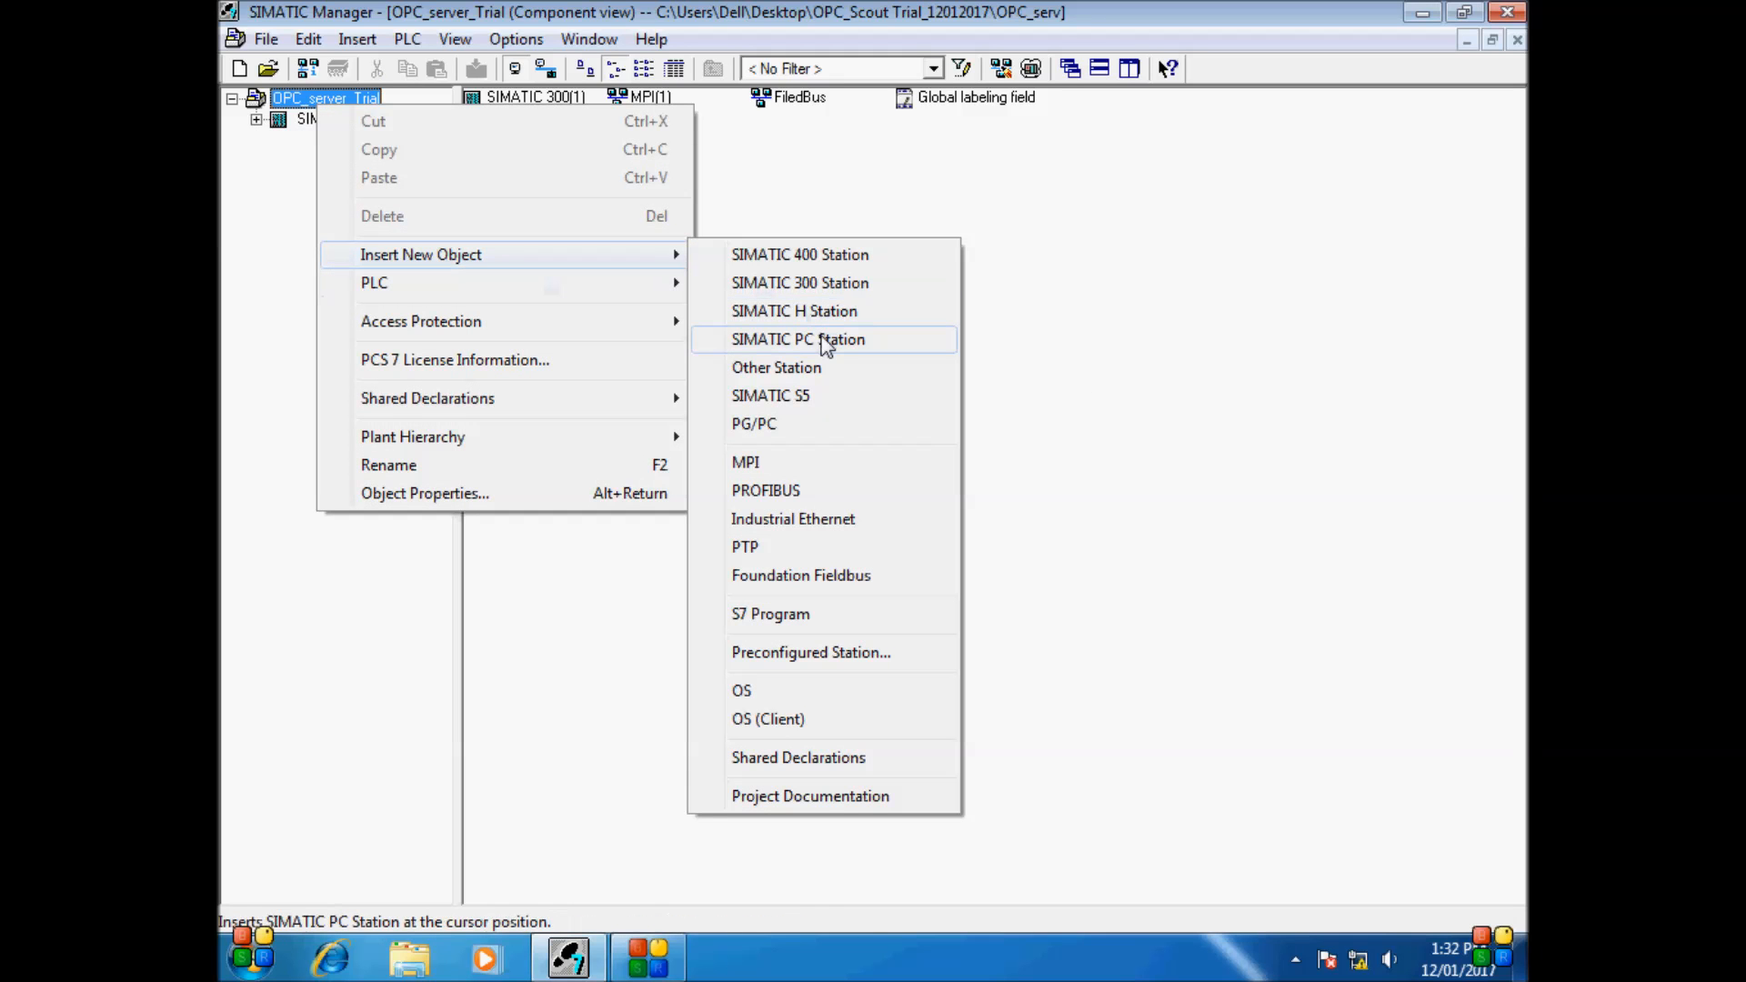
{"action": "left_click", "coordinate": [799, 338]}
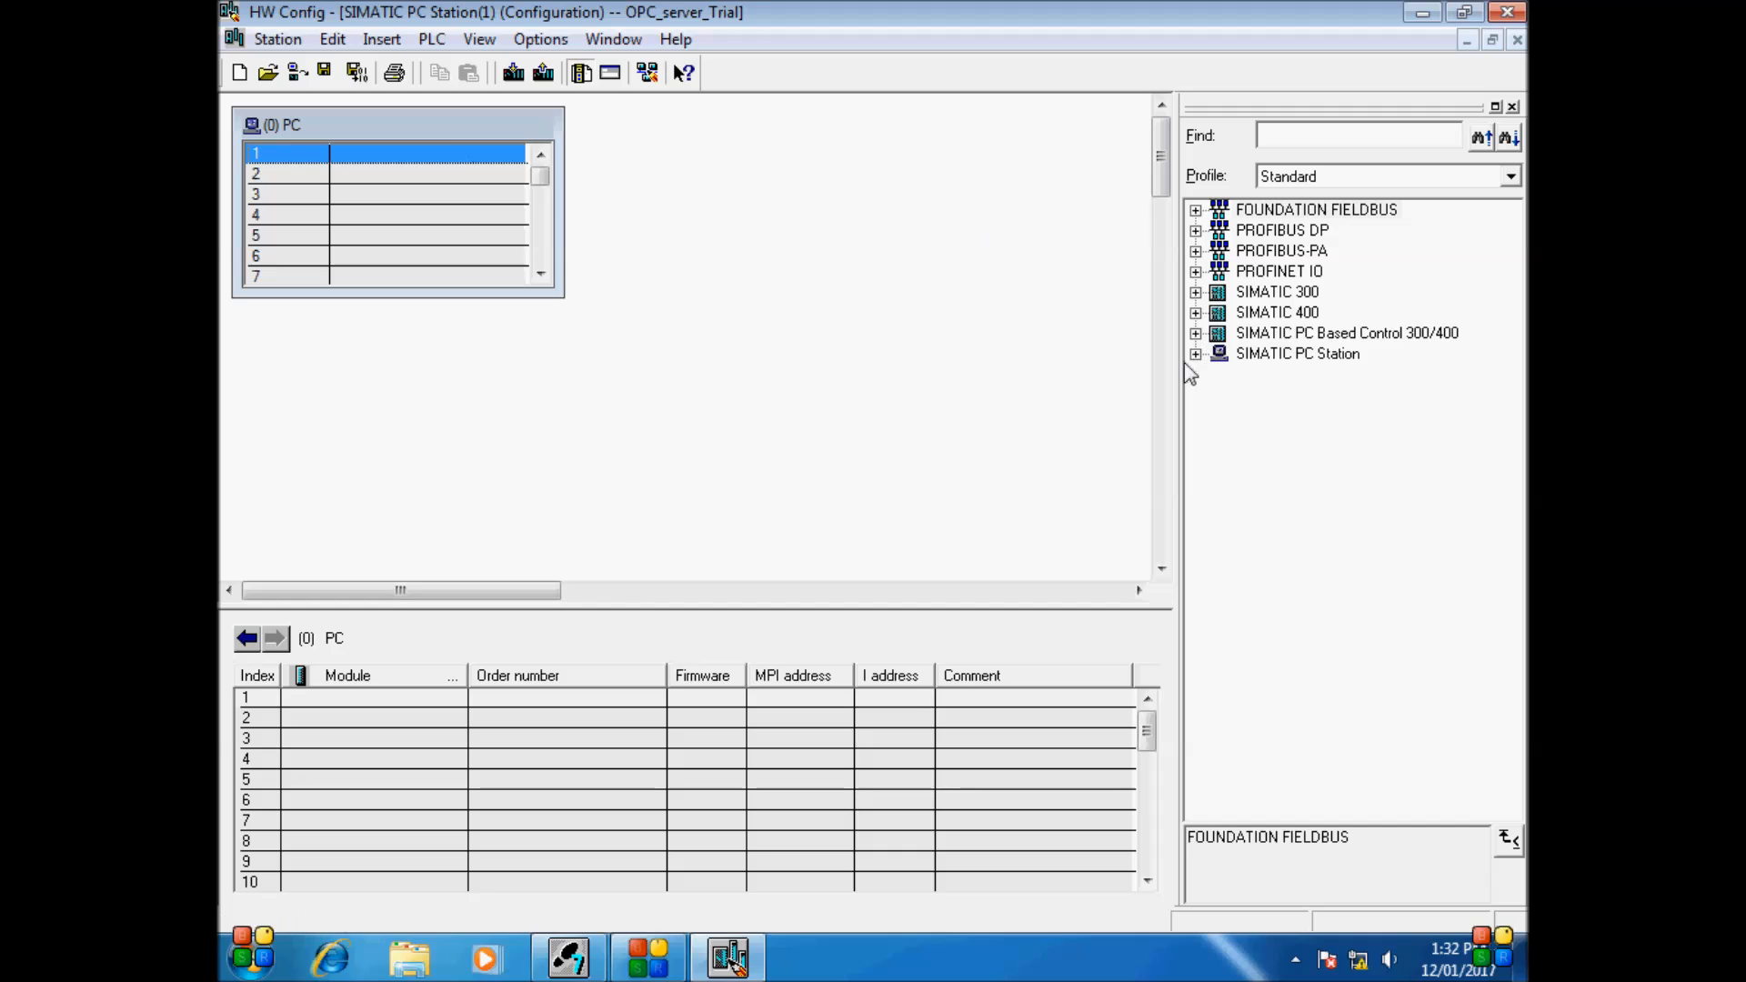
{"action": "mouse_move", "coordinate": [1308, 377]}
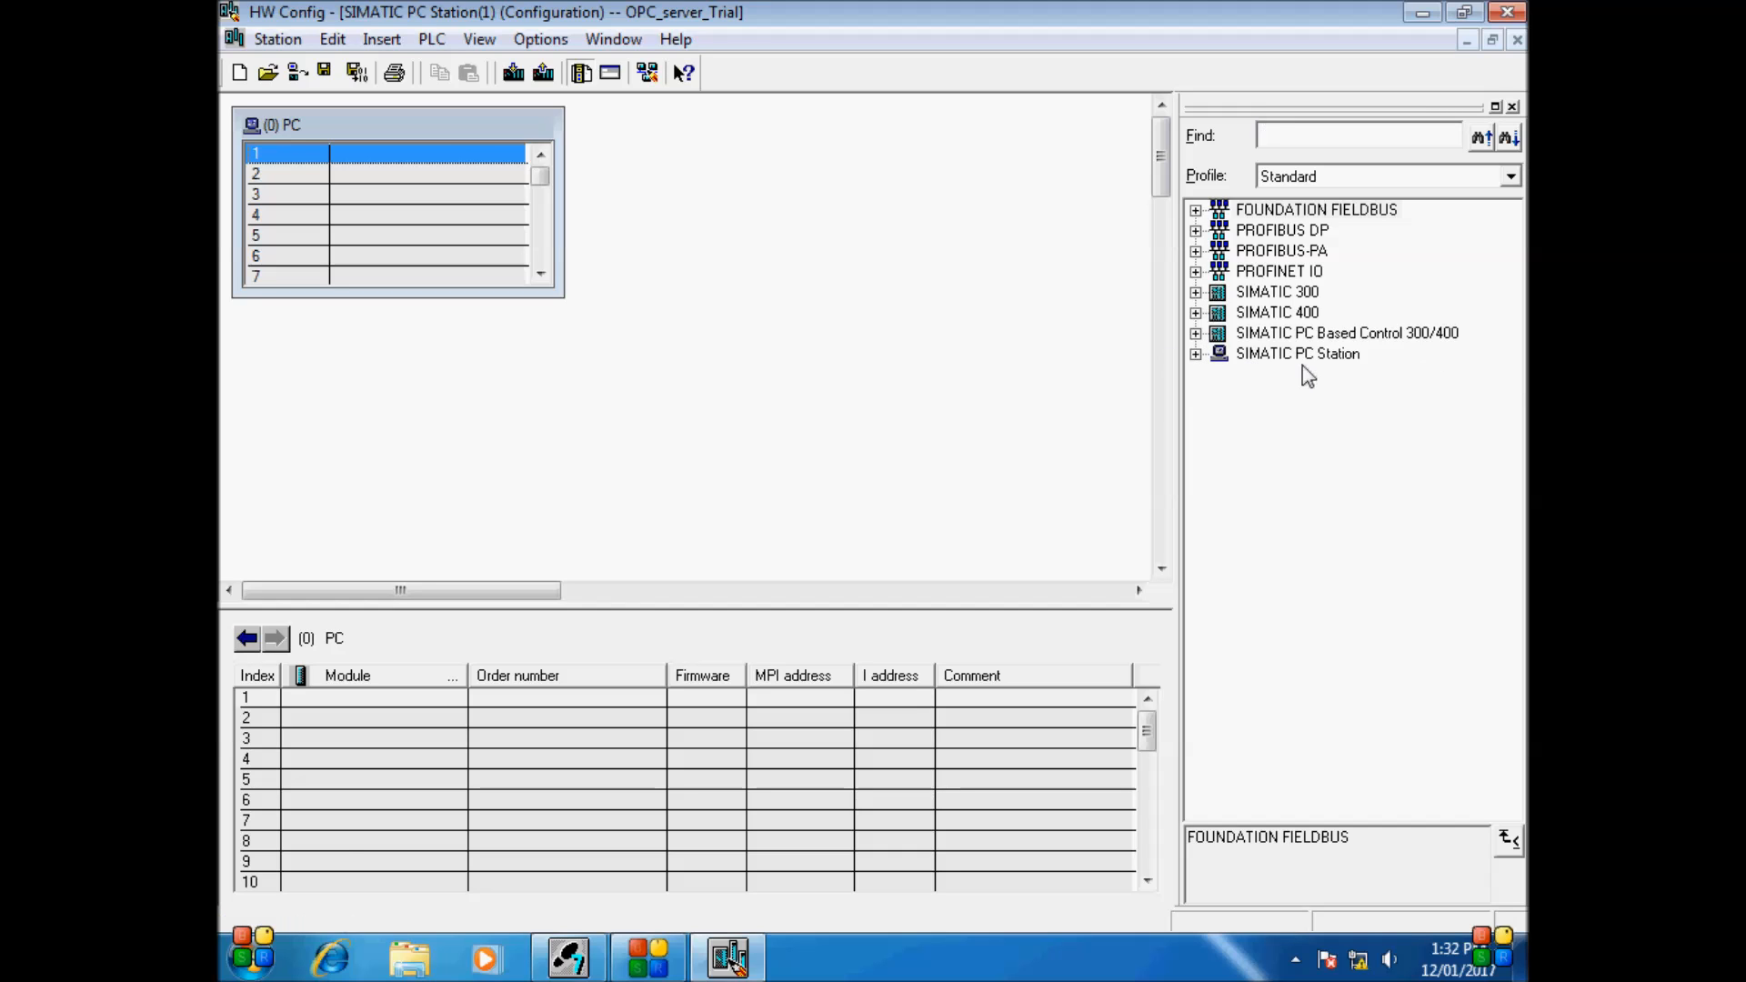
{"action": "mouse_move", "coordinate": [1343, 367]}
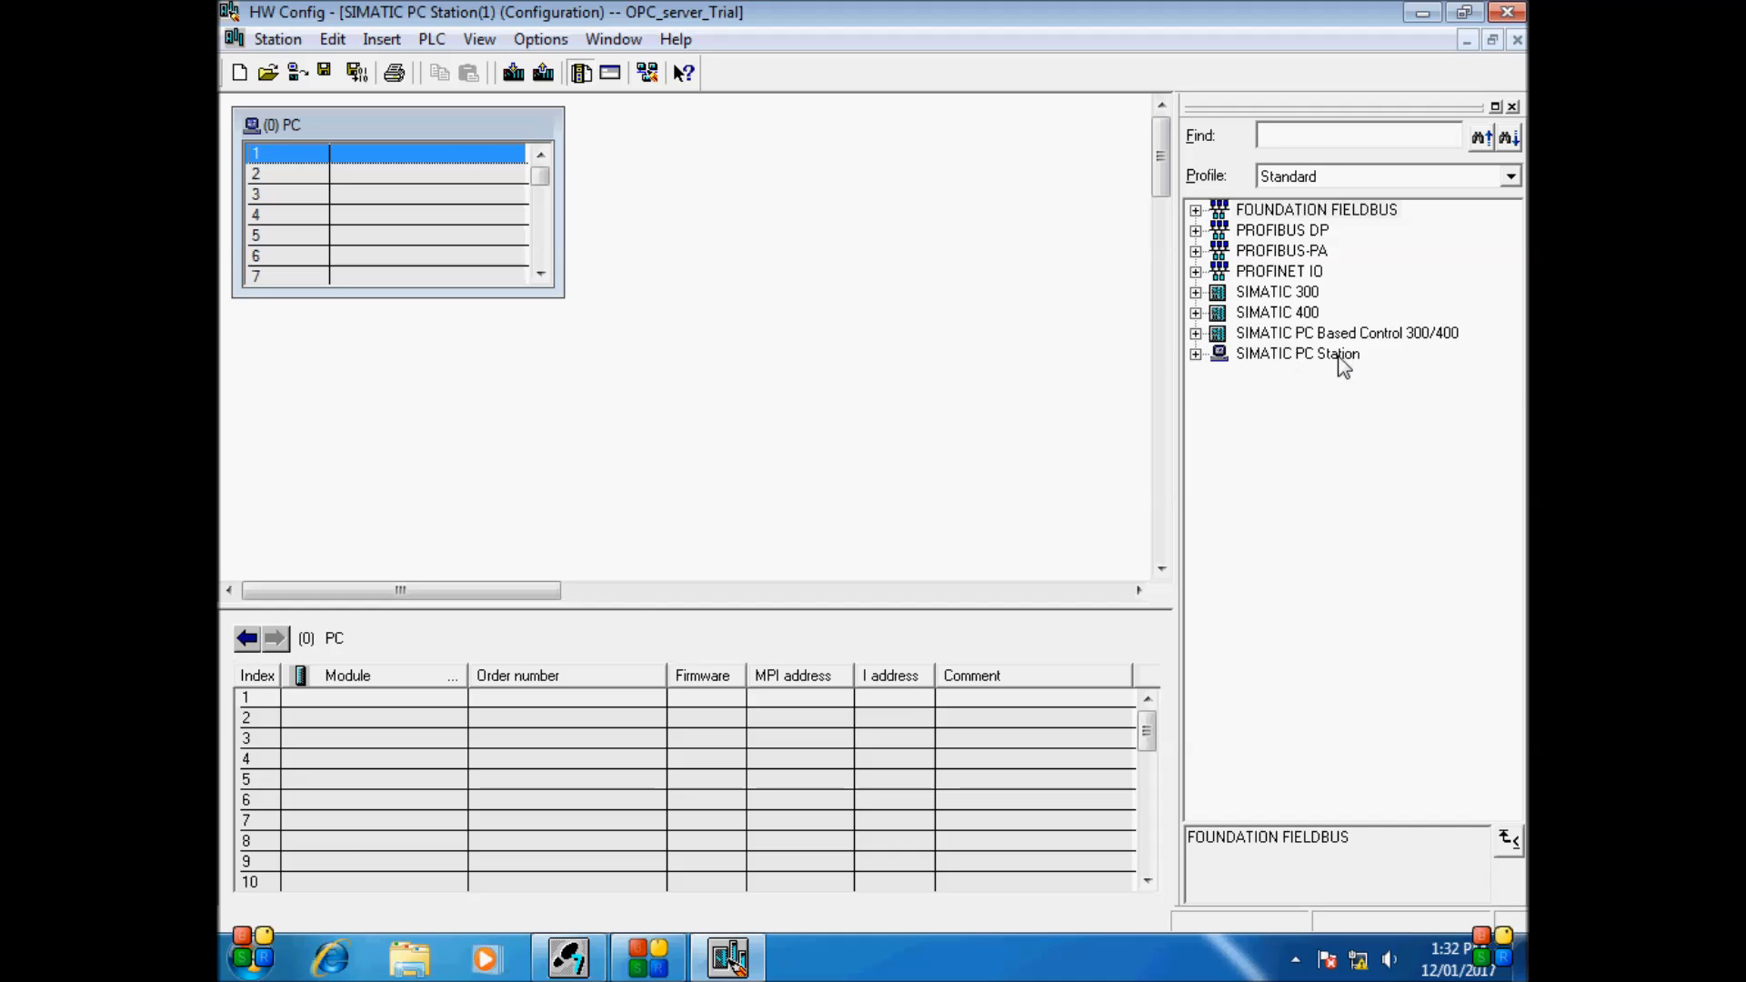
Add IE General V8.2 to PC station slot 1 with IP address 192.168.0.32
{"action": "left_click", "coordinate": [1197, 353]}
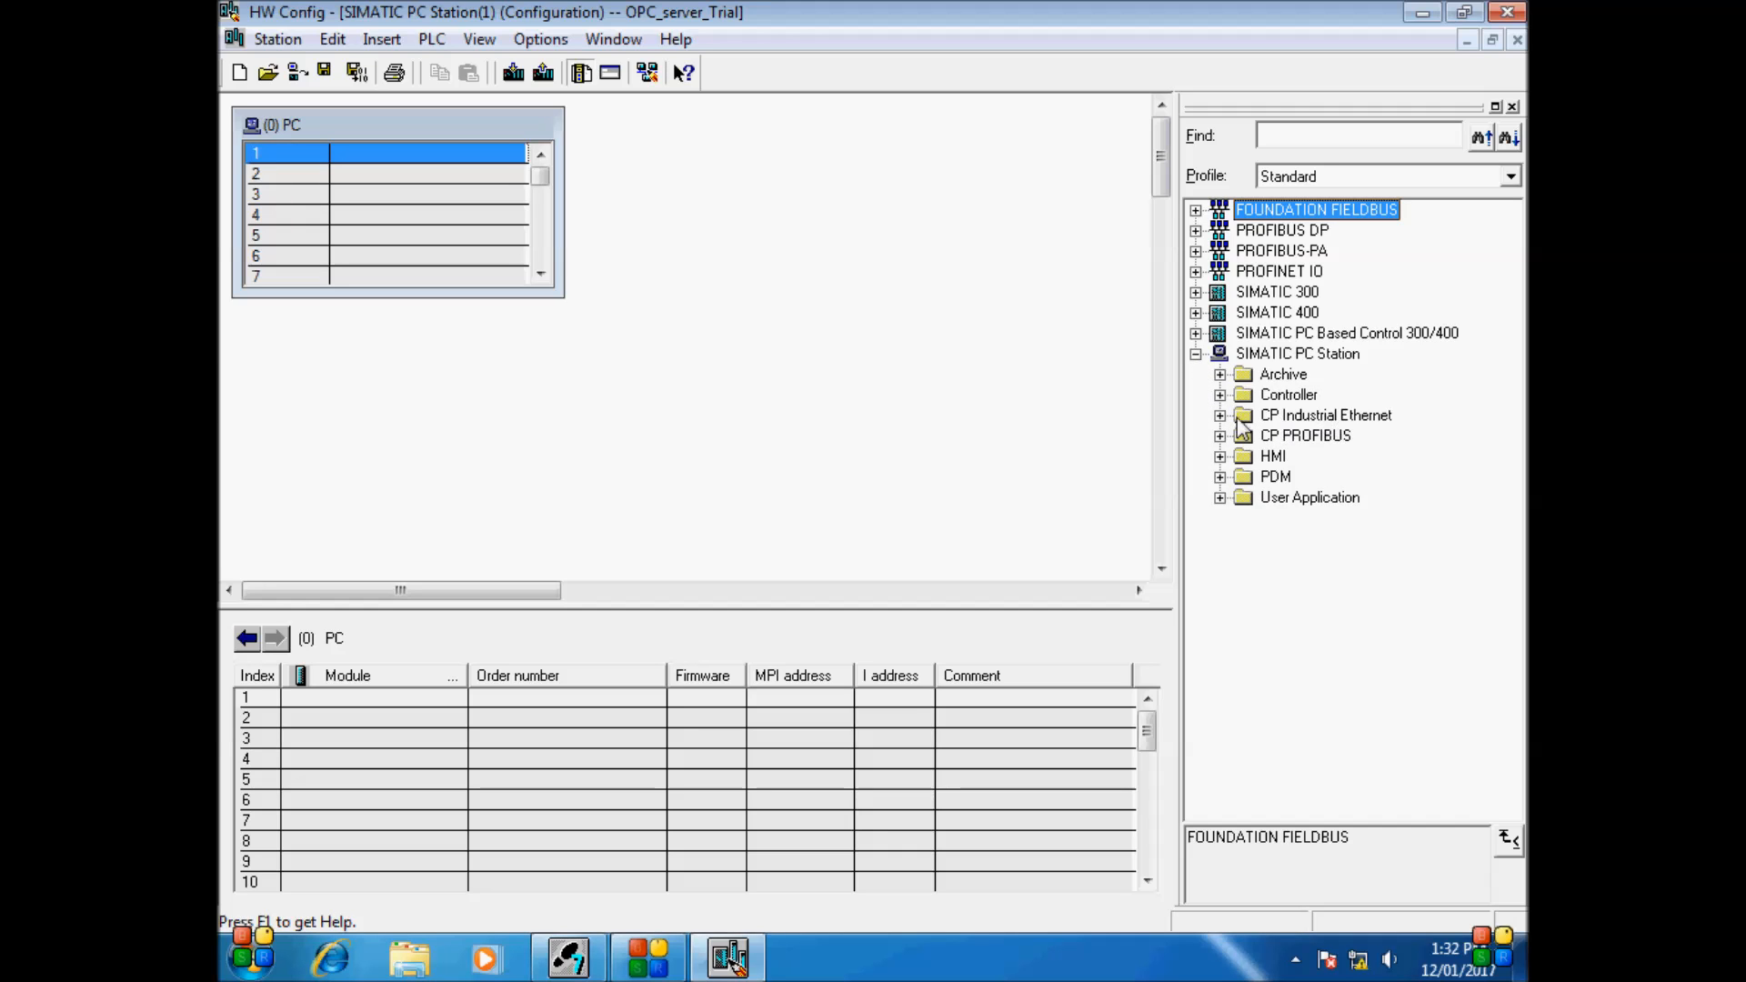
{"action": "left_click", "coordinate": [1220, 414]}
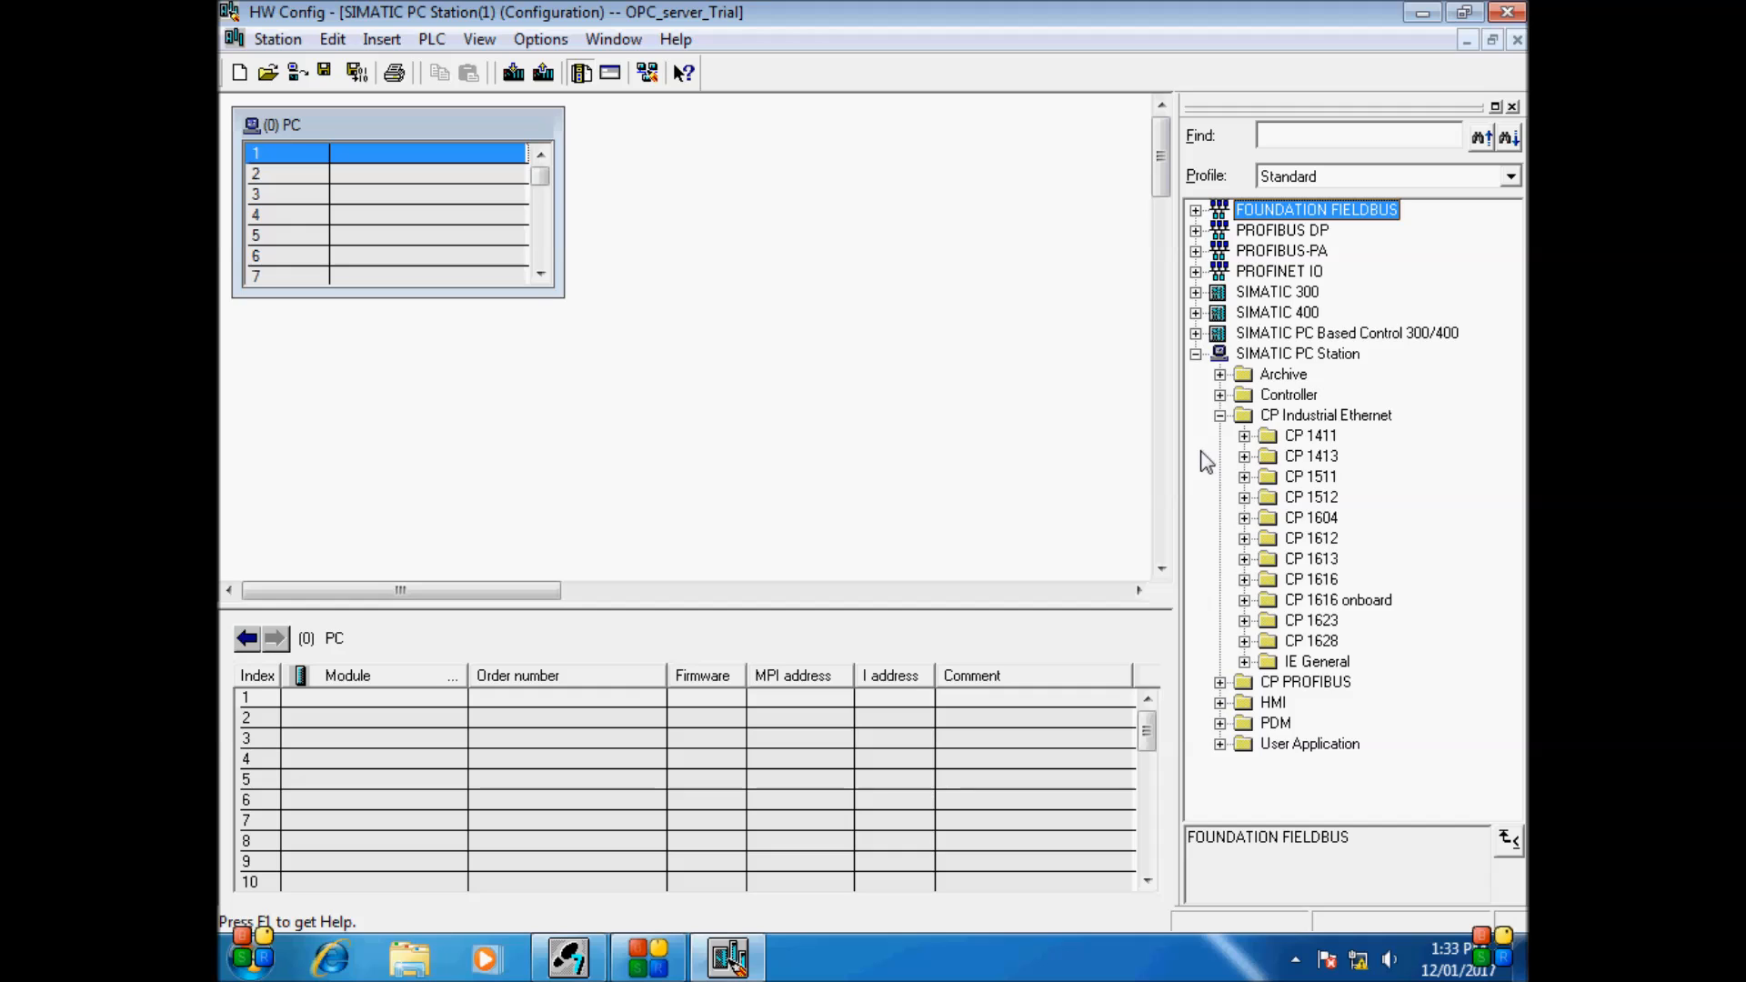
{"action": "left_click", "coordinate": [1244, 661]}
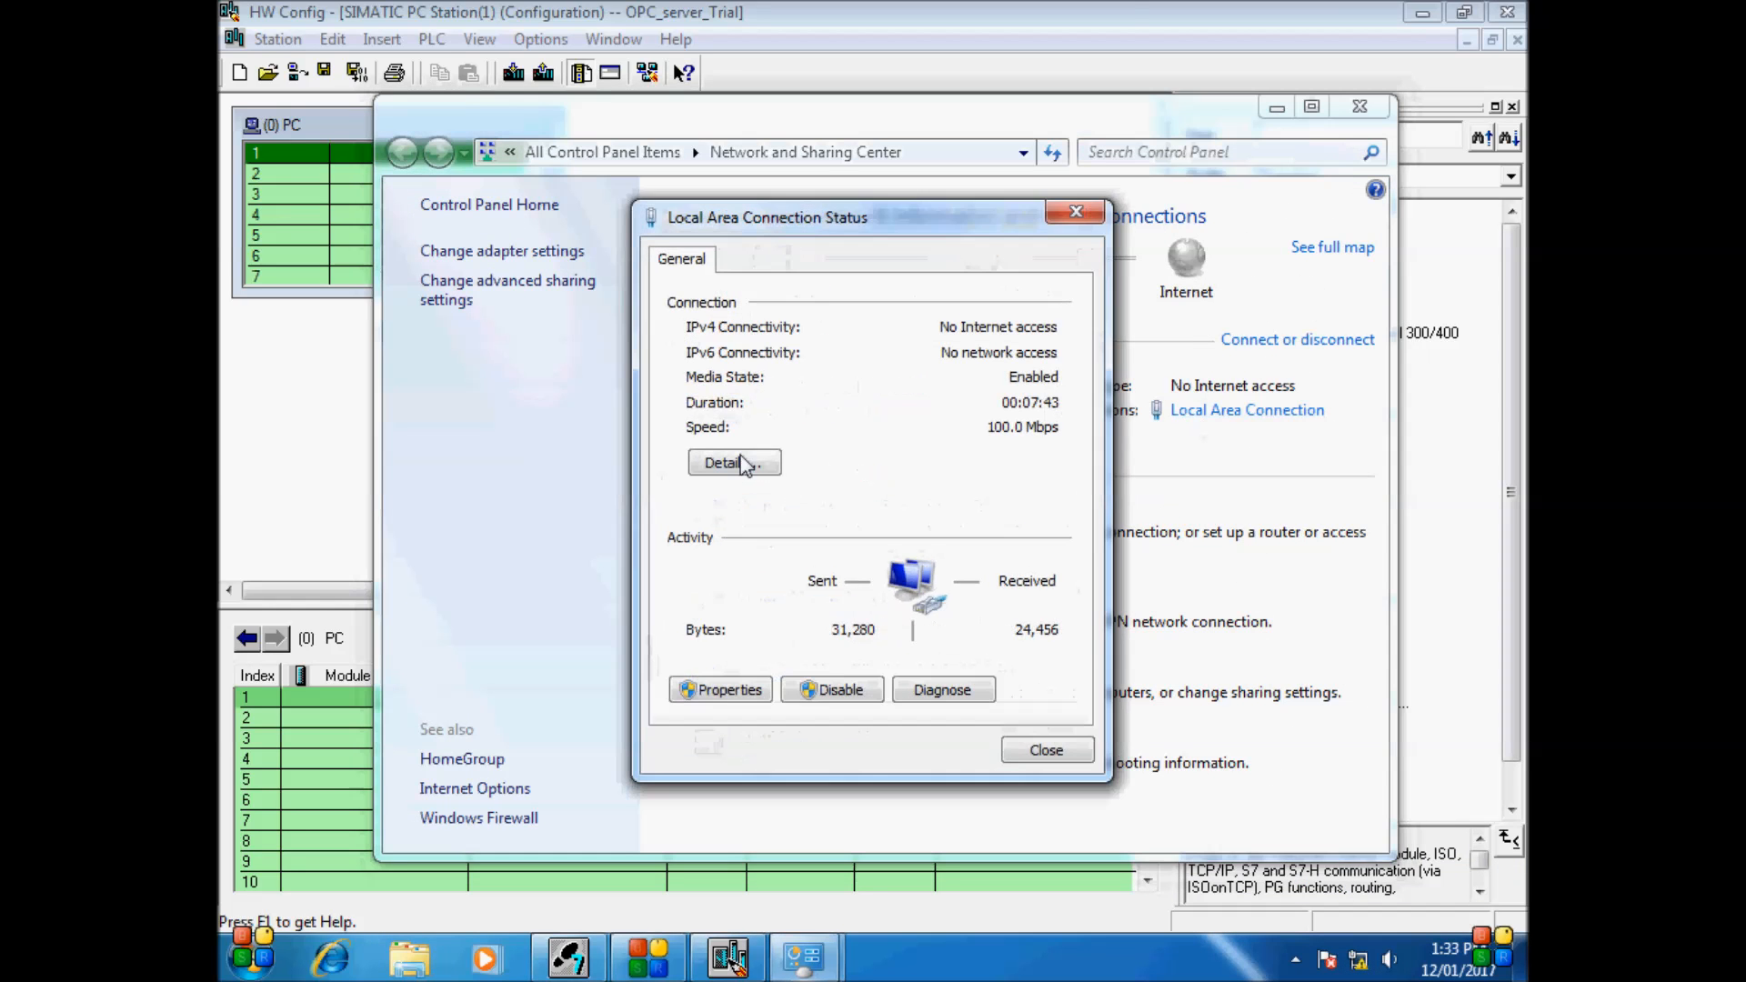
{"action": "left_click", "coordinate": [734, 462]}
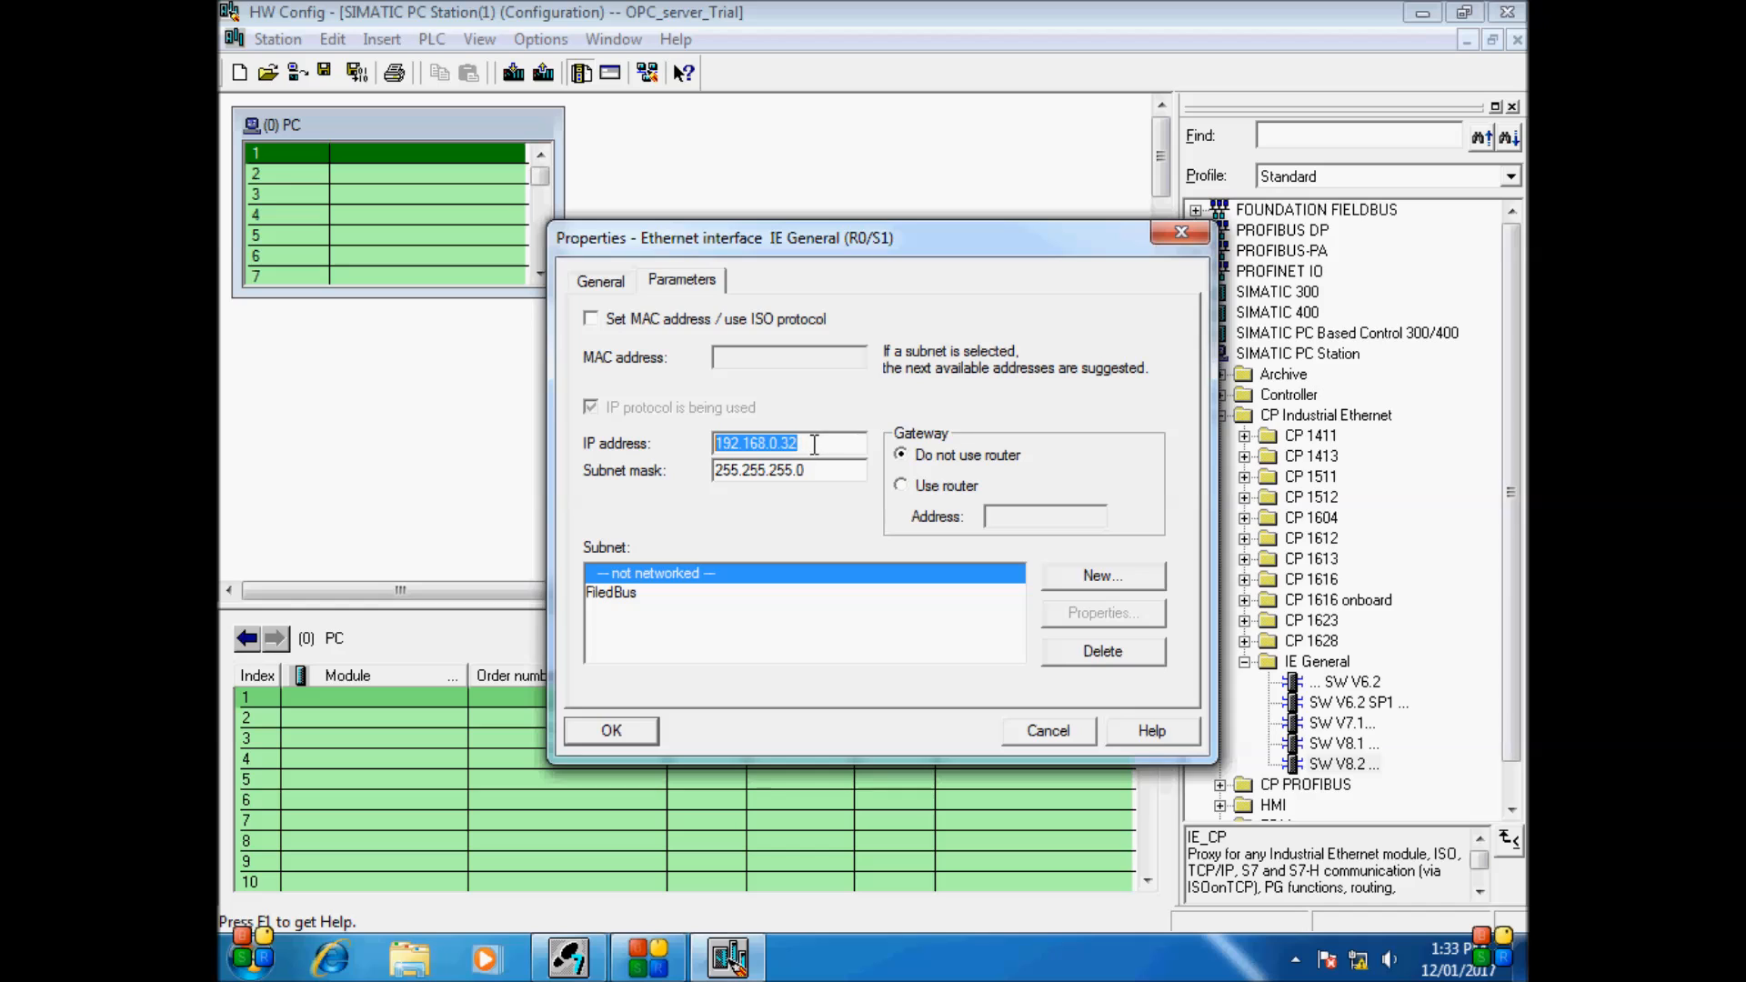
{"action": "mouse_move", "coordinate": [690, 492]}
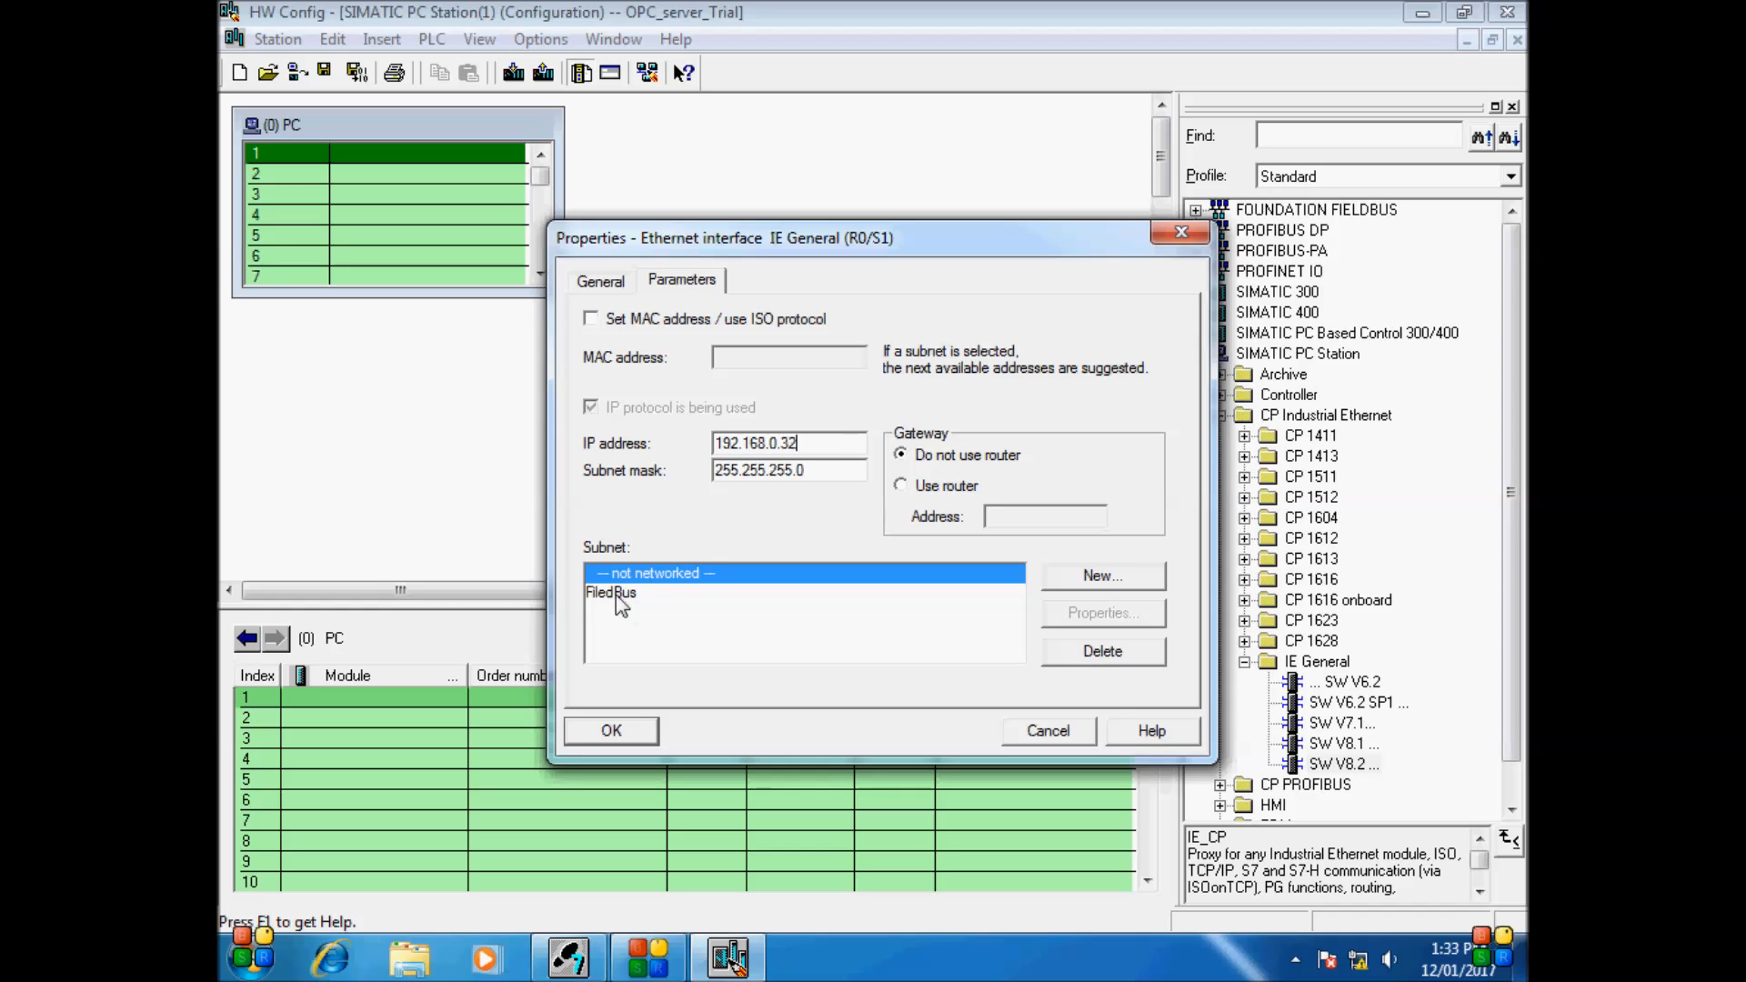
{"action": "left_click", "coordinate": [610, 730]}
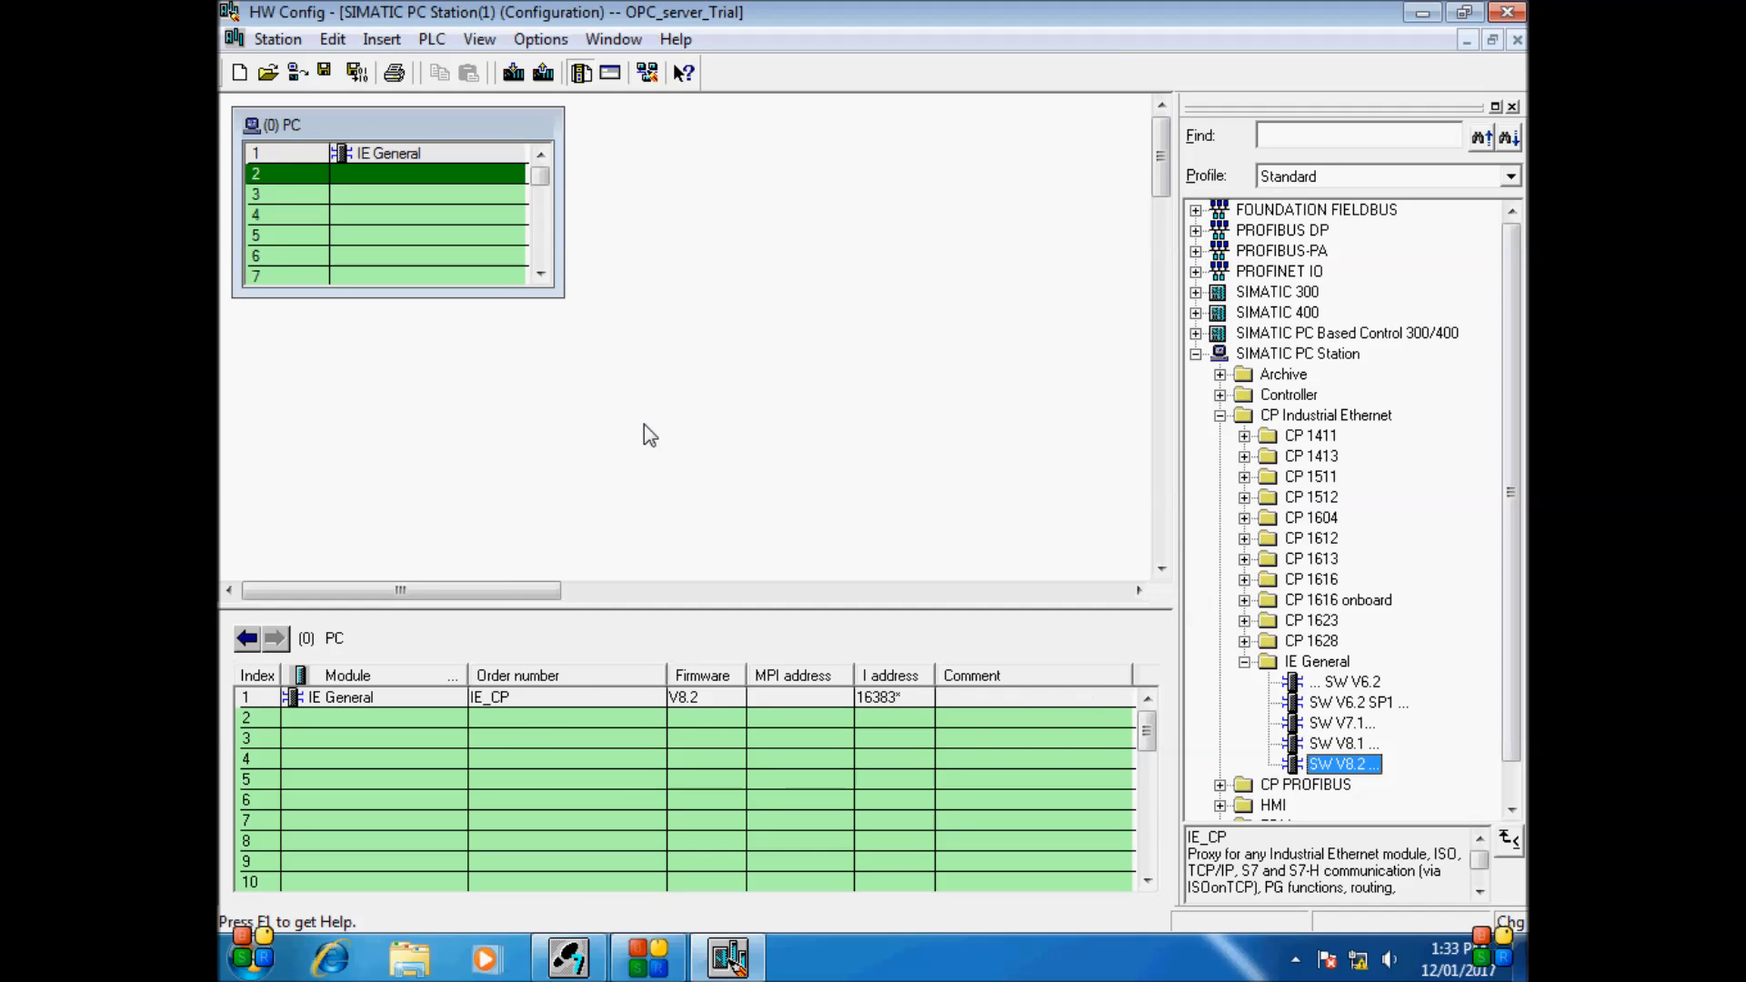
Place OPC Server V8.2 from the User Application catalog into PC station slot 2
{"action": "left_click", "coordinate": [1315, 660]}
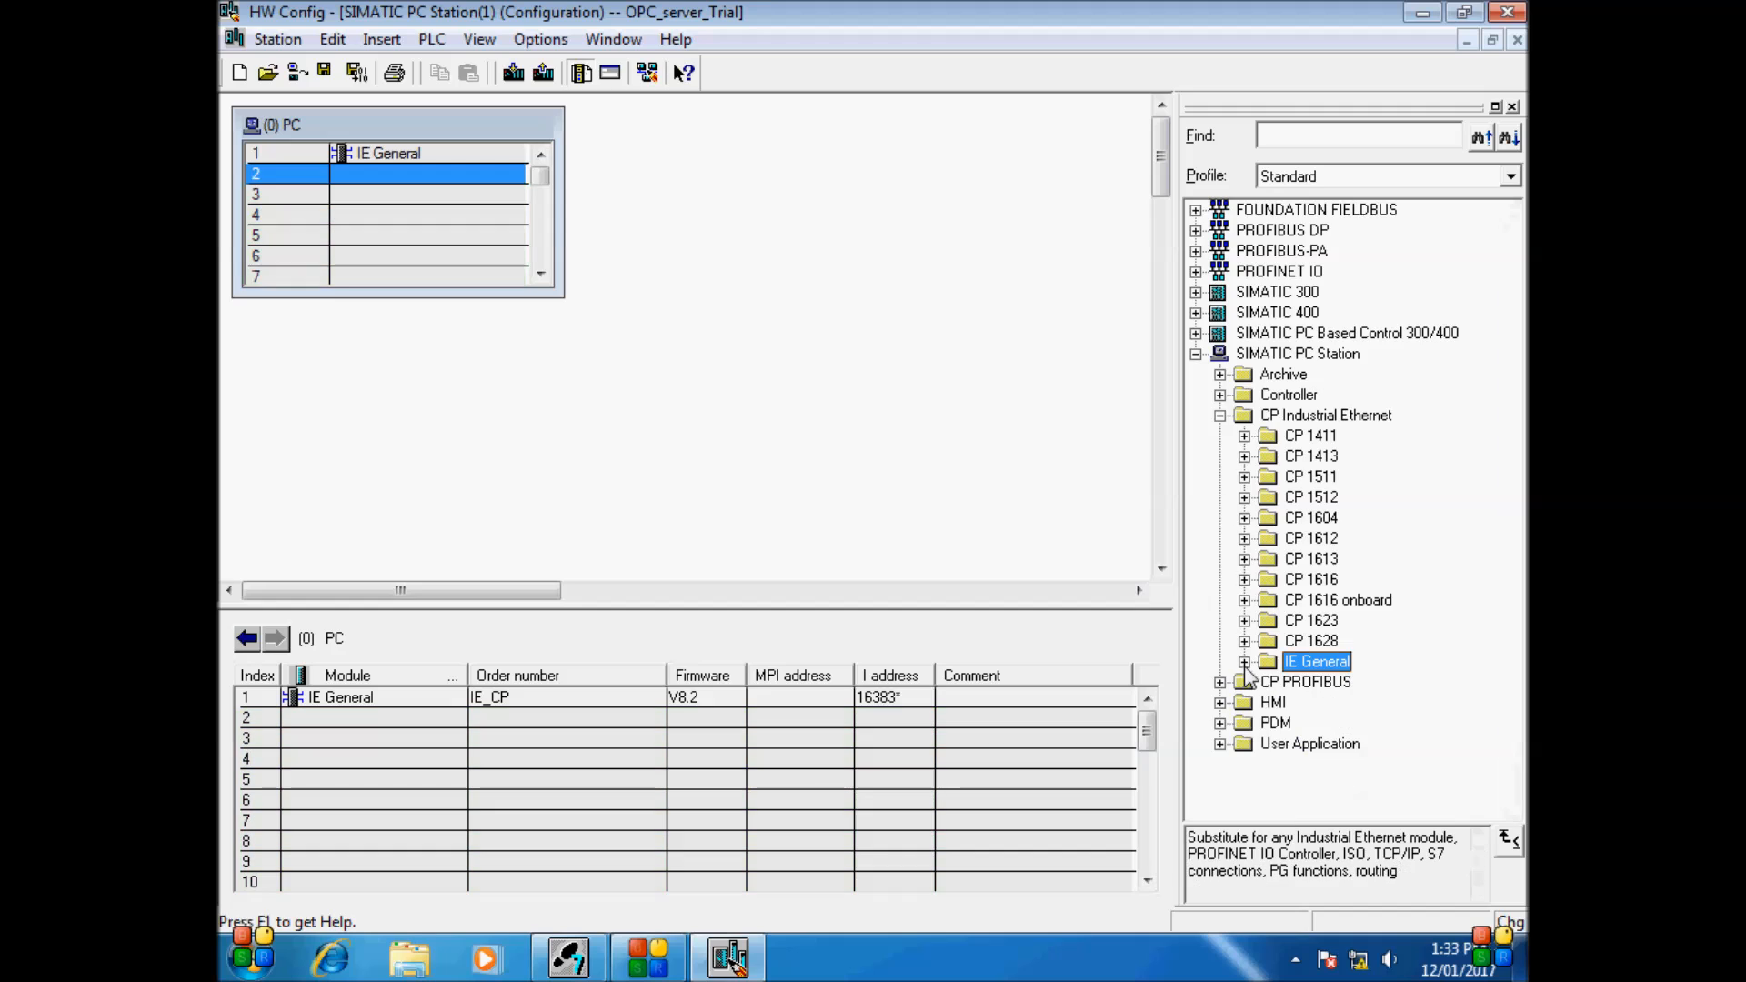
{"action": "left_click", "coordinate": [1221, 743]}
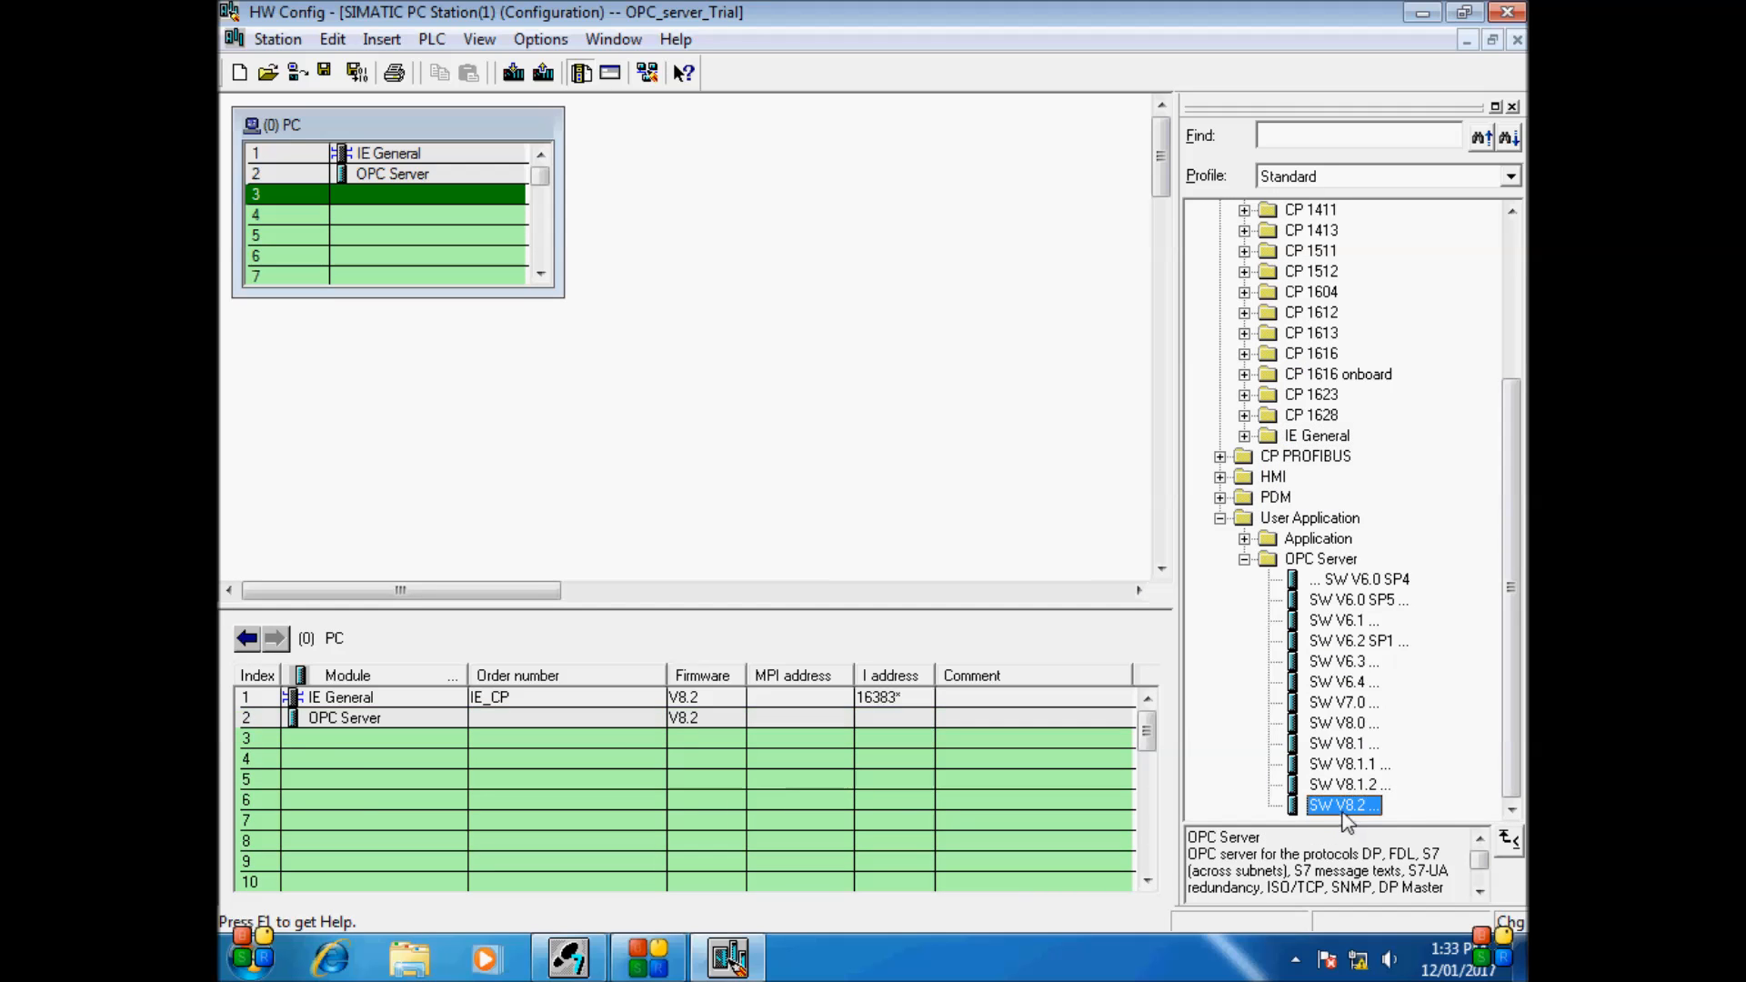
{"action": "left_click", "coordinate": [391, 174]}
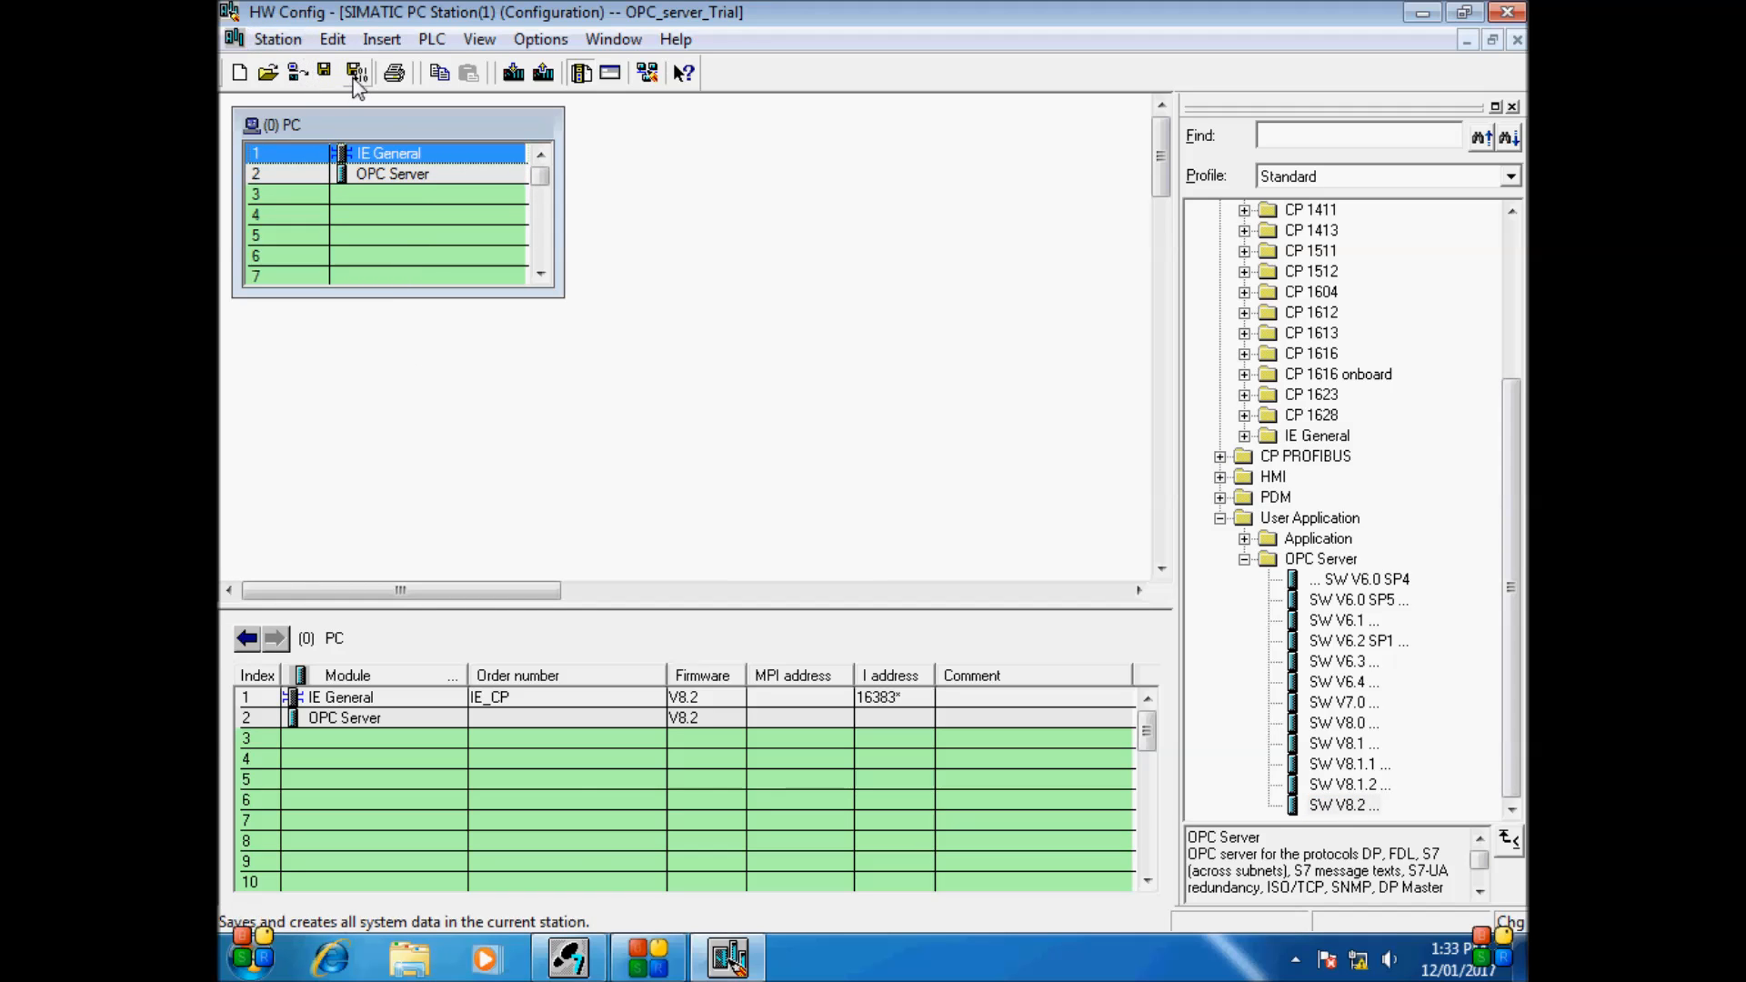
Save and compile the PC station and confirm the download to each module
{"action": "left_click", "coordinate": [356, 73]}
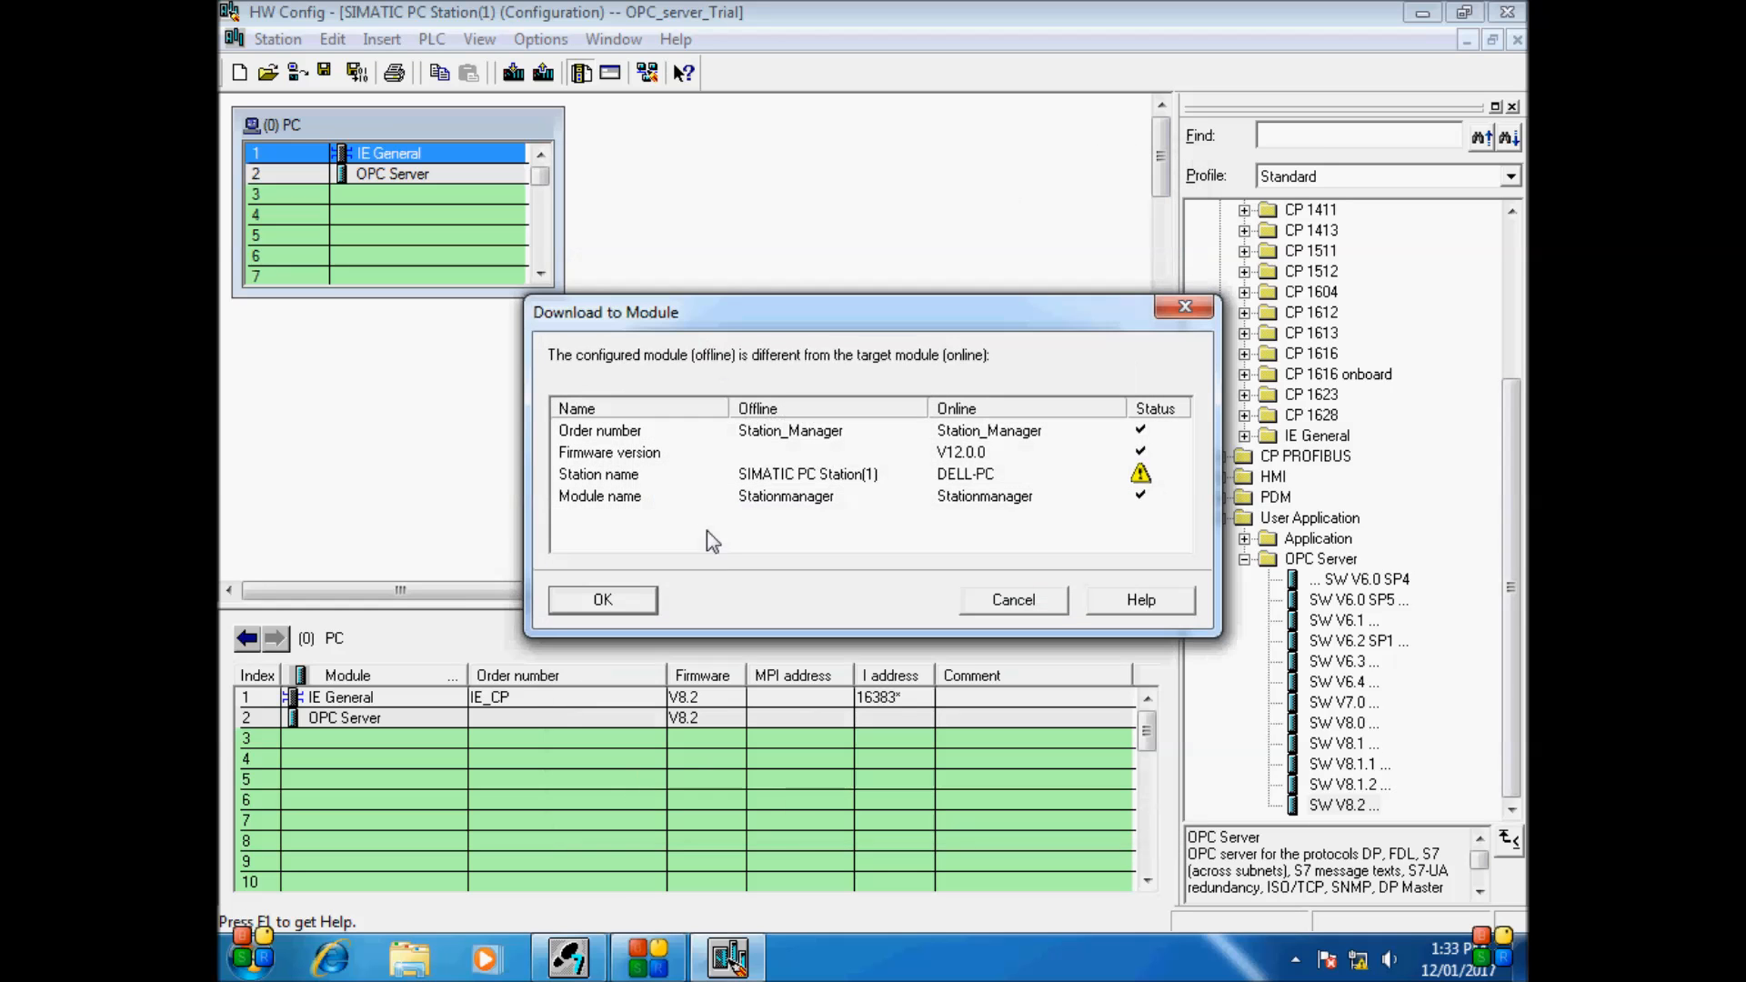
{"action": "mouse_move", "coordinate": [788, 426]}
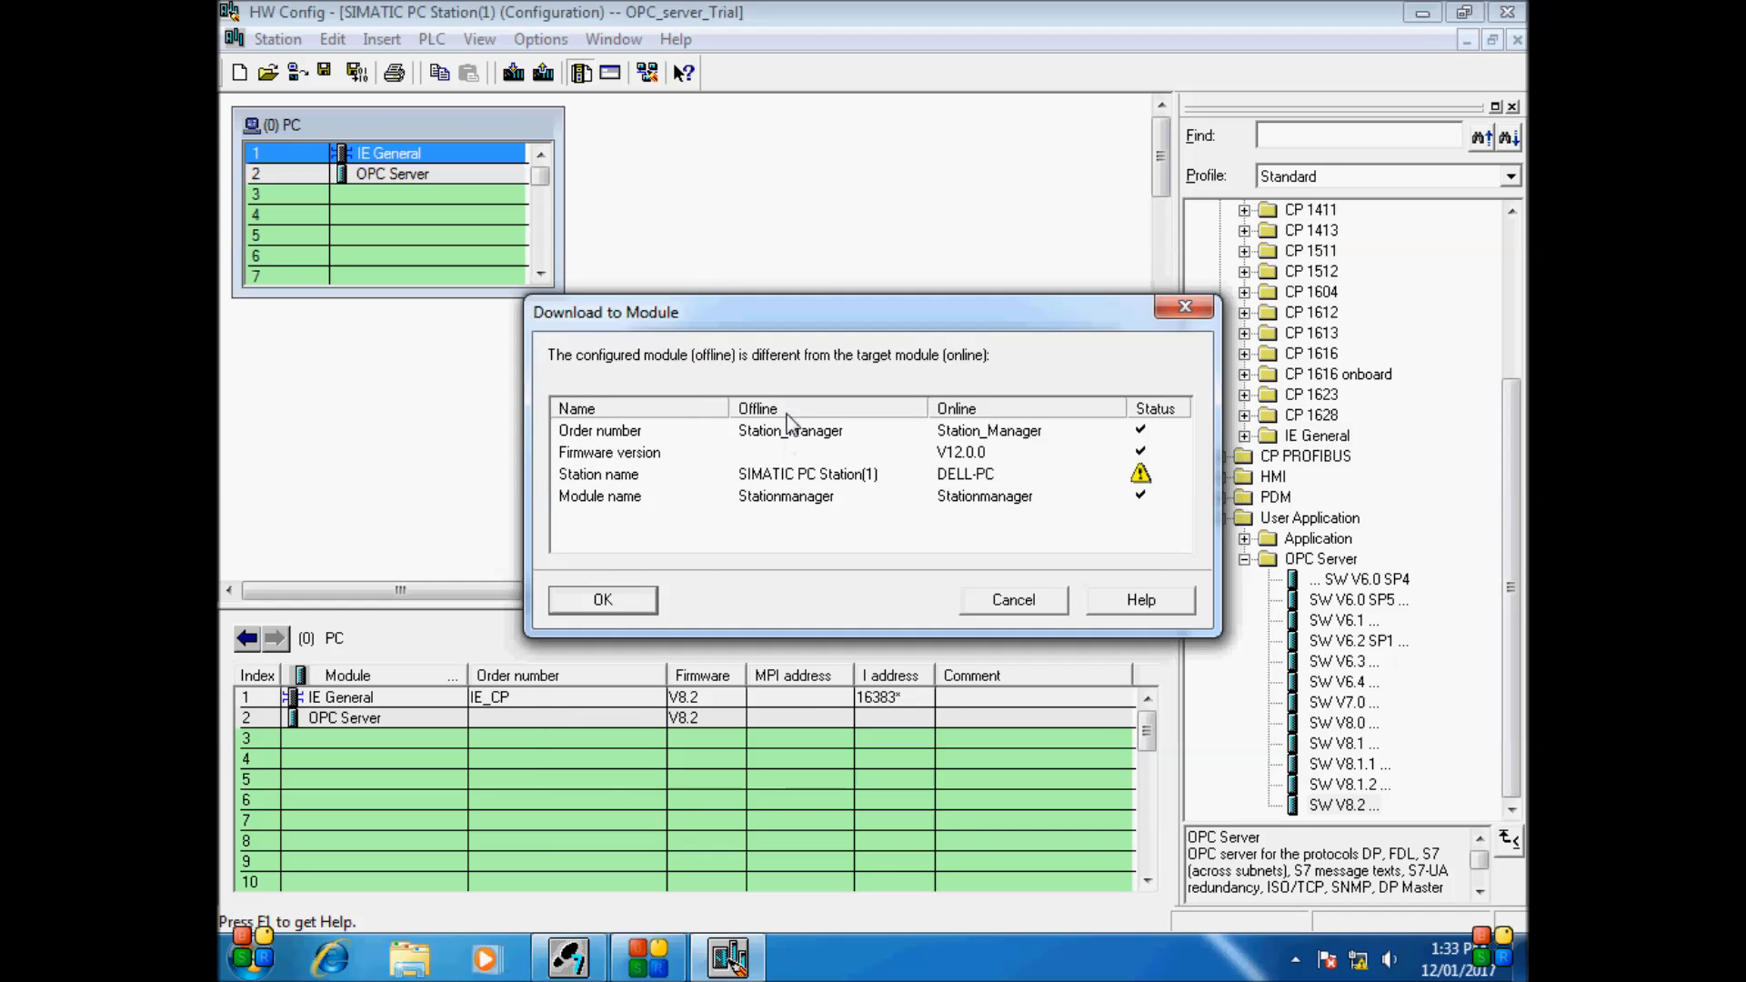
{"action": "mouse_move", "coordinate": [944, 443]}
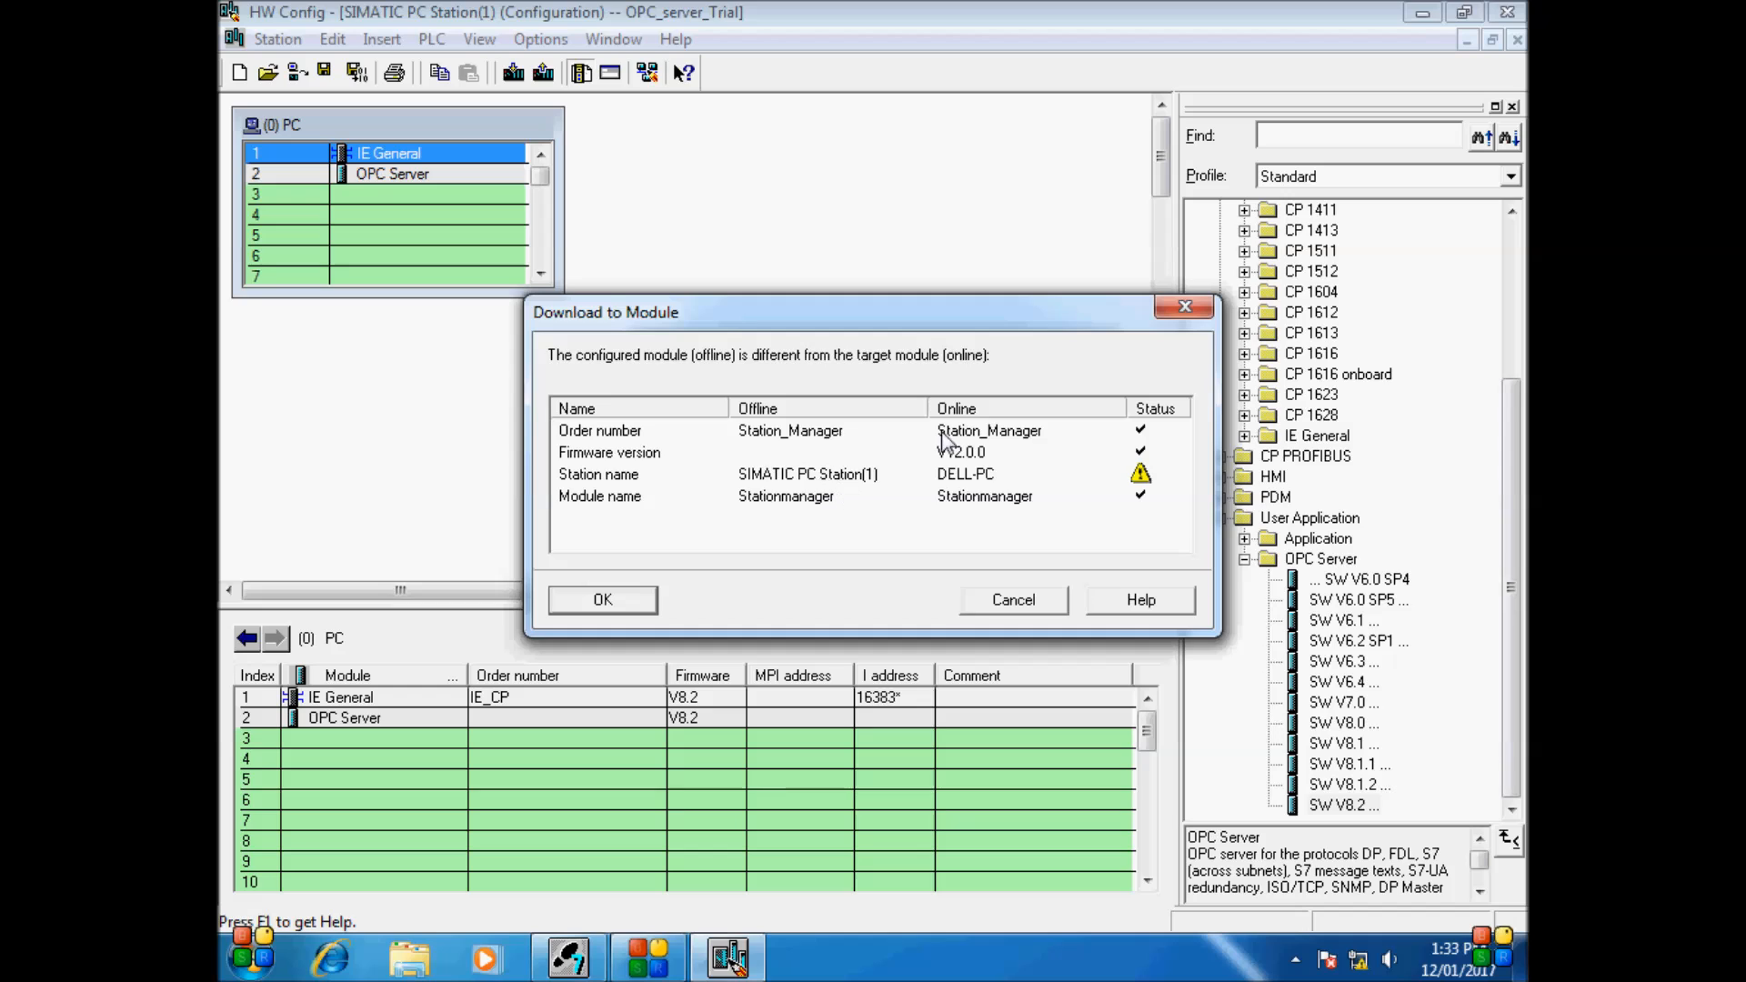
{"action": "mouse_move", "coordinate": [1113, 499]}
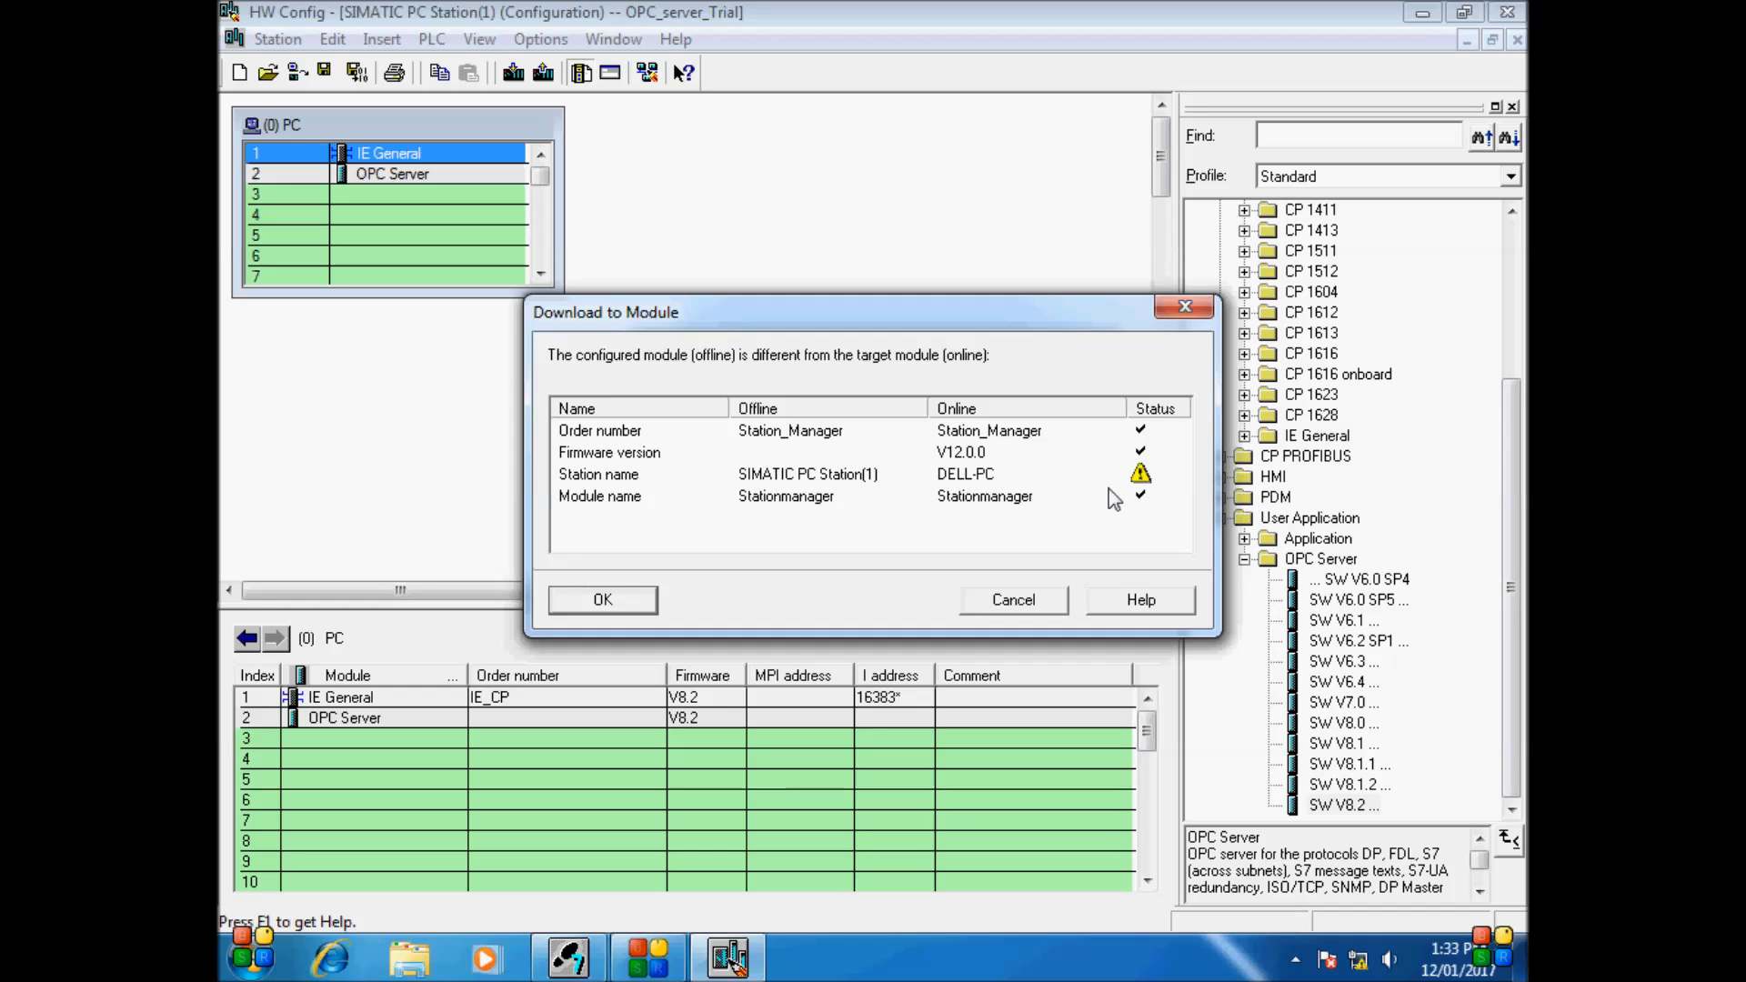
{"action": "mouse_move", "coordinate": [1157, 487]}
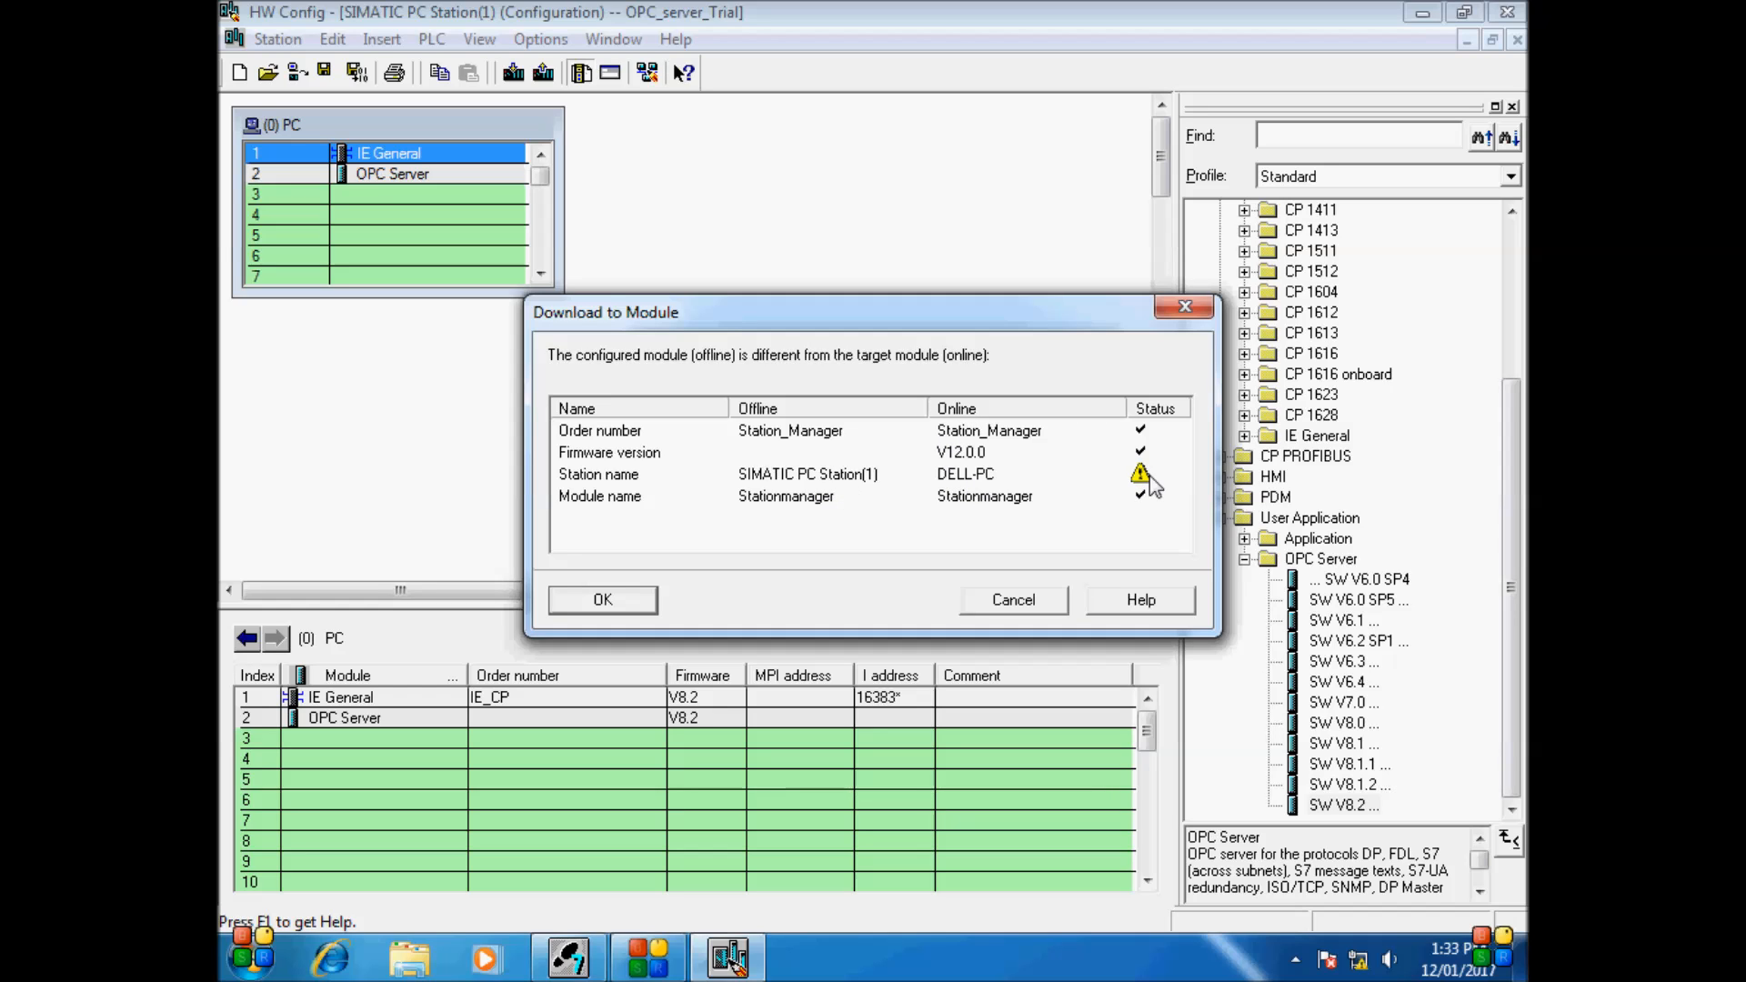
{"action": "mouse_move", "coordinate": [829, 497]}
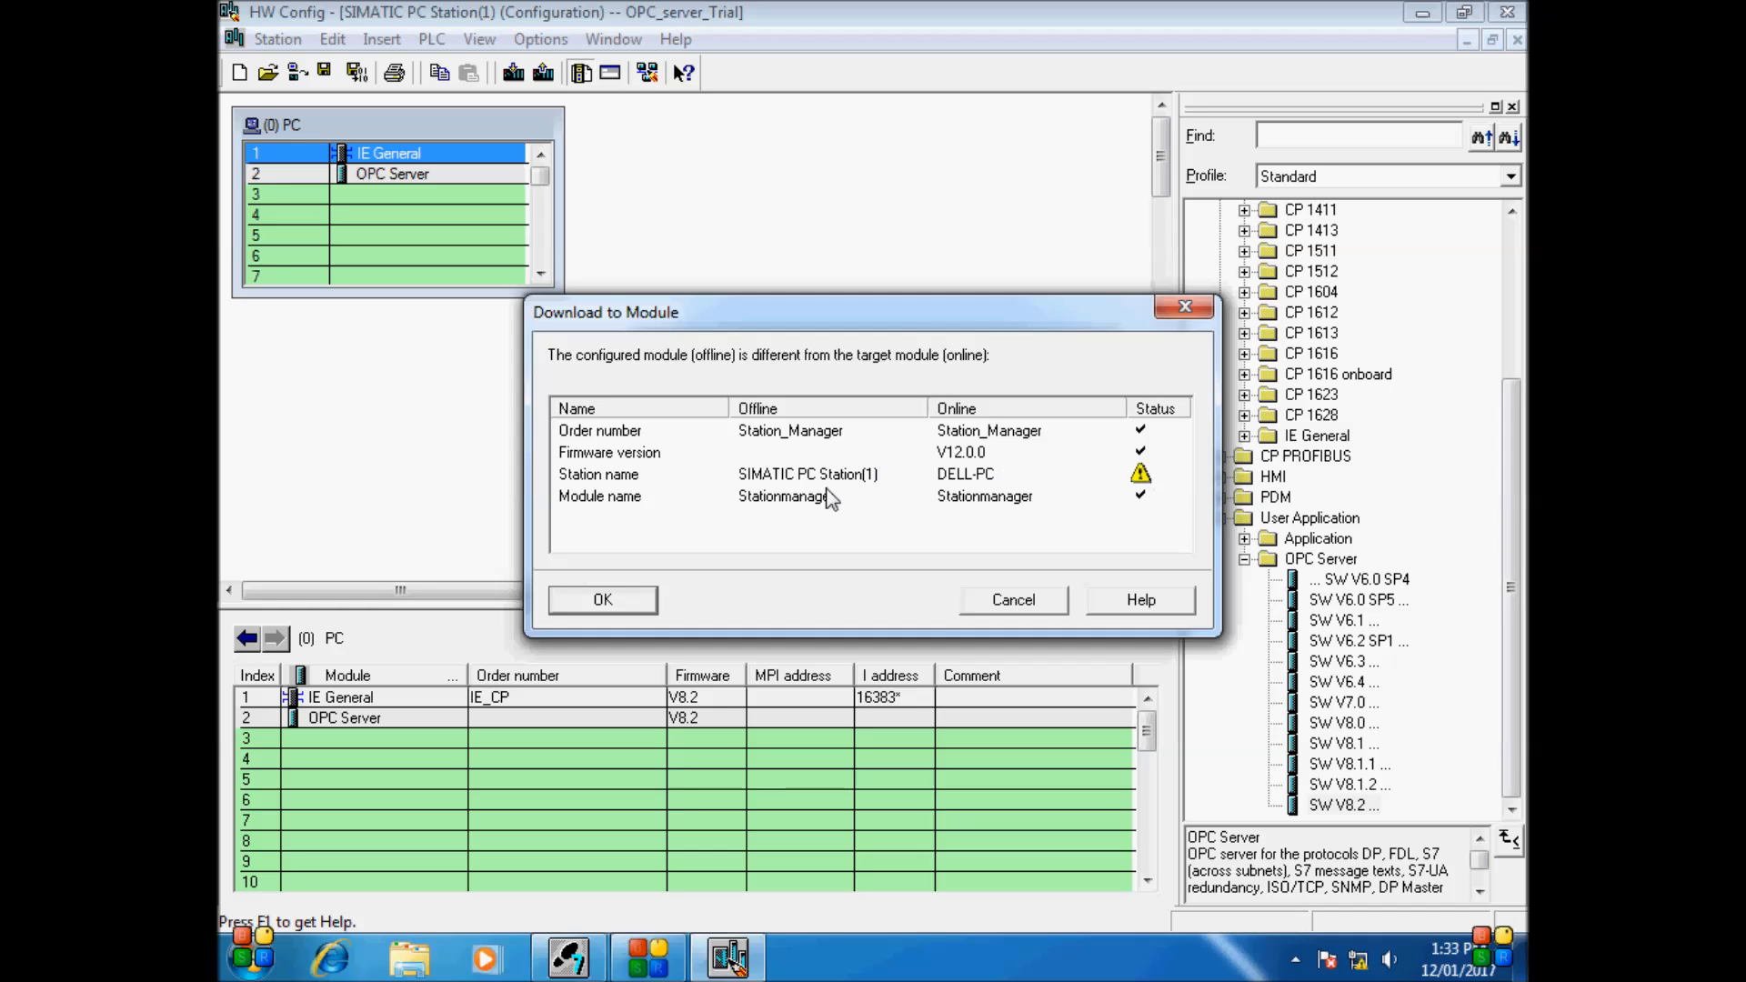
{"action": "mouse_move", "coordinate": [770, 490]}
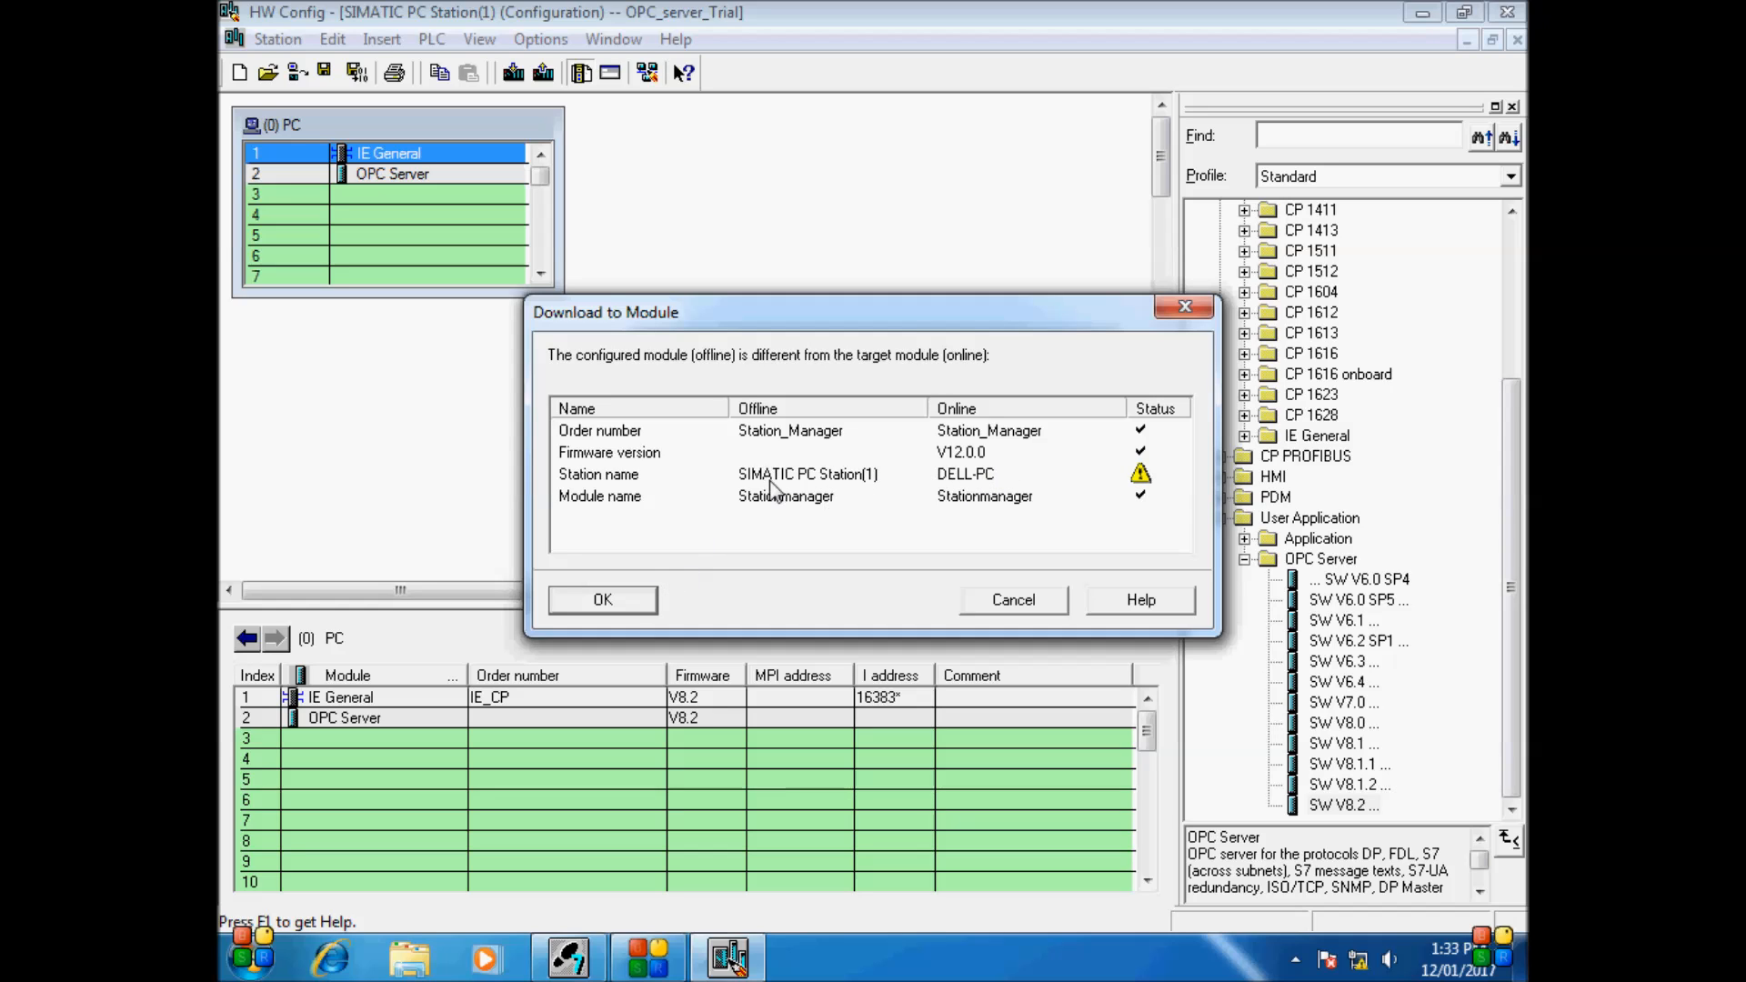
{"action": "left_click", "coordinate": [602, 599]}
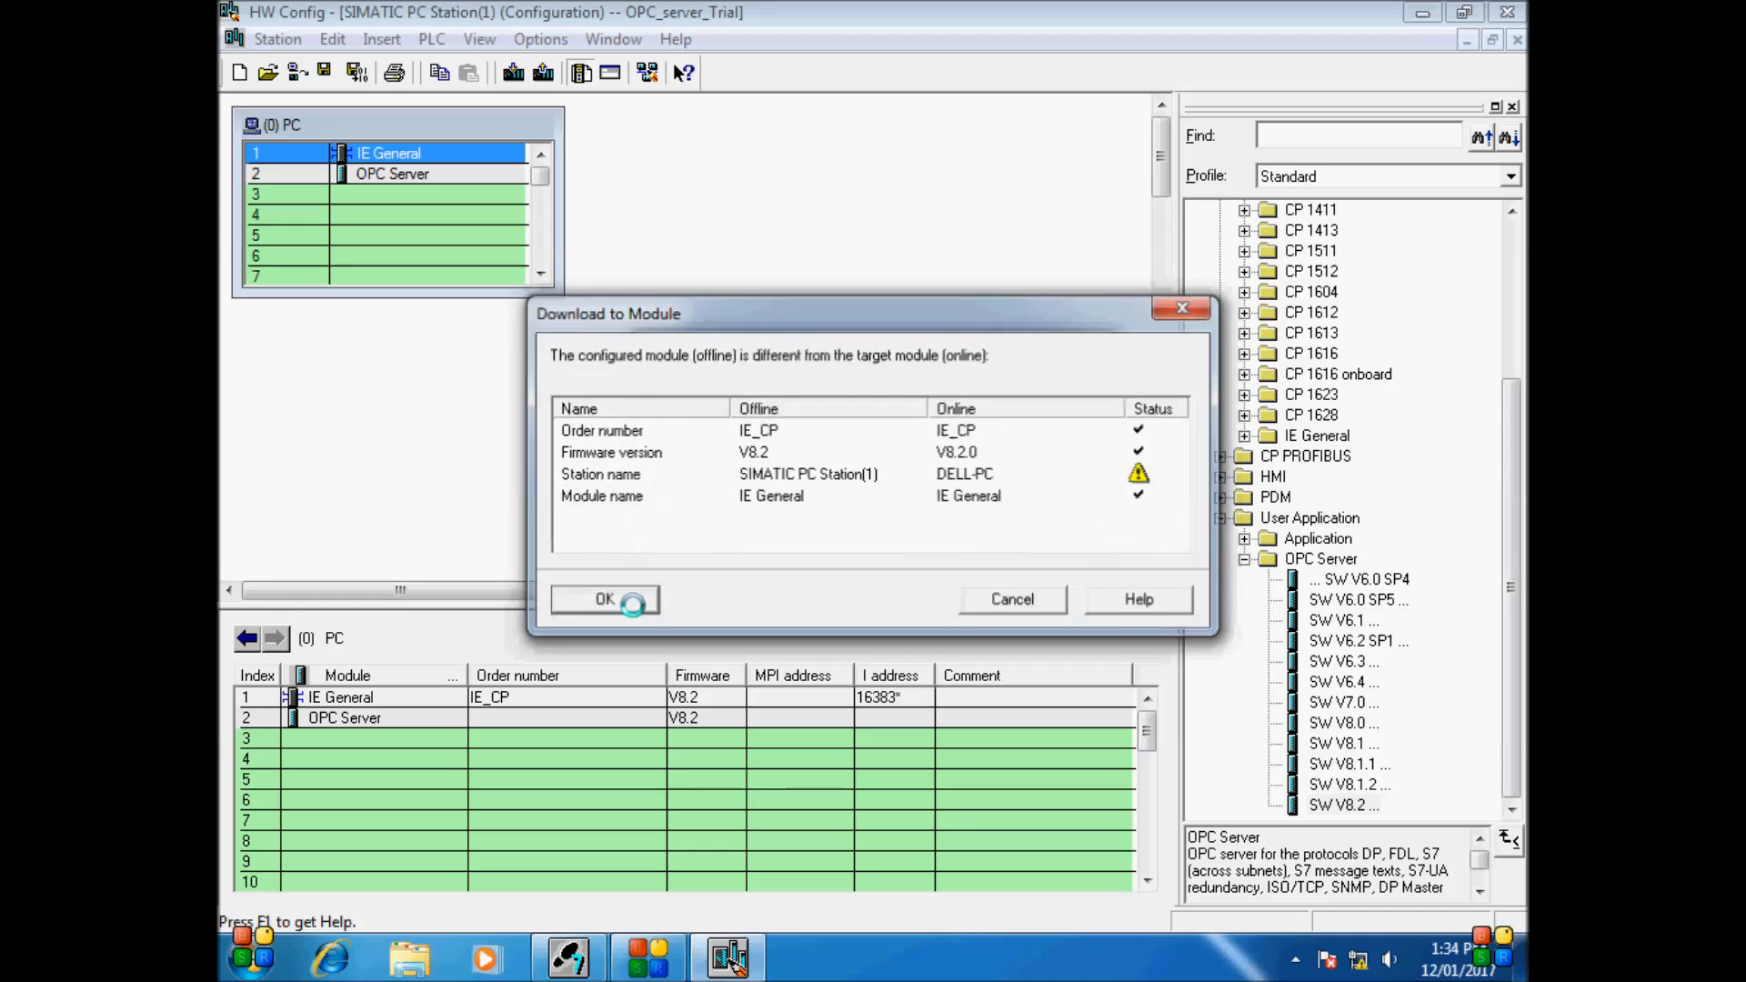
{"action": "left_click", "coordinate": [605, 599]}
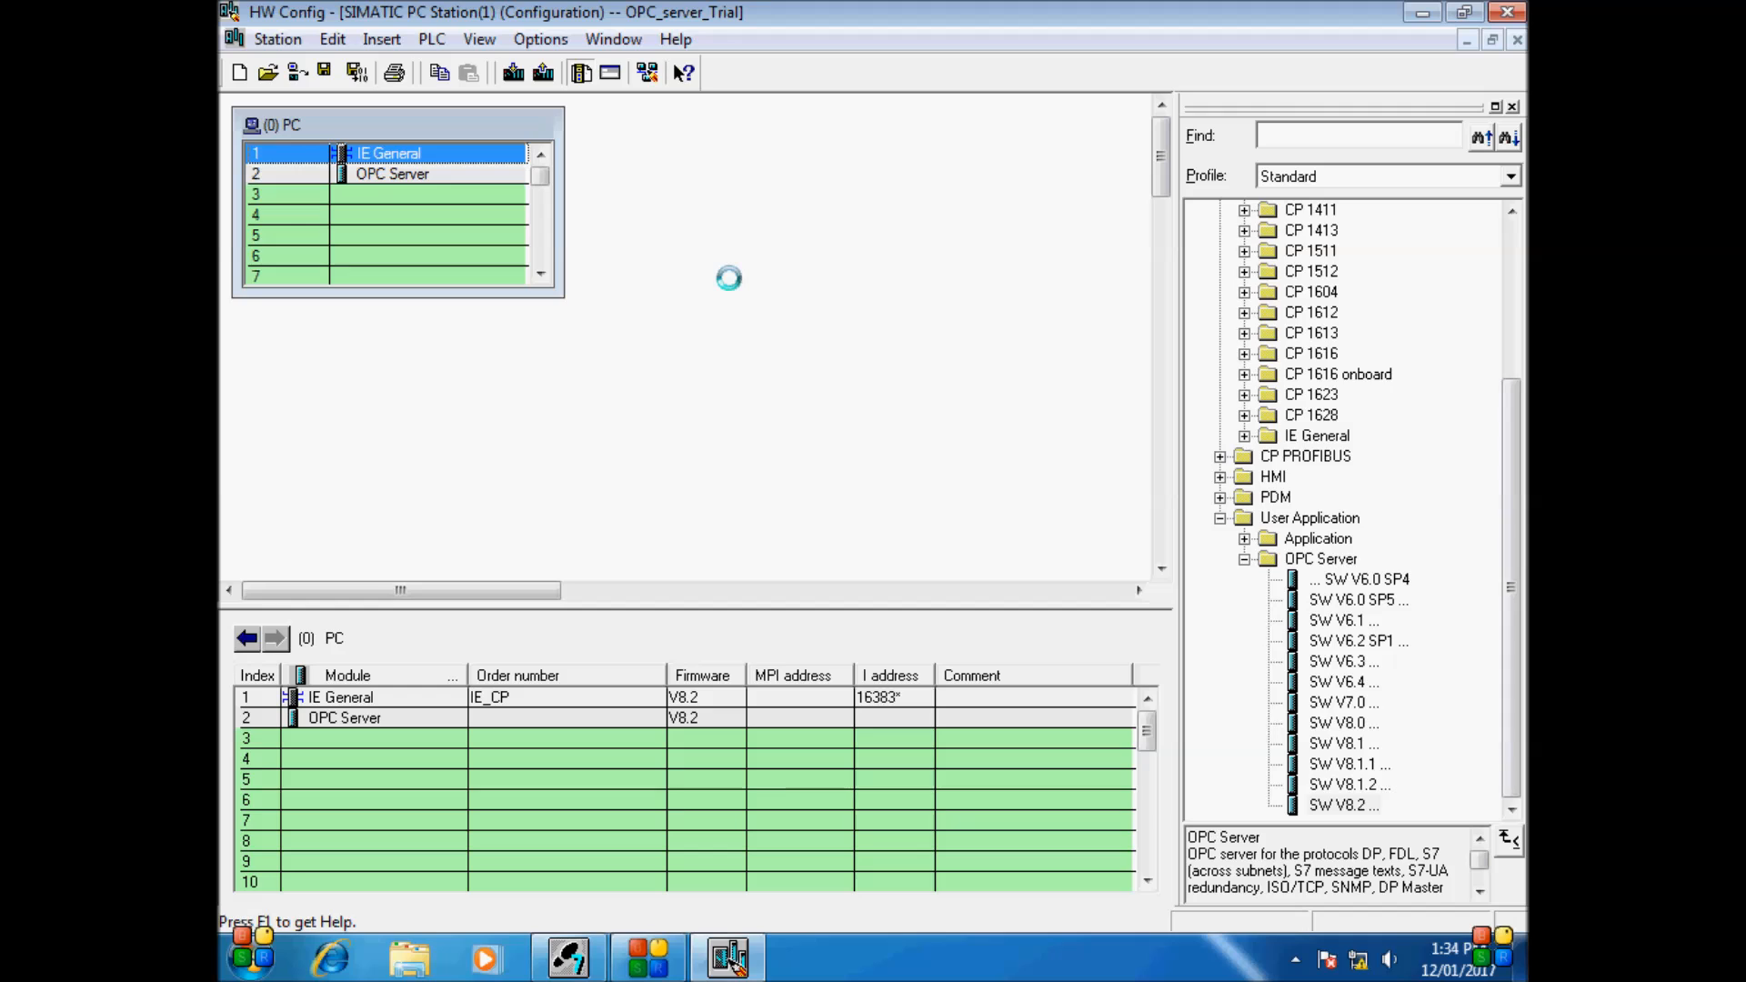
{"action": "mouse_move", "coordinate": [687, 297]}
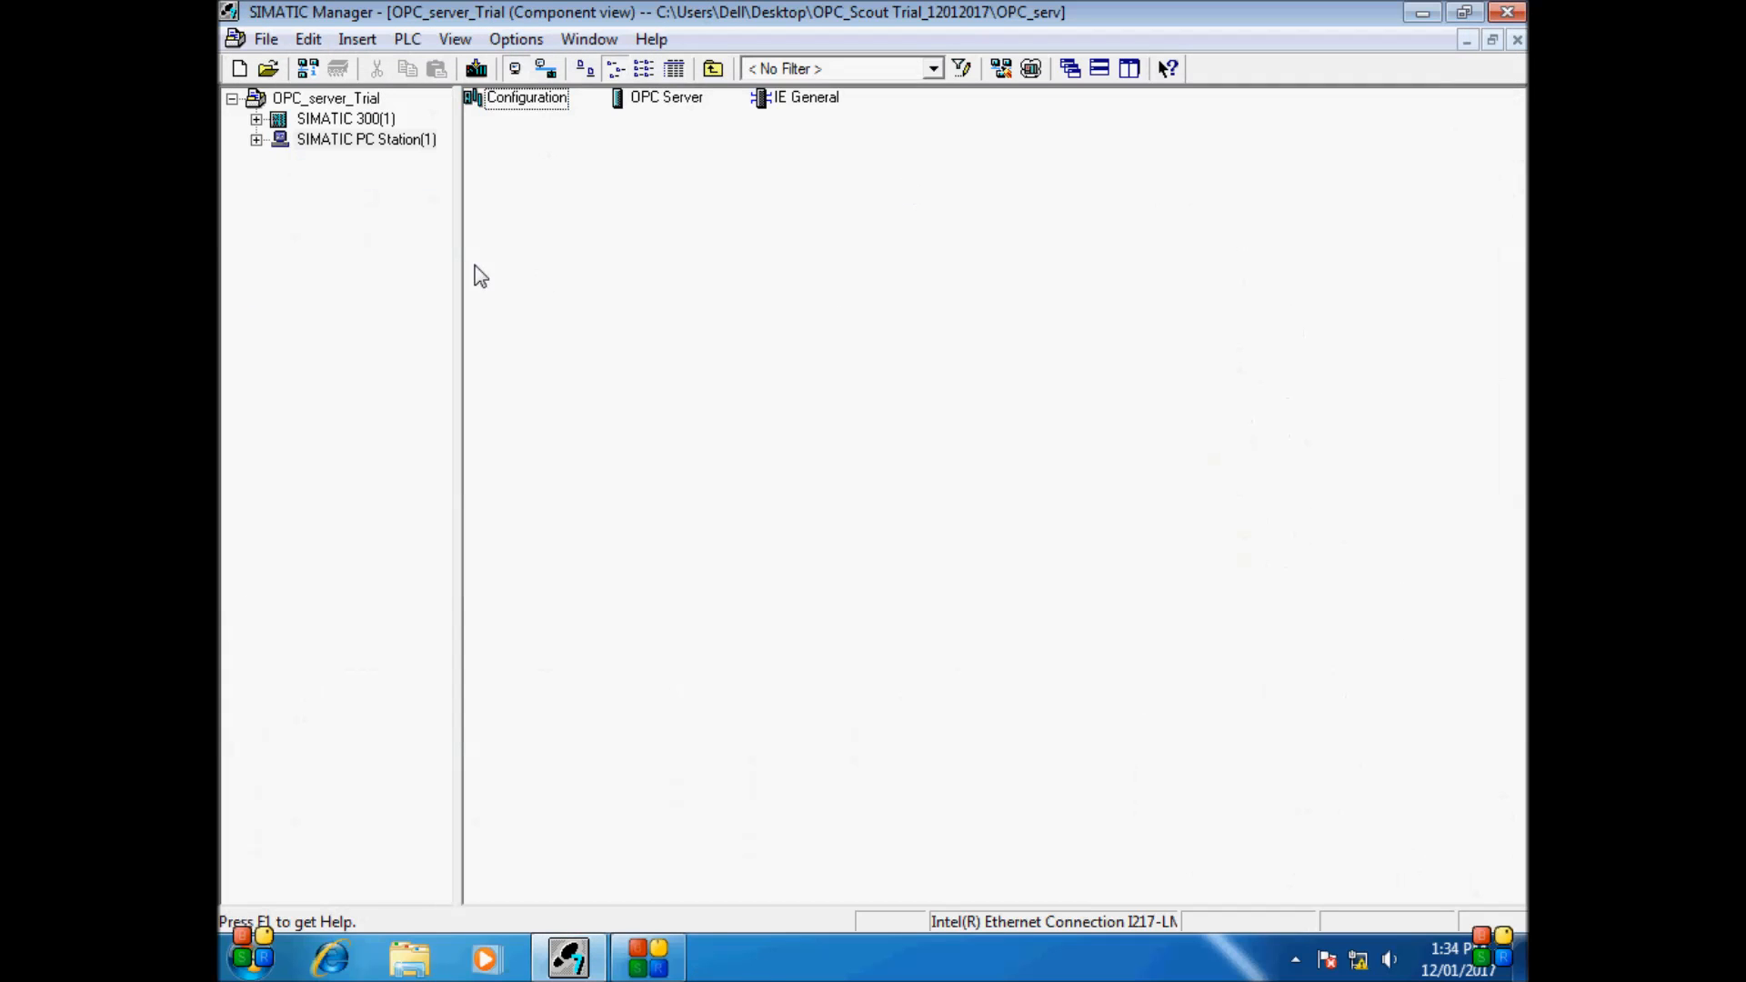
Expand the SIMATIC 300(1) CPU program tree and open block OB1
{"action": "left_click", "coordinate": [257, 118]}
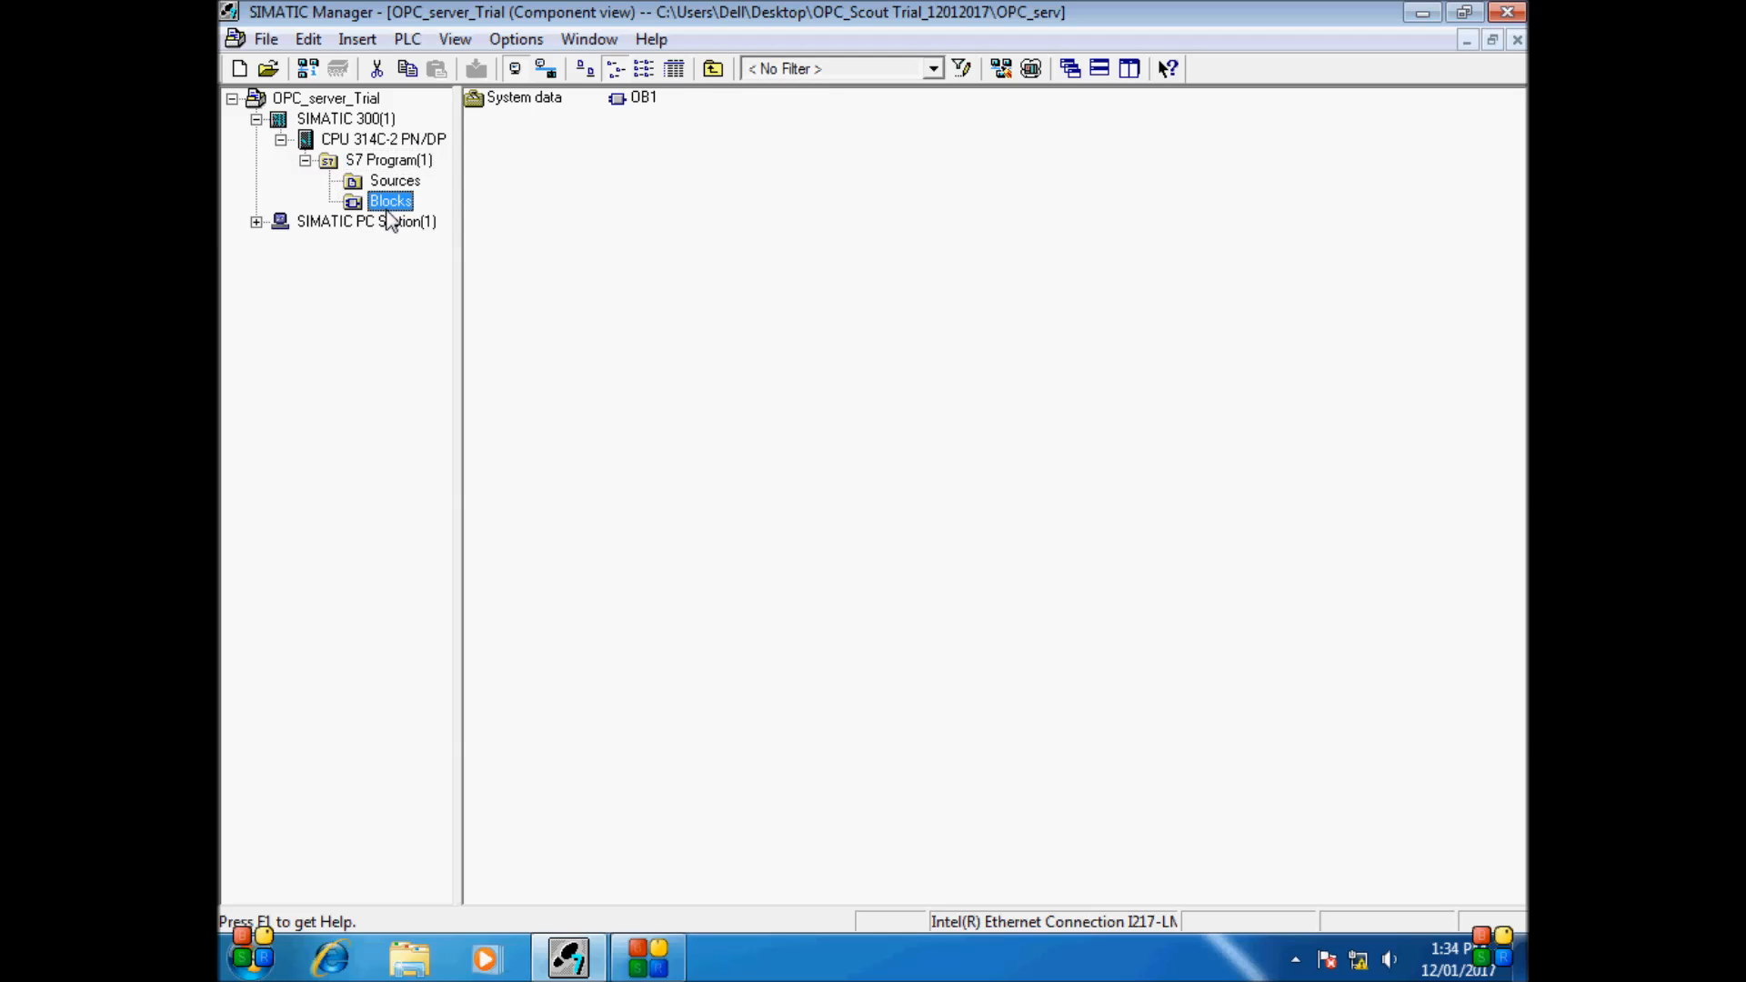
{"action": "double_click", "coordinate": [643, 97]}
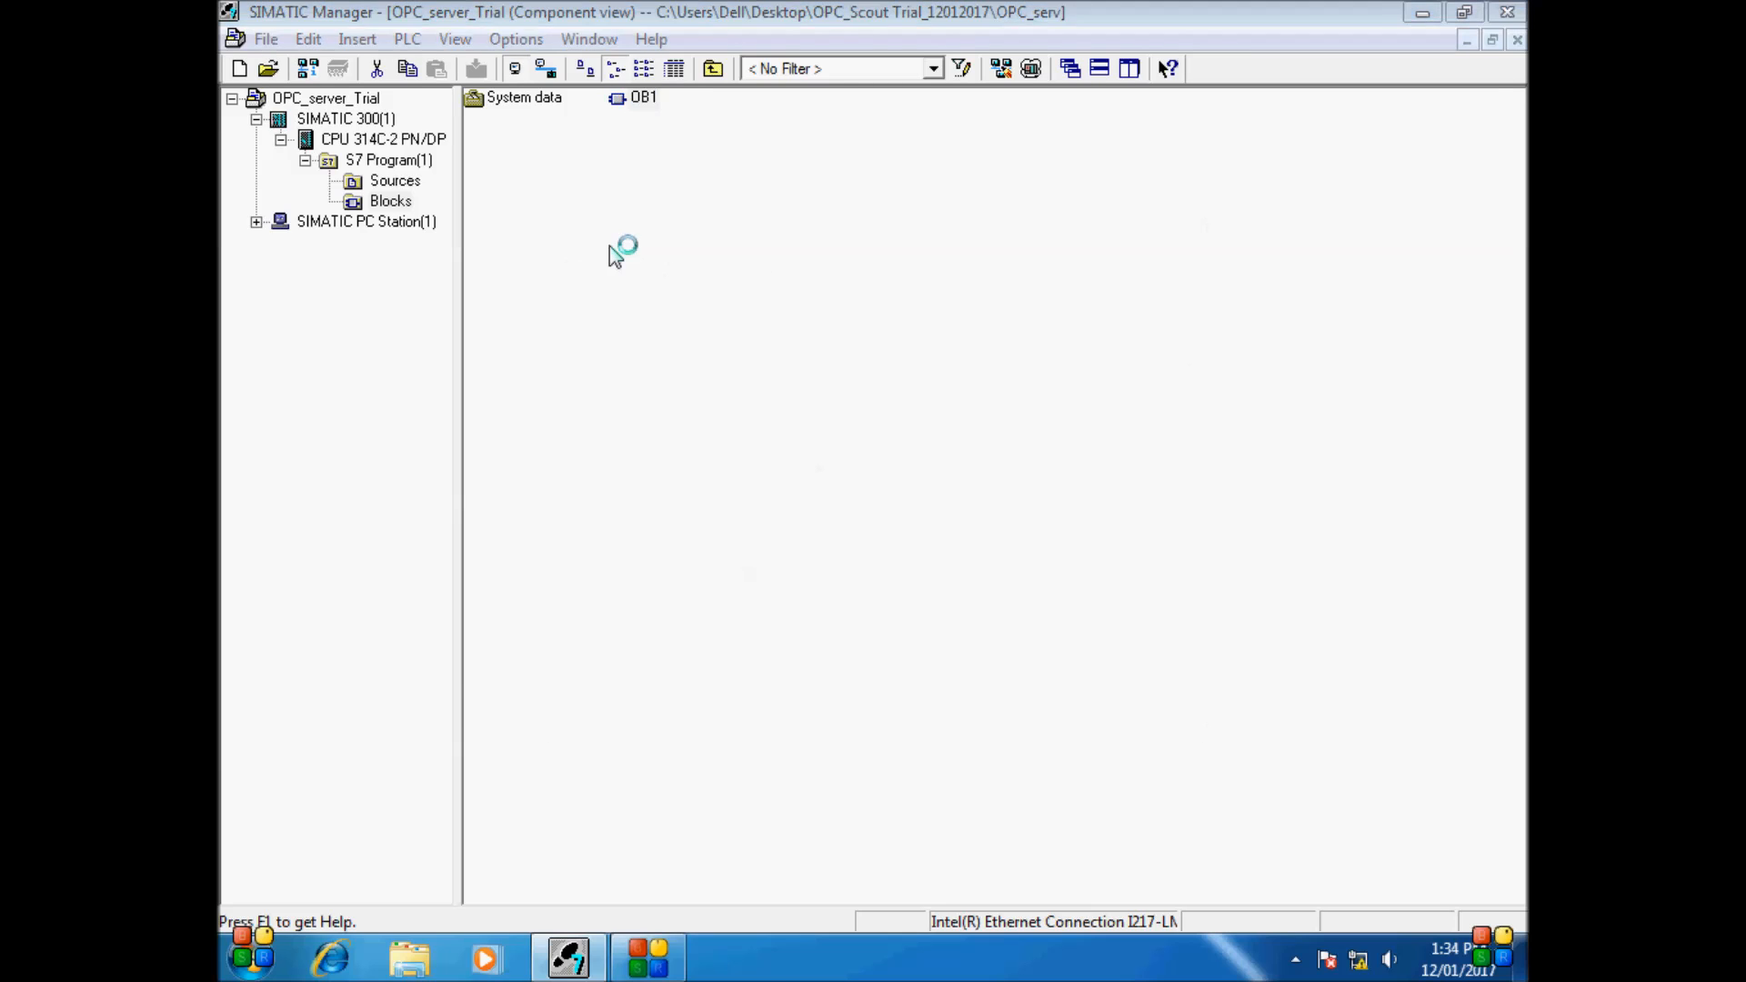
{"action": "double_click", "coordinate": [643, 98]}
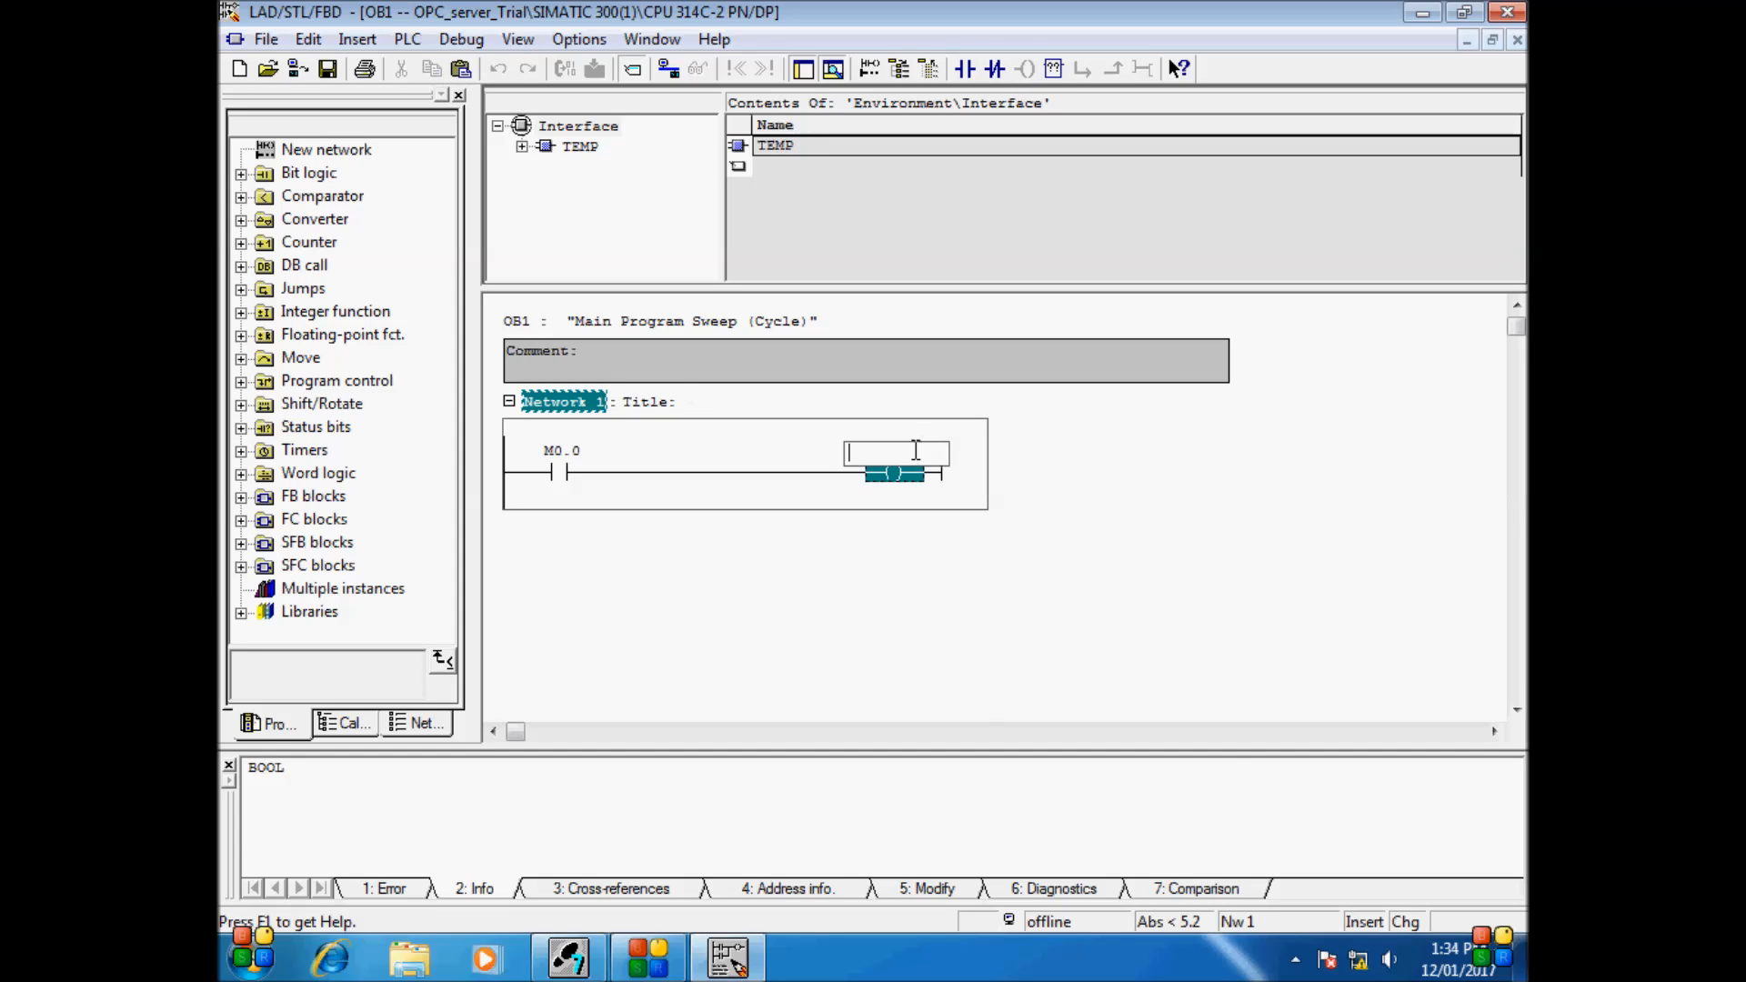
Address the coil as Q136.0, and symbolize M0.0 as 'Start Bit' and Q136.0 as 'Motor'
{"action": "type", "text": "q136.0"}
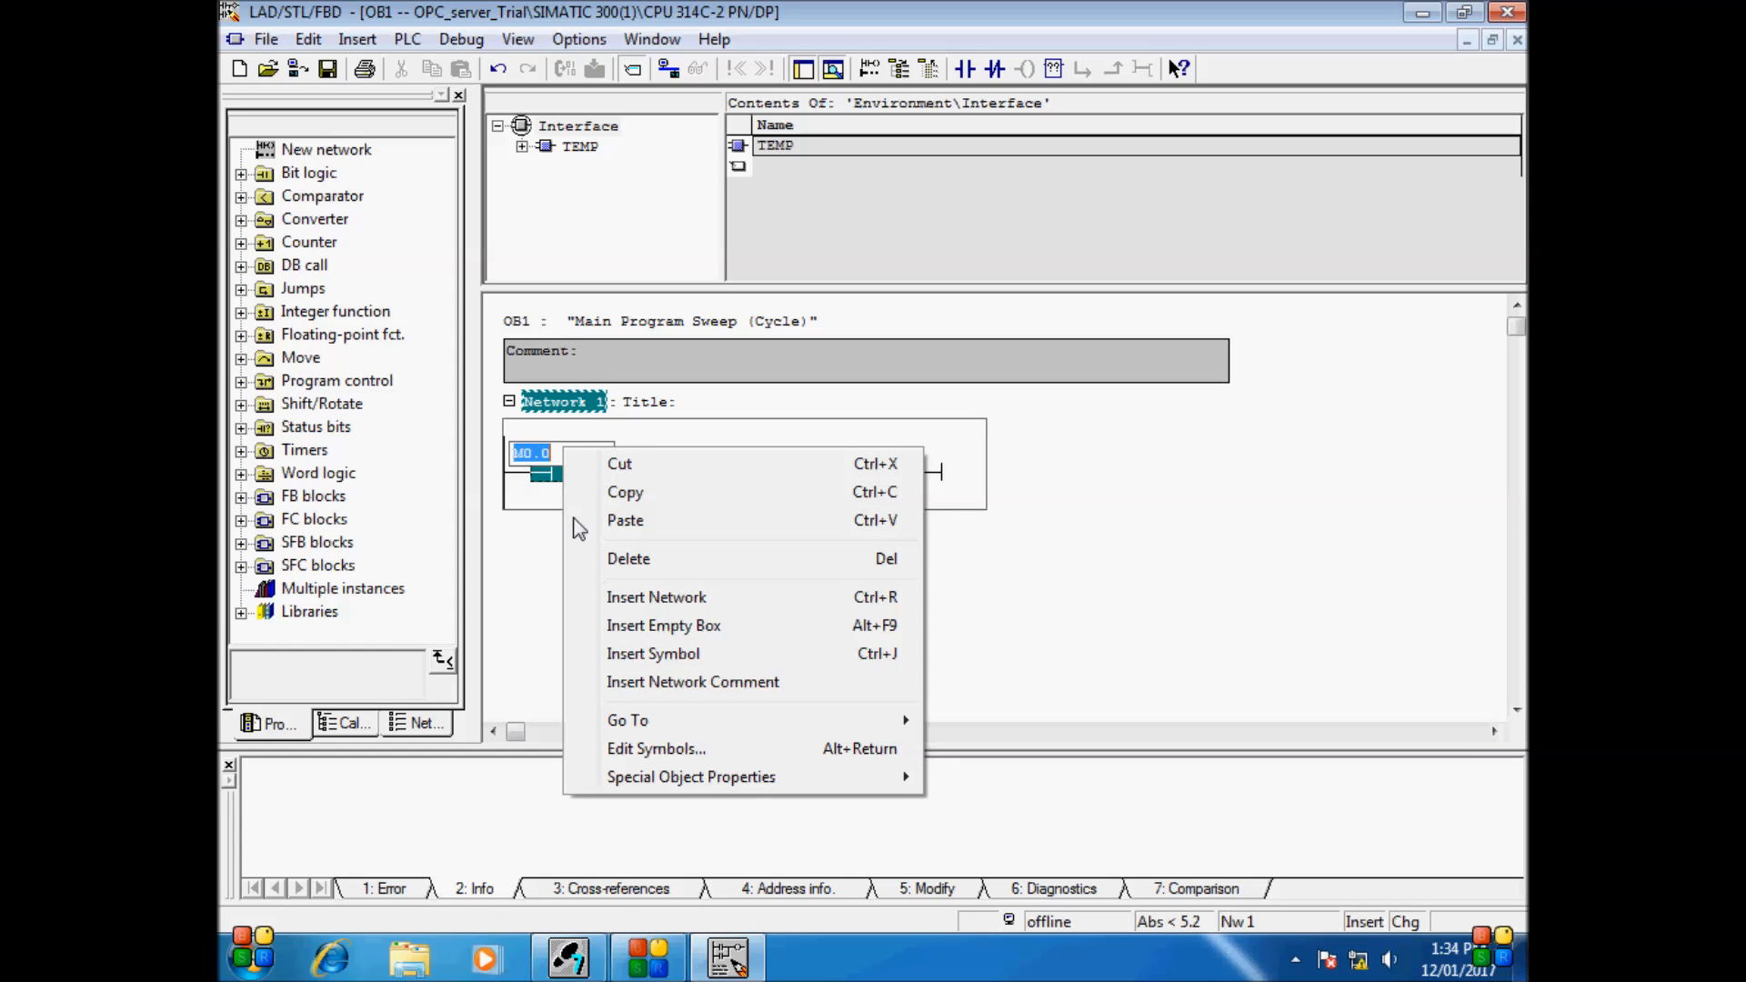
{"action": "left_click", "coordinate": [656, 748]}
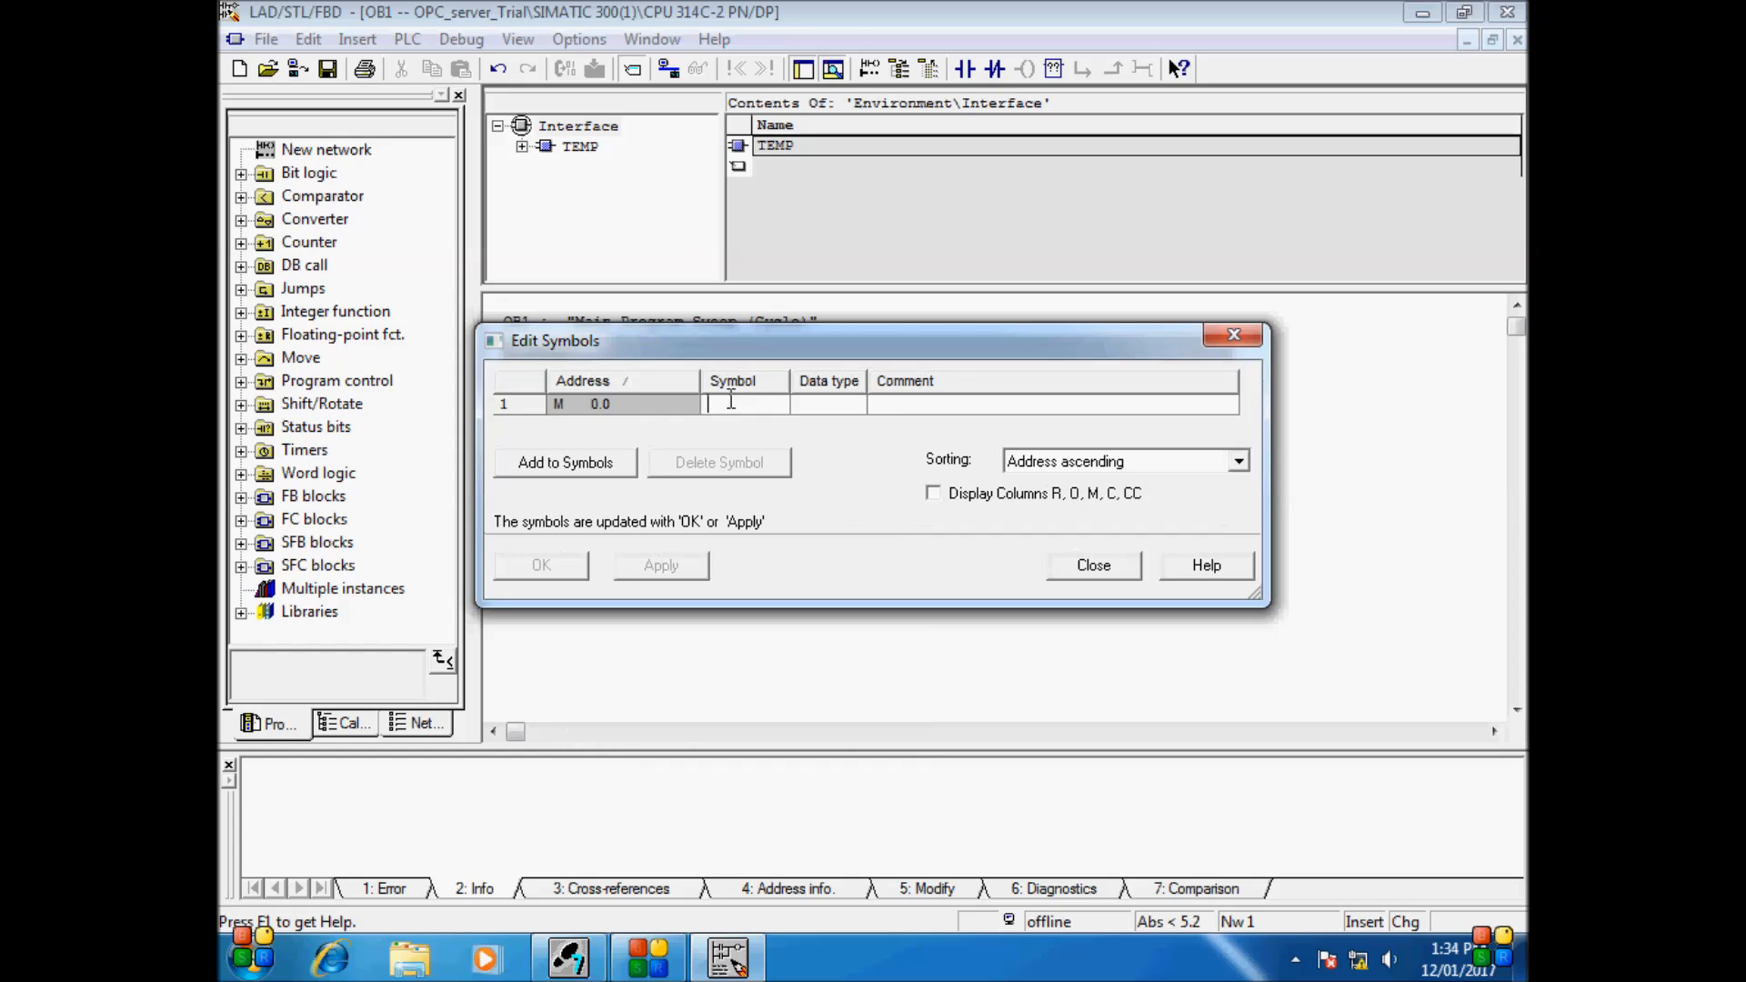
{"action": "type", "text": "Start Bit"}
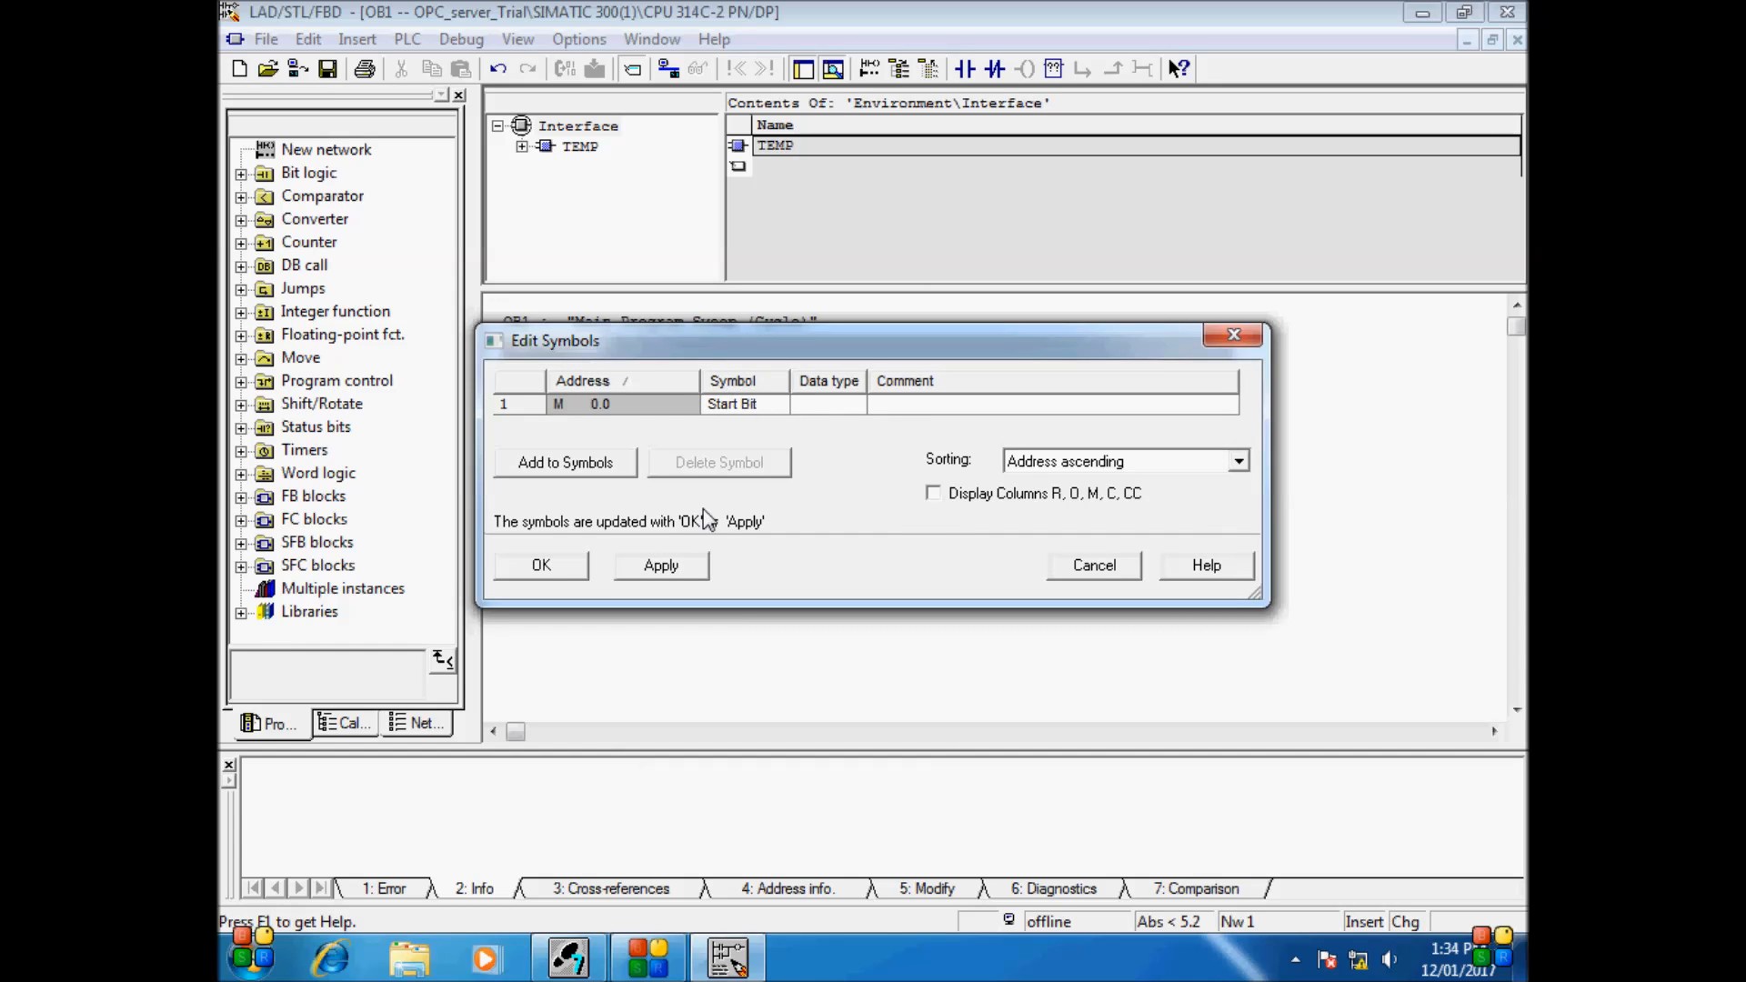
{"action": "left_click", "coordinate": [540, 565]}
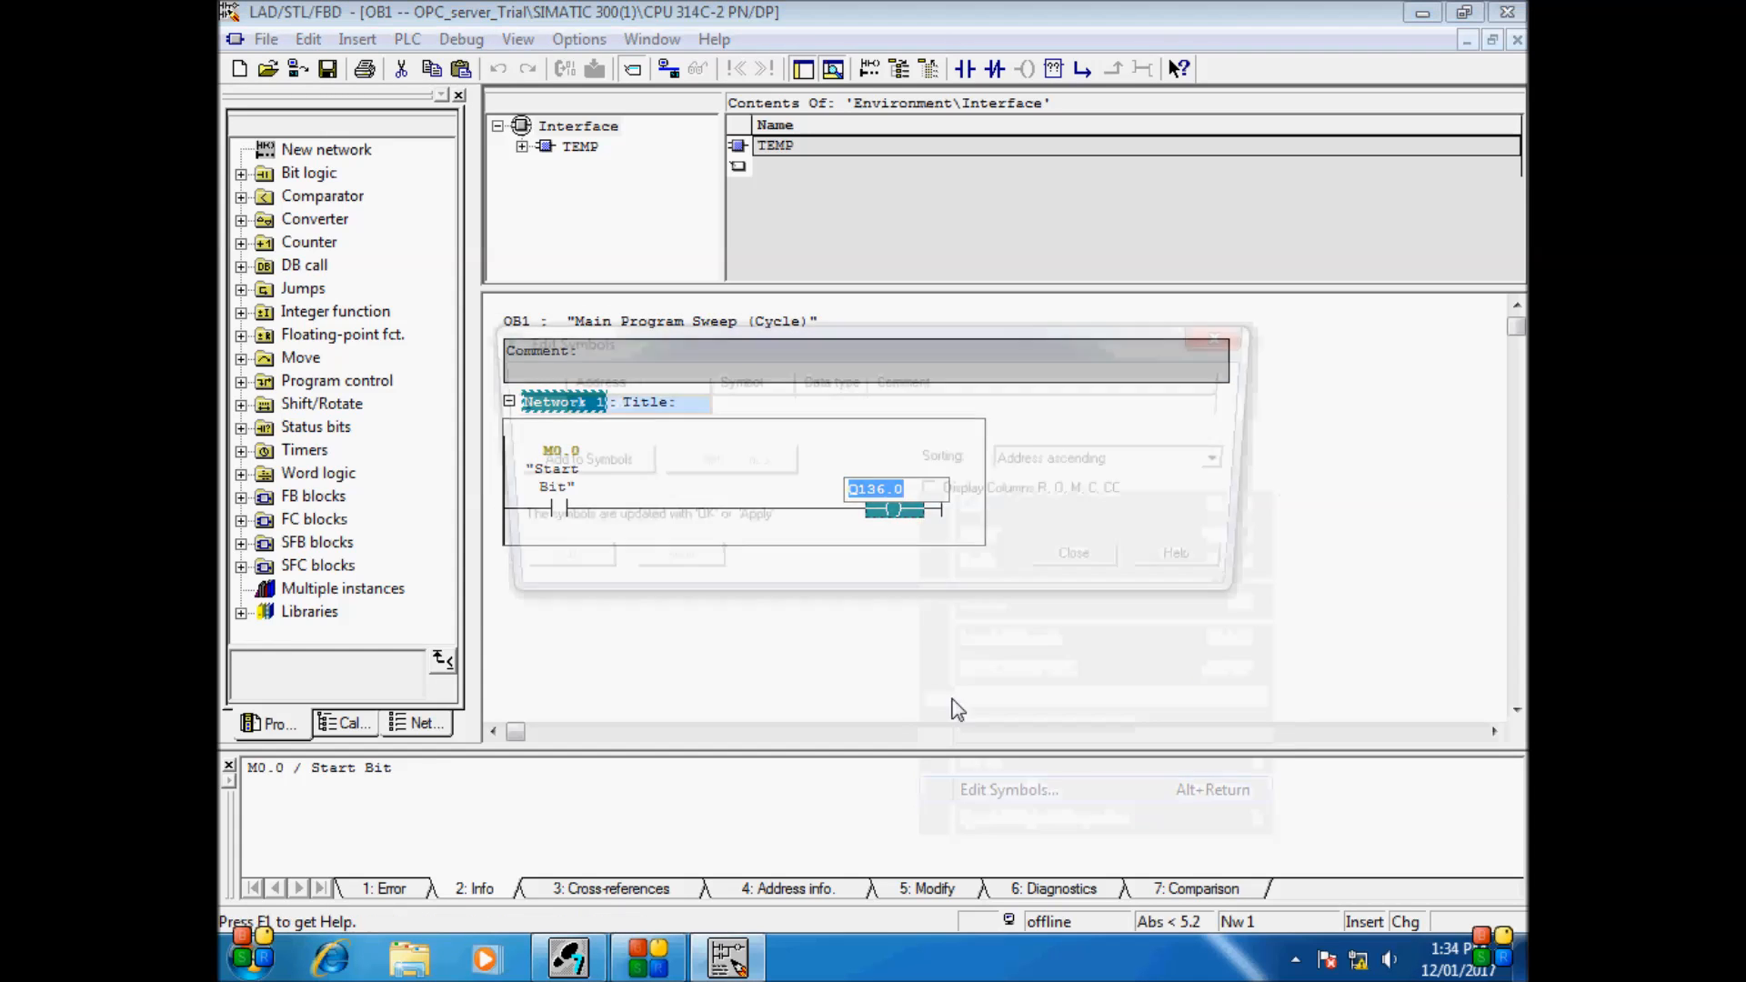
{"action": "left_click", "coordinate": [1008, 788]}
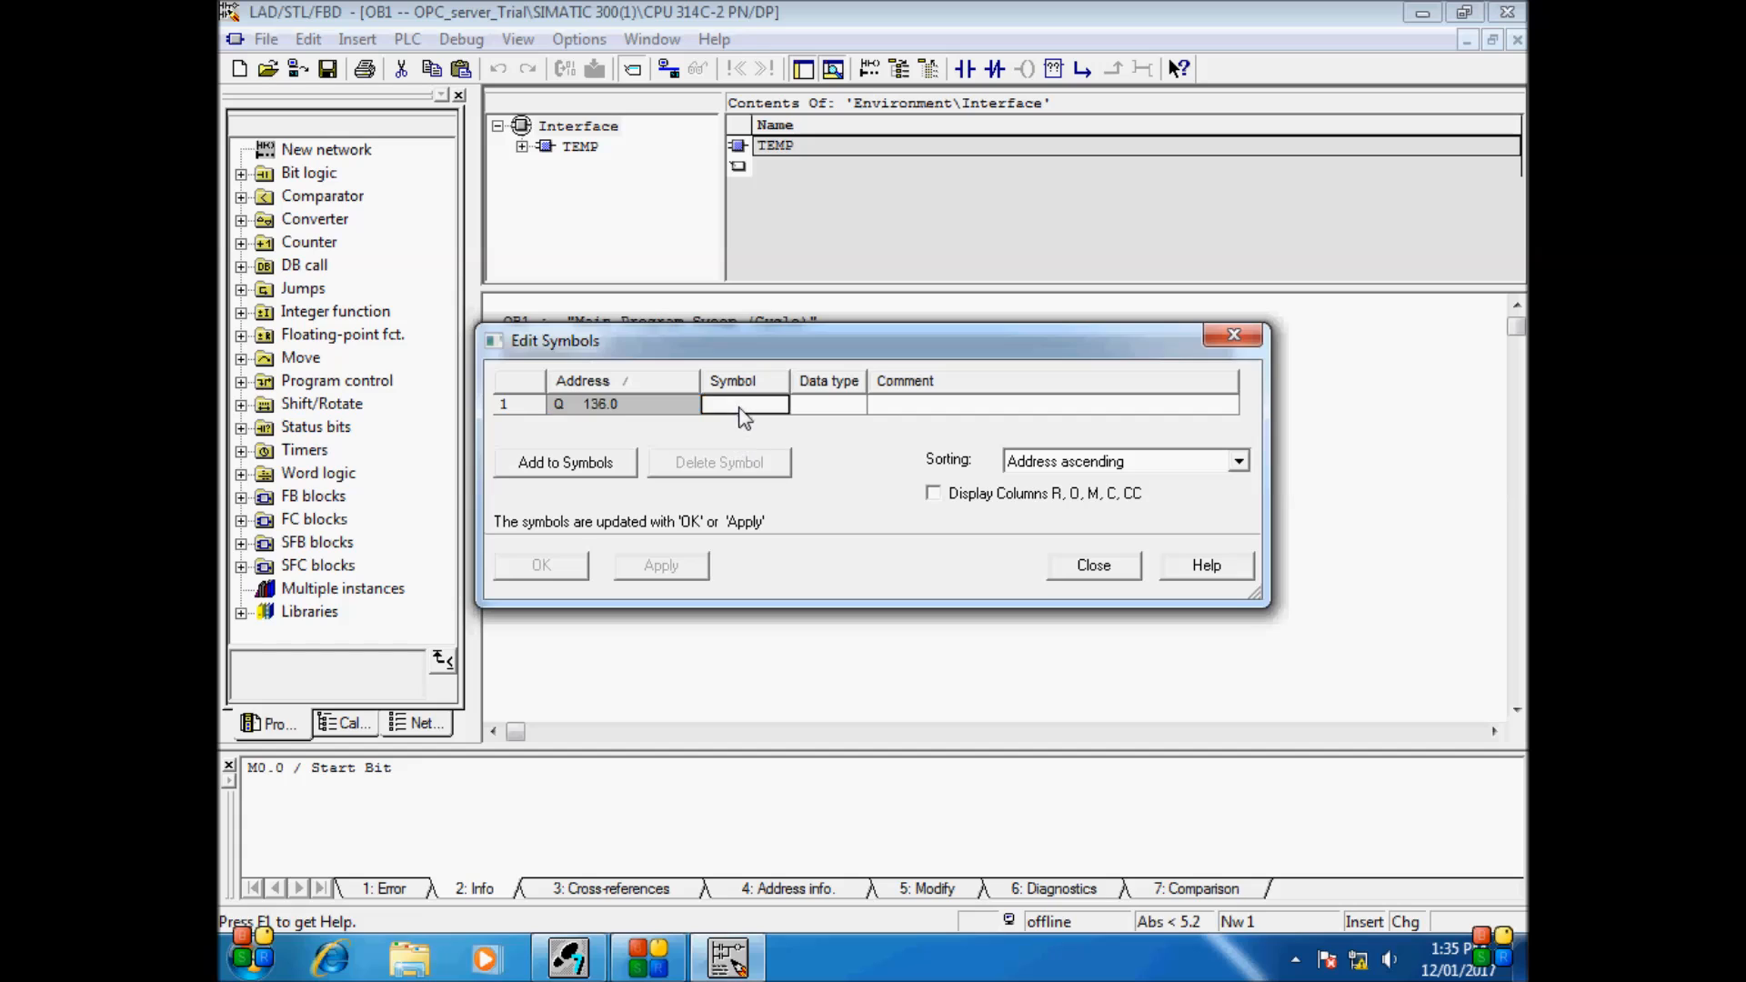
{"action": "type", "text": "Motor"}
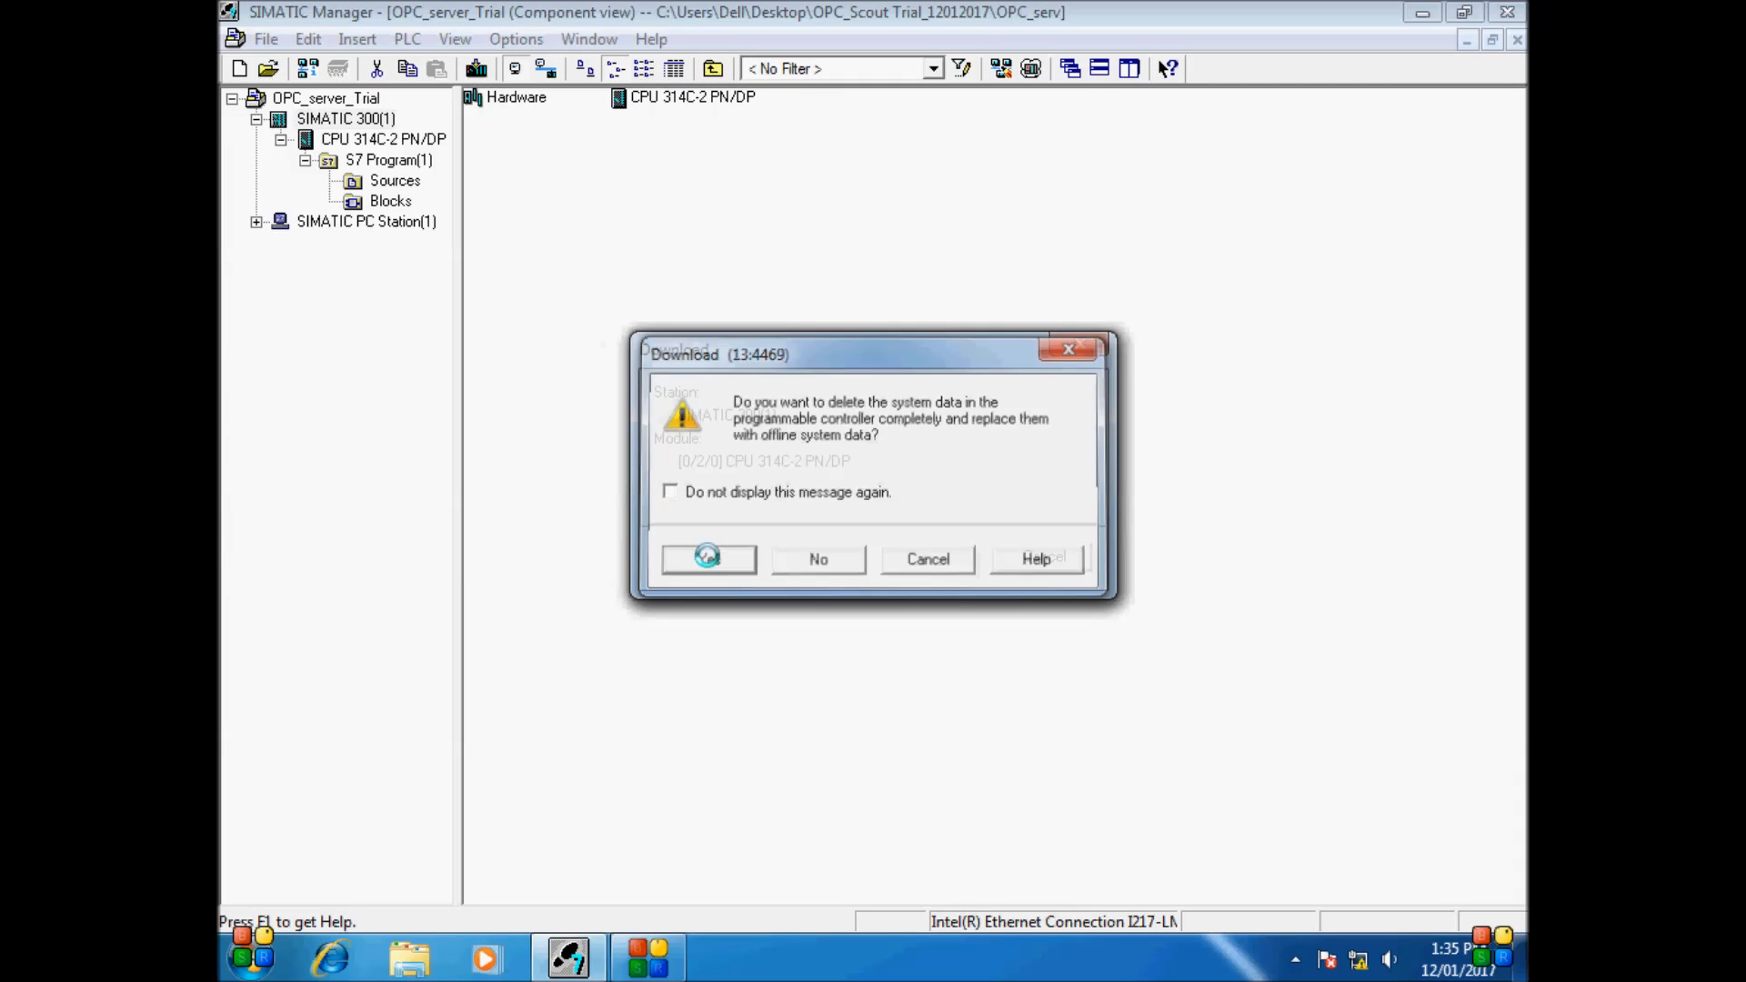
Download to the CPU, replacing its system data and existing OB1, and open NetPro
{"action": "left_click", "coordinate": [708, 558]}
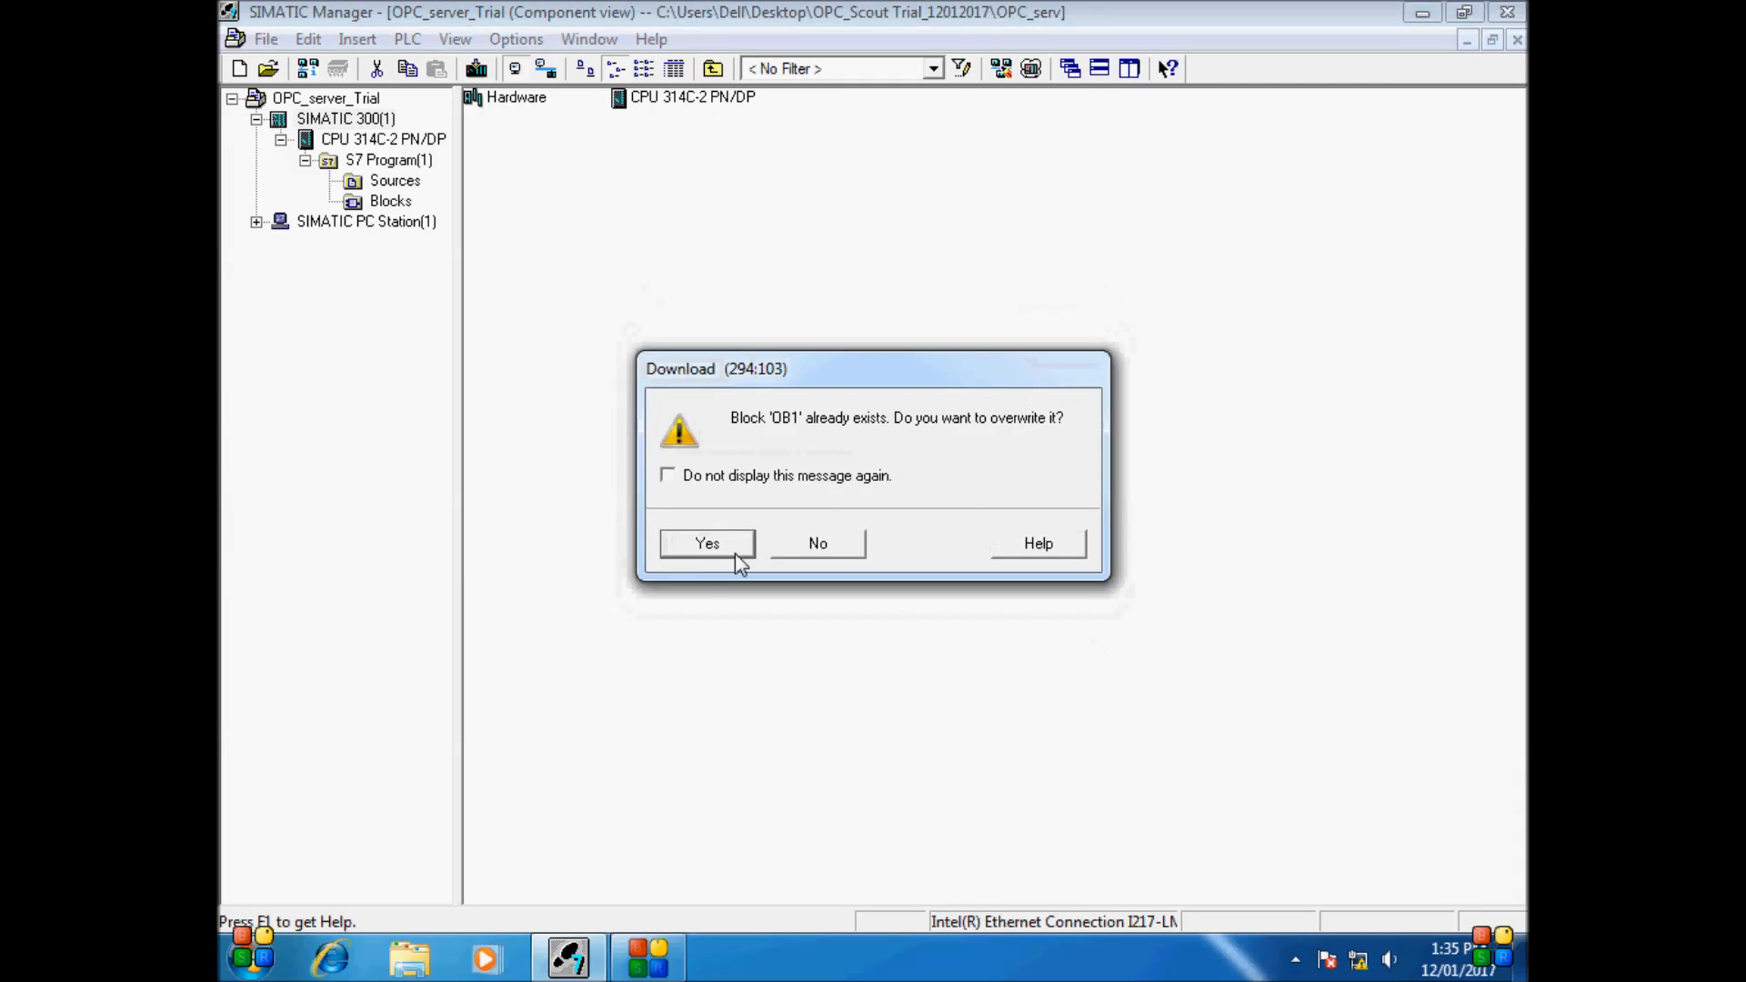
{"action": "left_click", "coordinate": [706, 543]}
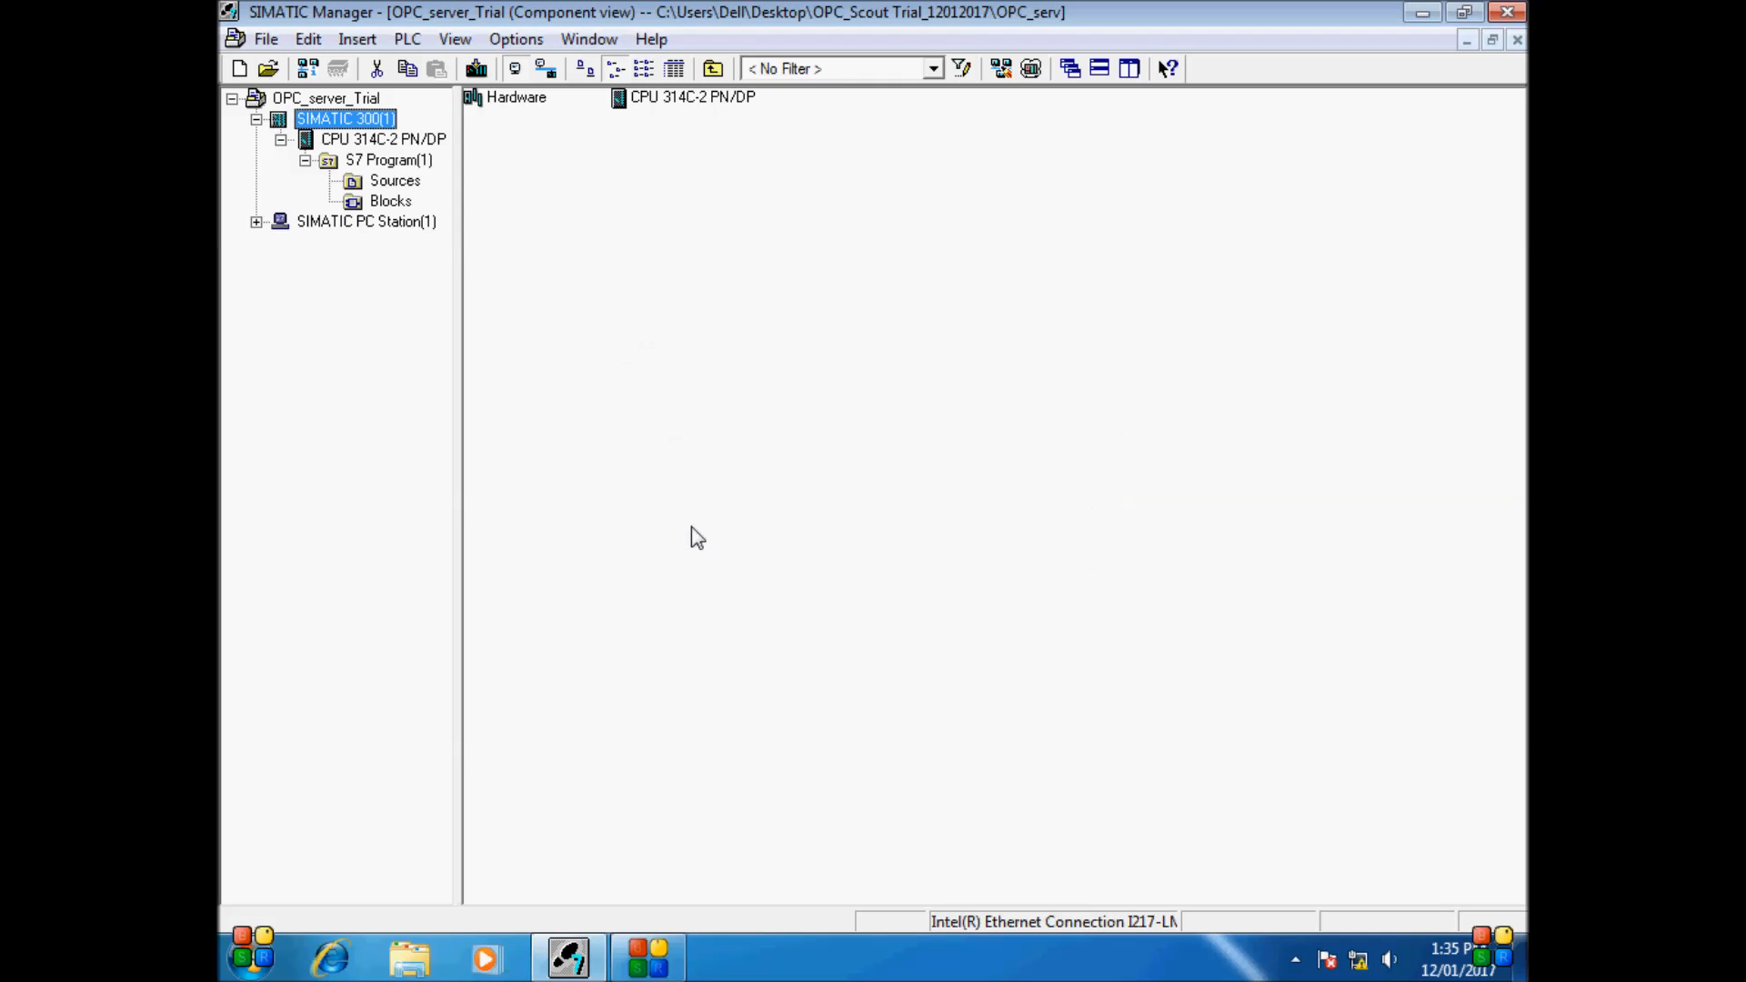
{"action": "mouse_move", "coordinate": [451, 176]}
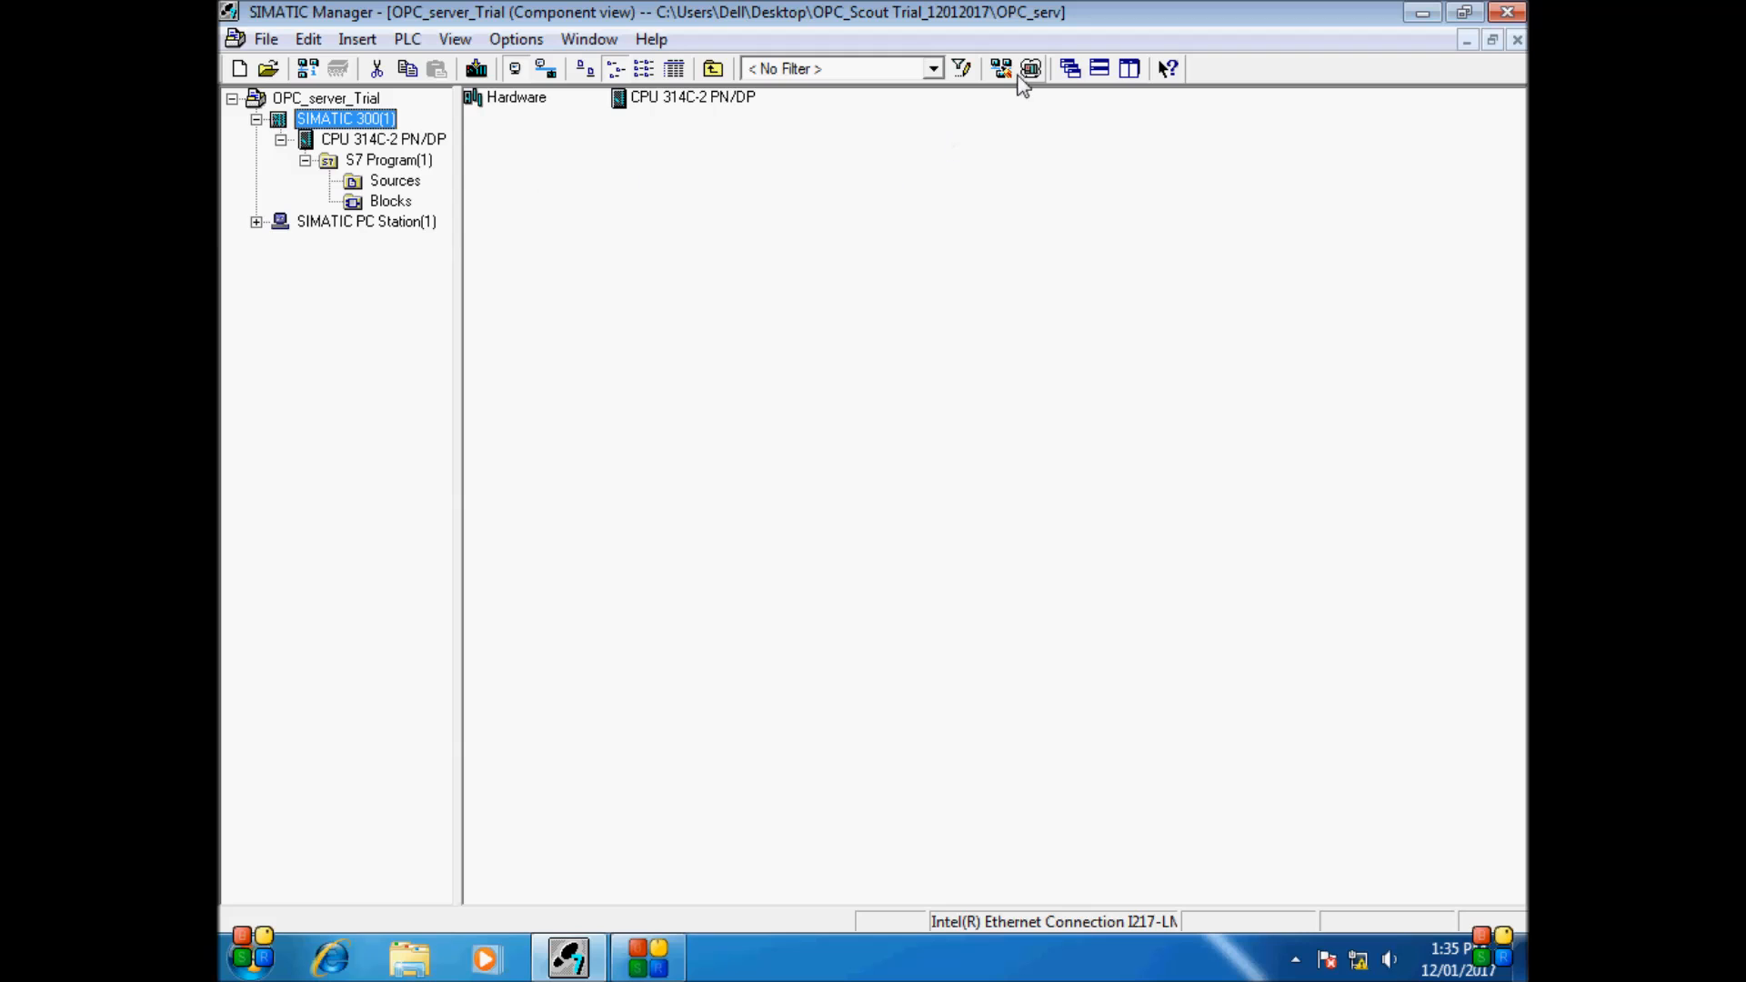
{"action": "left_click", "coordinate": [960, 68]}
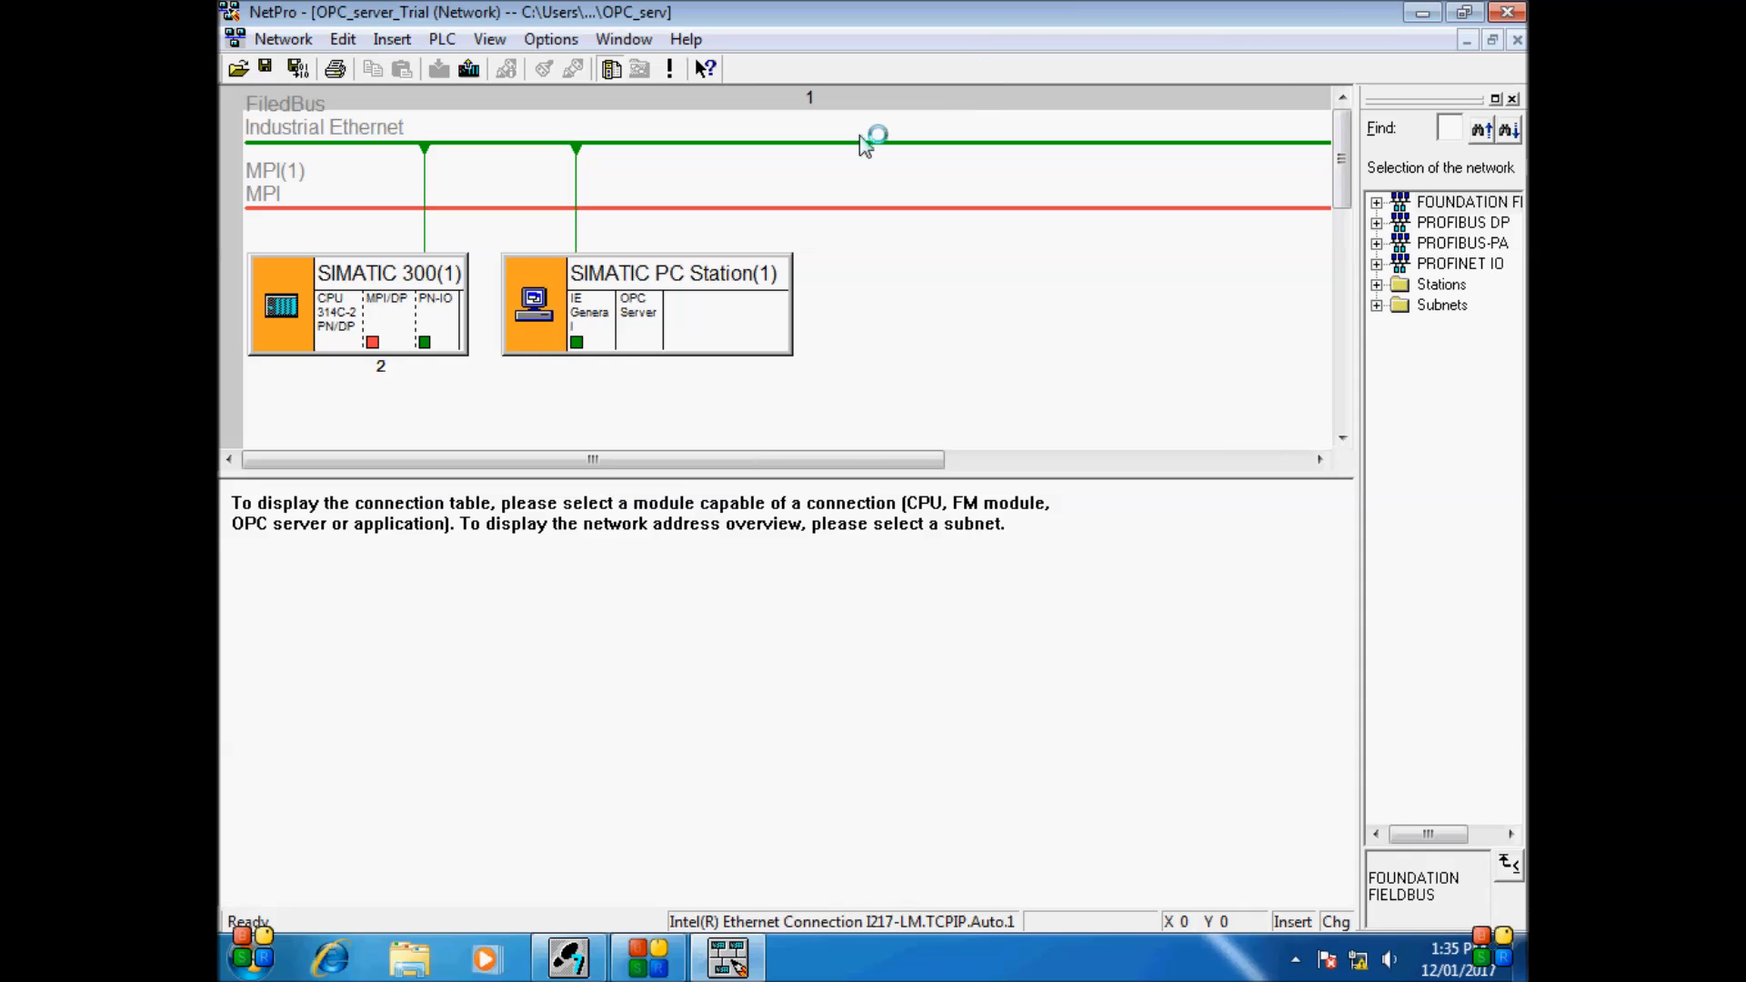
{"action": "mouse_move", "coordinate": [691, 398]}
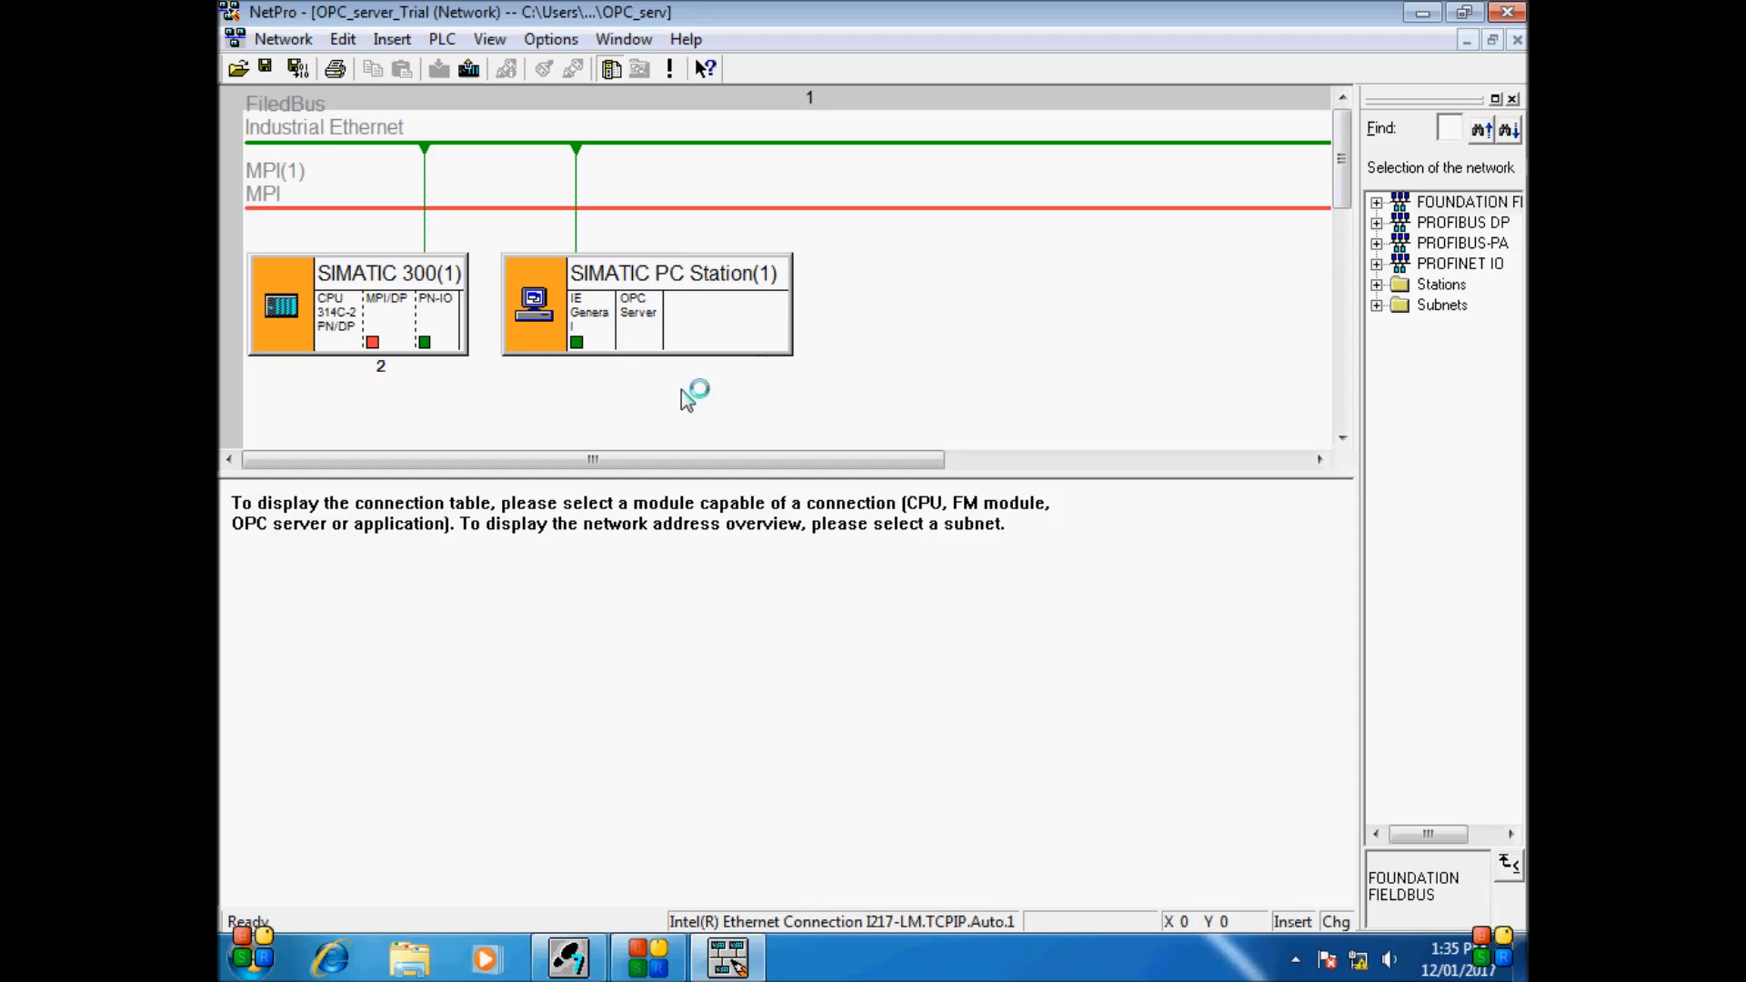
Create an S7 connection from the CPU to the PC station's OPC Server
{"action": "left_click", "coordinate": [589, 304]}
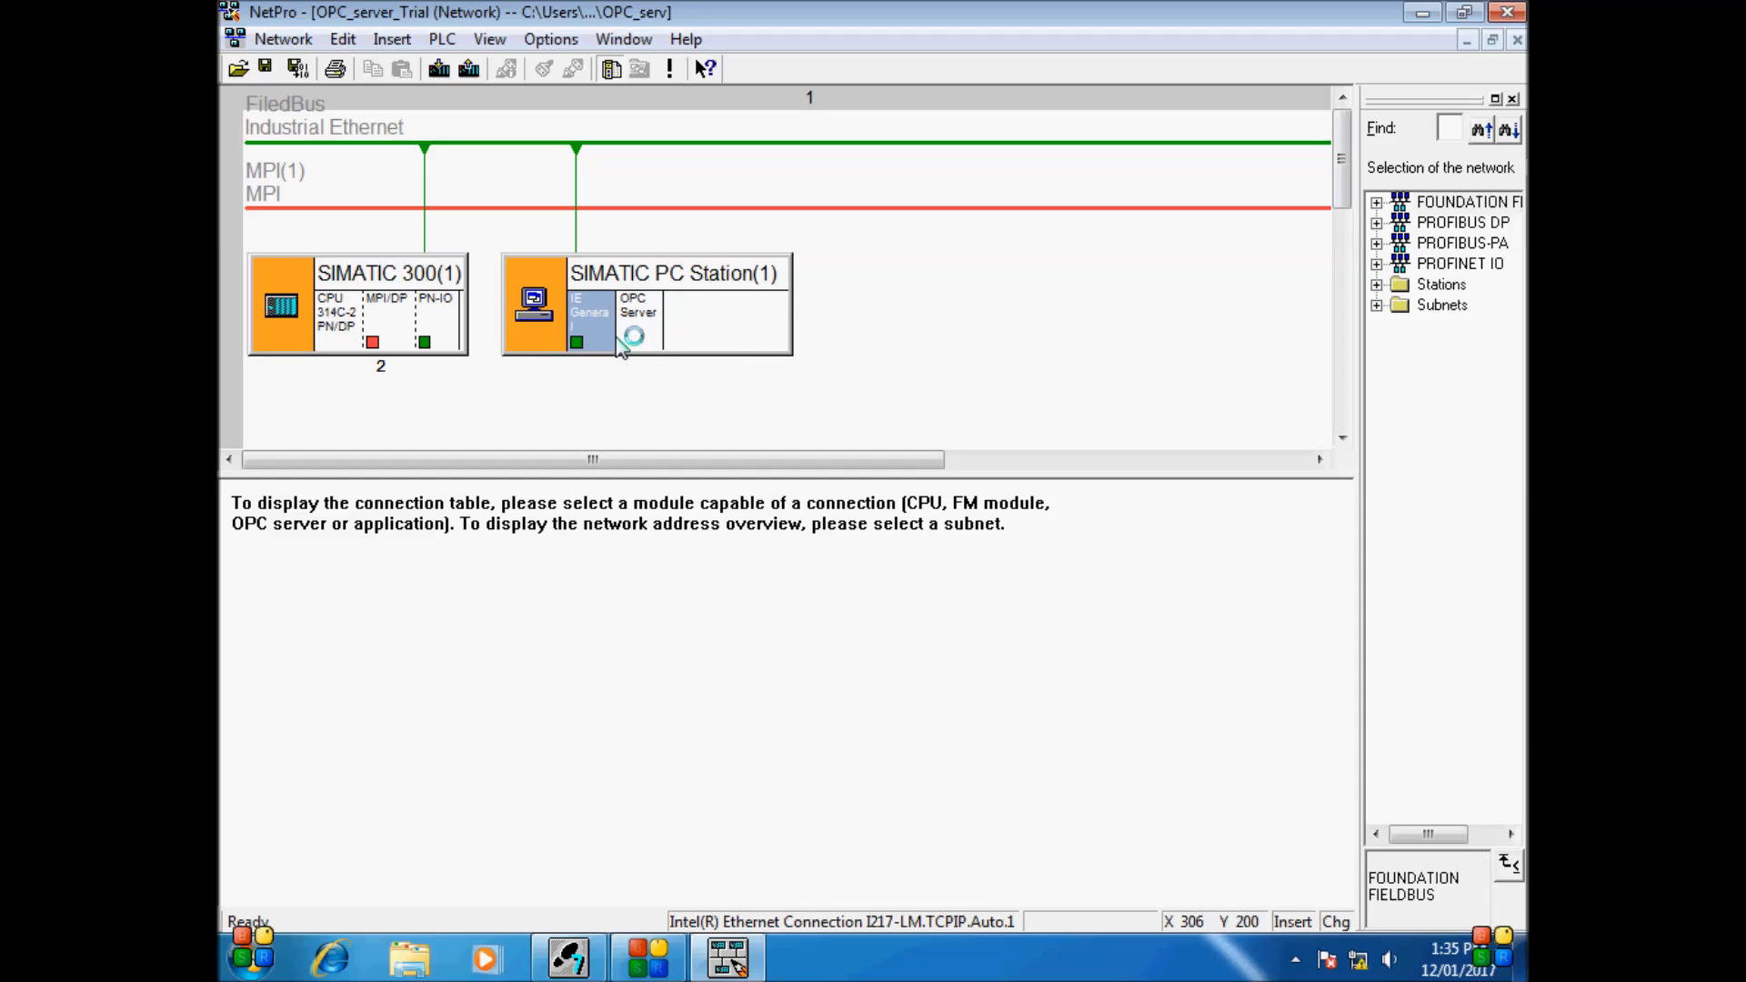
{"action": "left_click", "coordinate": [638, 306]}
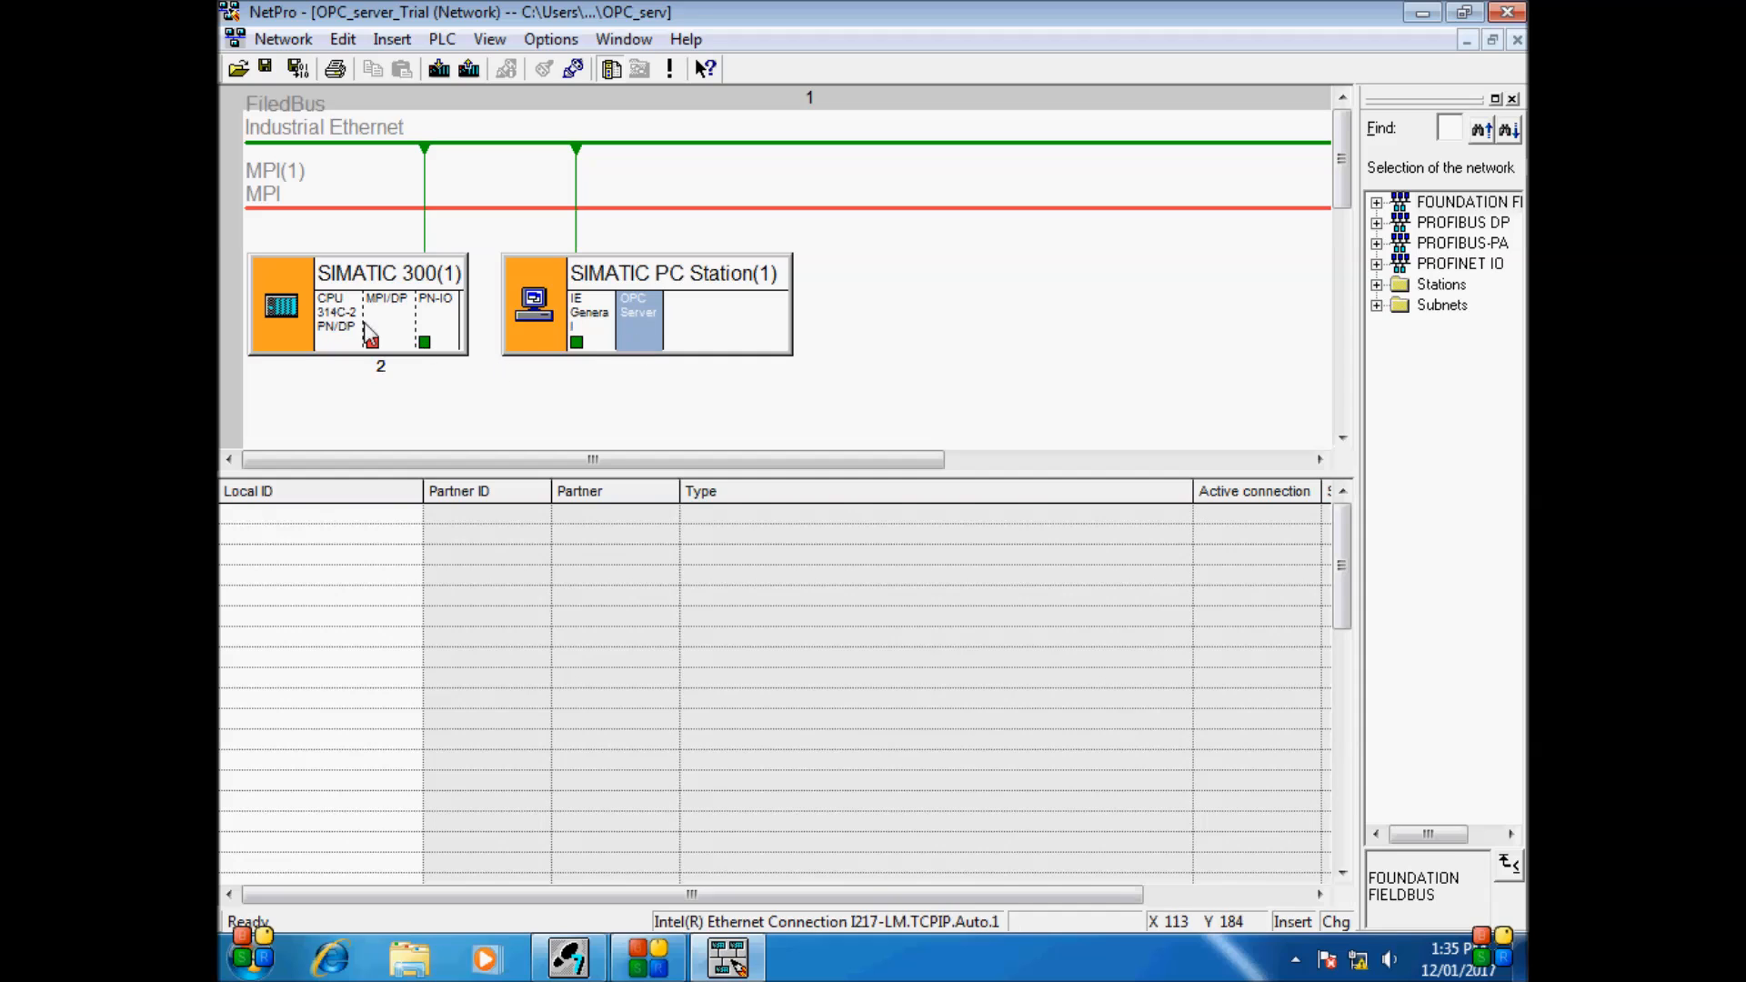
{"action": "left_click", "coordinate": [337, 312]}
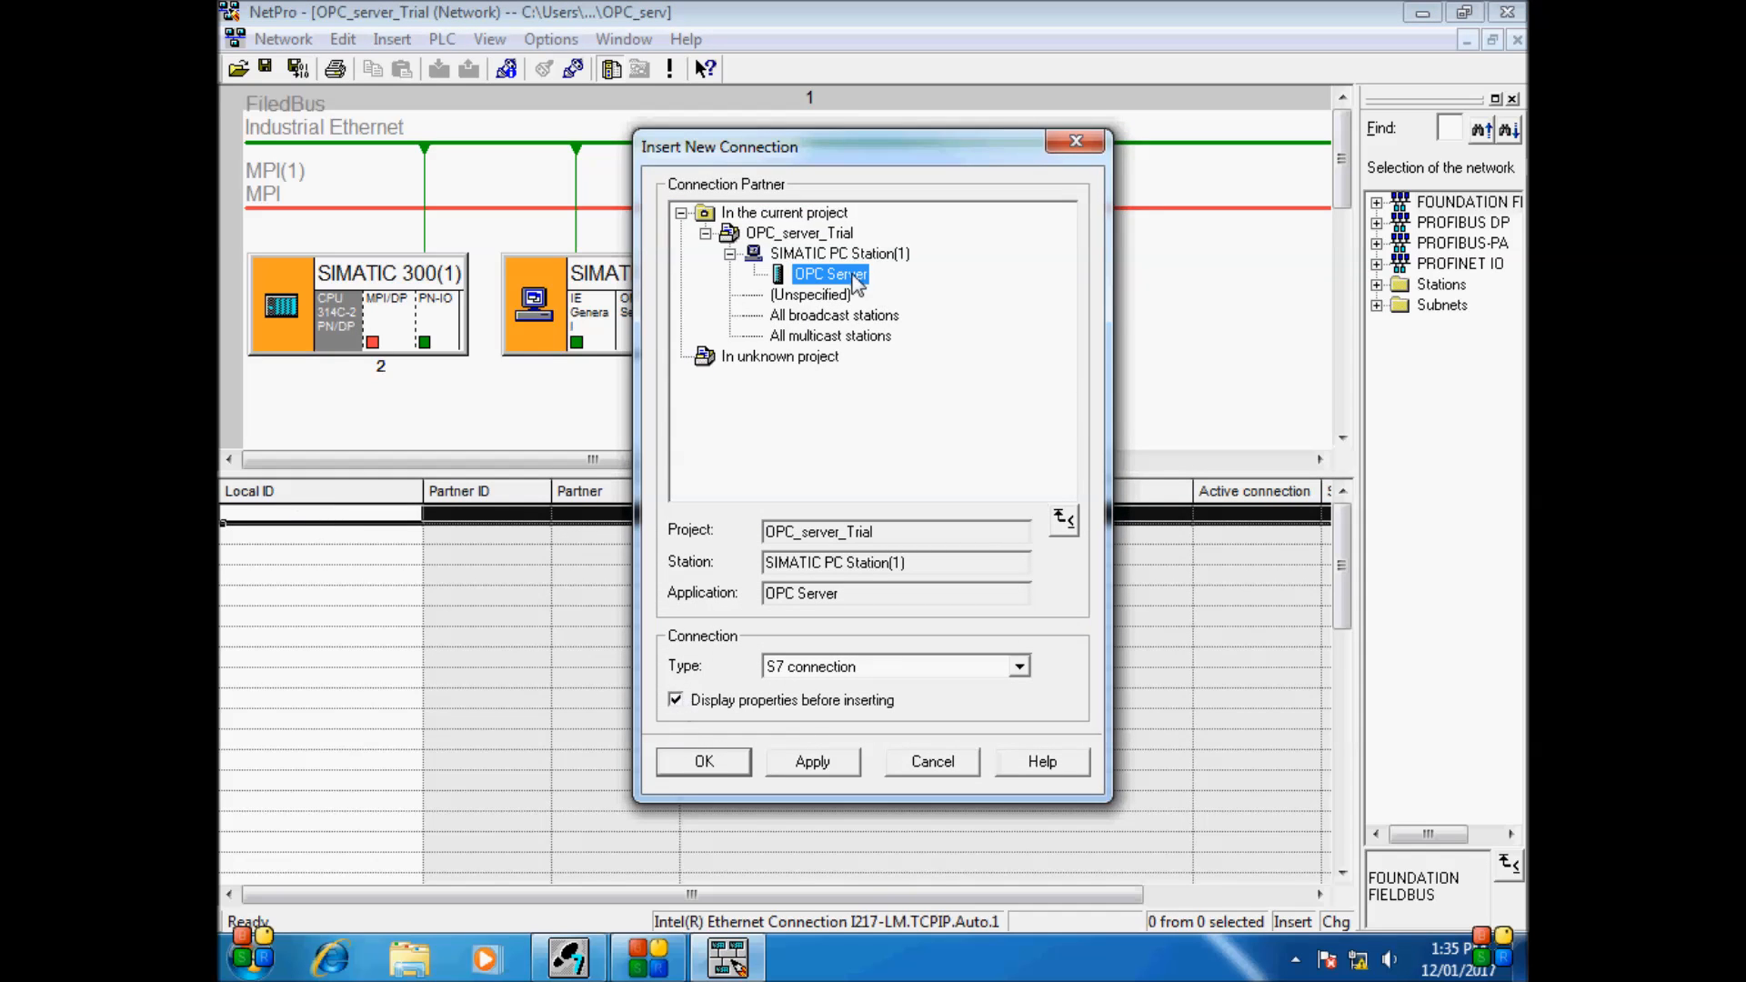
{"action": "mouse_move", "coordinate": [681, 663]}
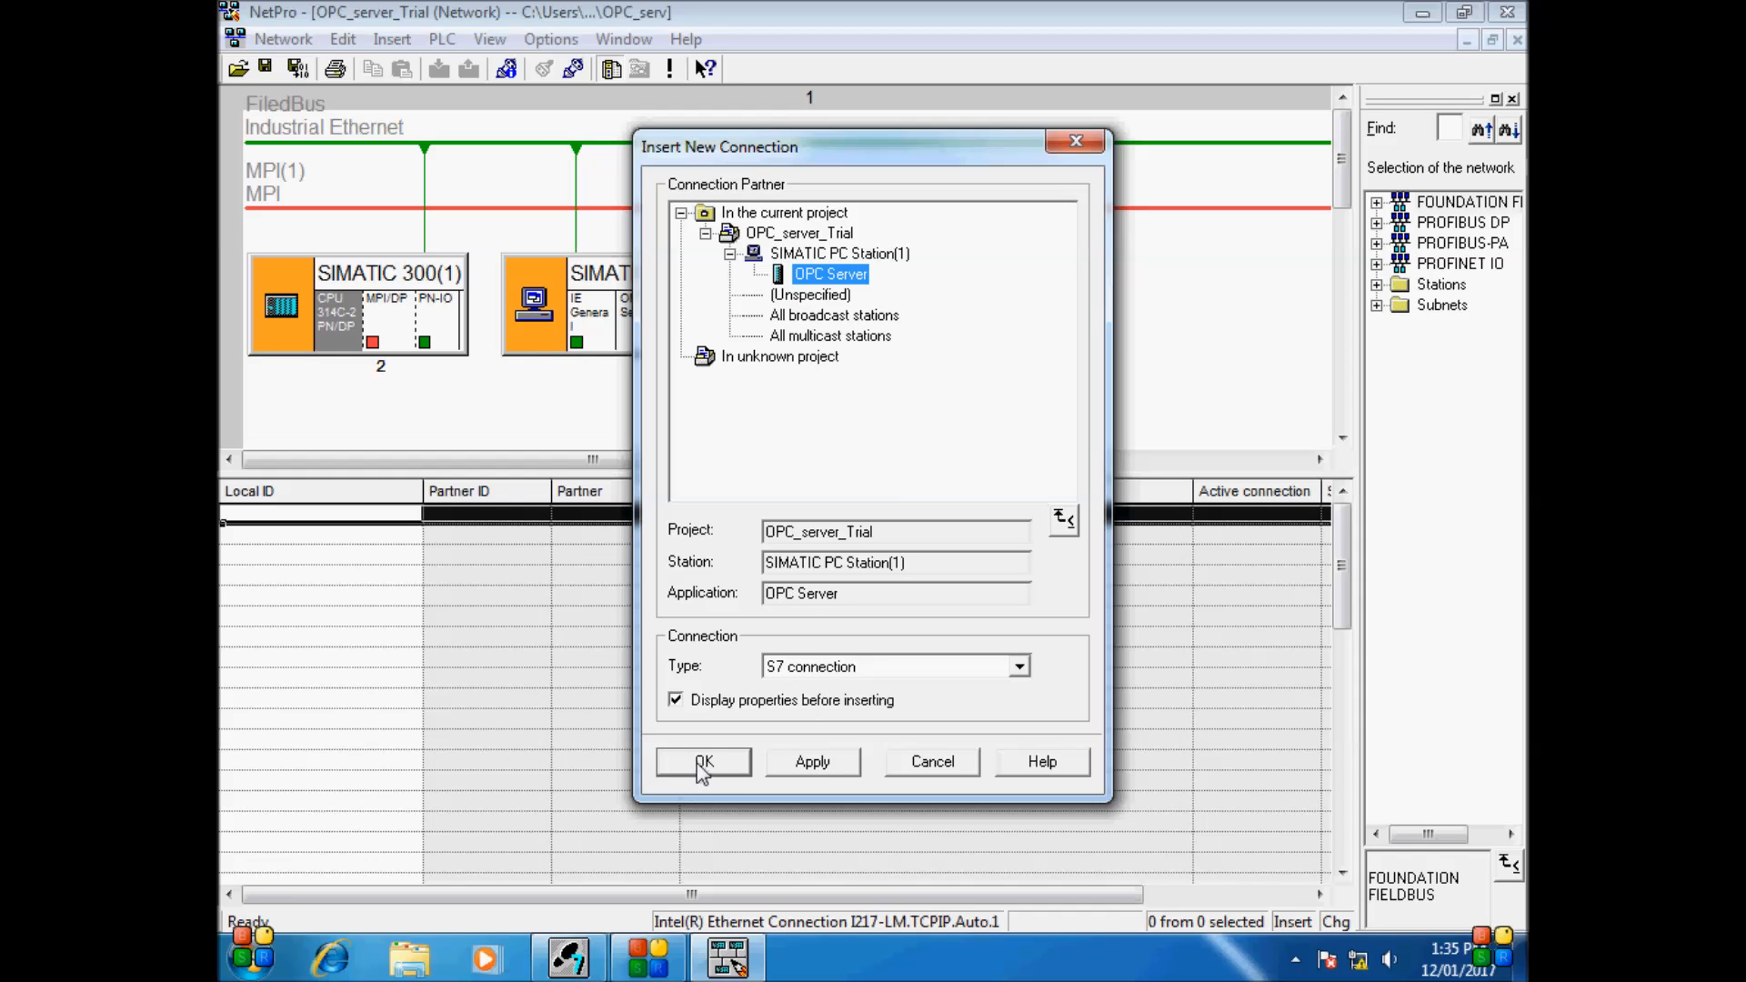
{"action": "left_click", "coordinate": [703, 762]}
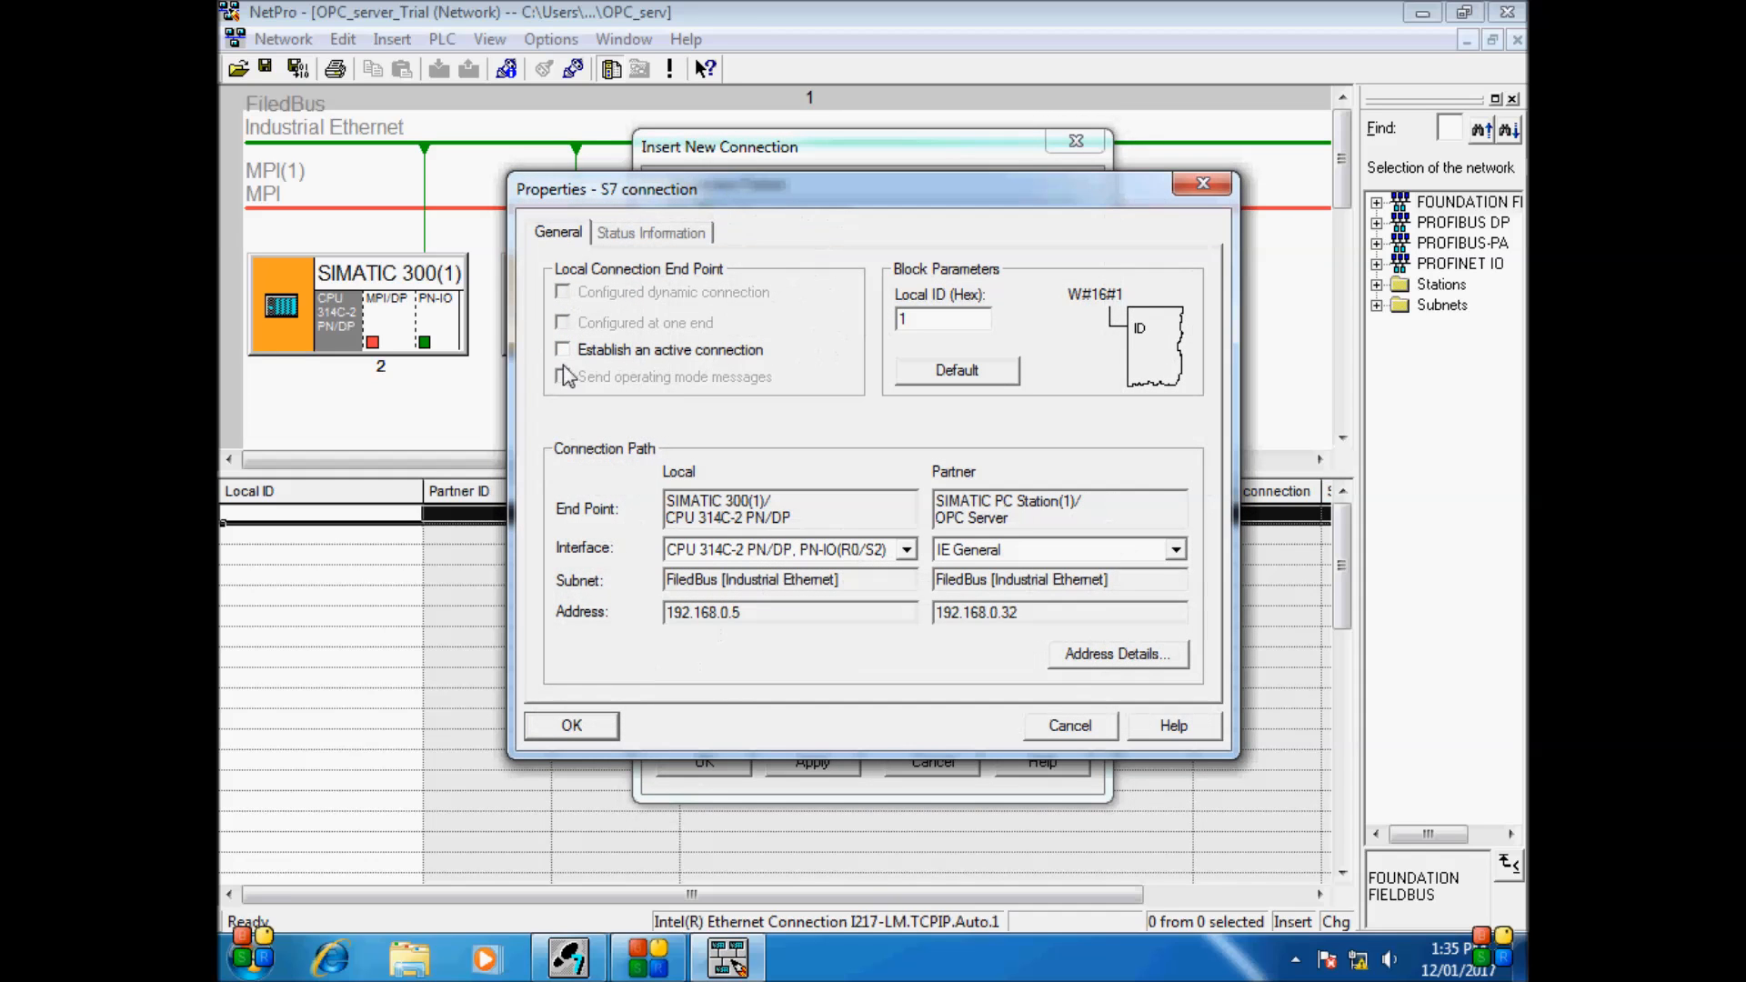
{"action": "left_click", "coordinate": [571, 724]}
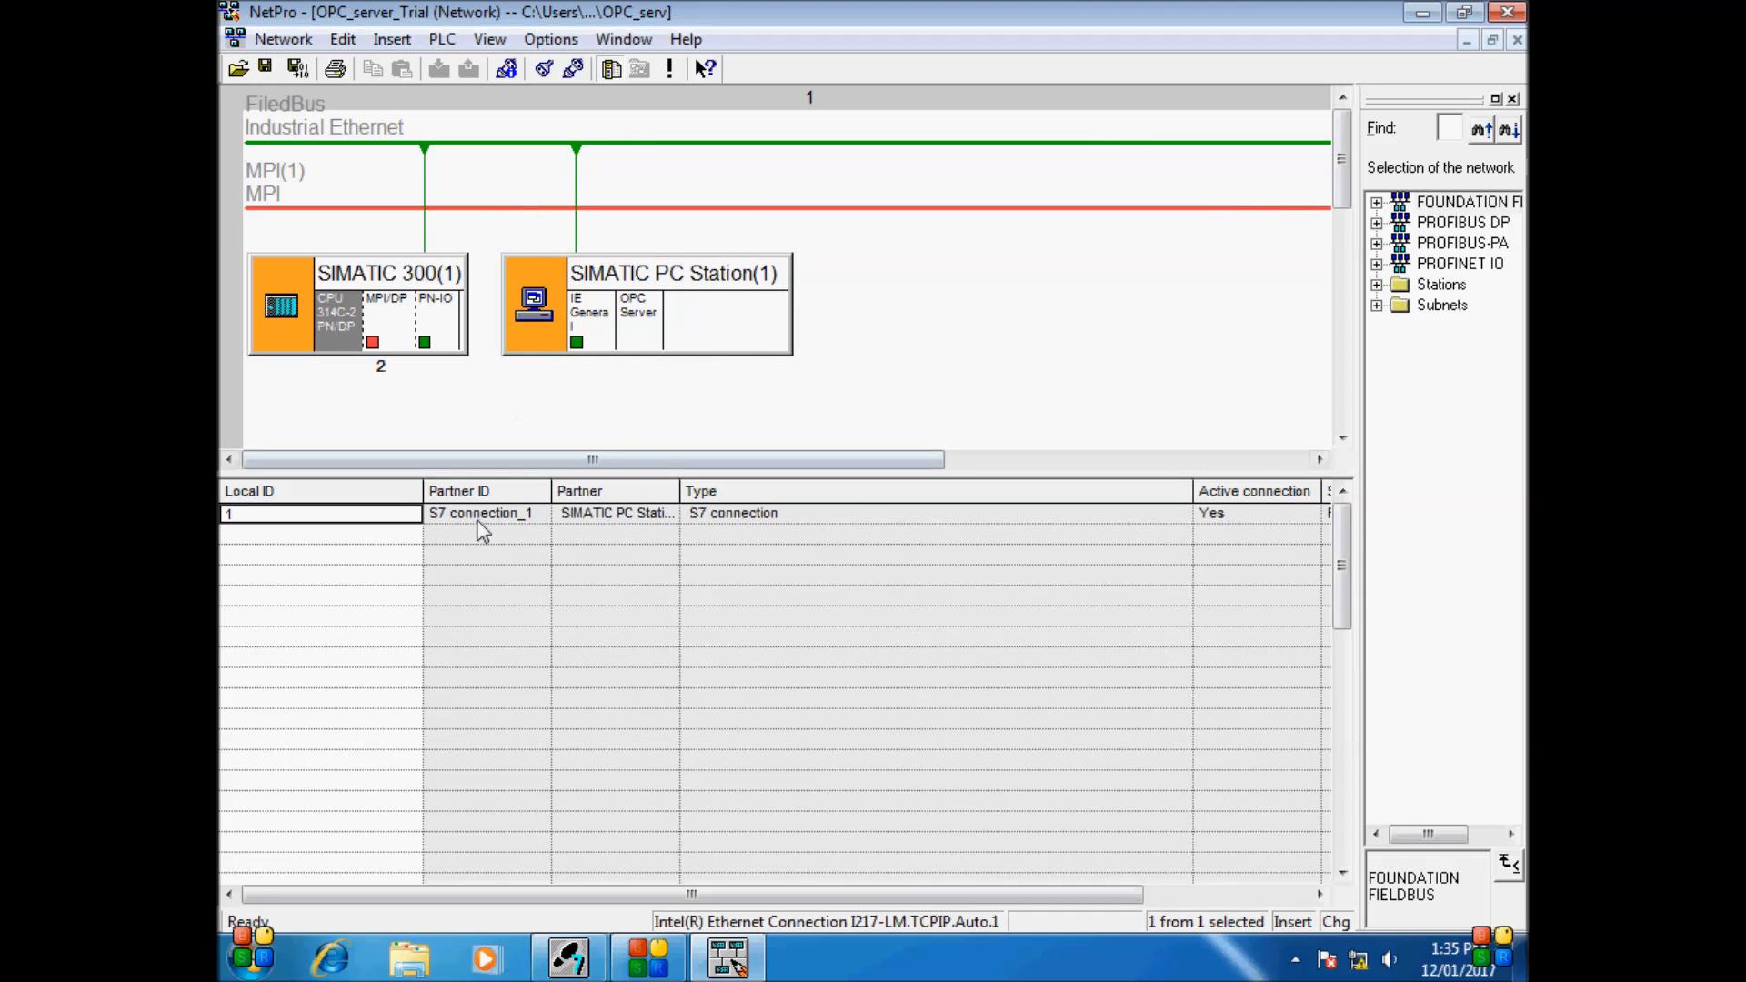
{"action": "mouse_move", "coordinate": [638, 322]}
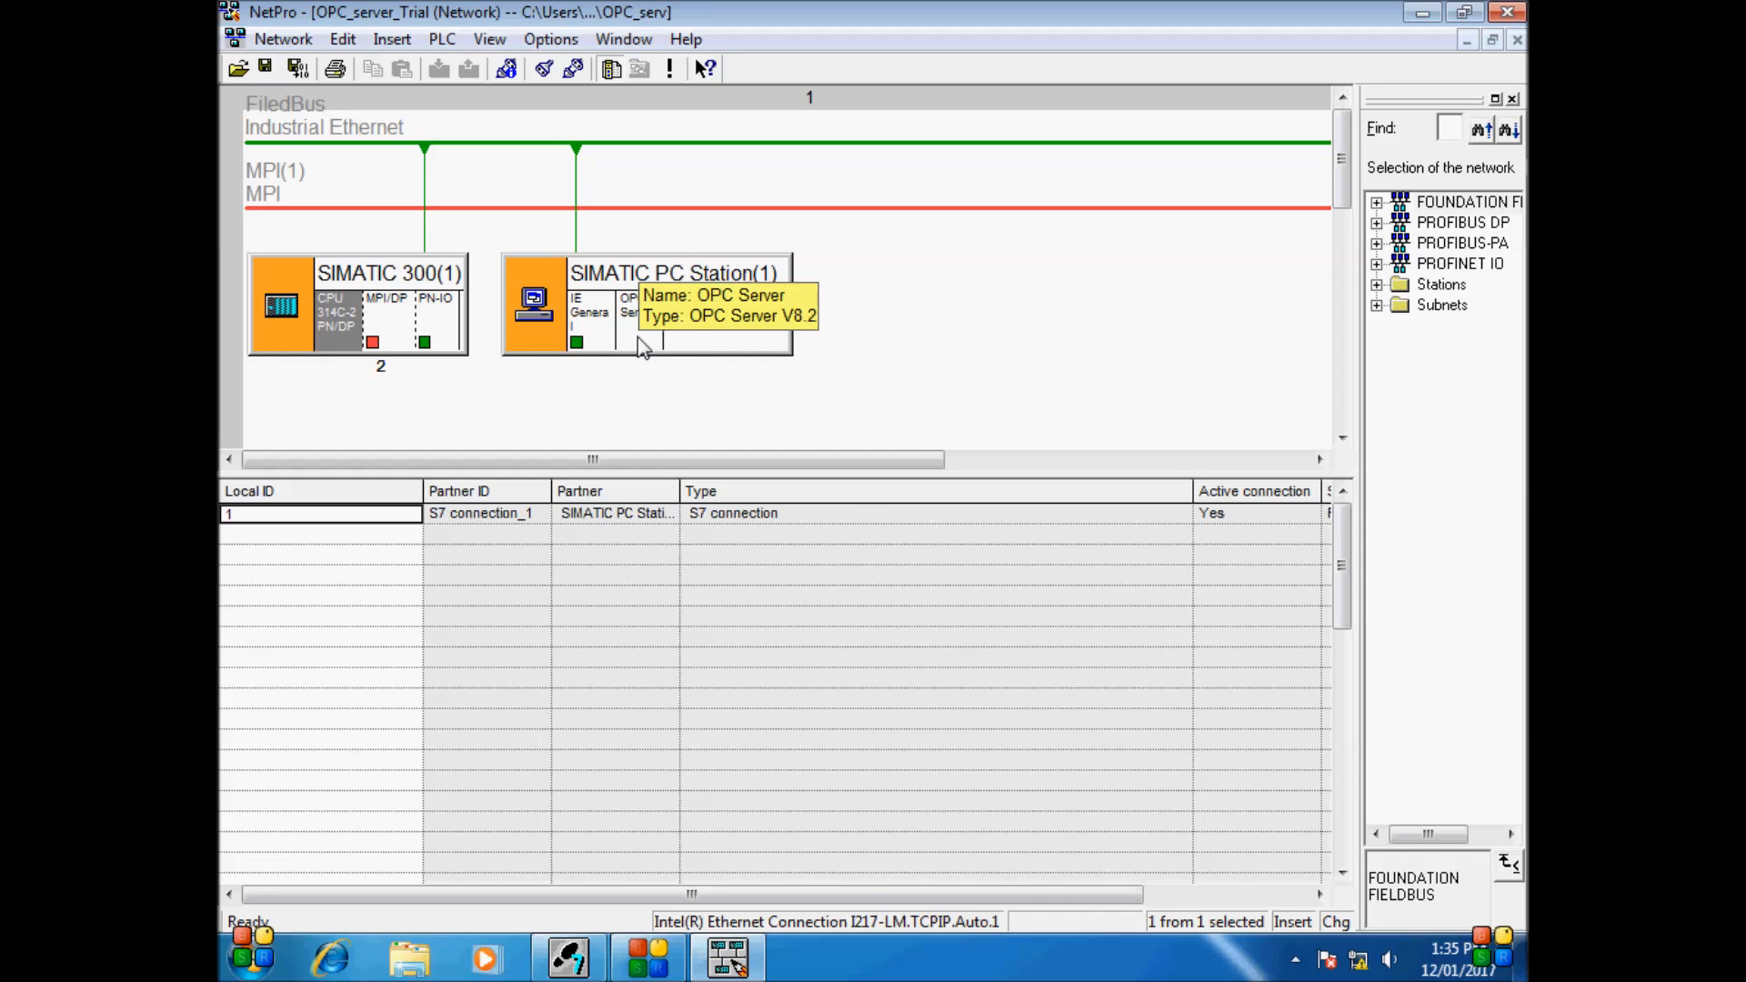
Set the OPC Server's S7 access protection to RW using configured CPU symbols
{"action": "right_click", "coordinate": [638, 312]}
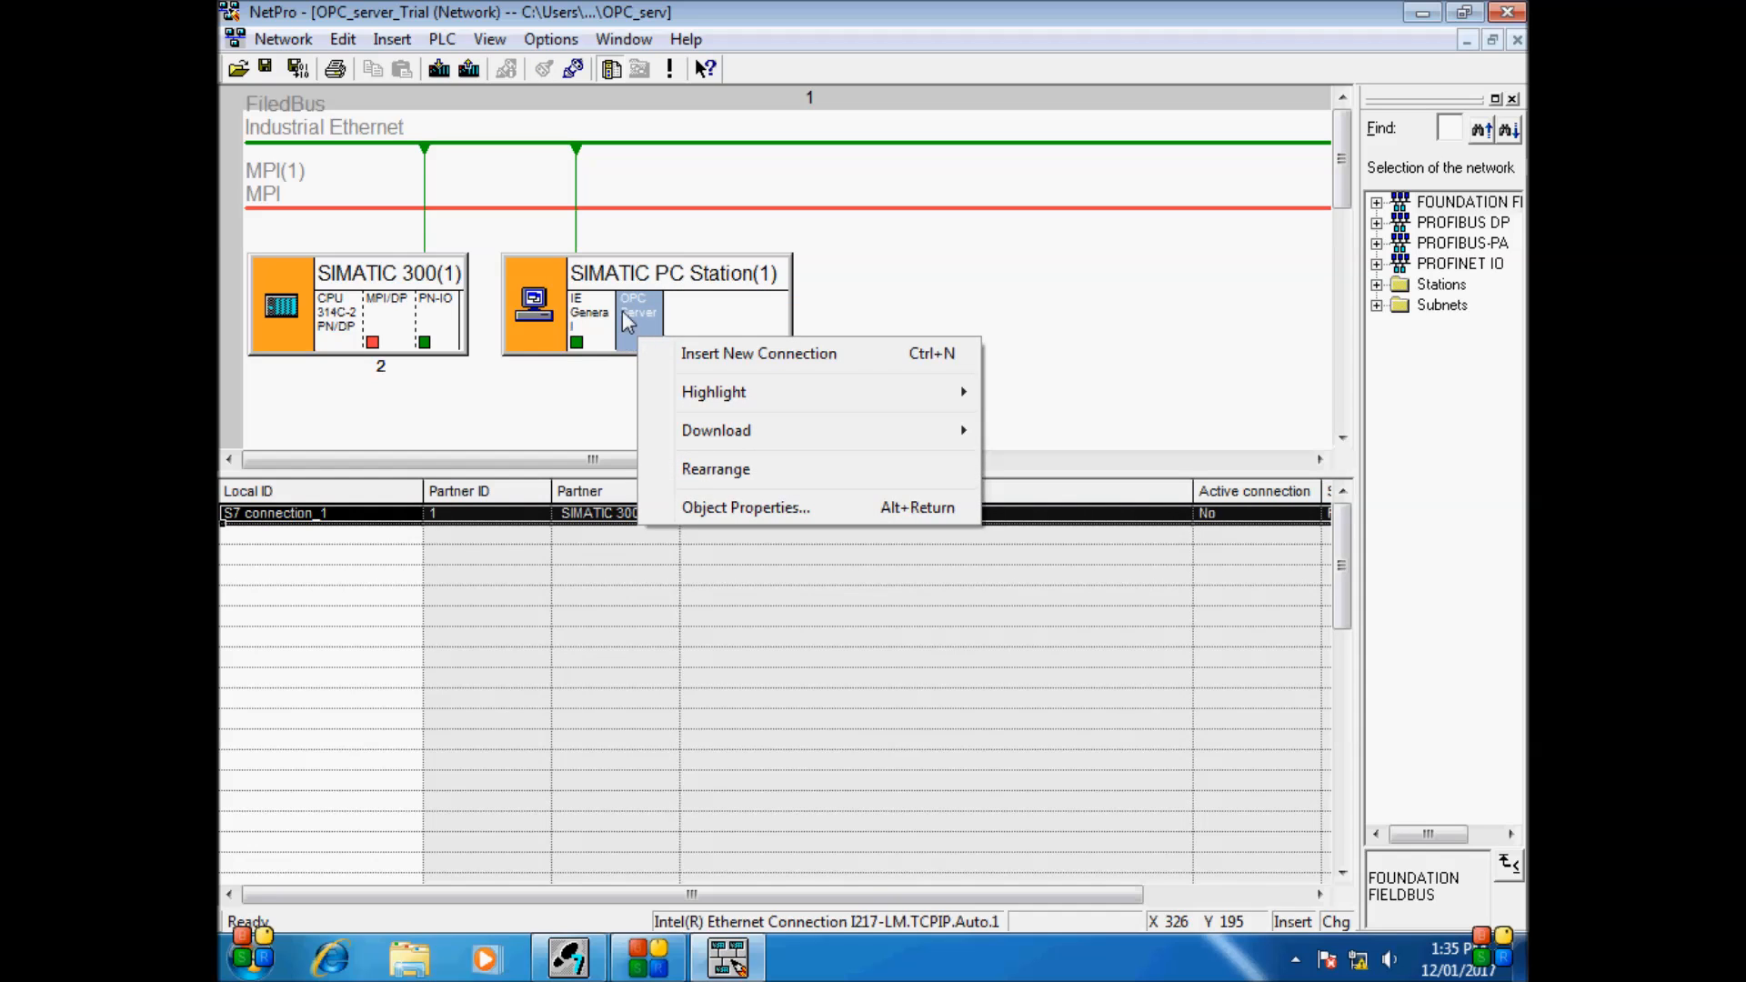
{"action": "left_click", "coordinate": [745, 506]}
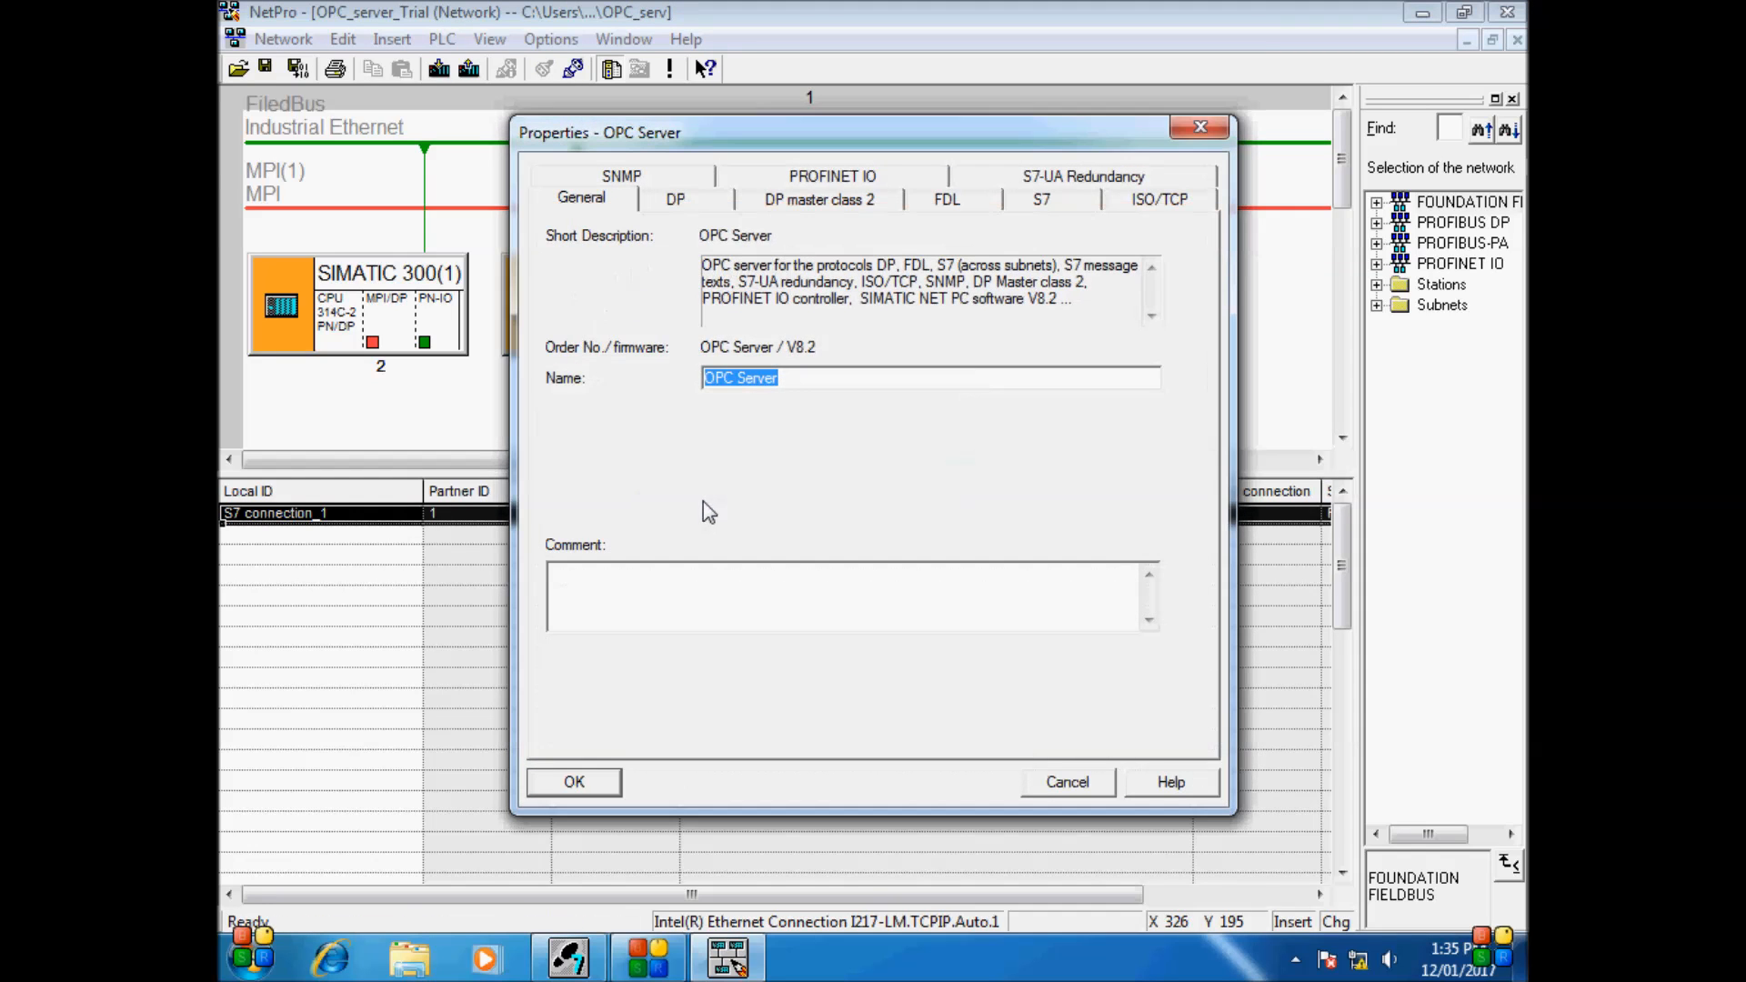
{"action": "left_click", "coordinate": [1041, 199]}
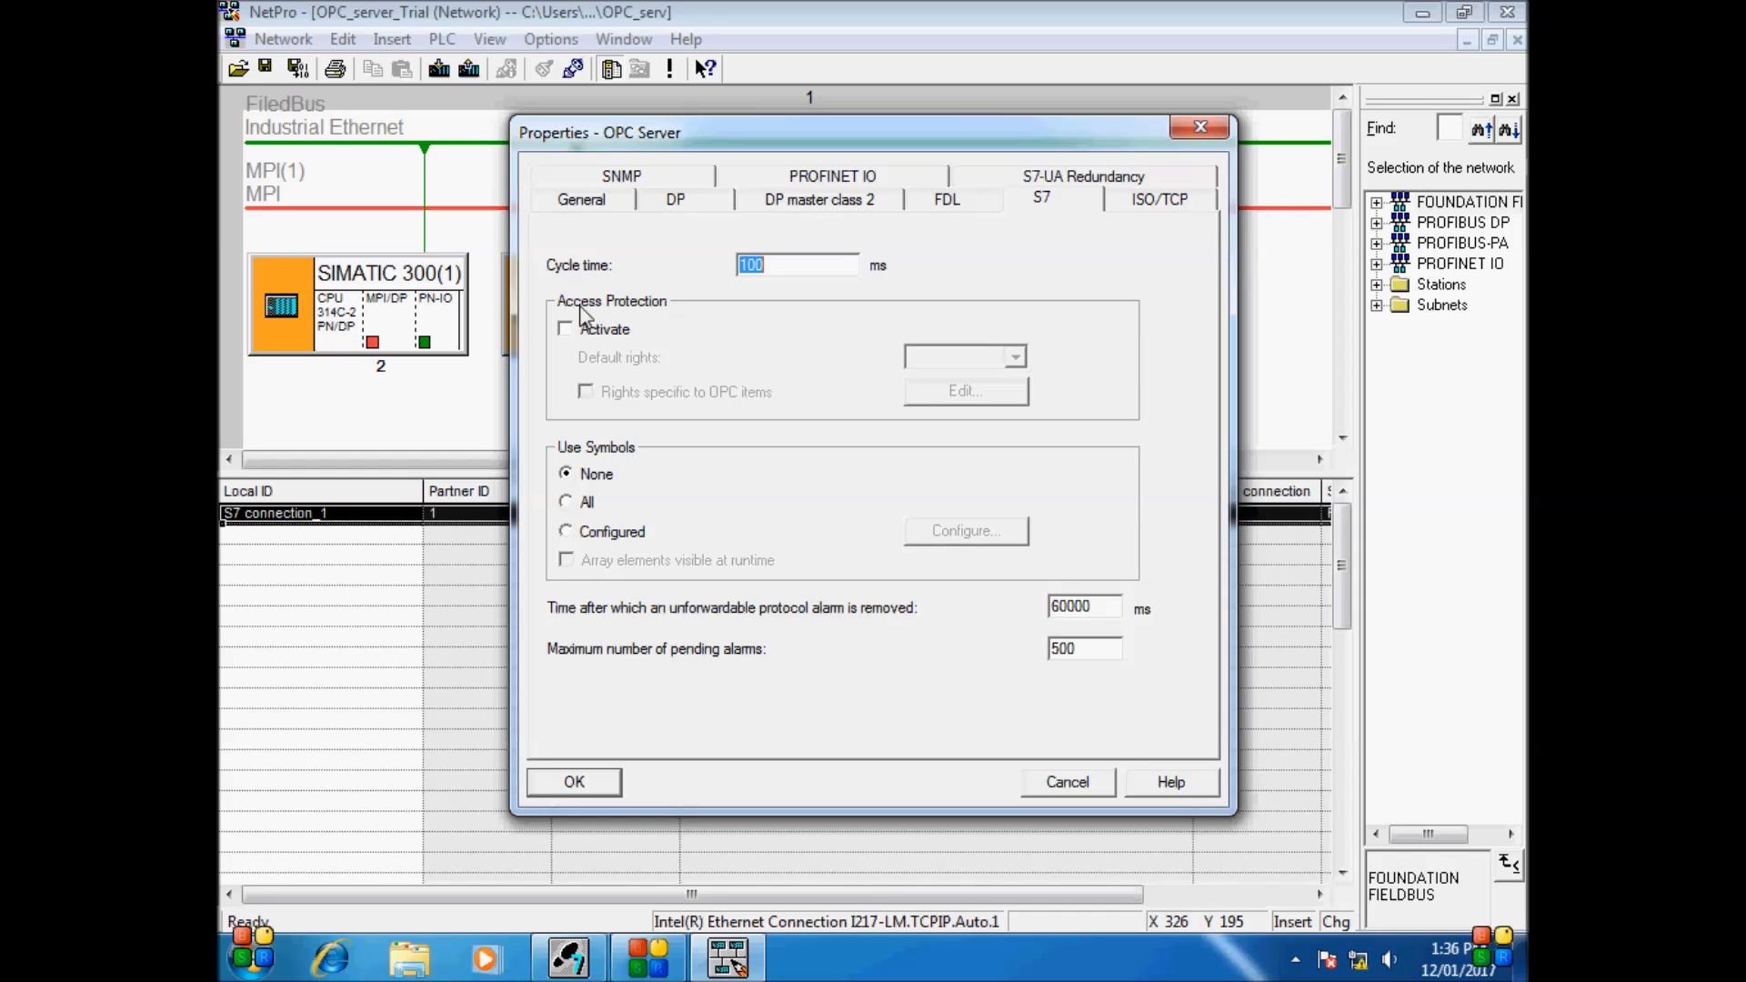
{"action": "left_click", "coordinate": [565, 329]}
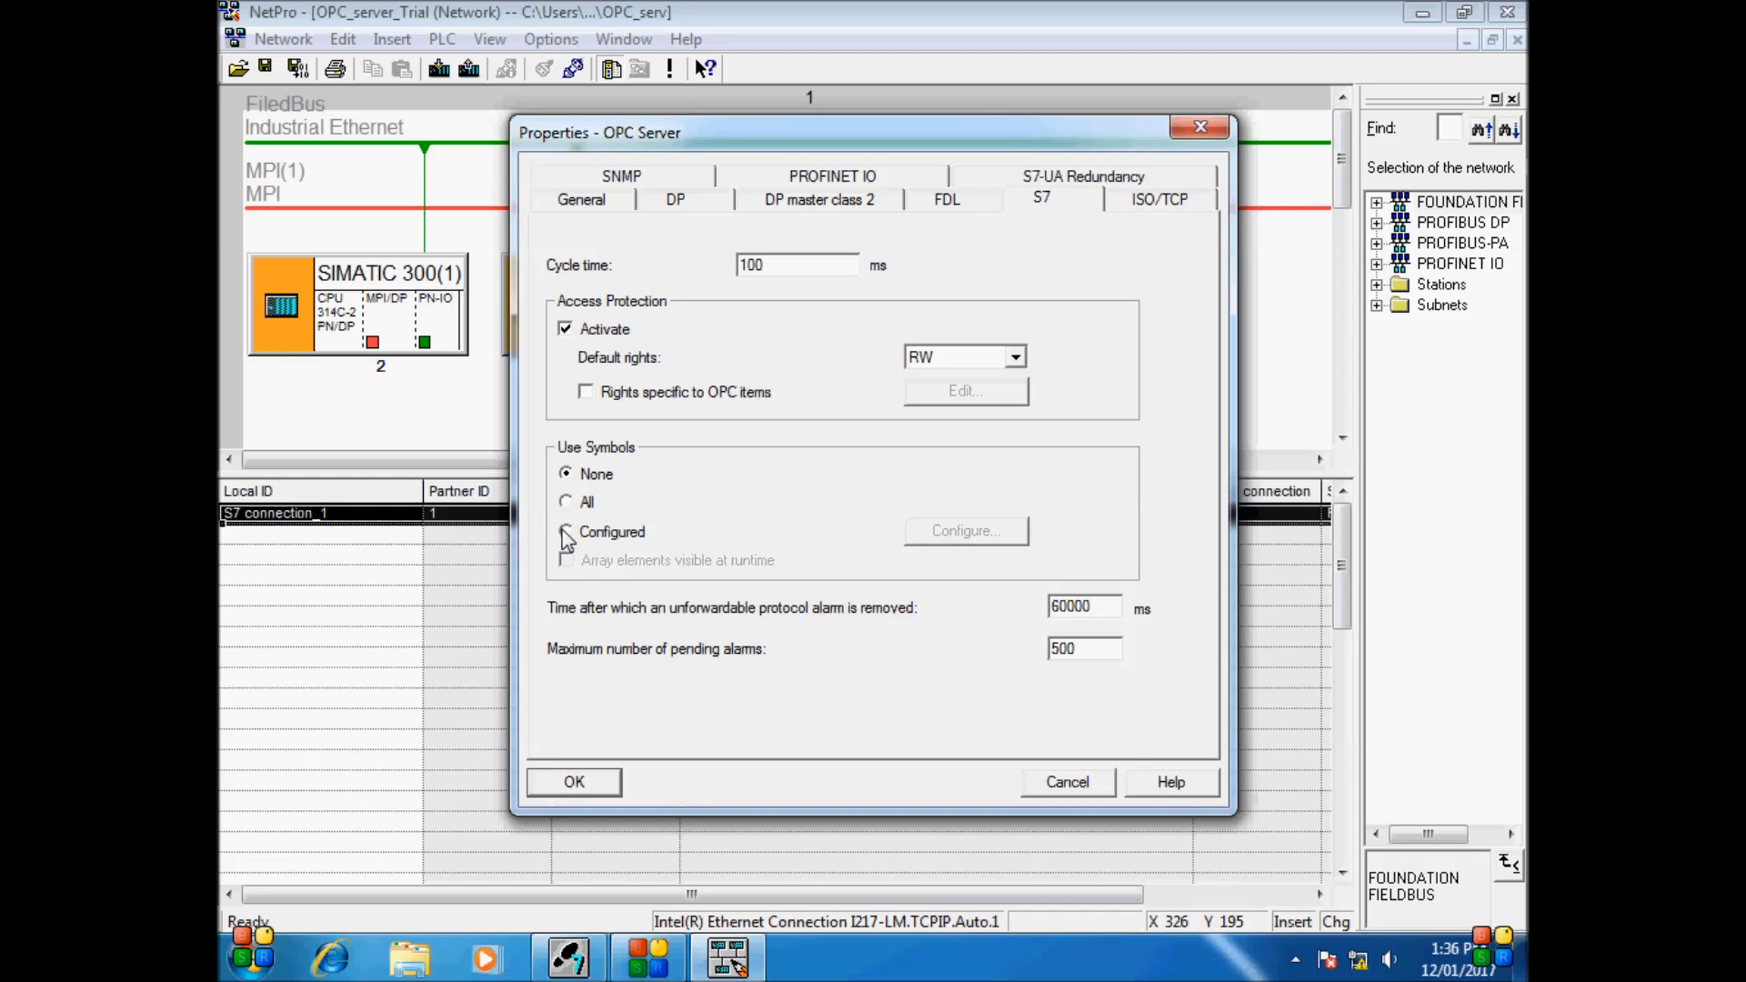
{"action": "left_click", "coordinate": [565, 531]}
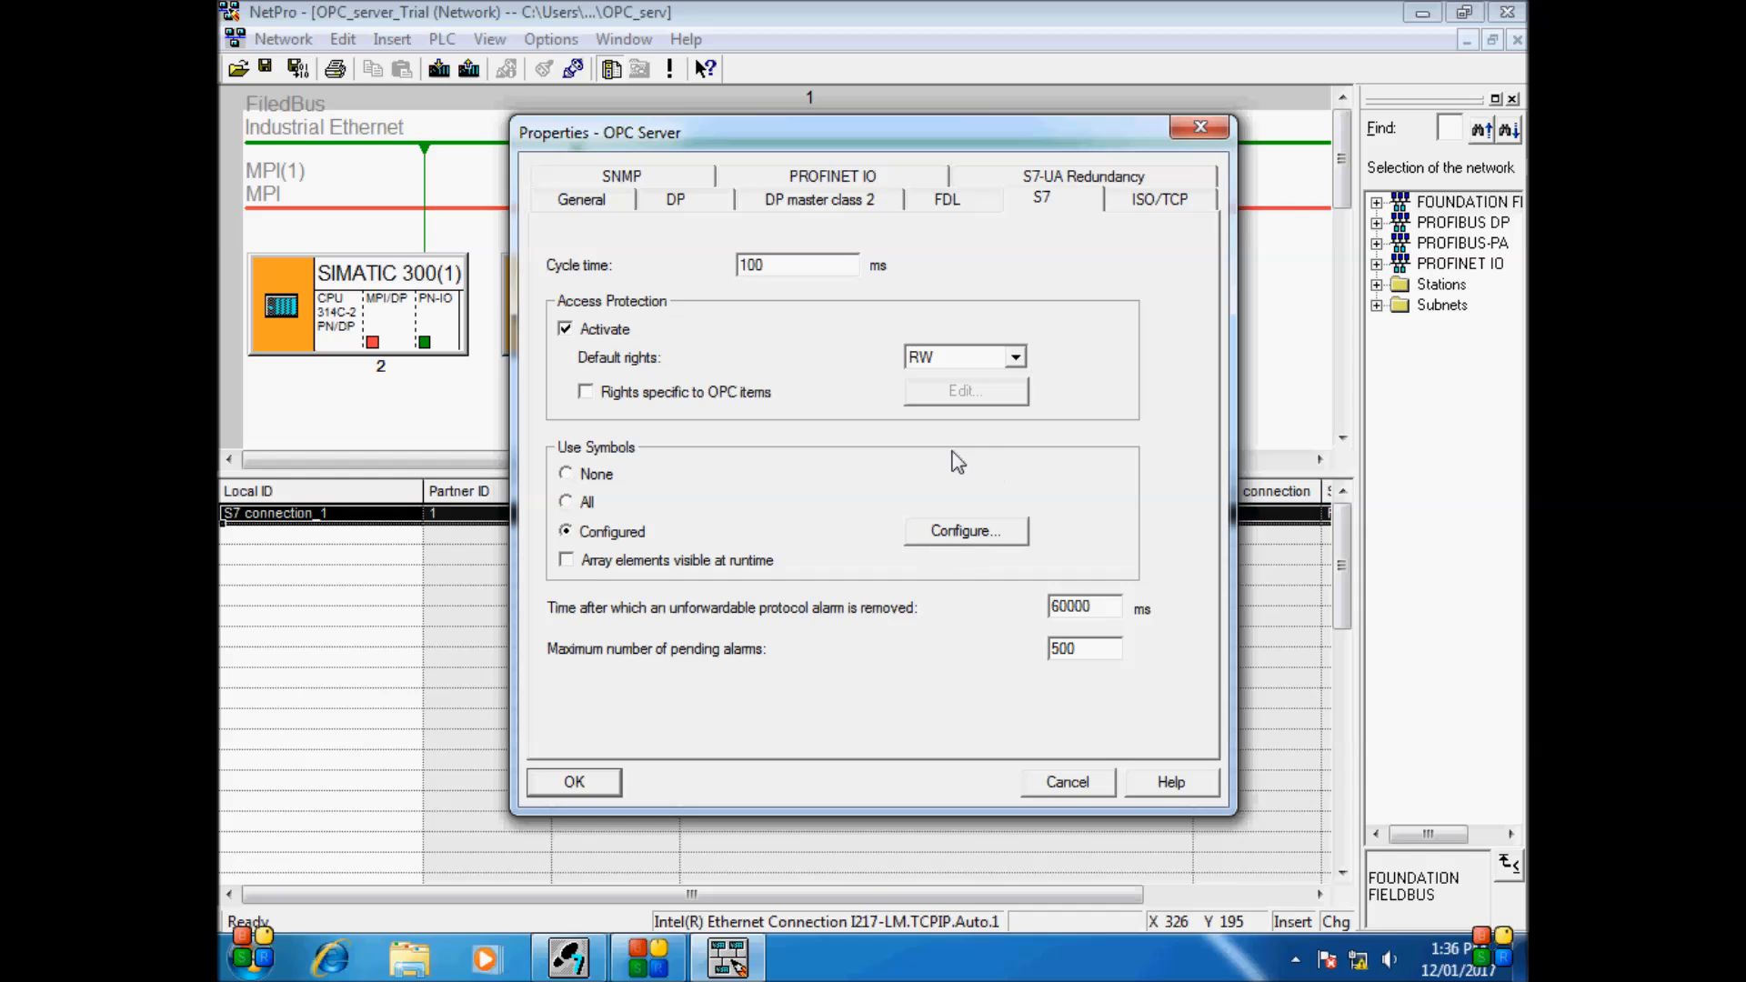
{"action": "left_click", "coordinate": [963, 530]}
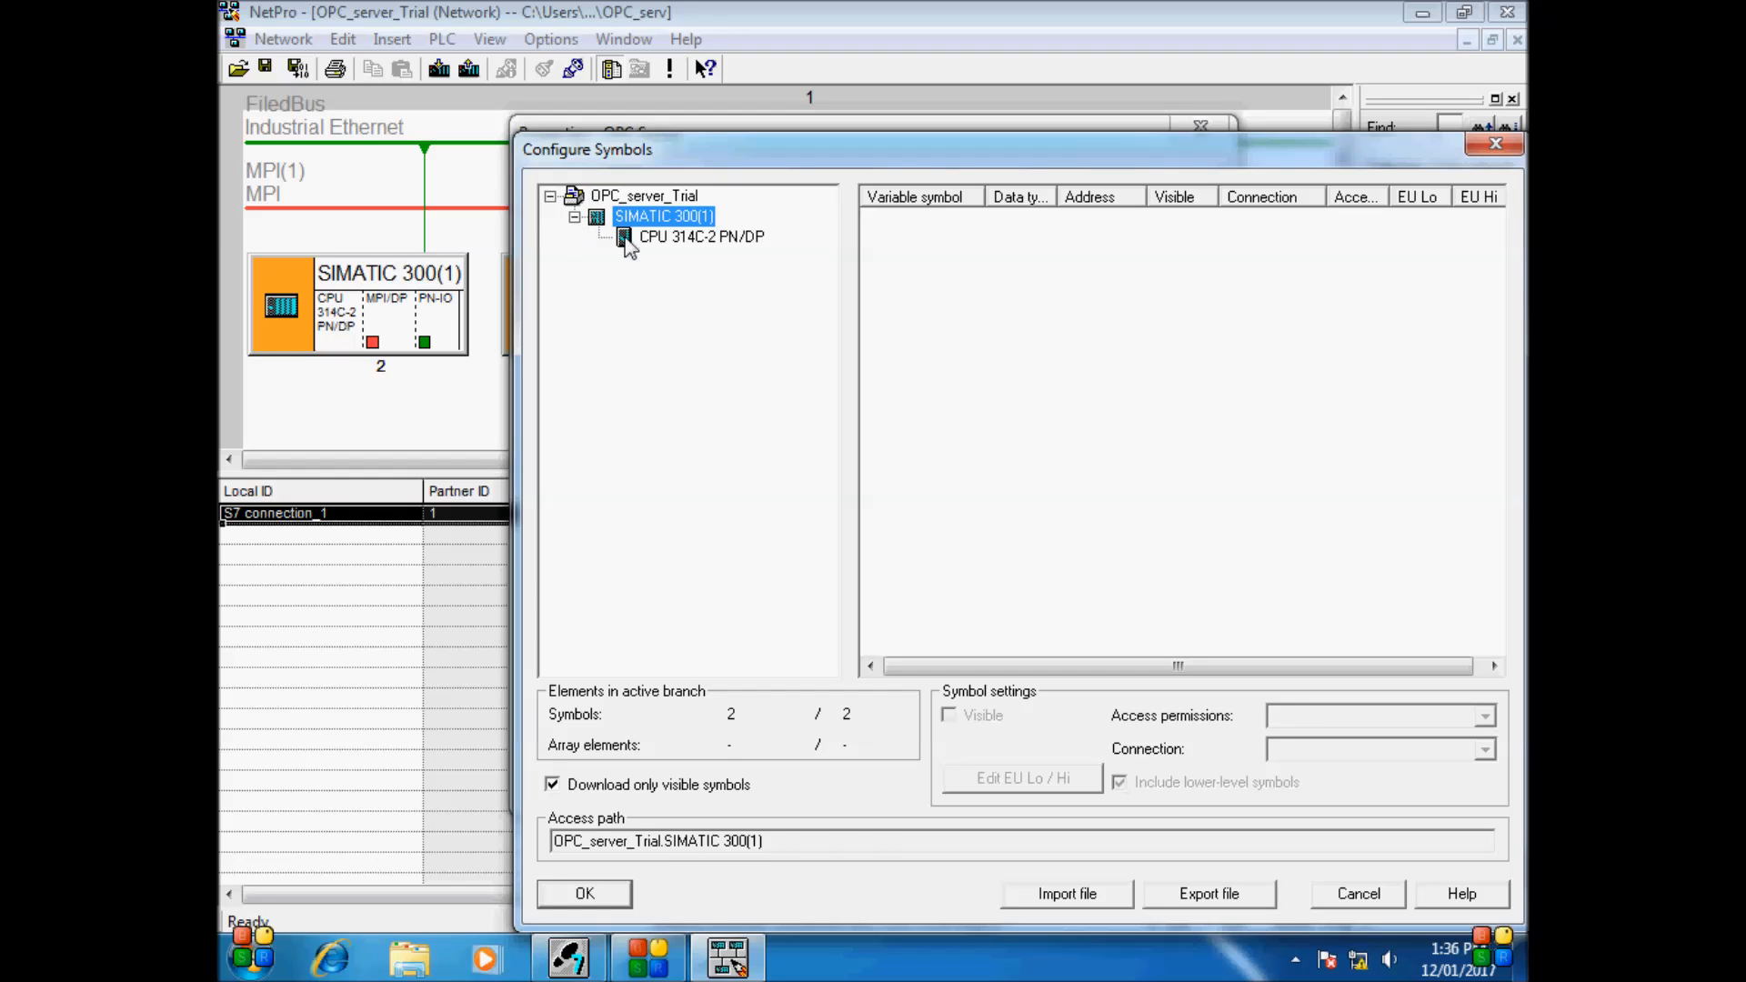
{"action": "left_click", "coordinate": [701, 236]}
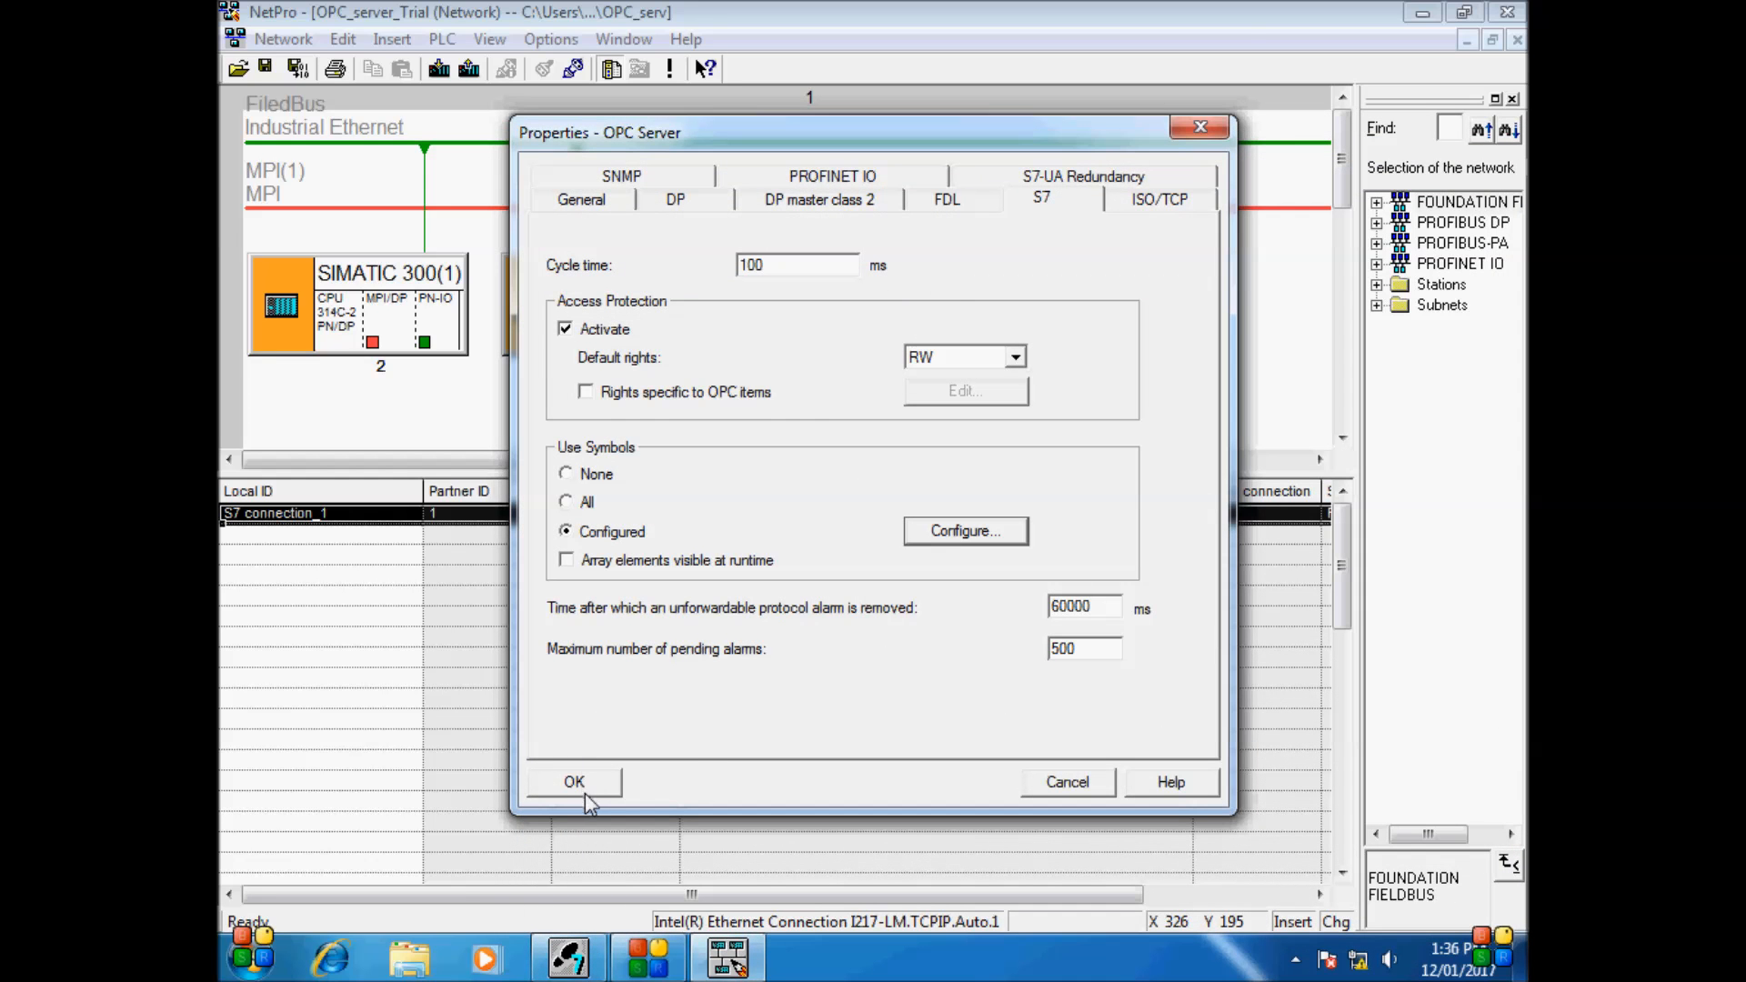
{"action": "left_click", "coordinate": [575, 780]}
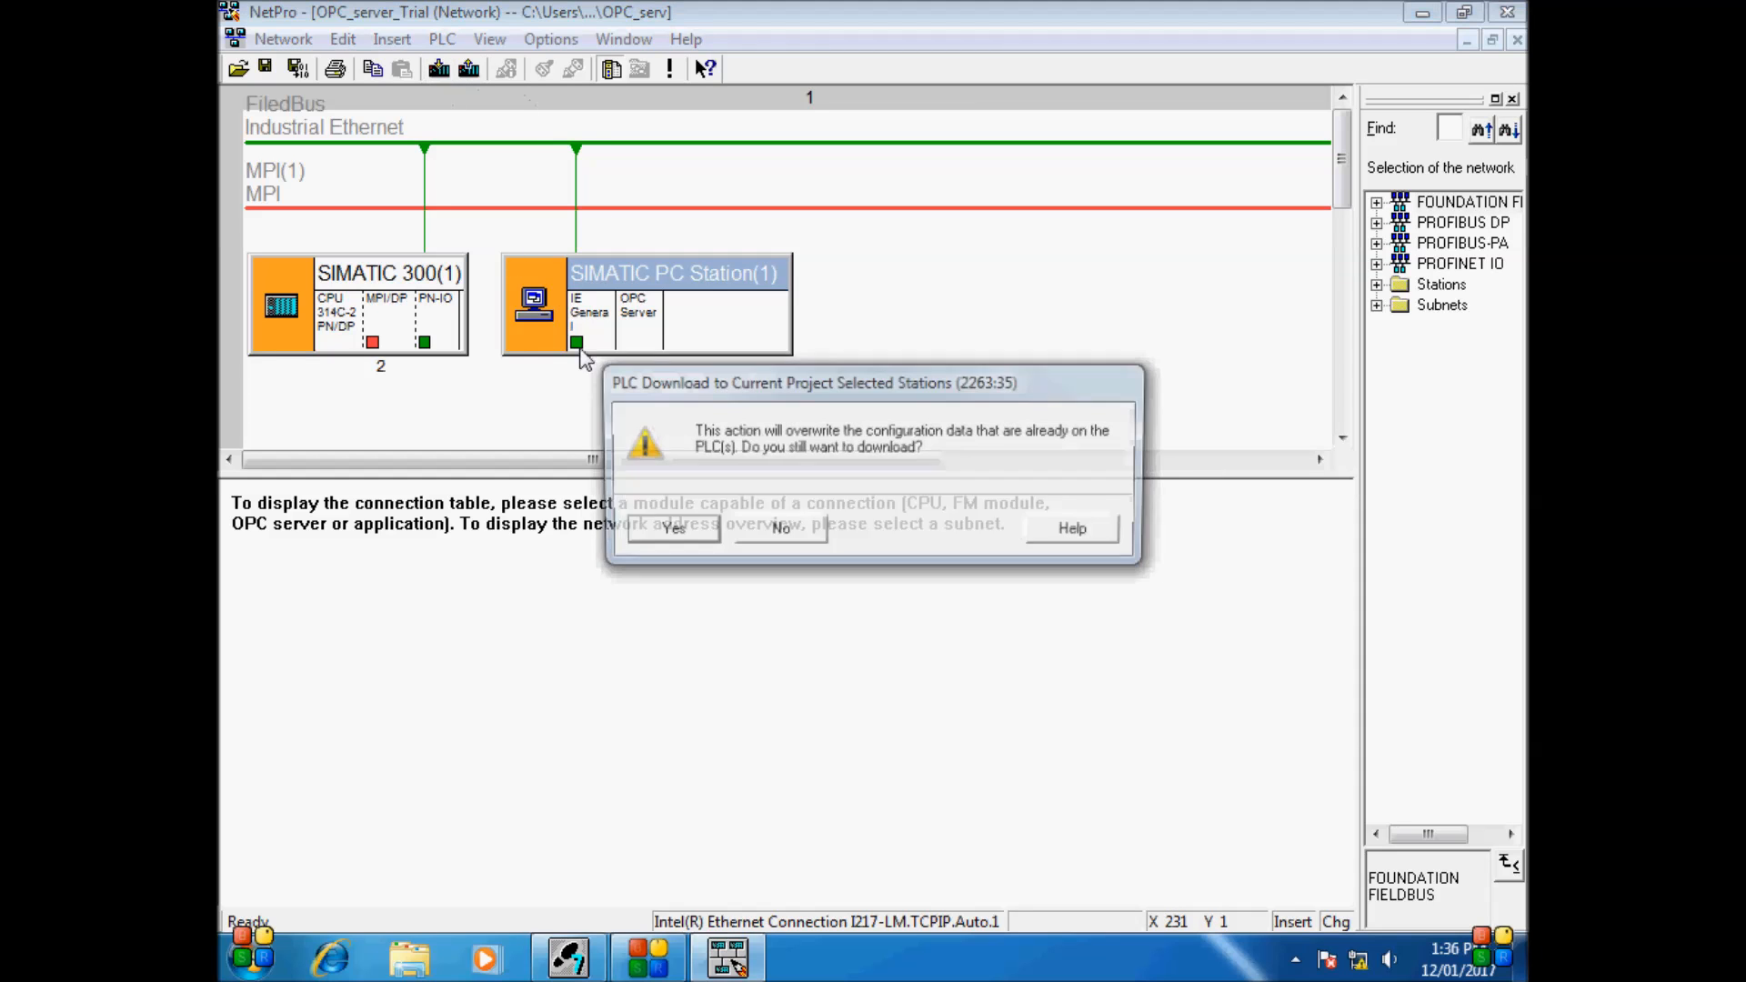
Download to the PC station, accepting the differing station name and stopping modules
{"action": "left_click", "coordinate": [673, 528]}
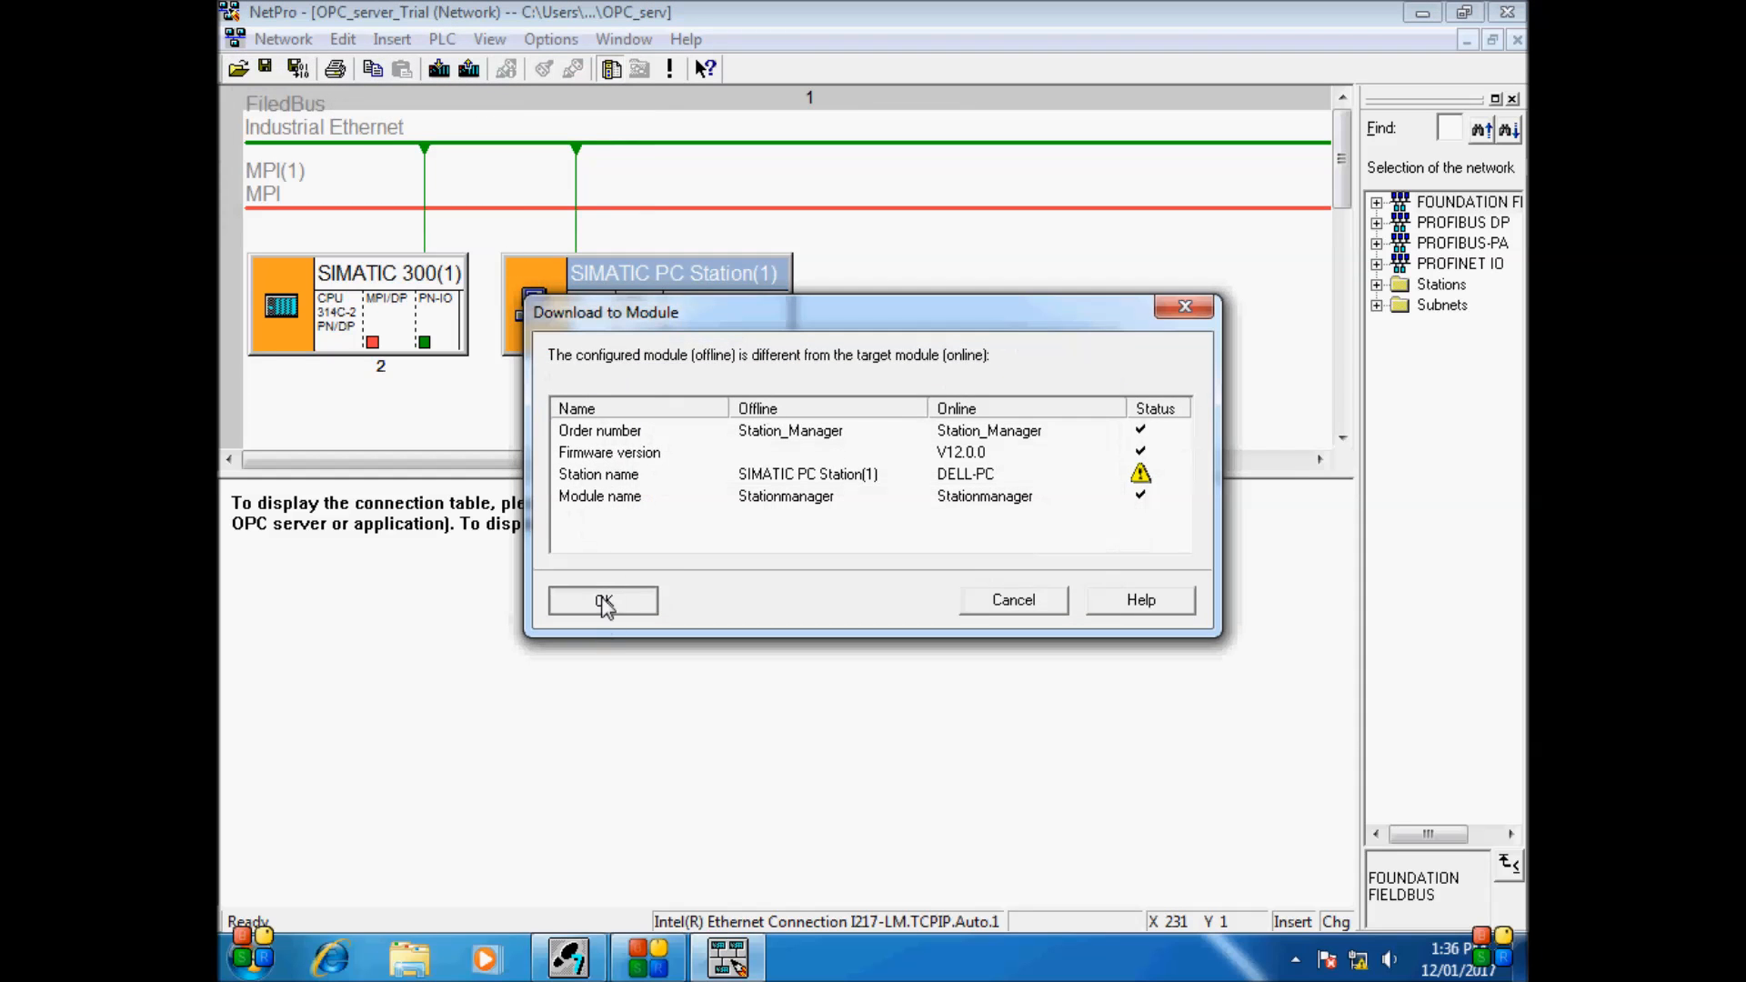
{"action": "left_click", "coordinate": [602, 601]}
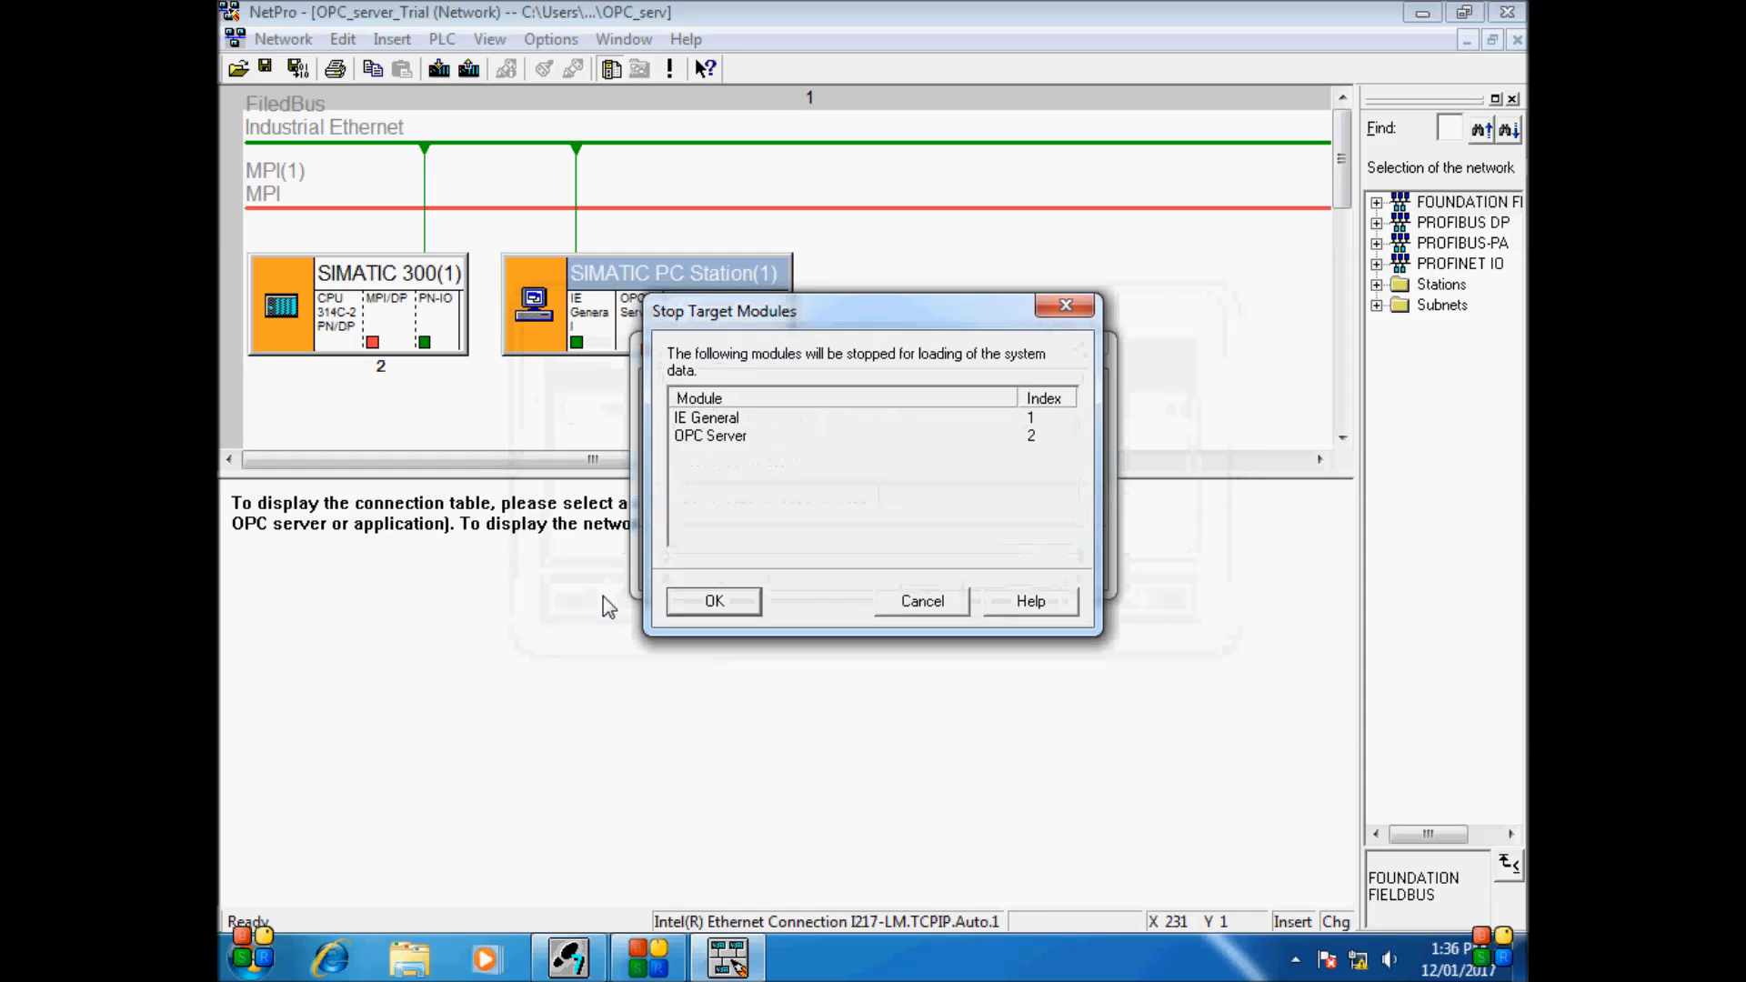
{"action": "left_click", "coordinate": [713, 600]}
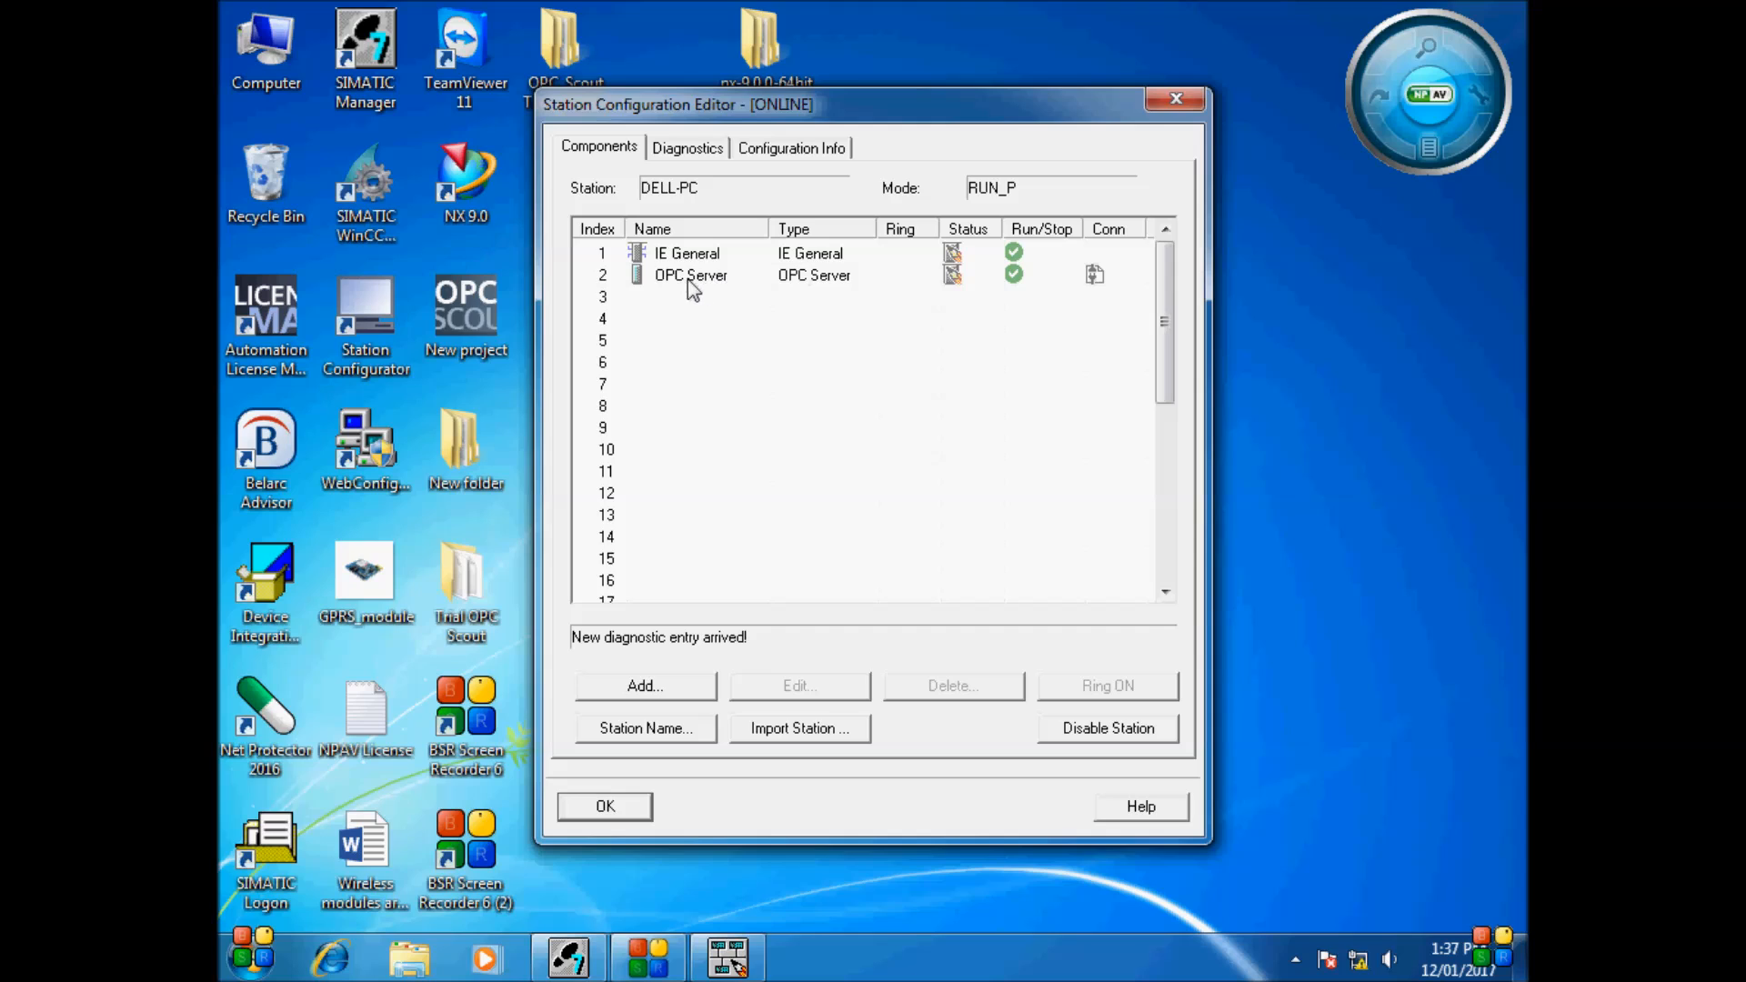
{"action": "mouse_move", "coordinate": [1050, 283]}
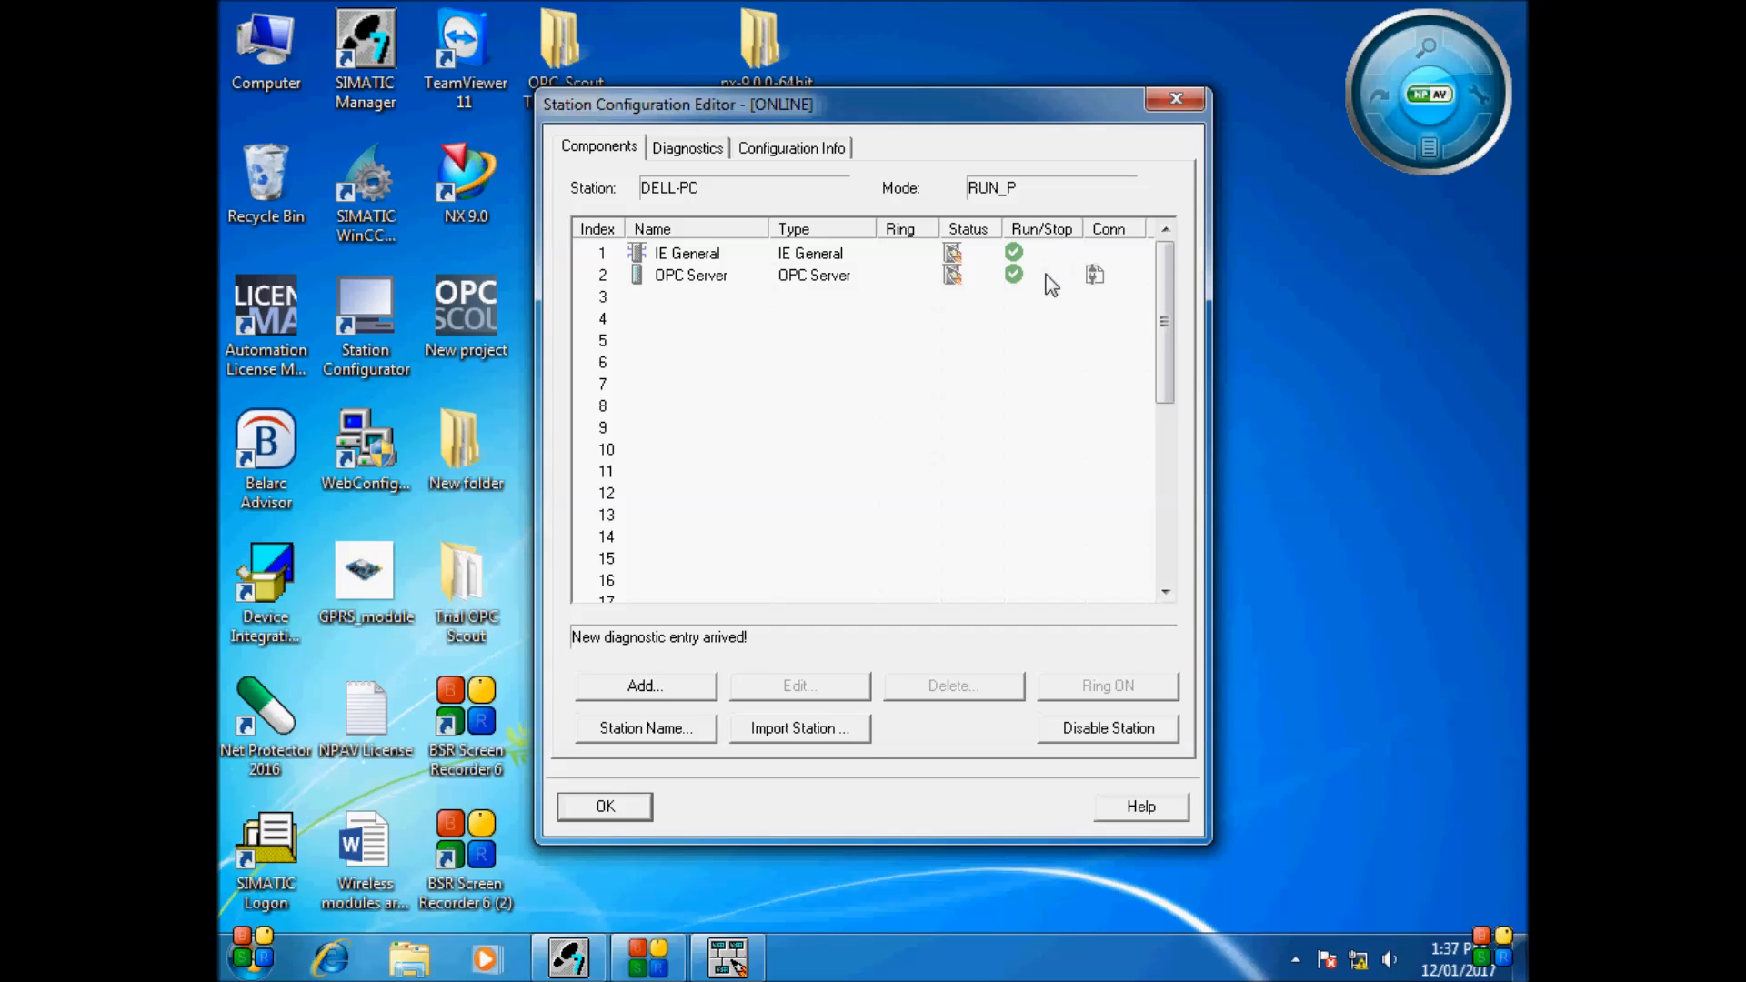
{"action": "mouse_move", "coordinate": [1112, 284]}
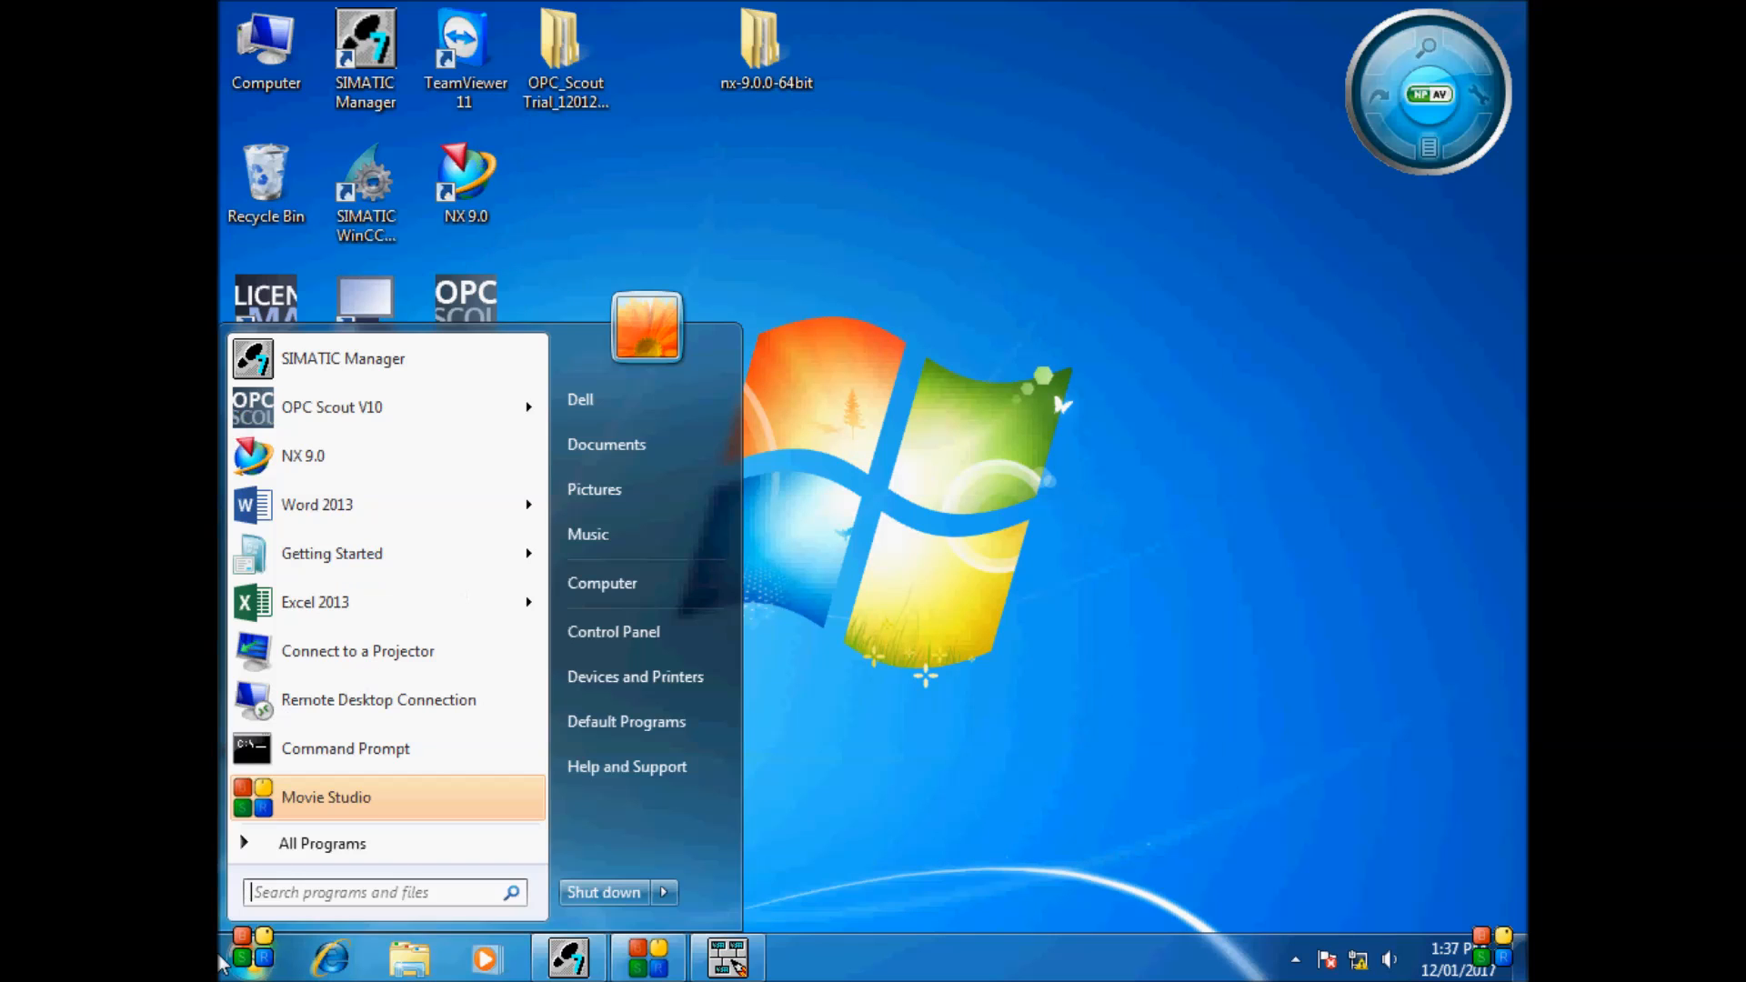
Launch OPC Scout and expand OPC.SimaticNET symbols down to SIMATIC 300(1)'s CPU
{"action": "type", "text": "op"}
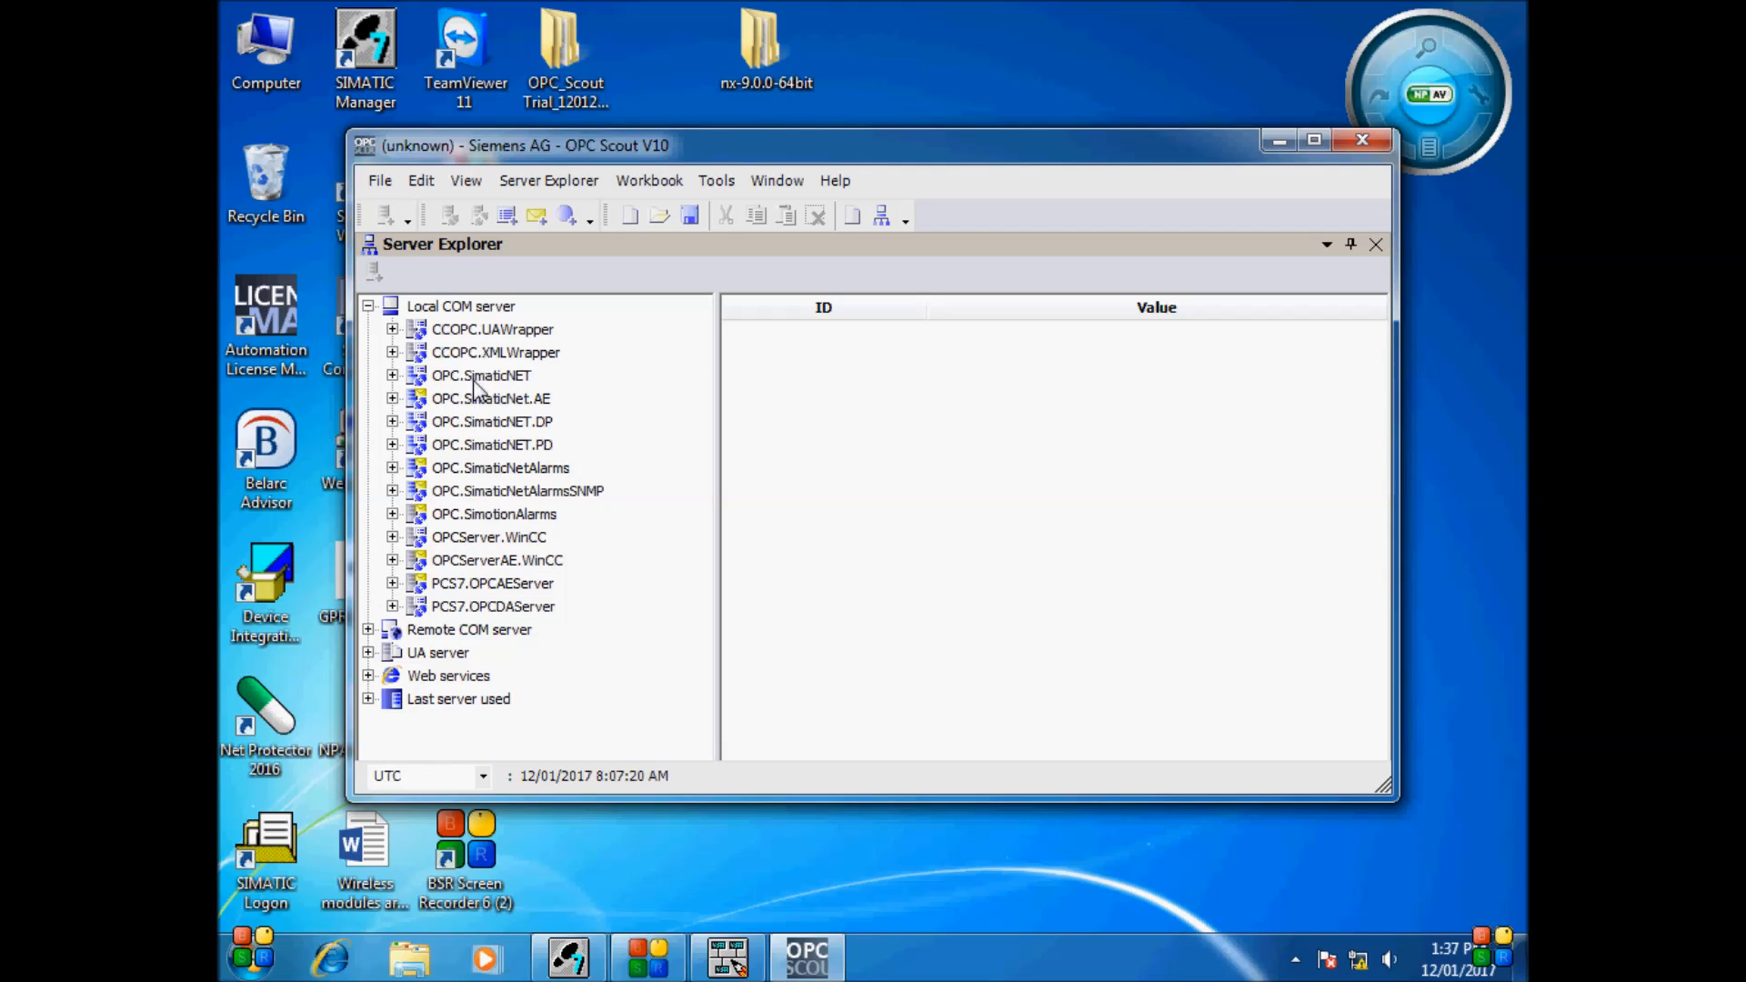
{"action": "left_click", "coordinate": [482, 375]}
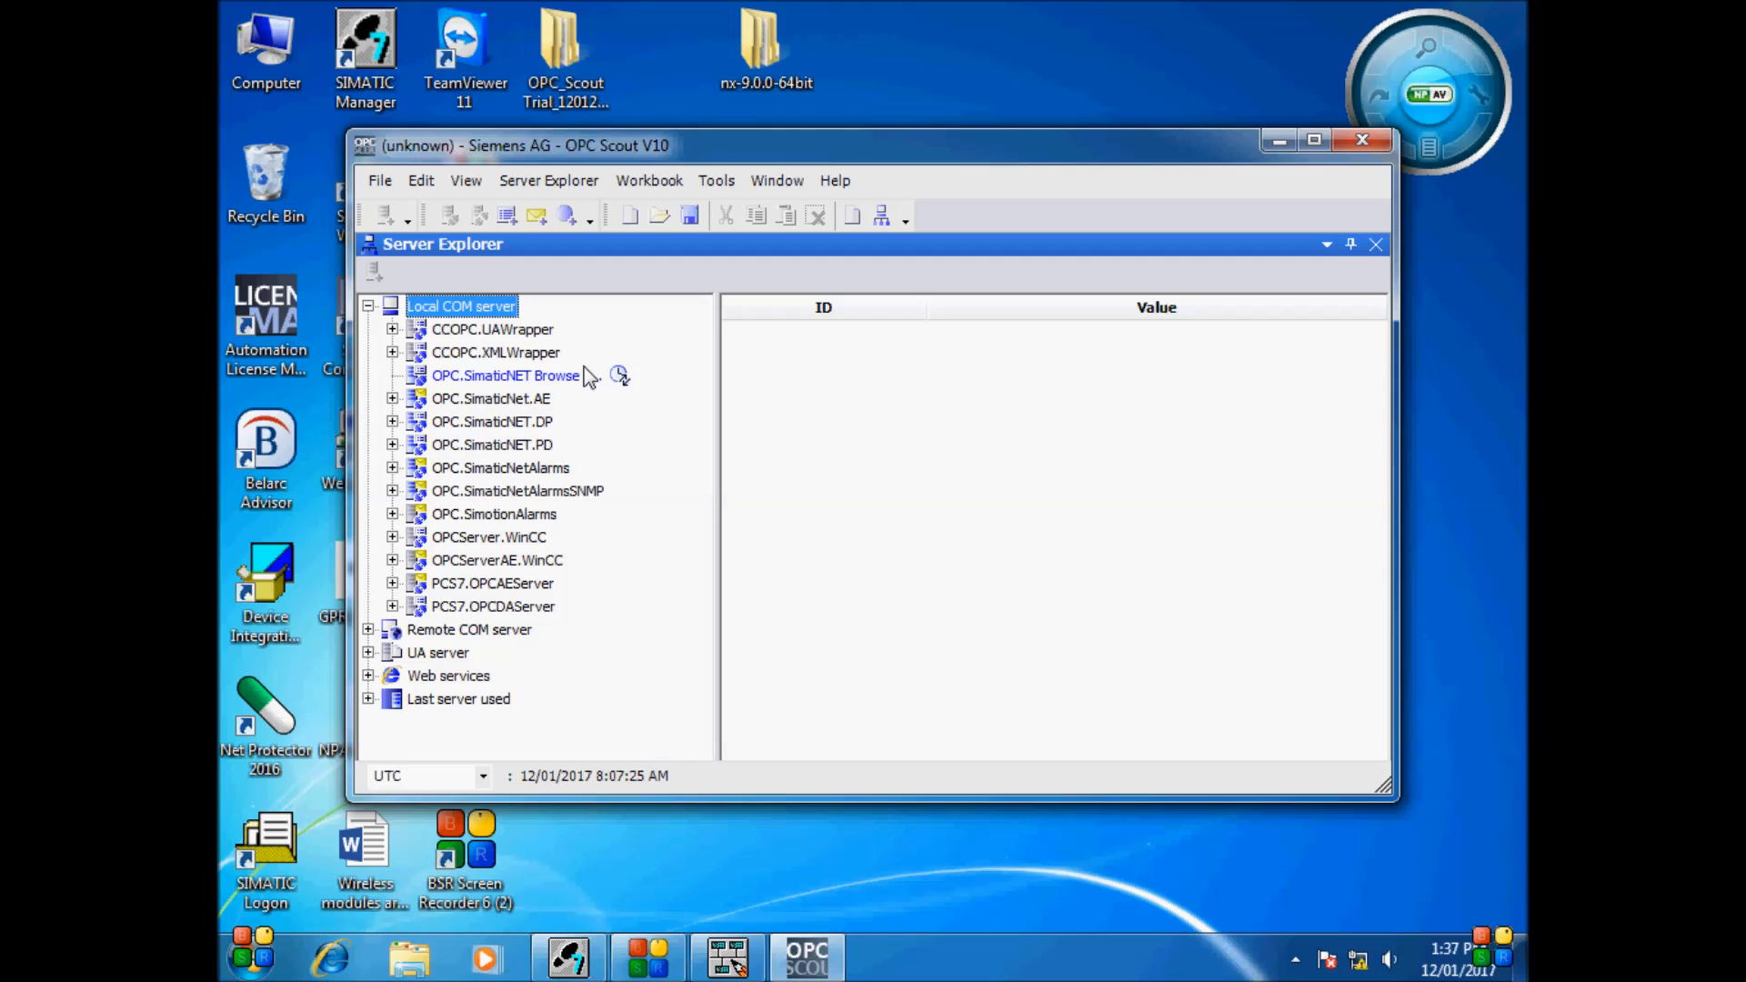
{"action": "left_click", "coordinate": [392, 376]}
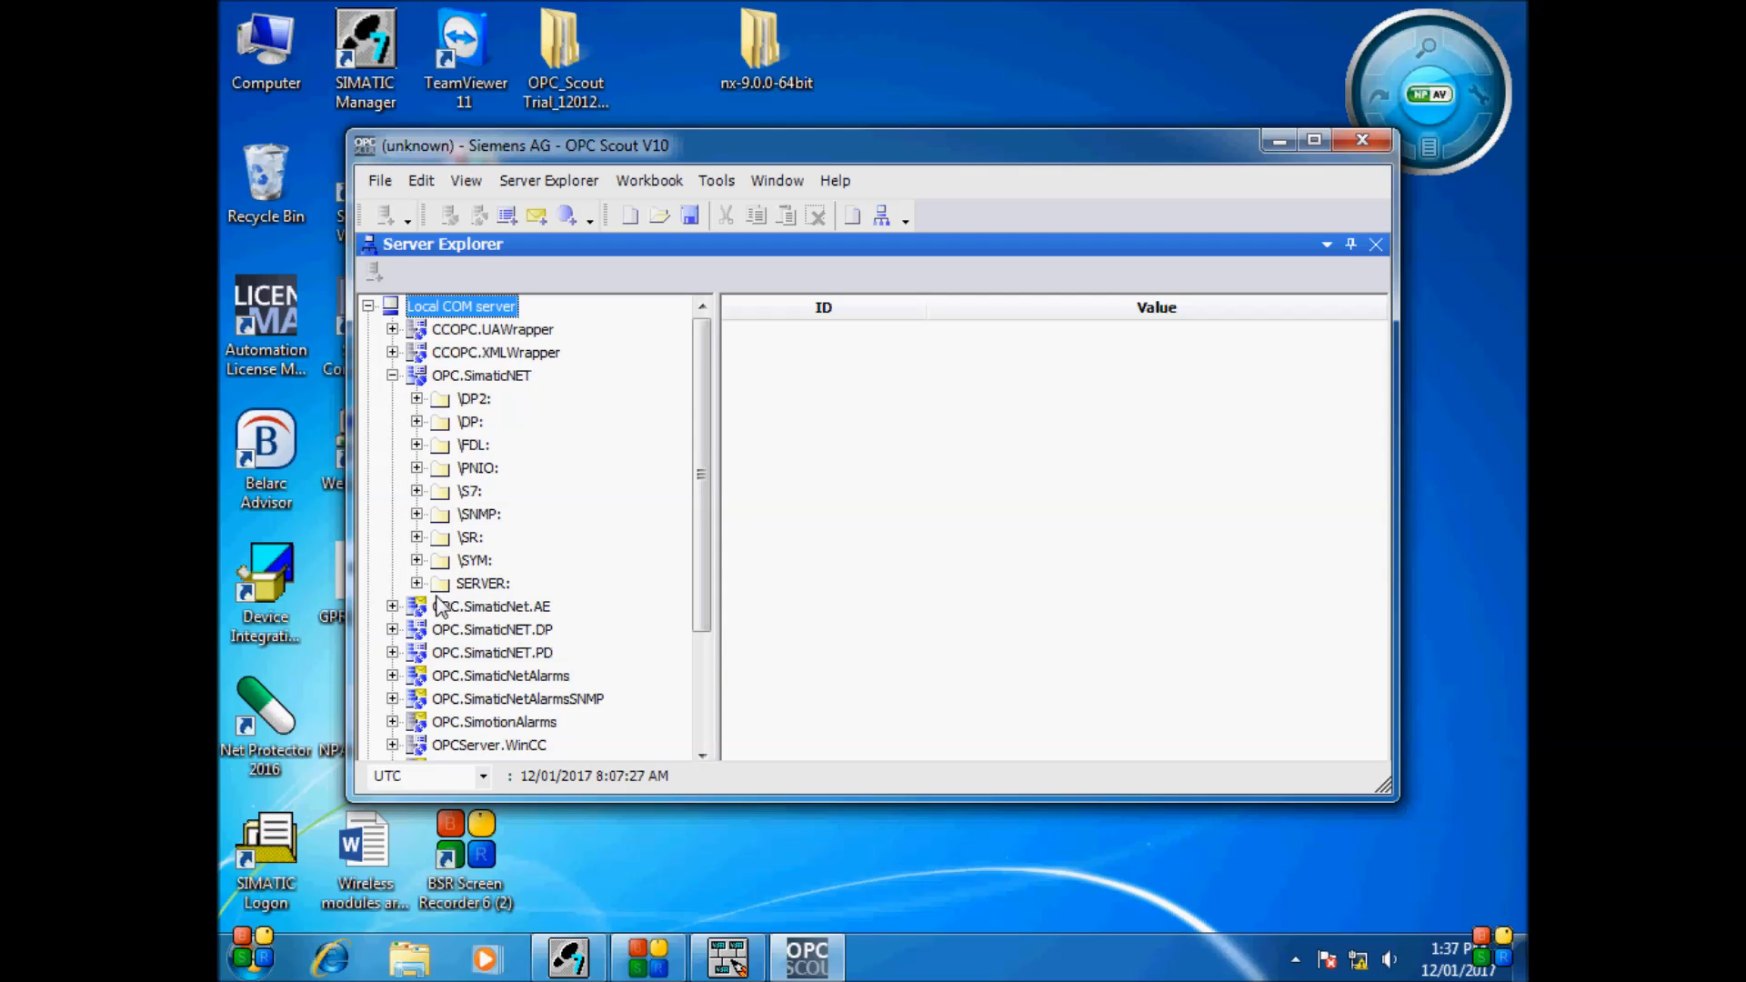
{"action": "left_click", "coordinate": [416, 560]}
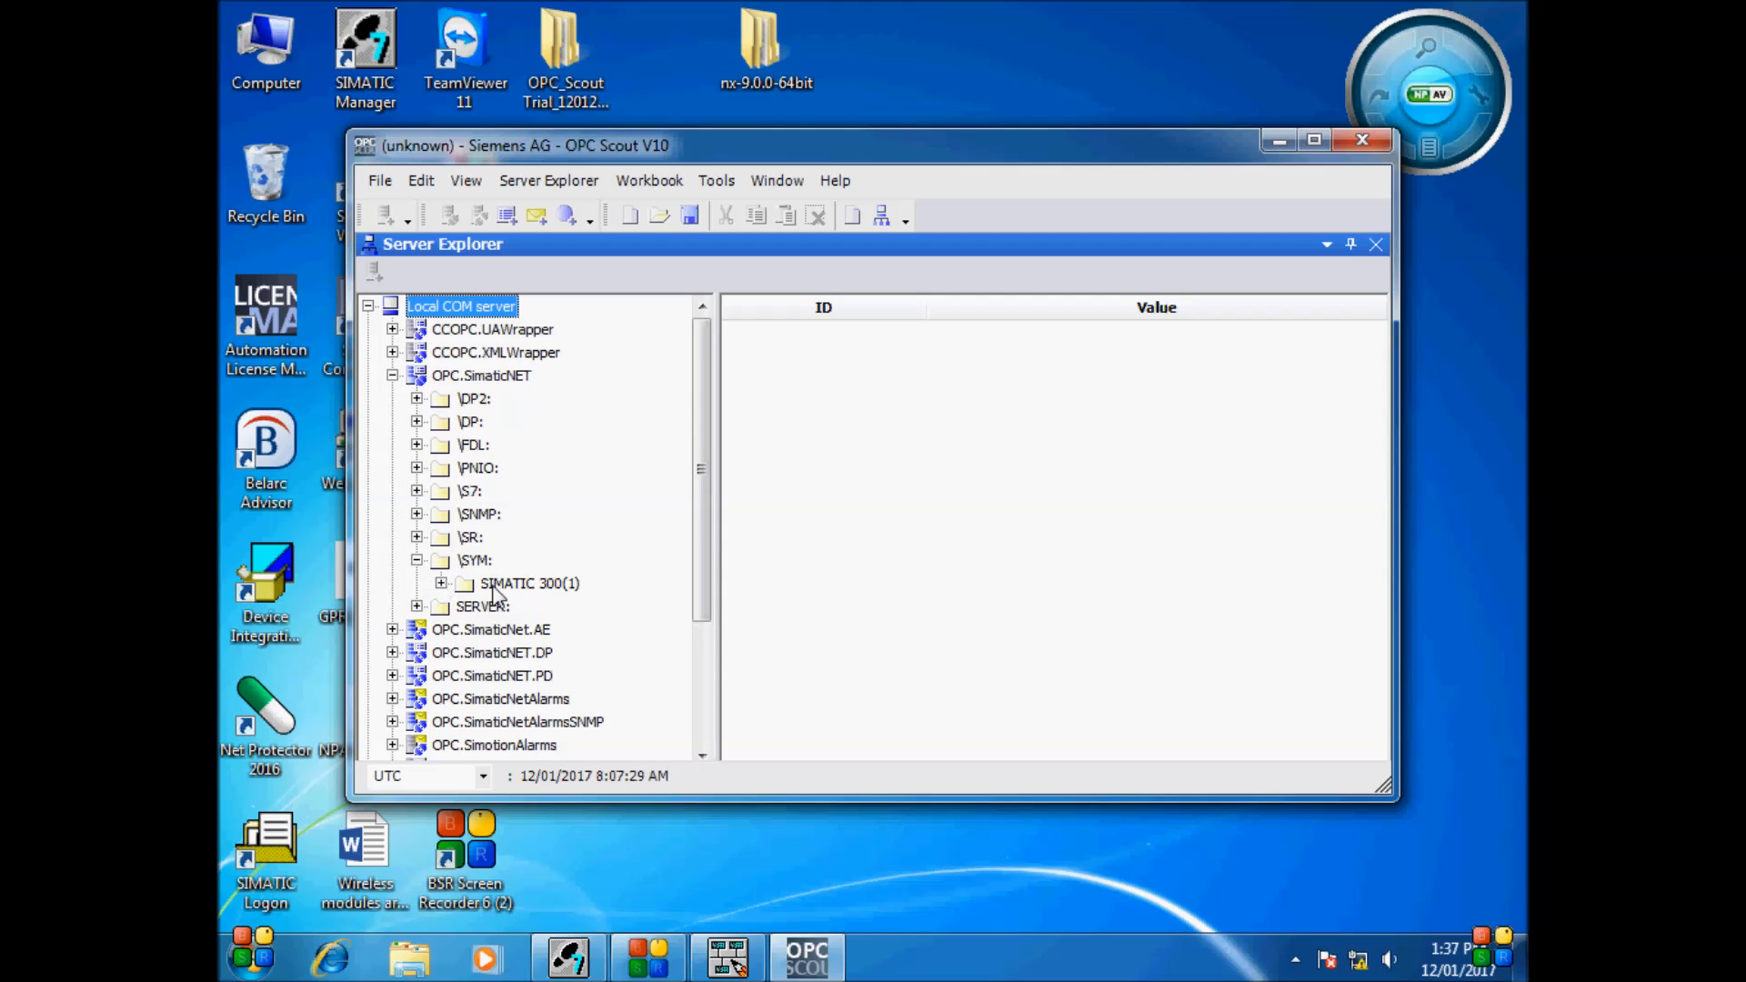
{"action": "left_click", "coordinate": [560, 605]}
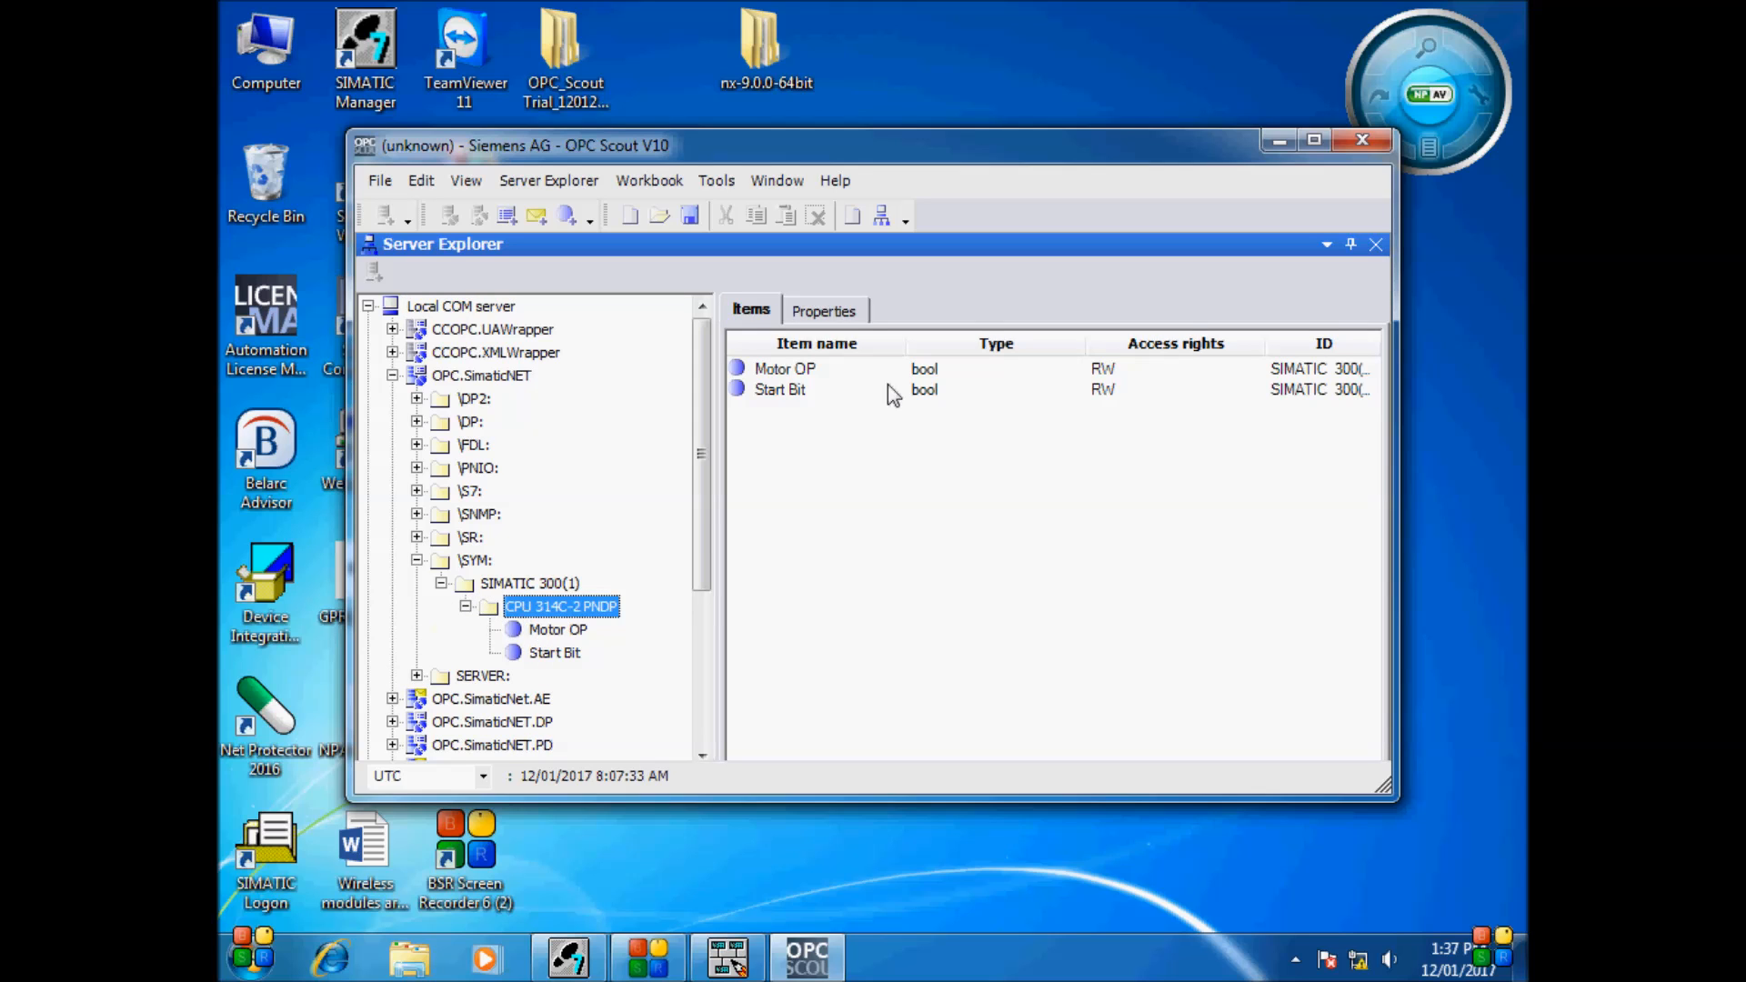
Add a DA view holding the Start Bit and Motor OP items
{"action": "left_click", "coordinate": [1314, 139]}
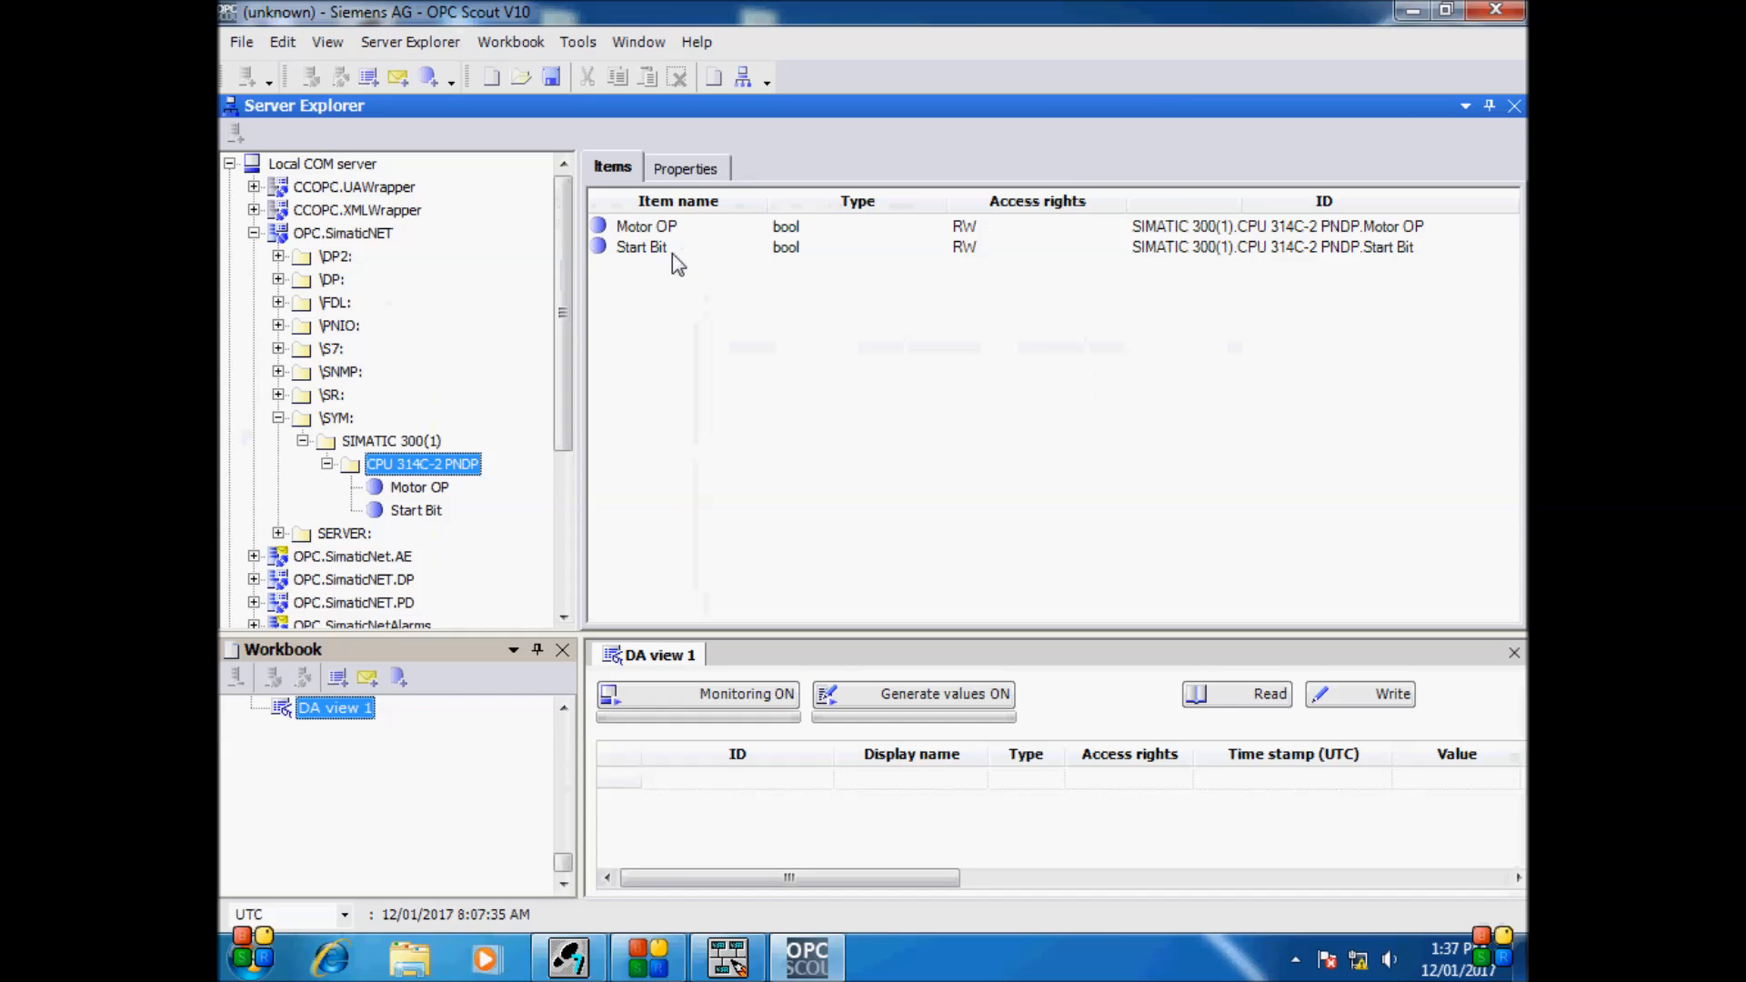
{"action": "left_click", "coordinate": [641, 246]}
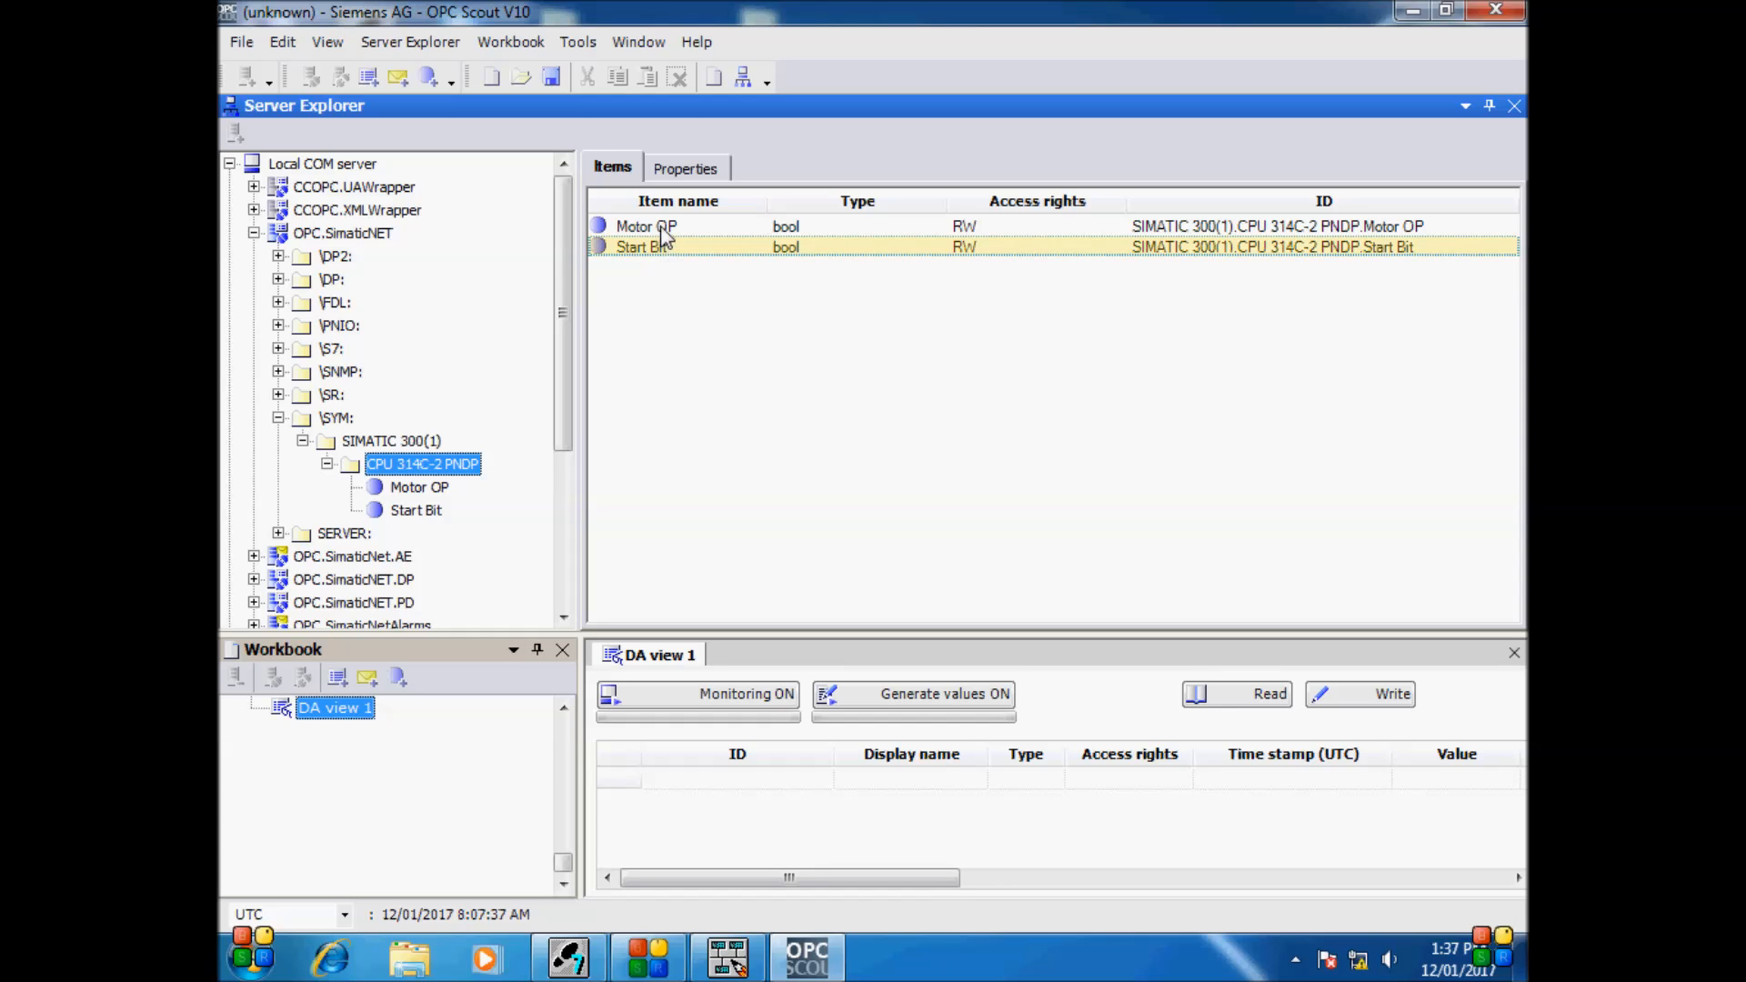
{"action": "left_click", "coordinate": [646, 226]}
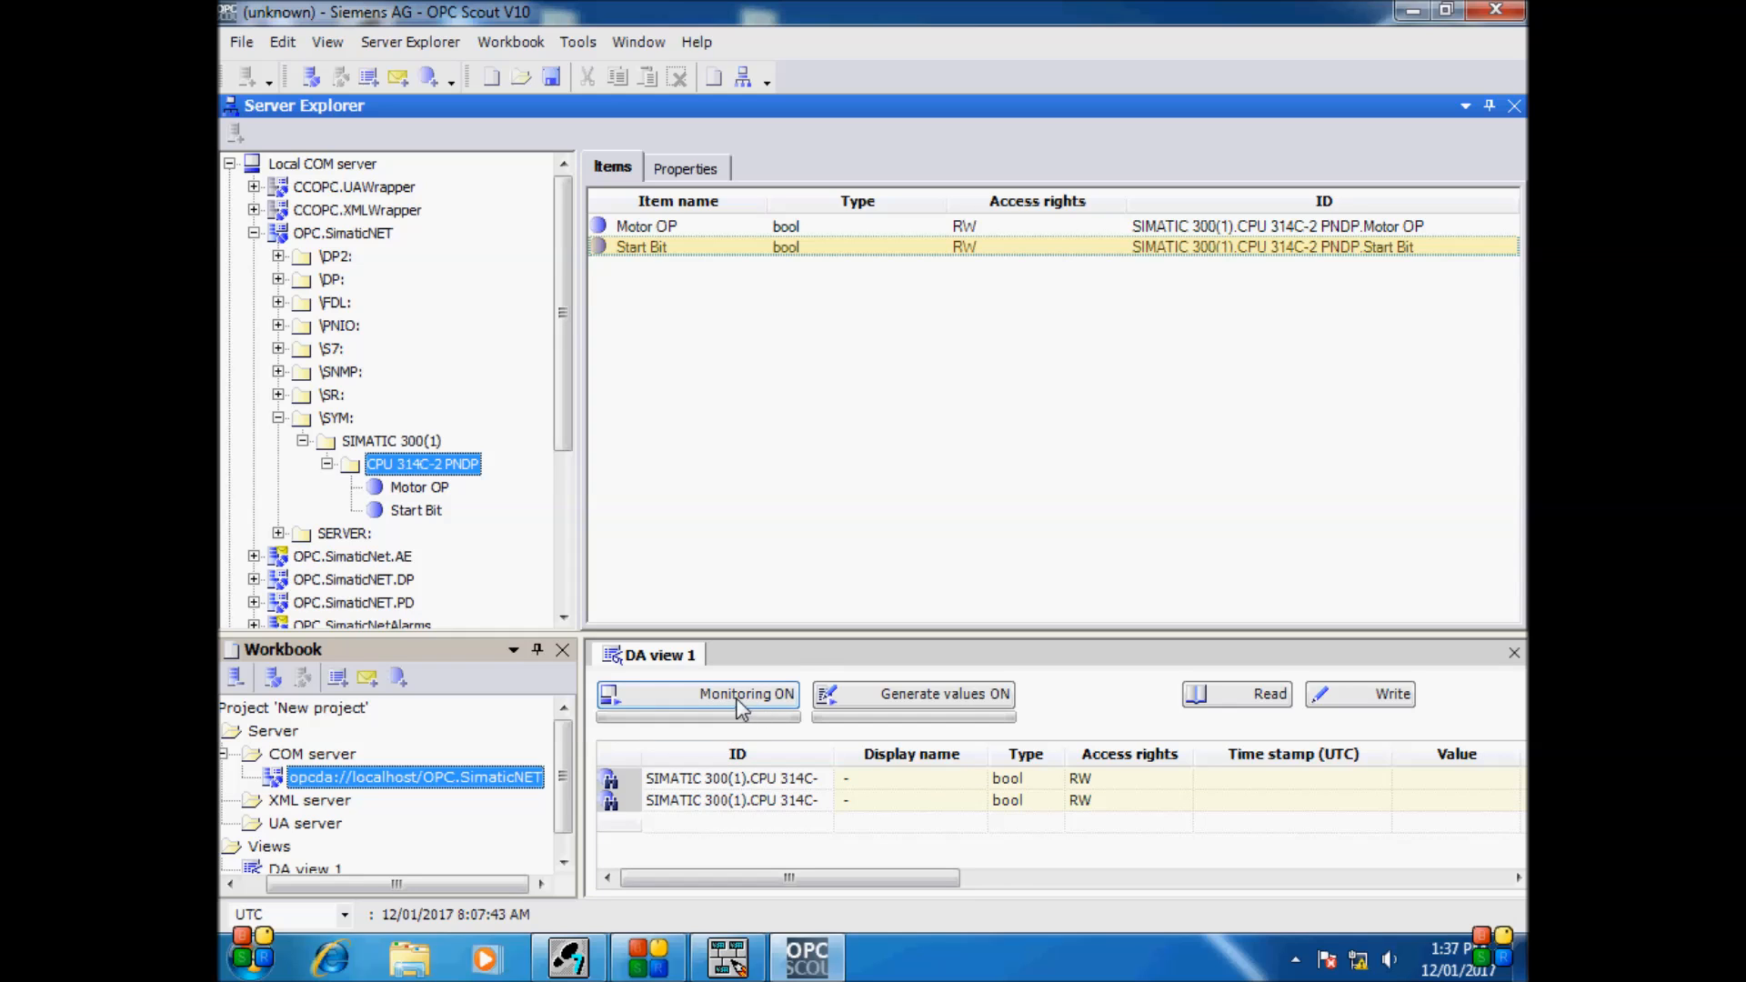
Monitor both items and write True to the first item, then toggle monitoring
{"action": "left_click", "coordinate": [699, 694]}
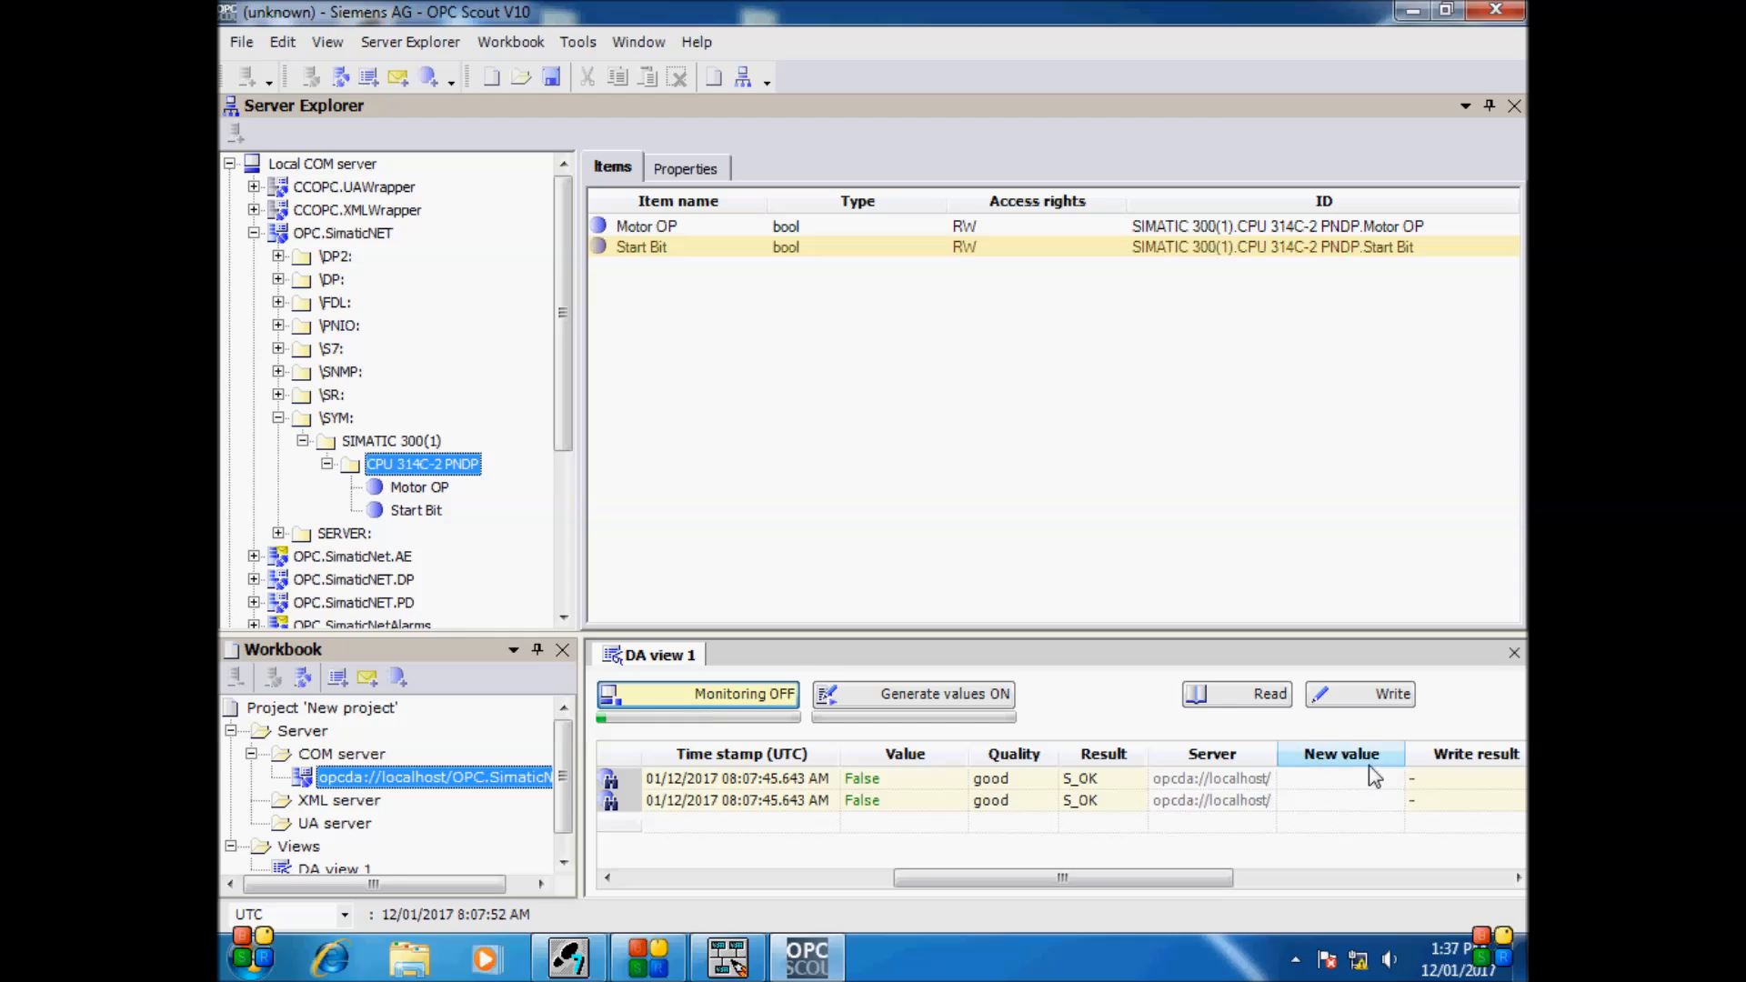
{"action": "left_click", "coordinate": [1390, 777]}
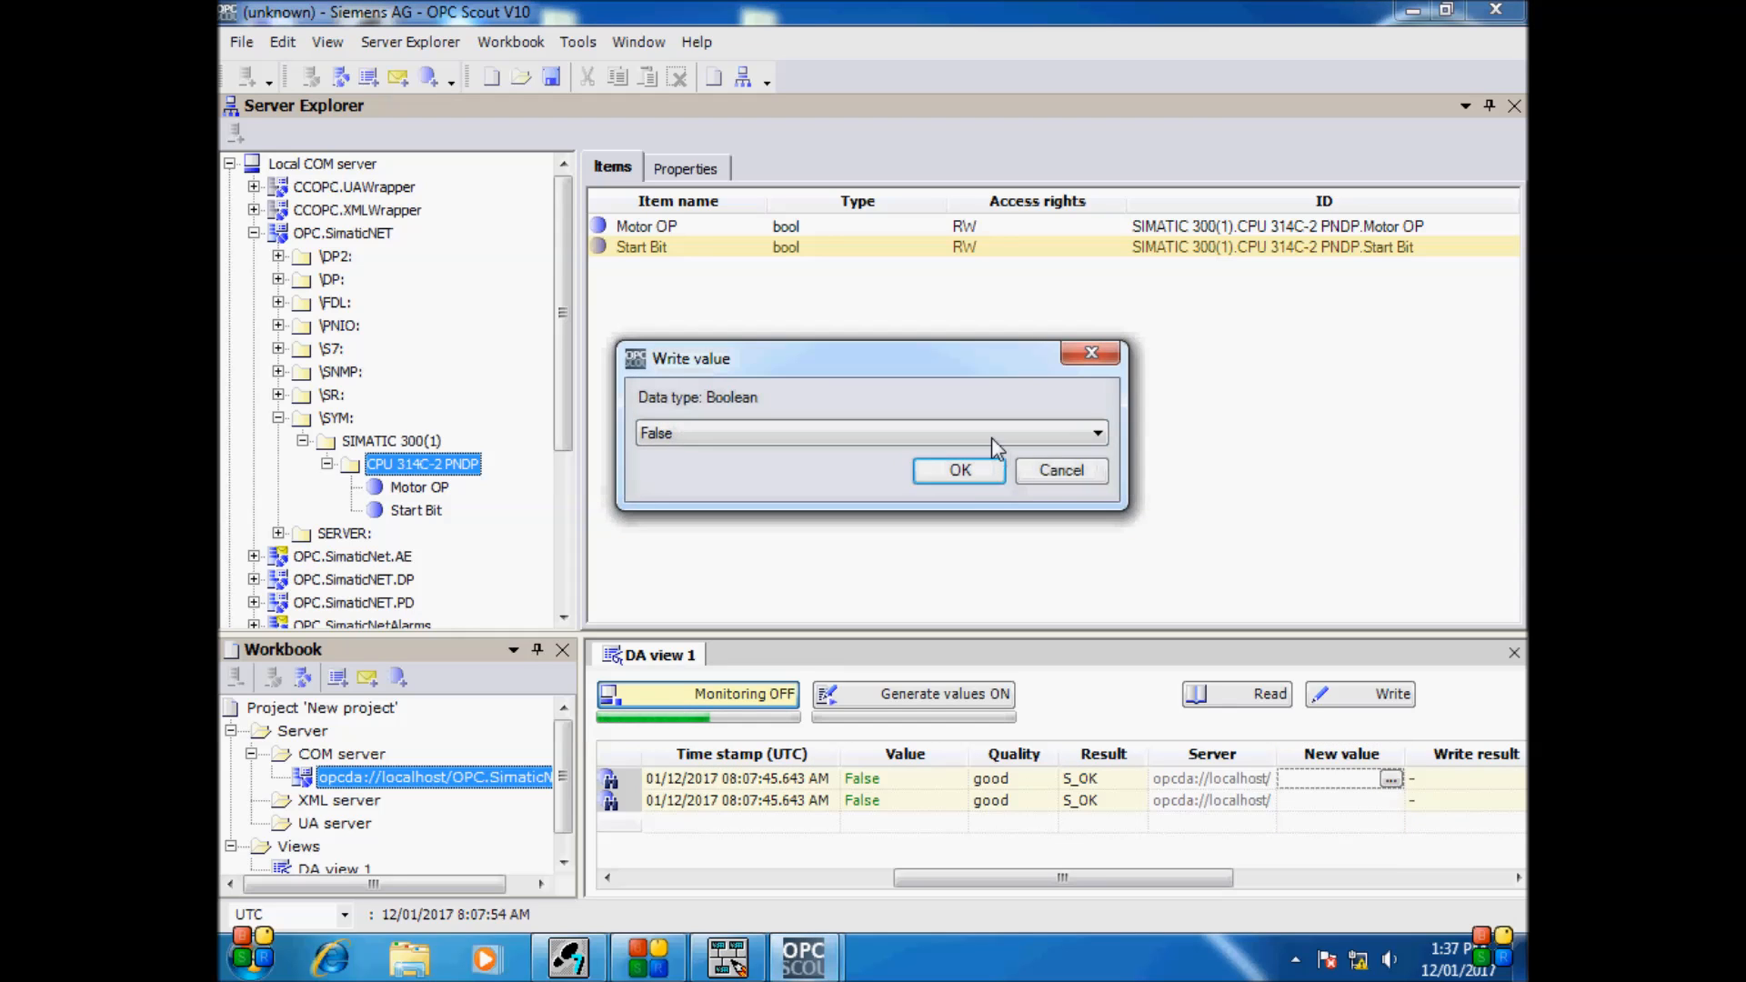
{"action": "left_click", "coordinate": [1096, 433]}
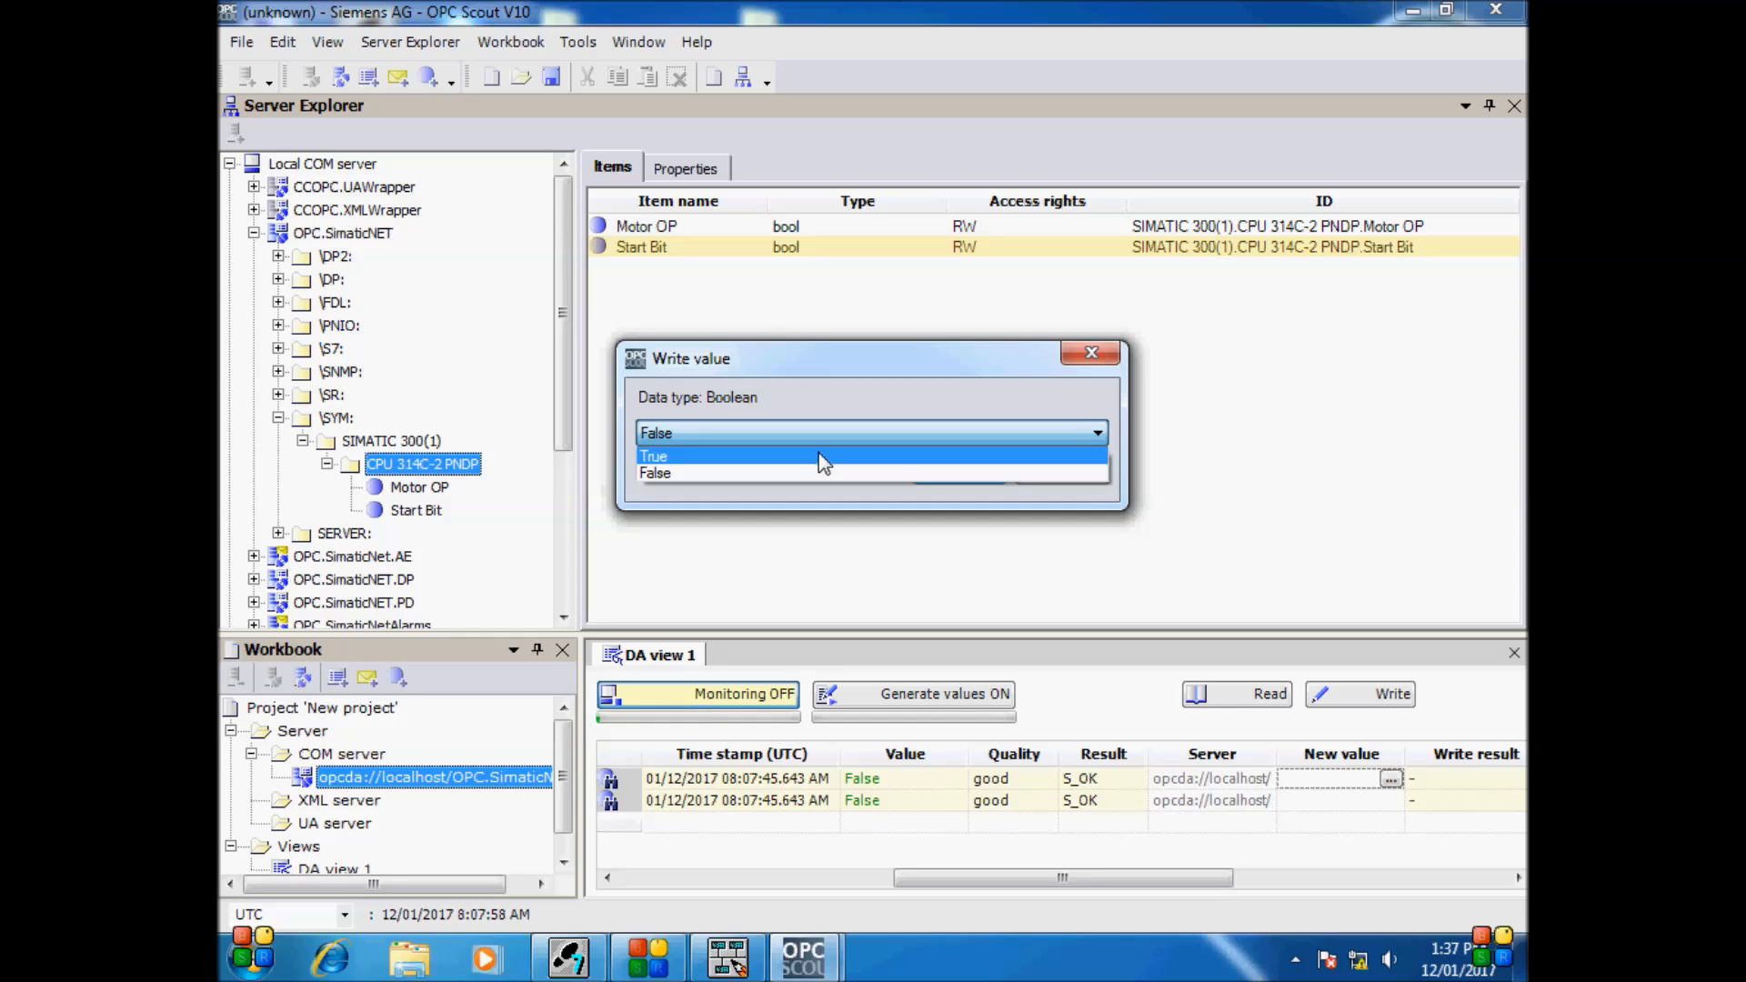
{"action": "left_click", "coordinate": [655, 457]}
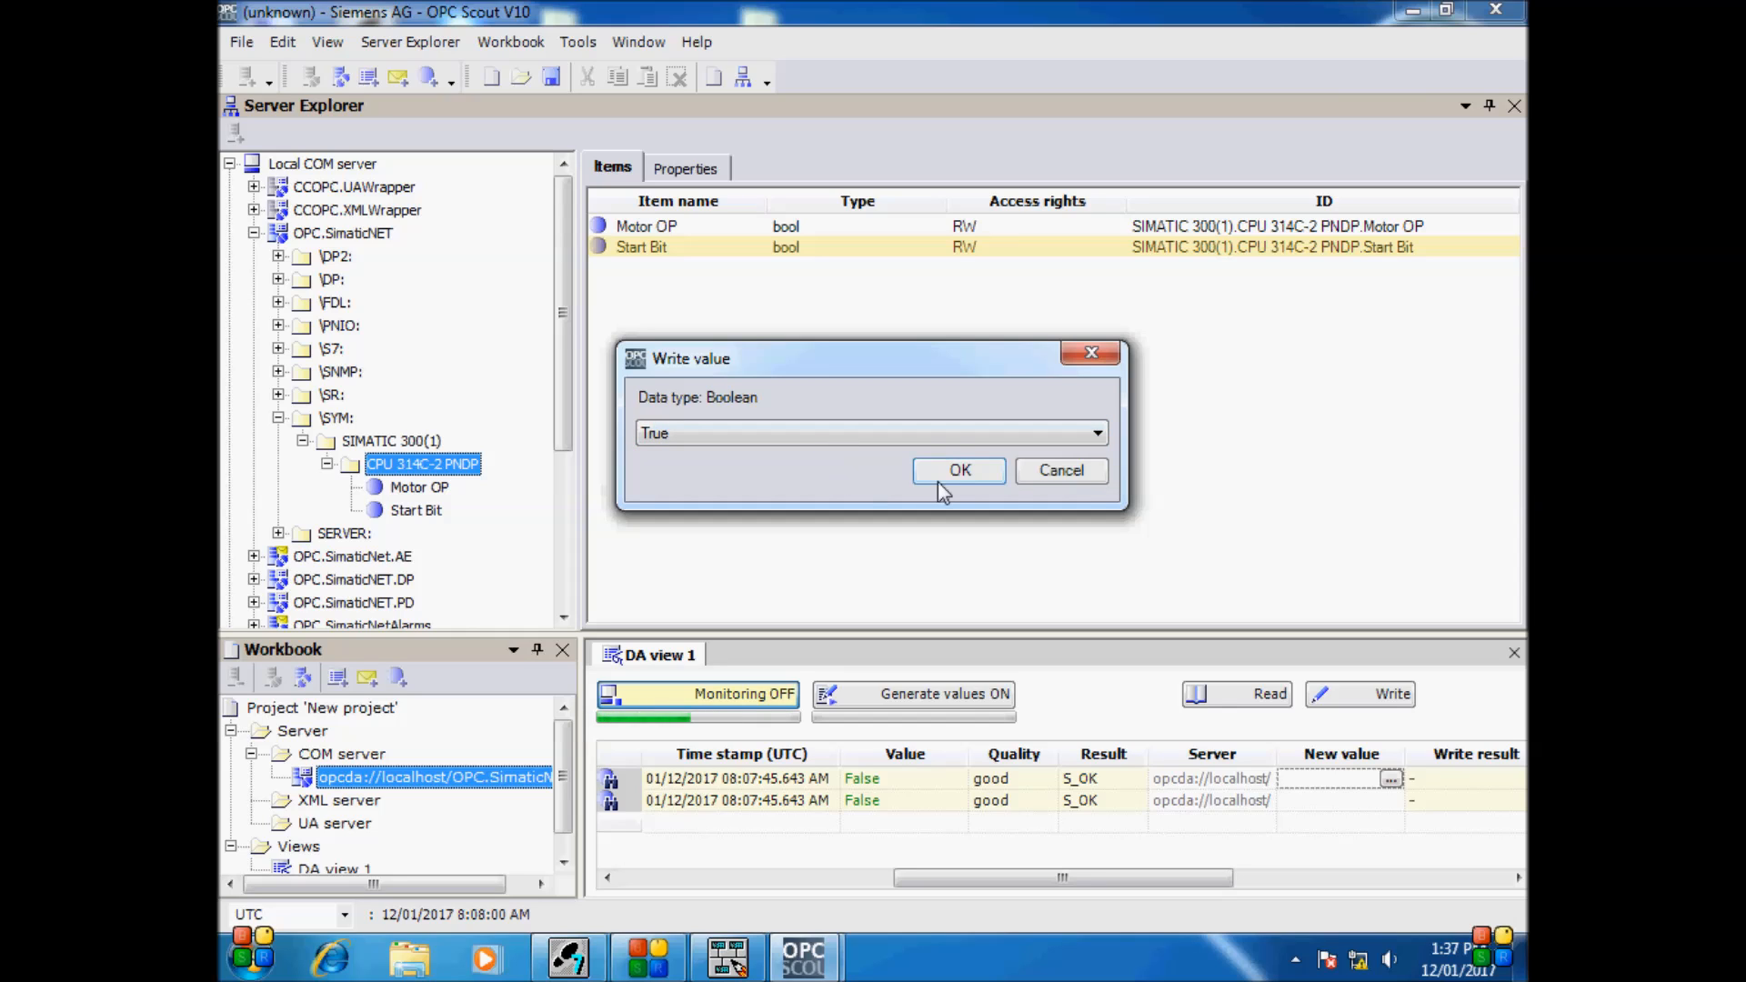
{"action": "left_click", "coordinate": [959, 470]}
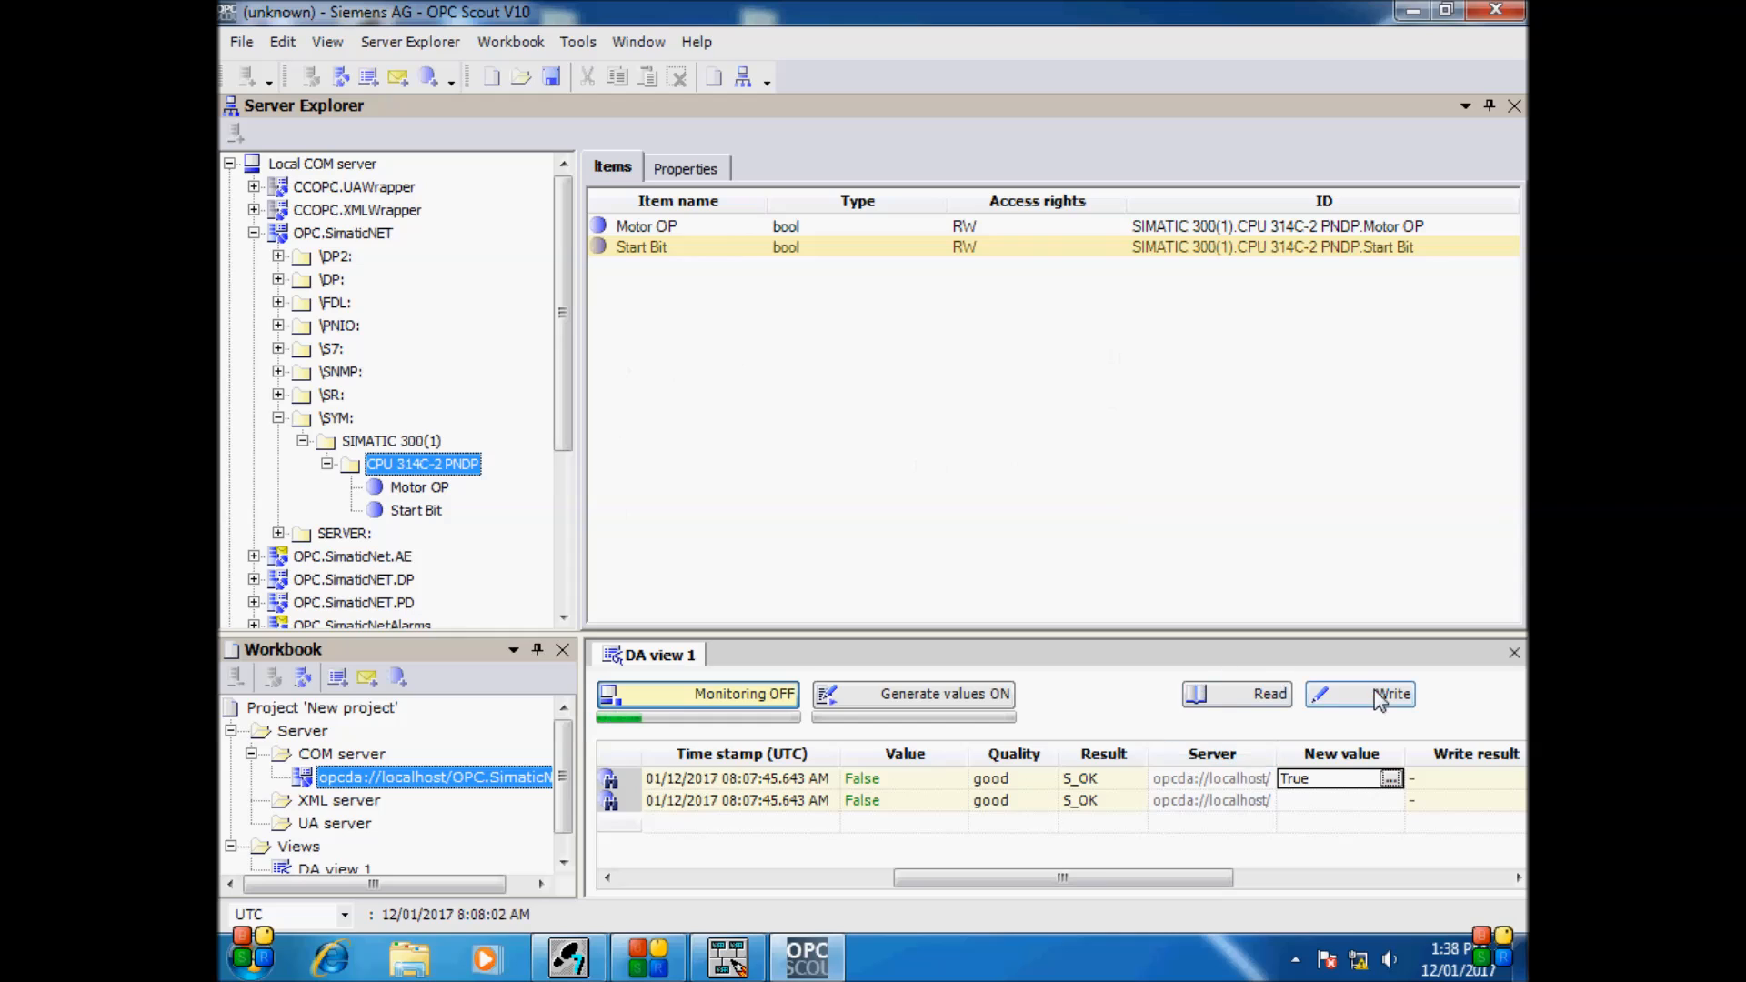
{"action": "left_click", "coordinate": [1359, 693]}
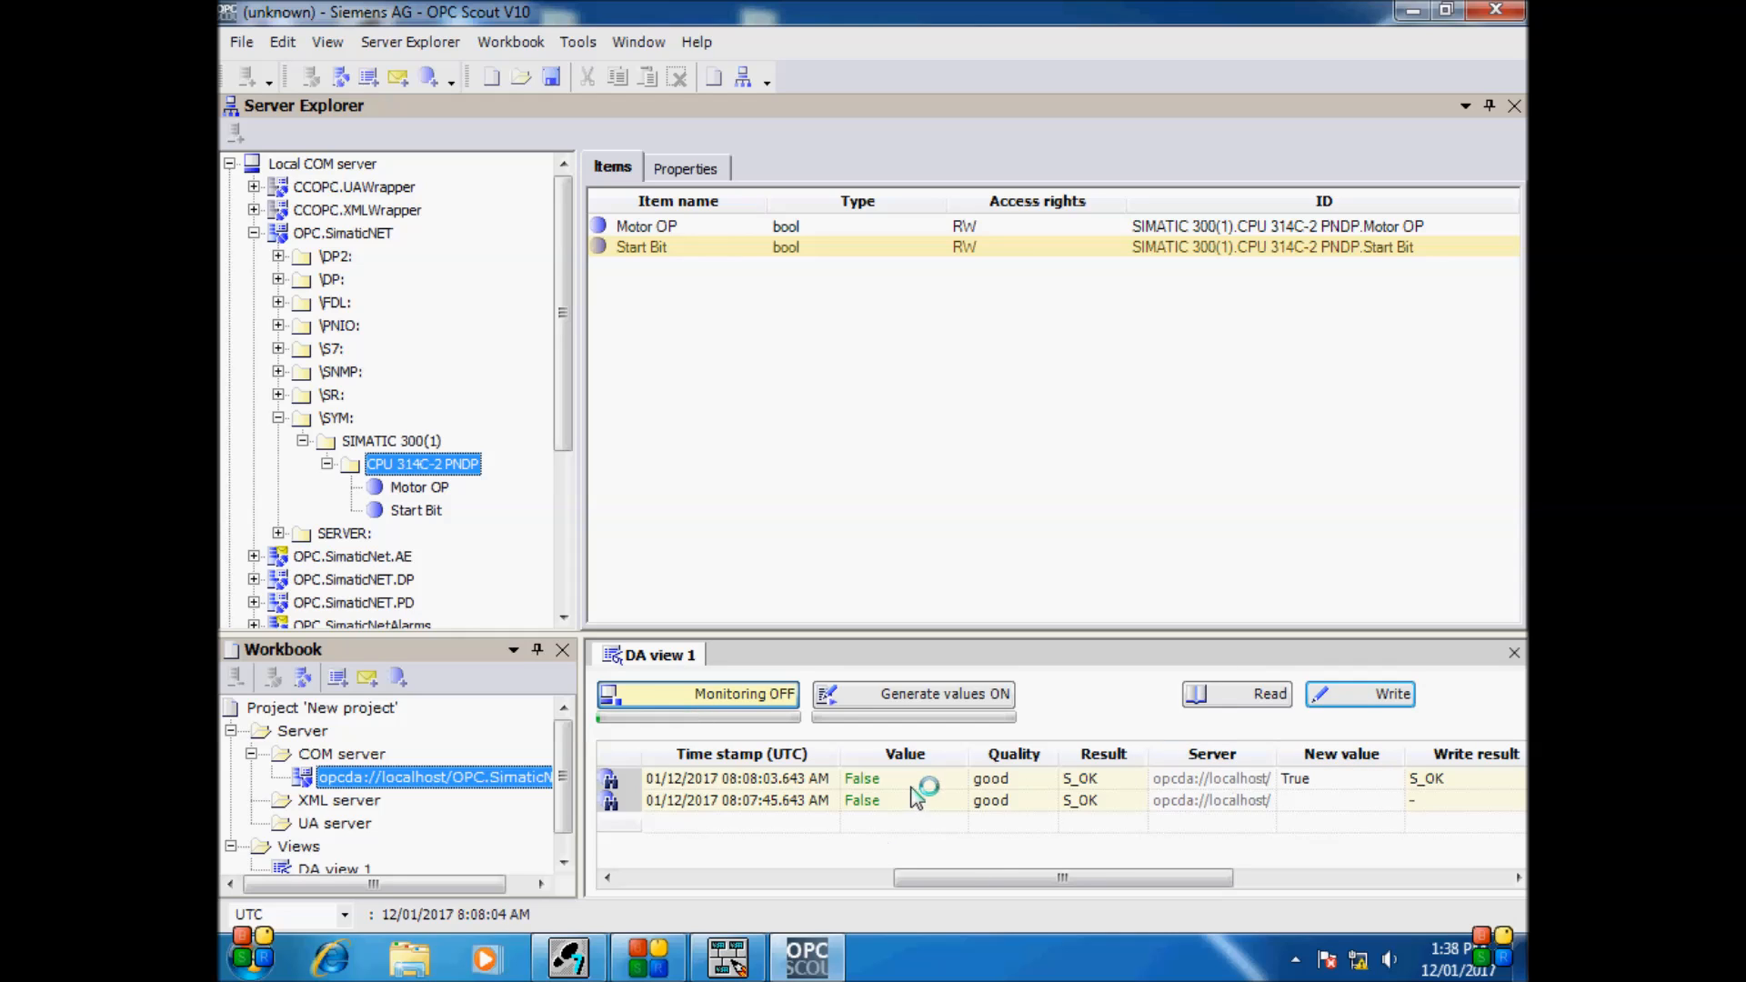
{"action": "left_click_drag", "start_coordinate": [1057, 877], "coordinate": [773, 878]}
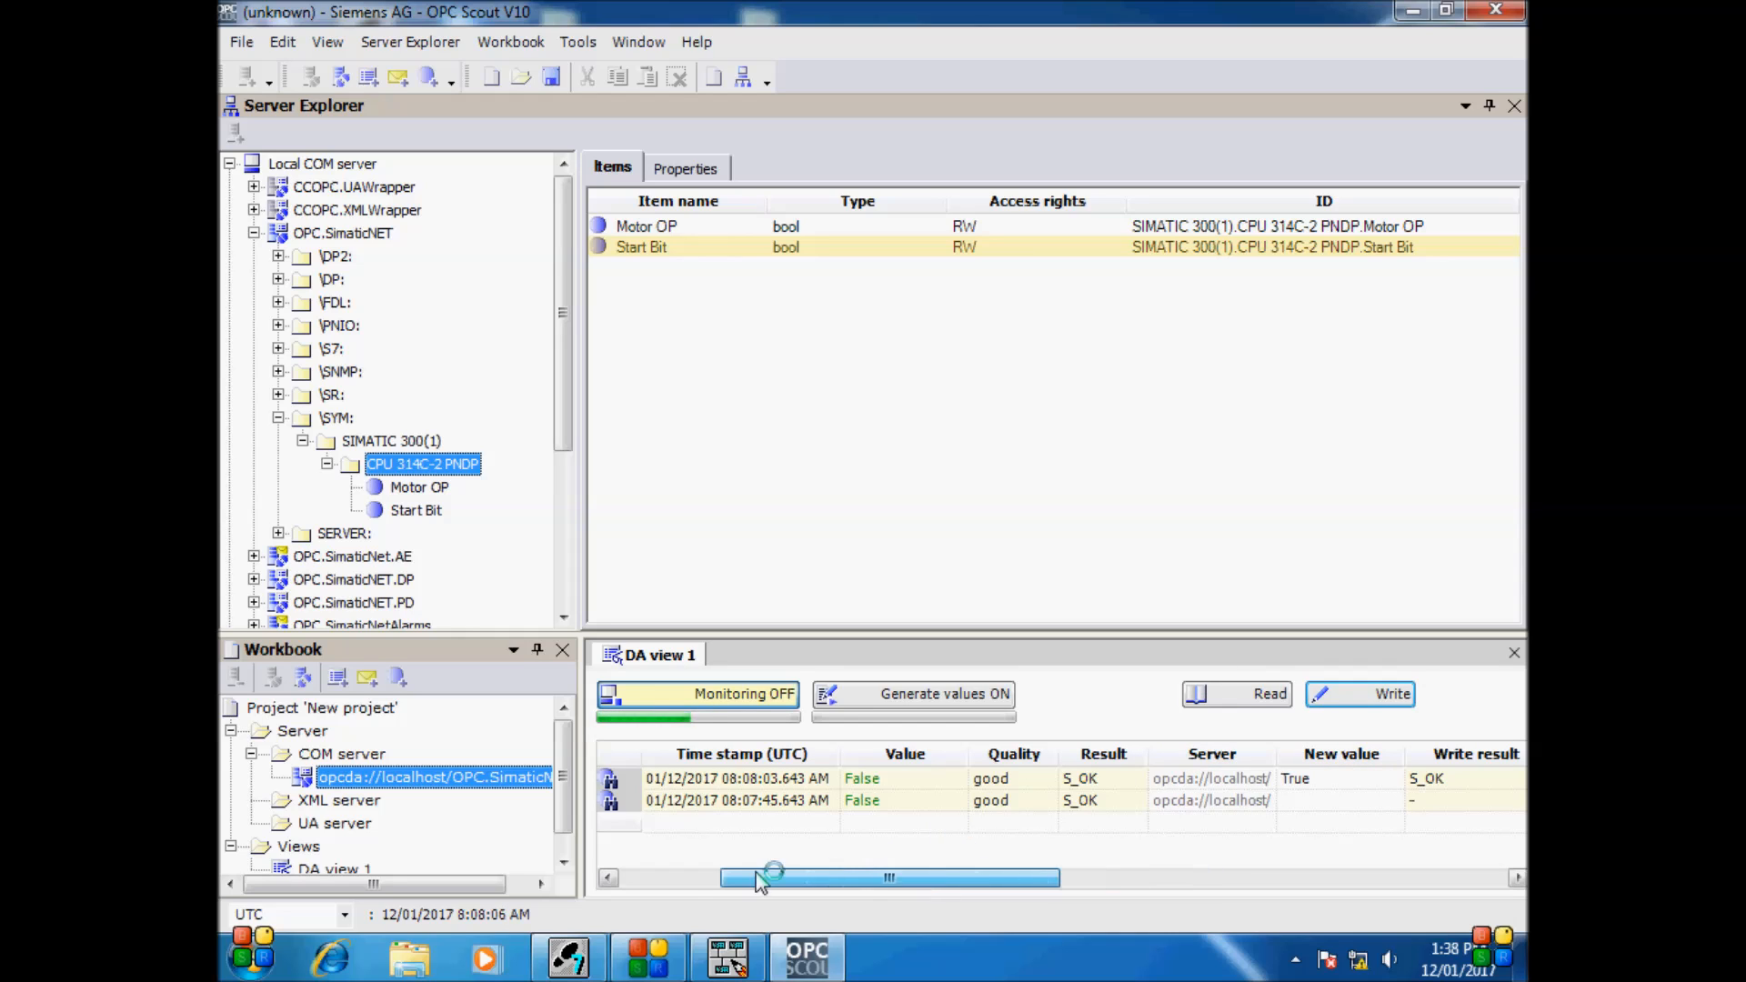
{"action": "left_click_drag", "start_coordinate": [774, 879], "coordinate": [690, 878]}
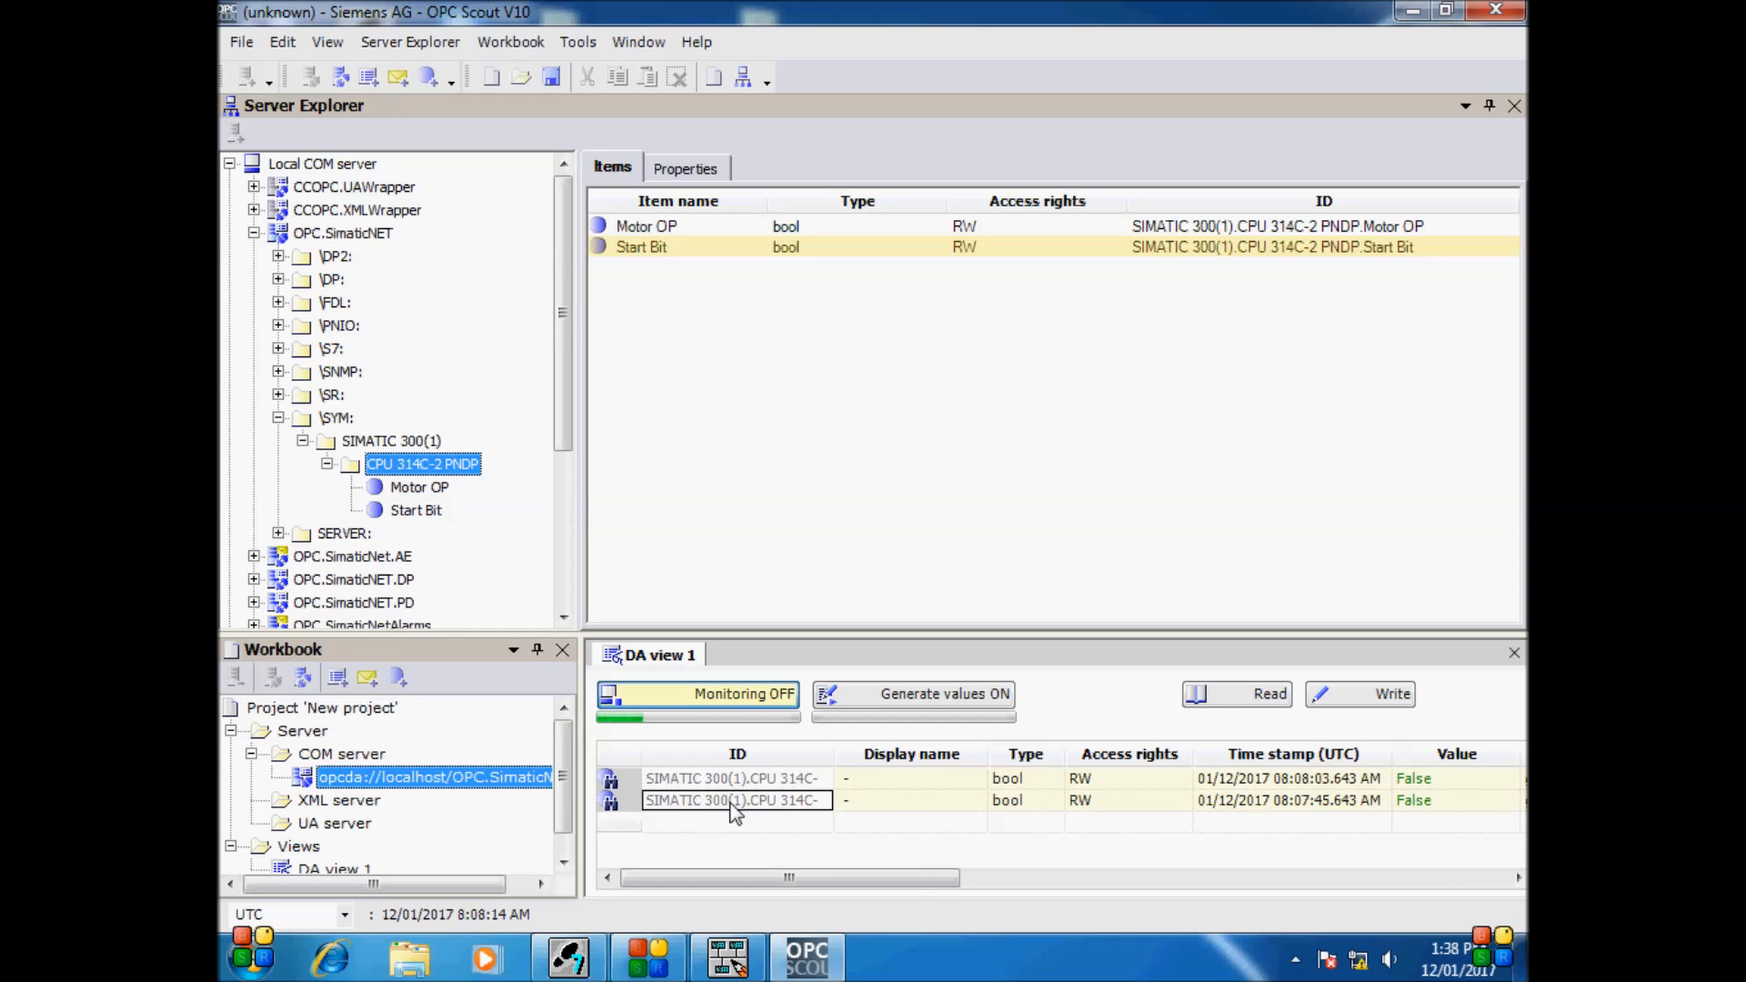
{"action": "left_click", "coordinate": [698, 693]}
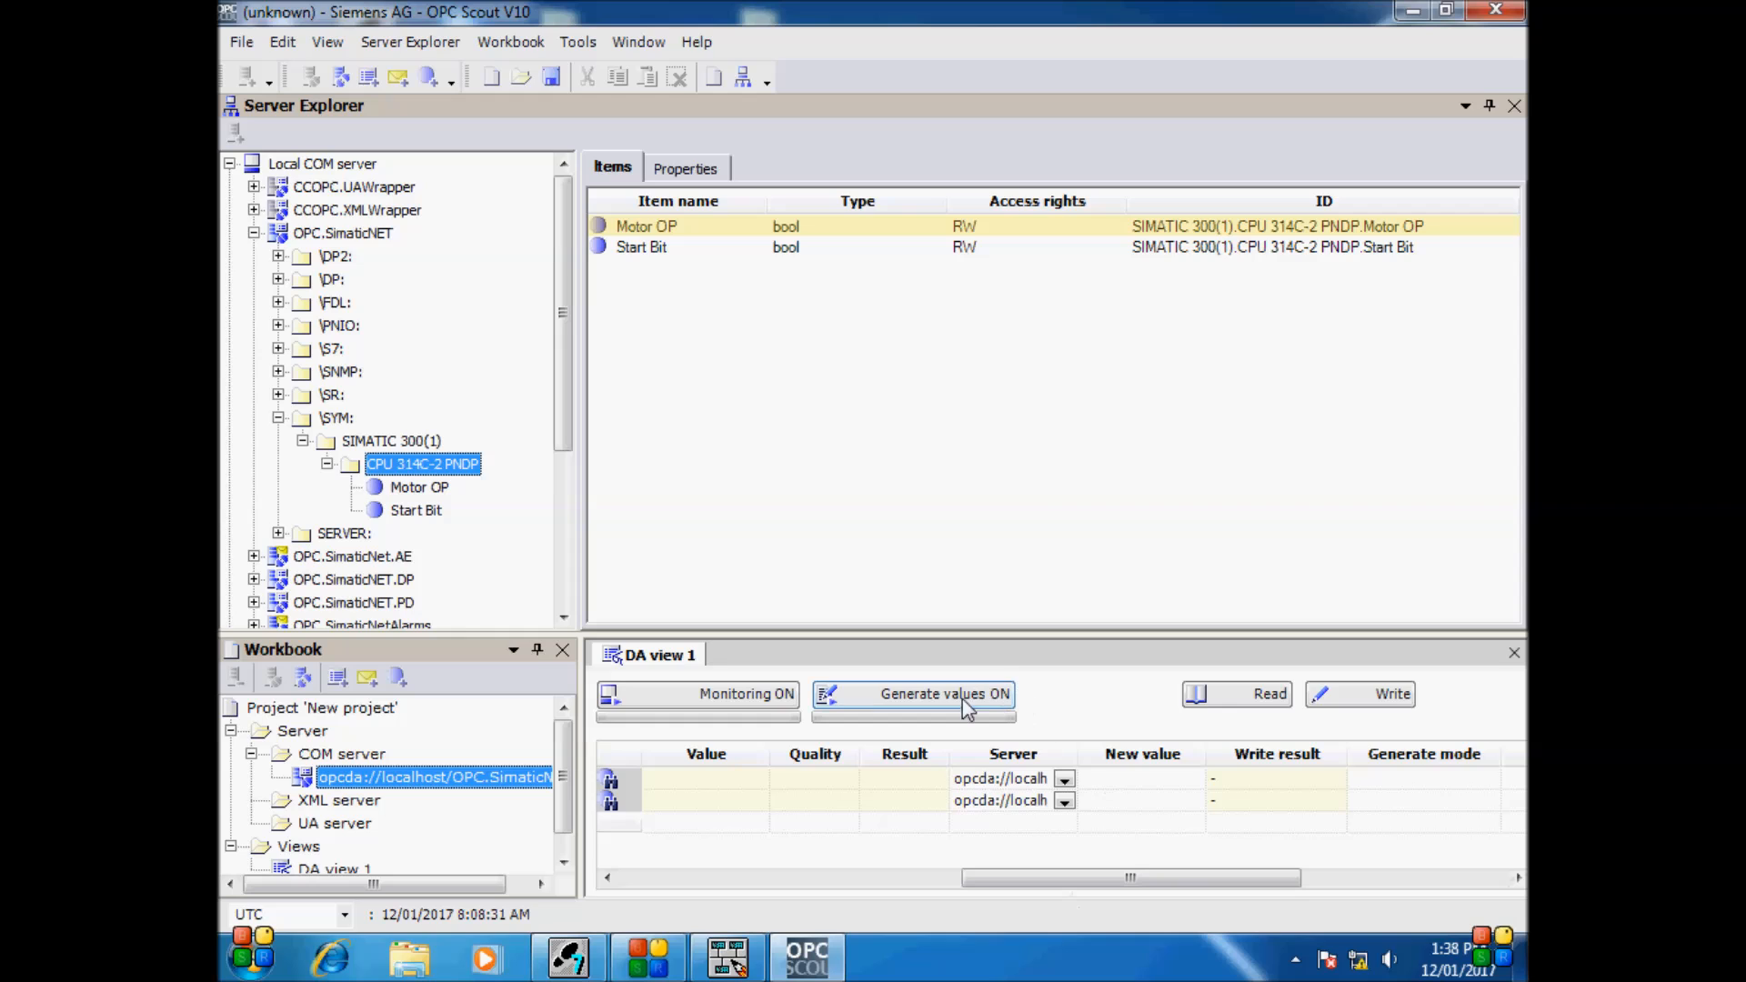
Restart monitoring and write True again to the first item
{"action": "left_click", "coordinate": [697, 694]}
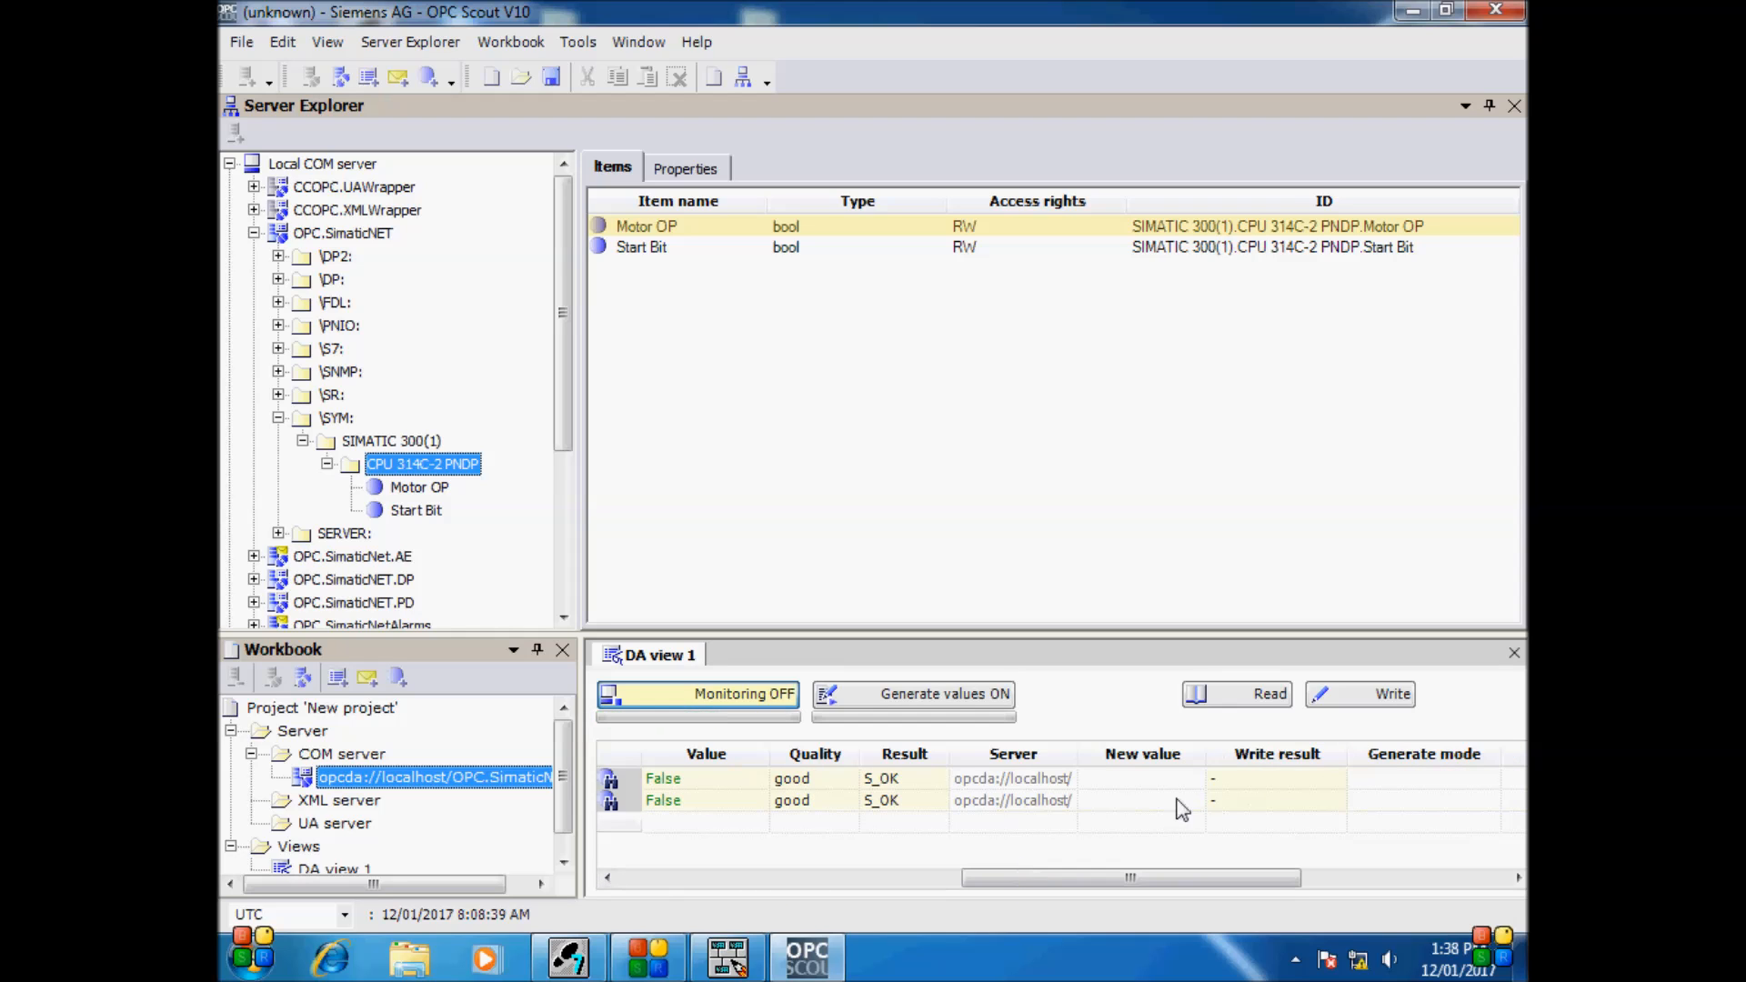
{"action": "left_click", "coordinate": [1190, 778]}
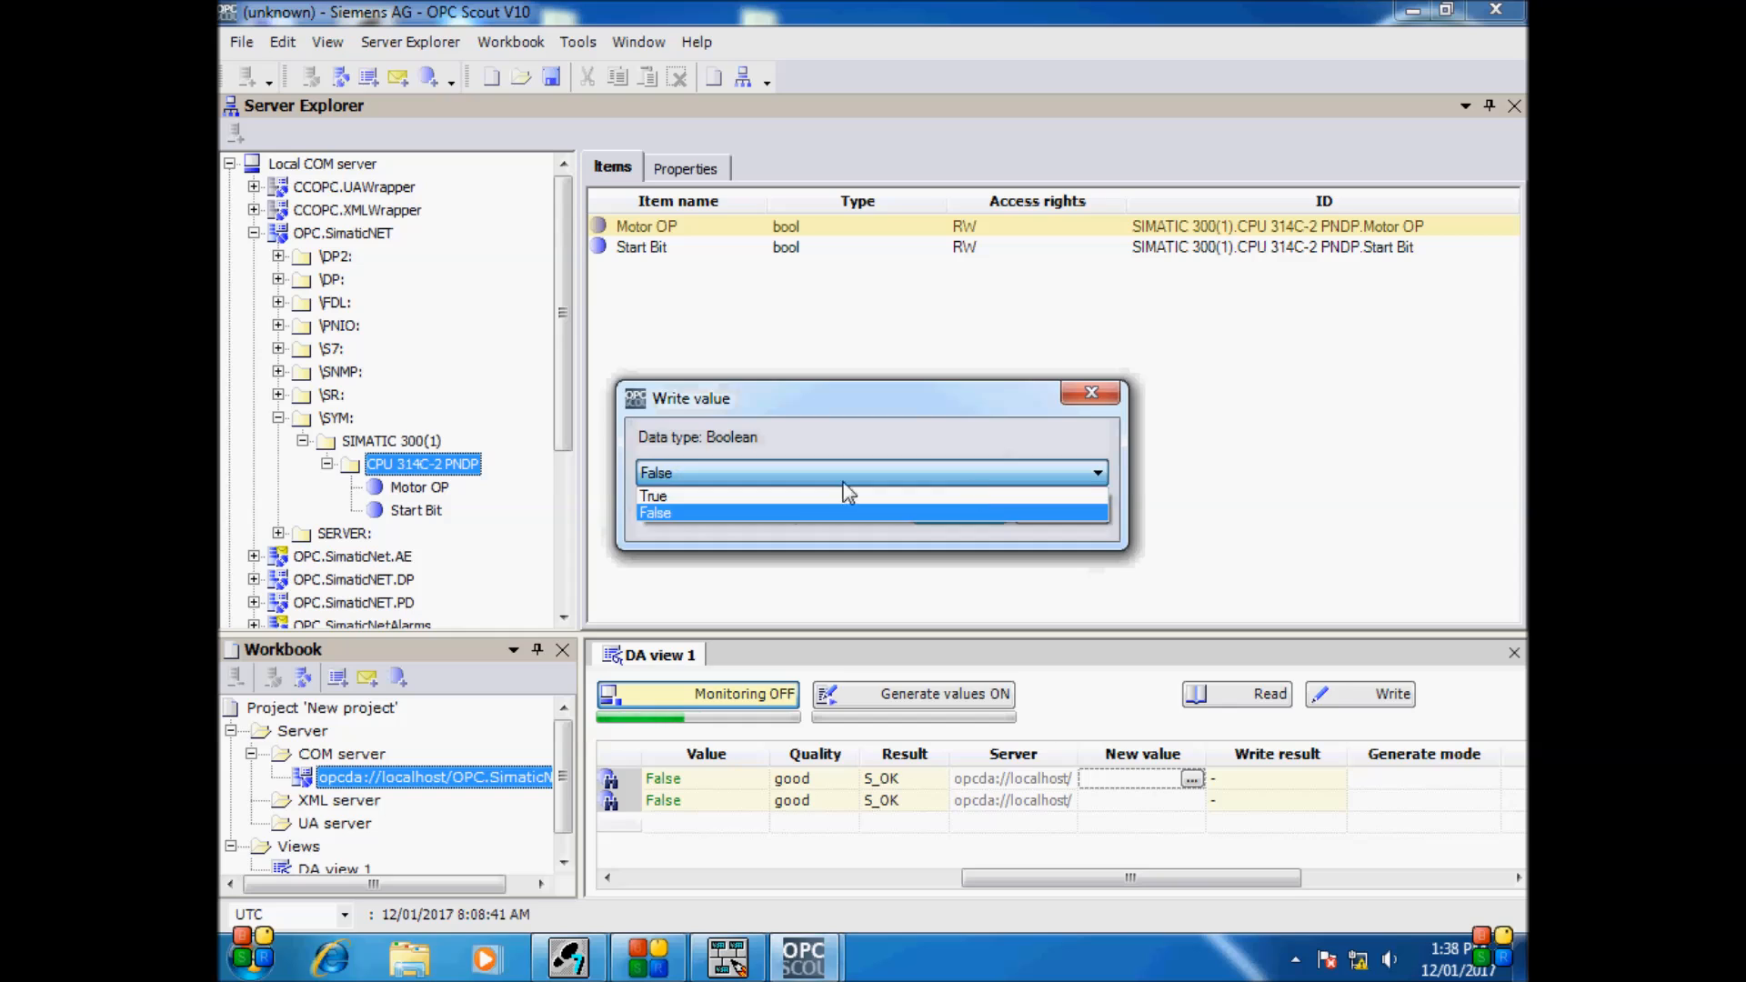
{"action": "left_click", "coordinate": [654, 495]}
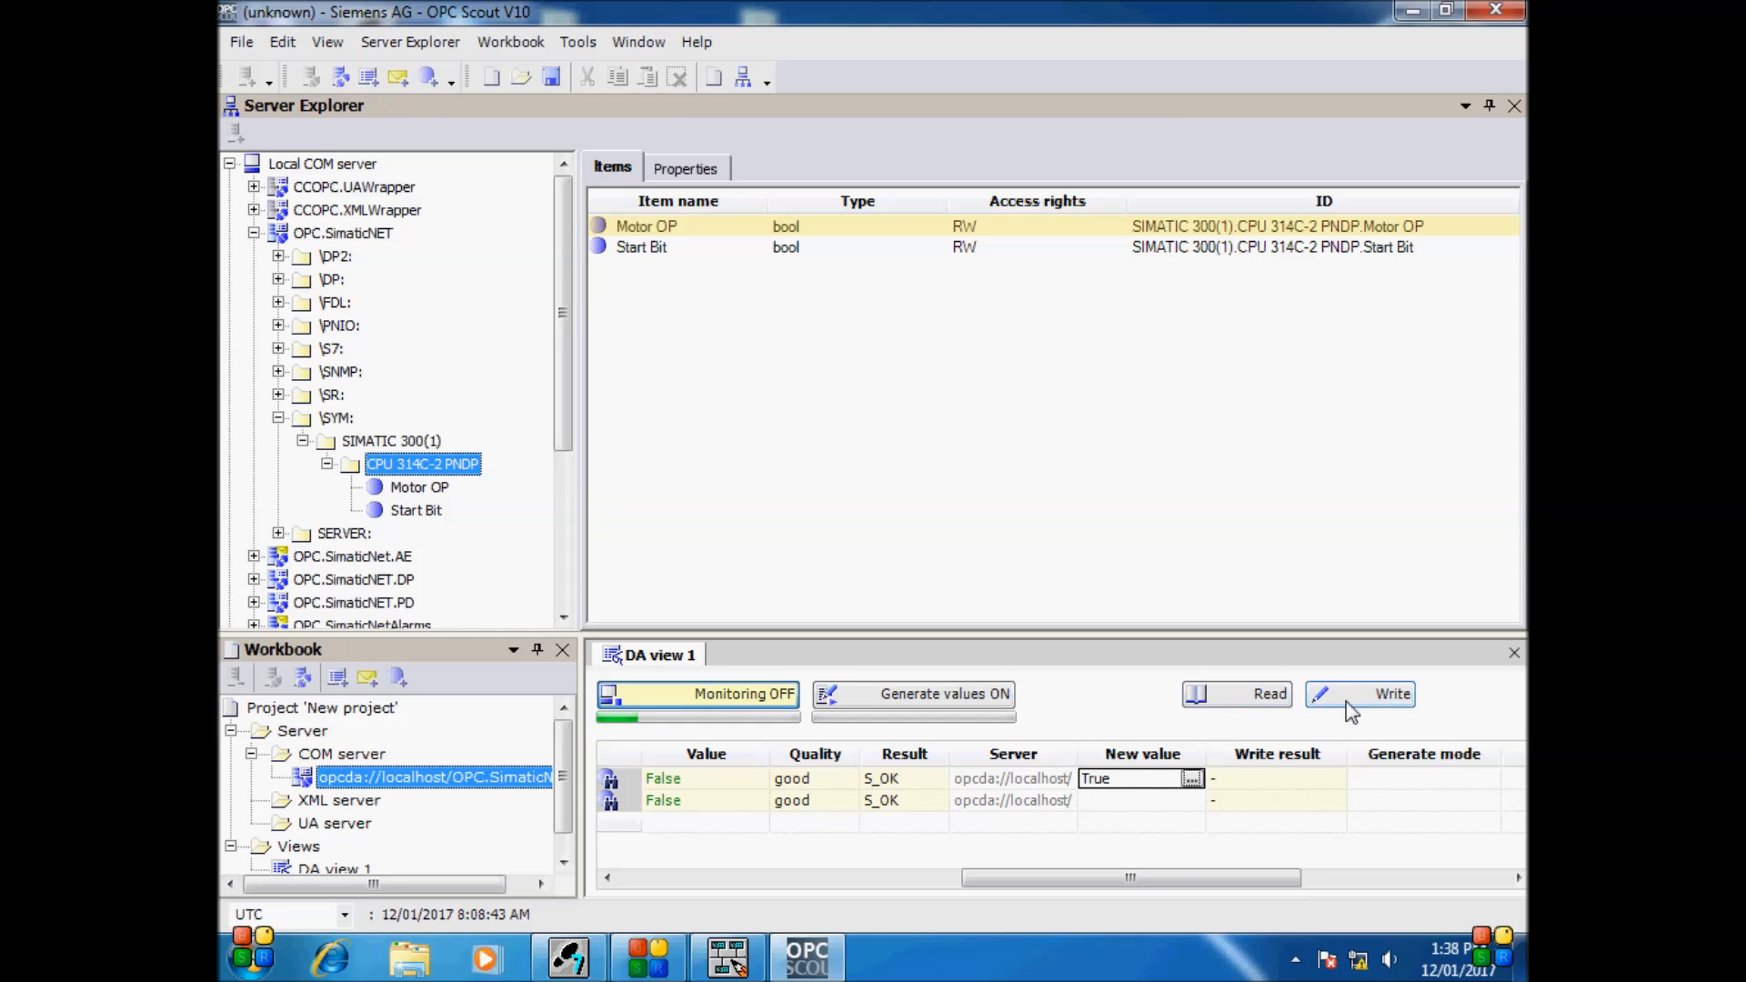
{"action": "left_click", "coordinate": [1360, 693]}
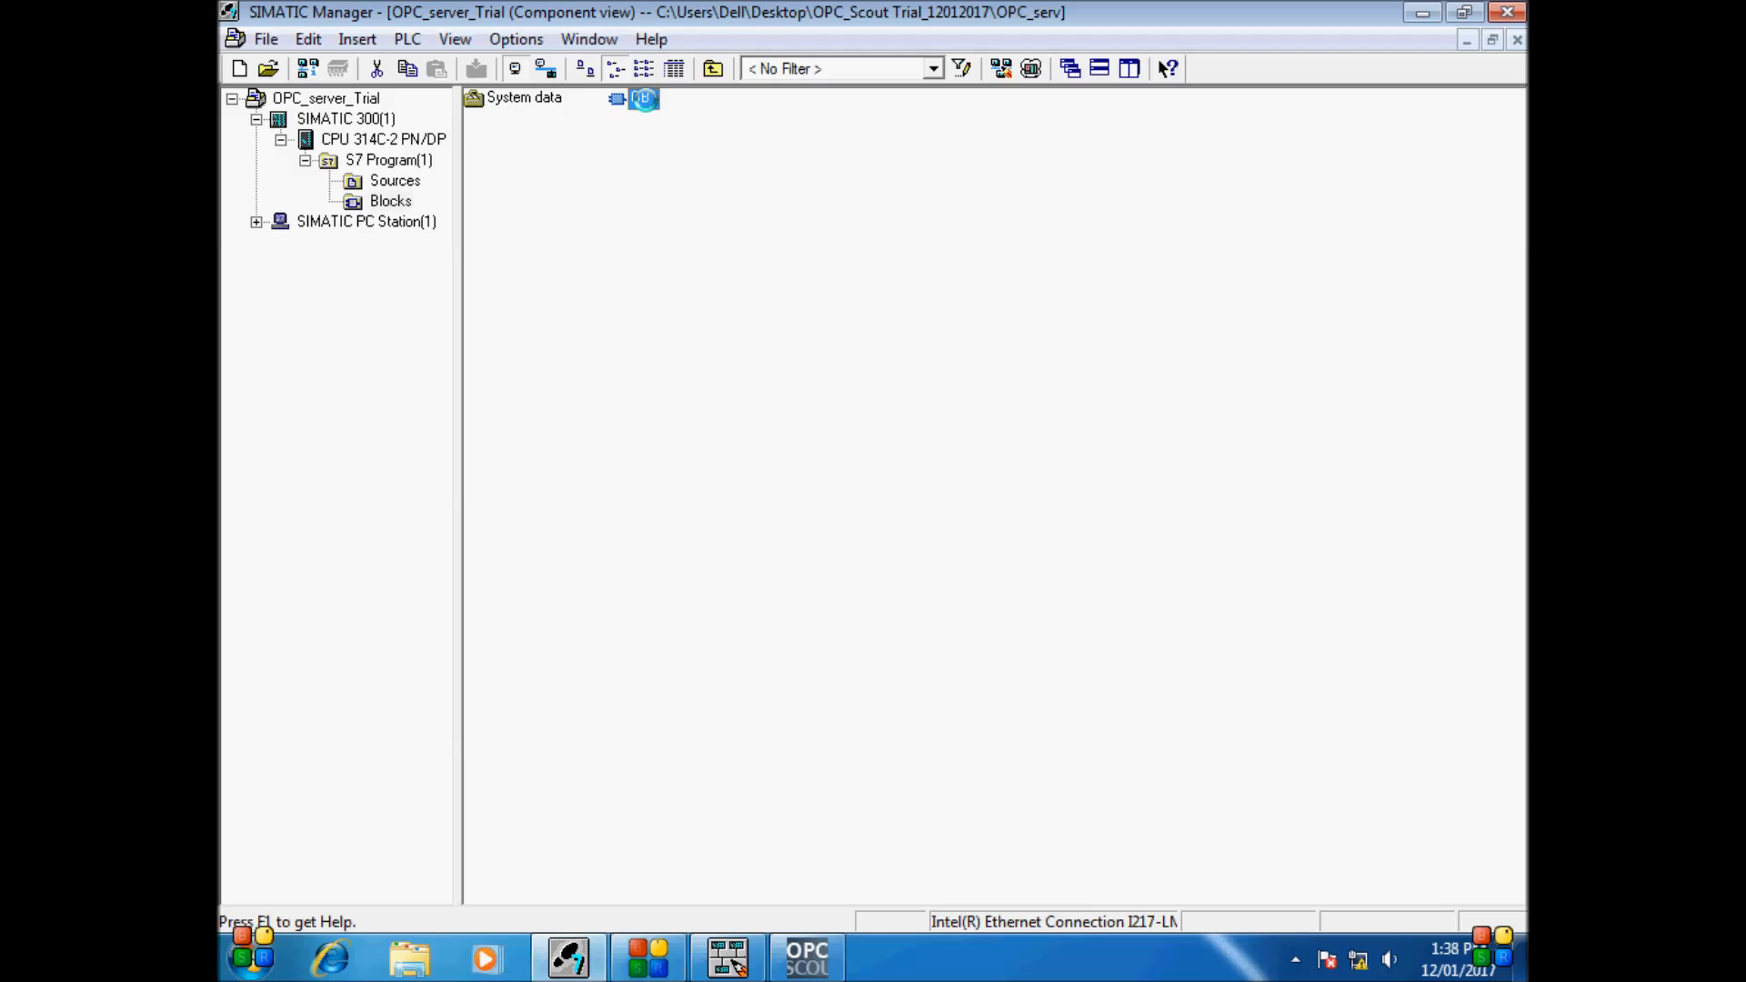
Watch OB1 online, then write False to the first item to de-energise Motor OP
{"action": "double_click", "coordinate": [633, 98]}
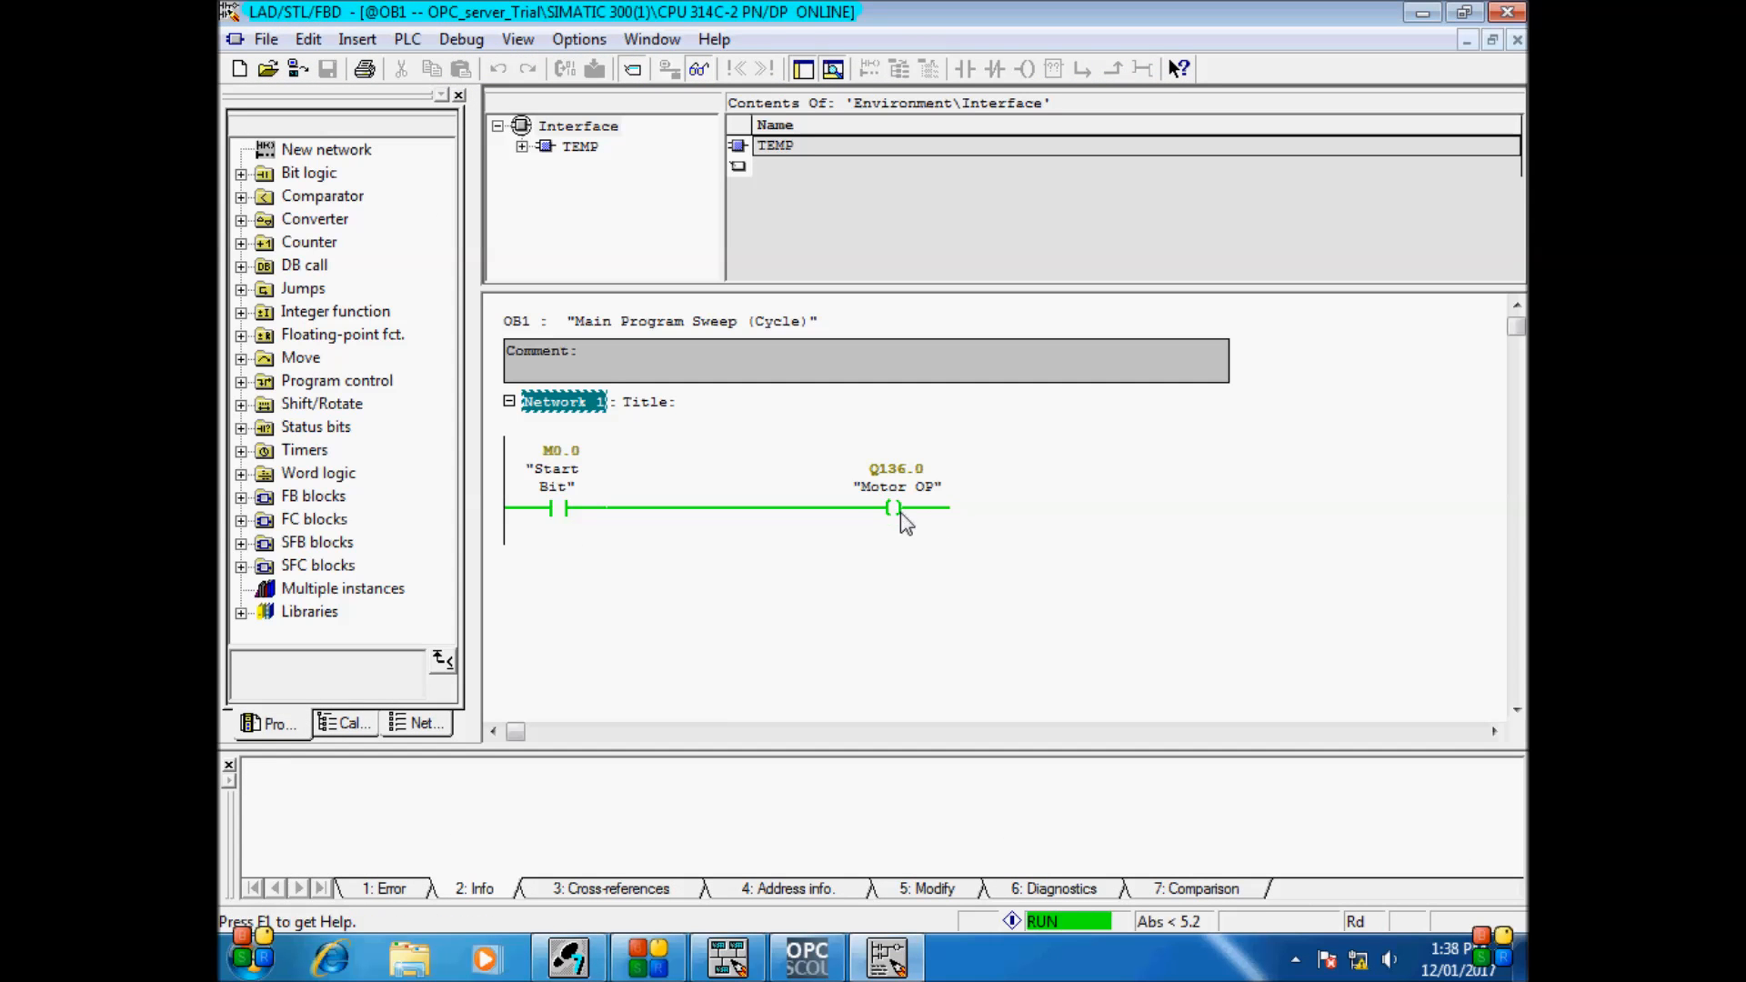
{"action": "left_click", "coordinate": [807, 956]}
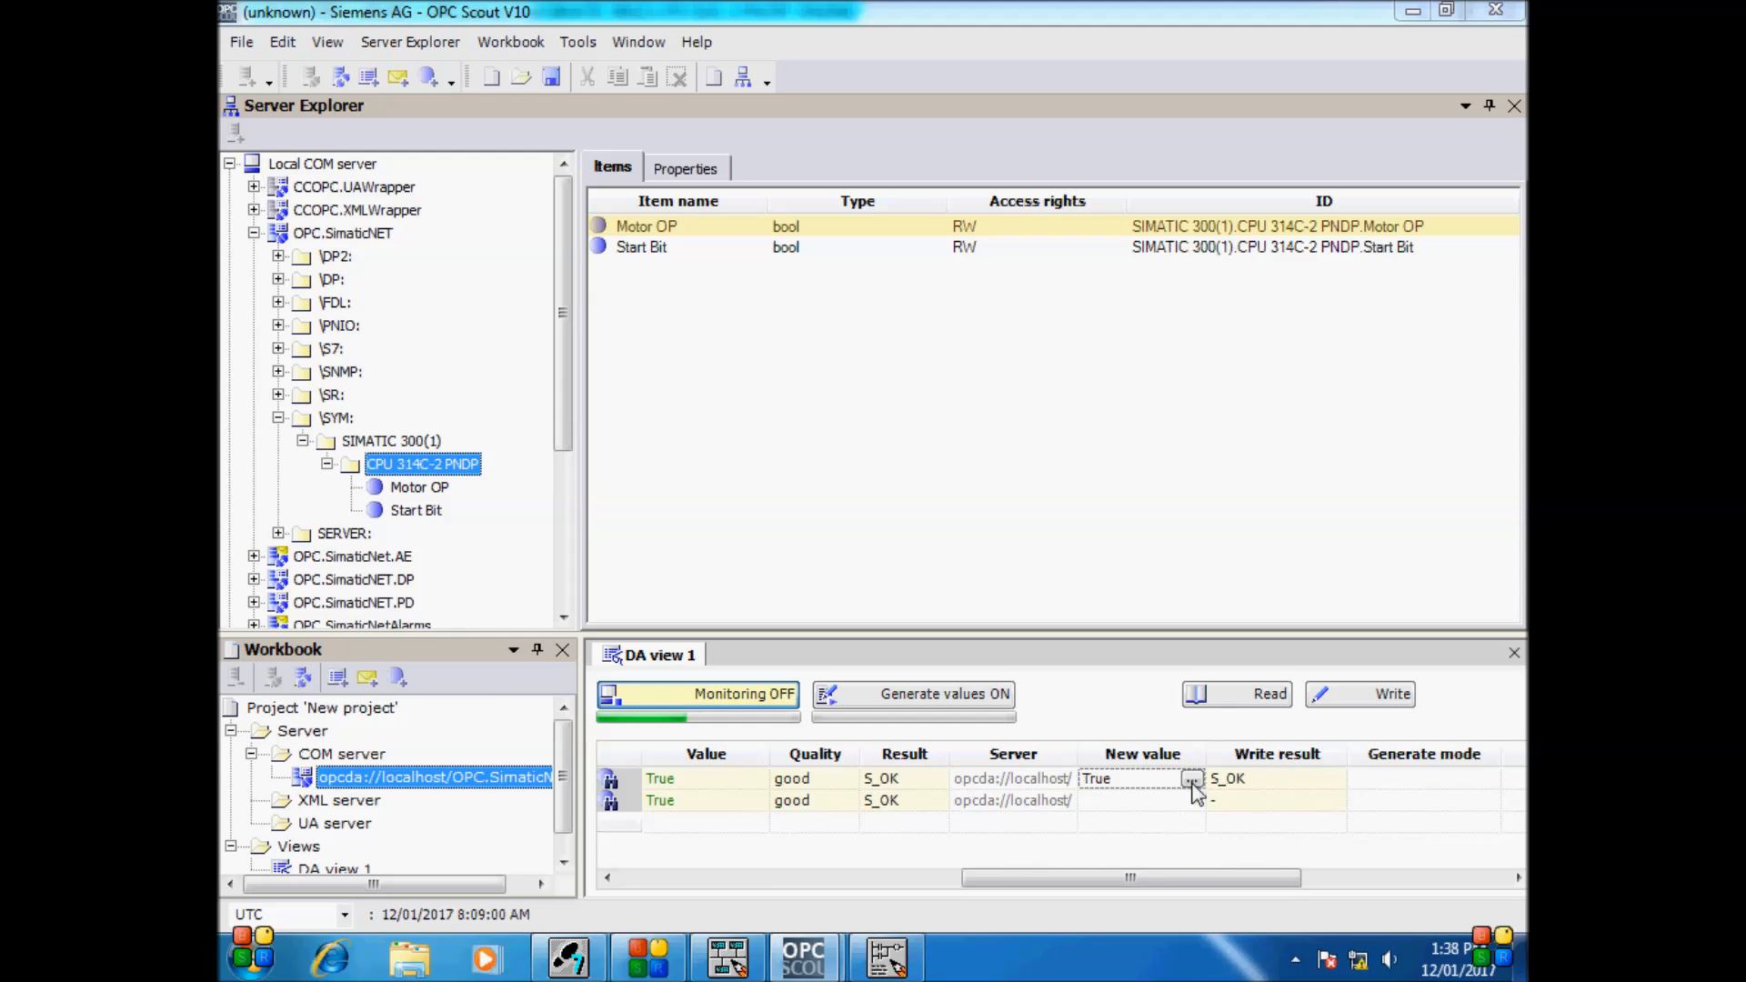
{"action": "left_click", "coordinate": [1191, 778]}
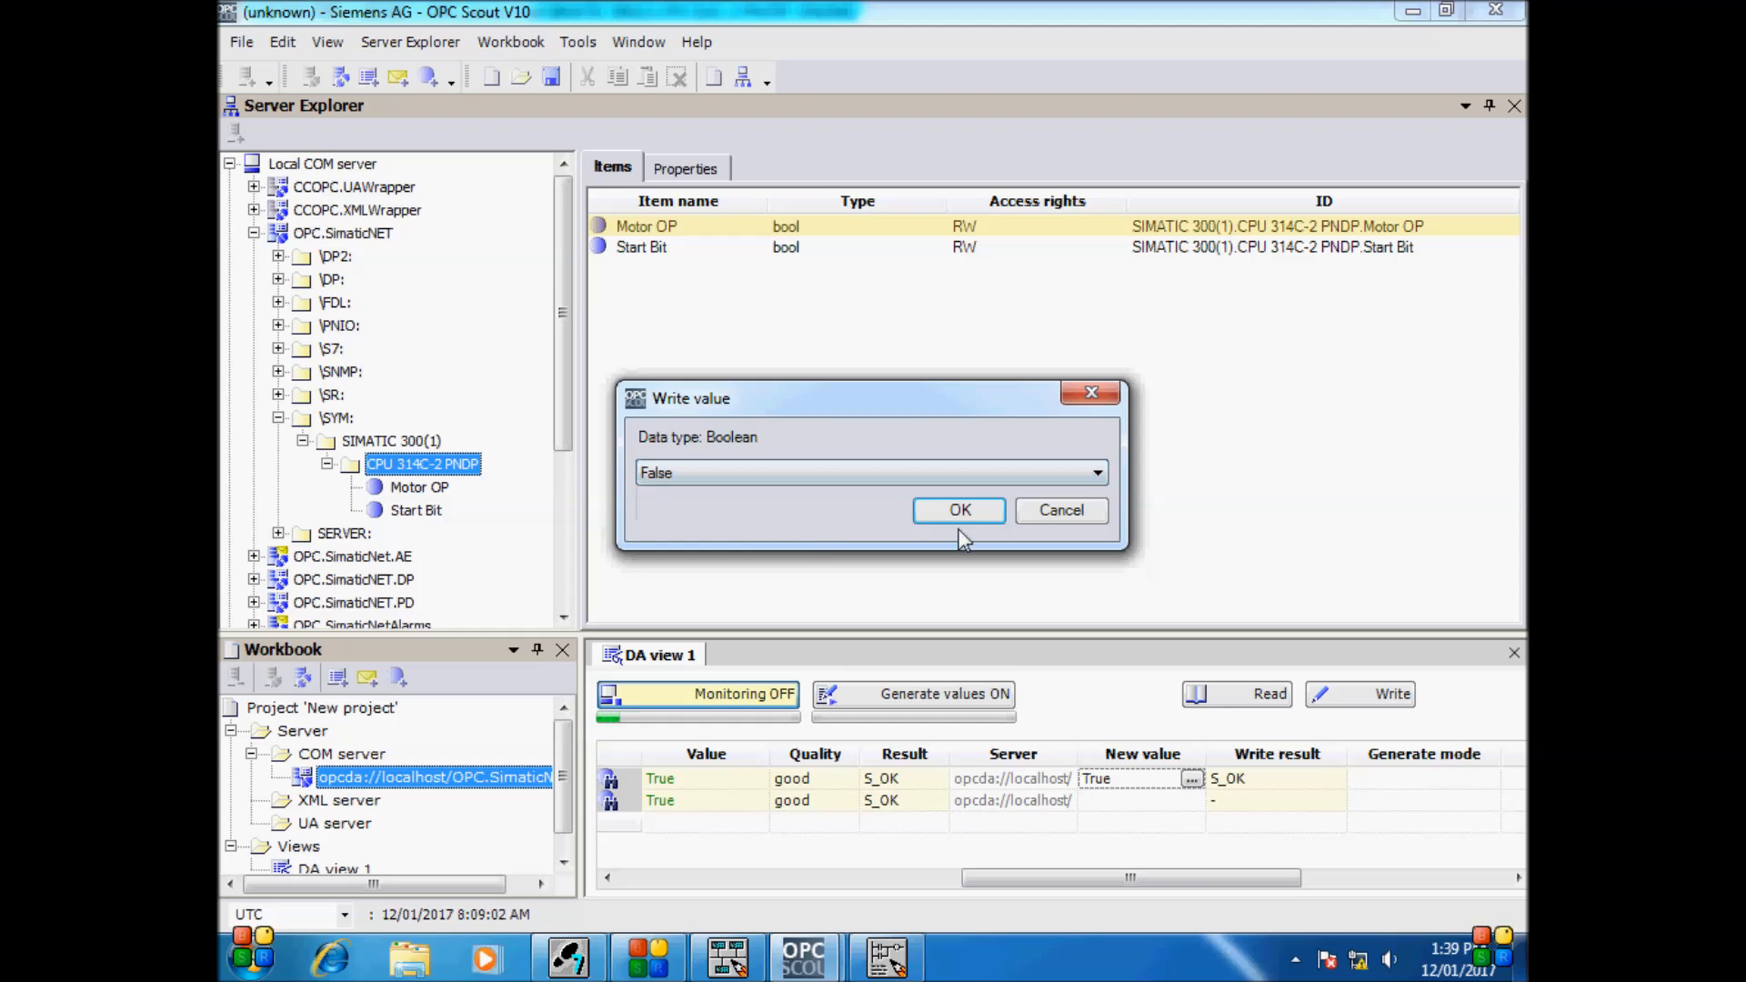
{"action": "left_click", "coordinate": [958, 510]}
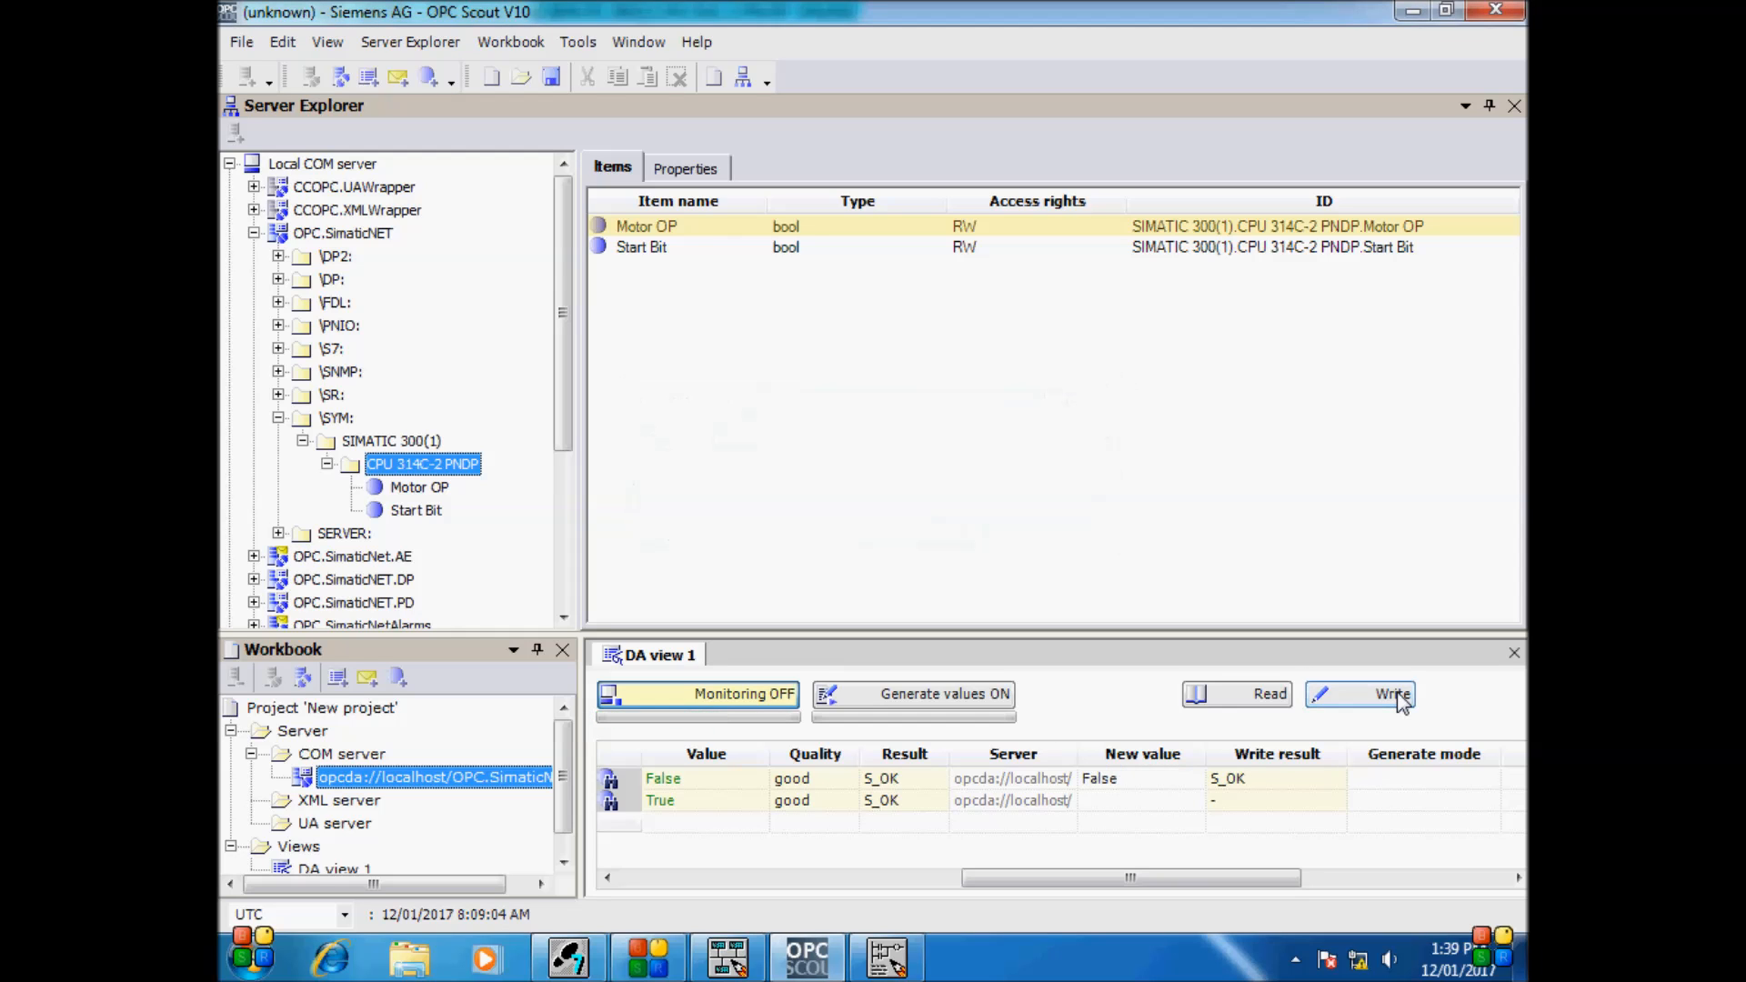
{"action": "left_click", "coordinate": [885, 956]}
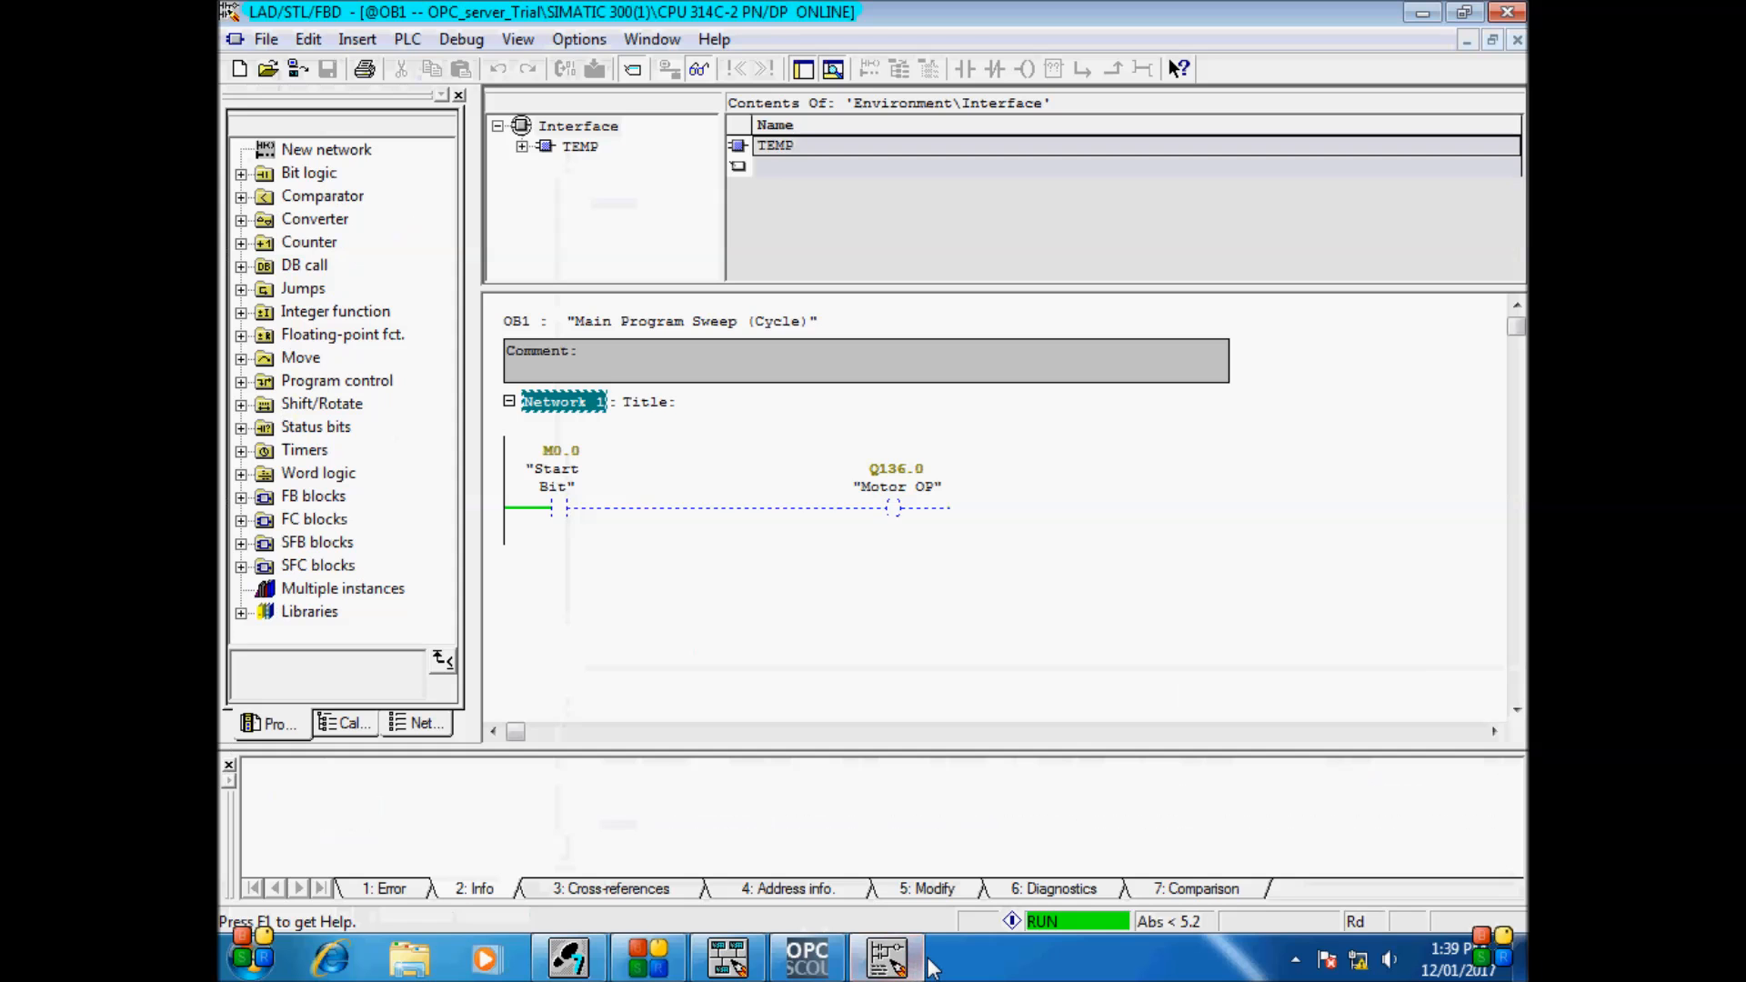
{"action": "mouse_move", "coordinate": [810, 524]}
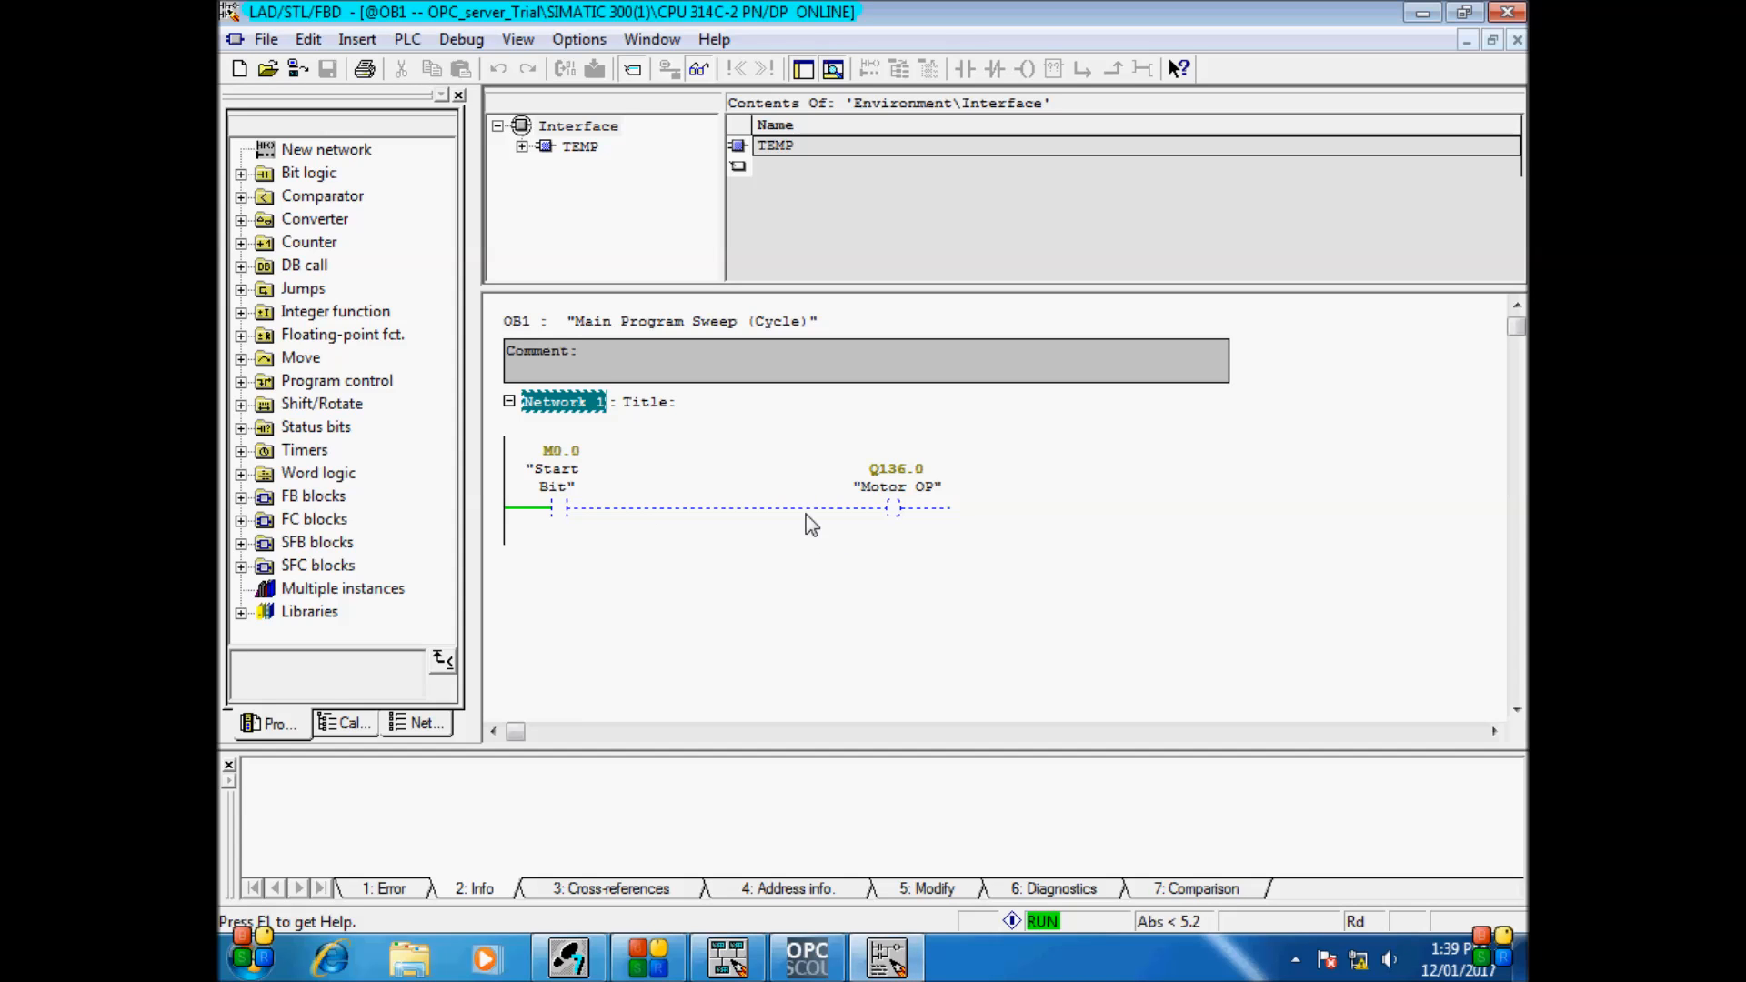